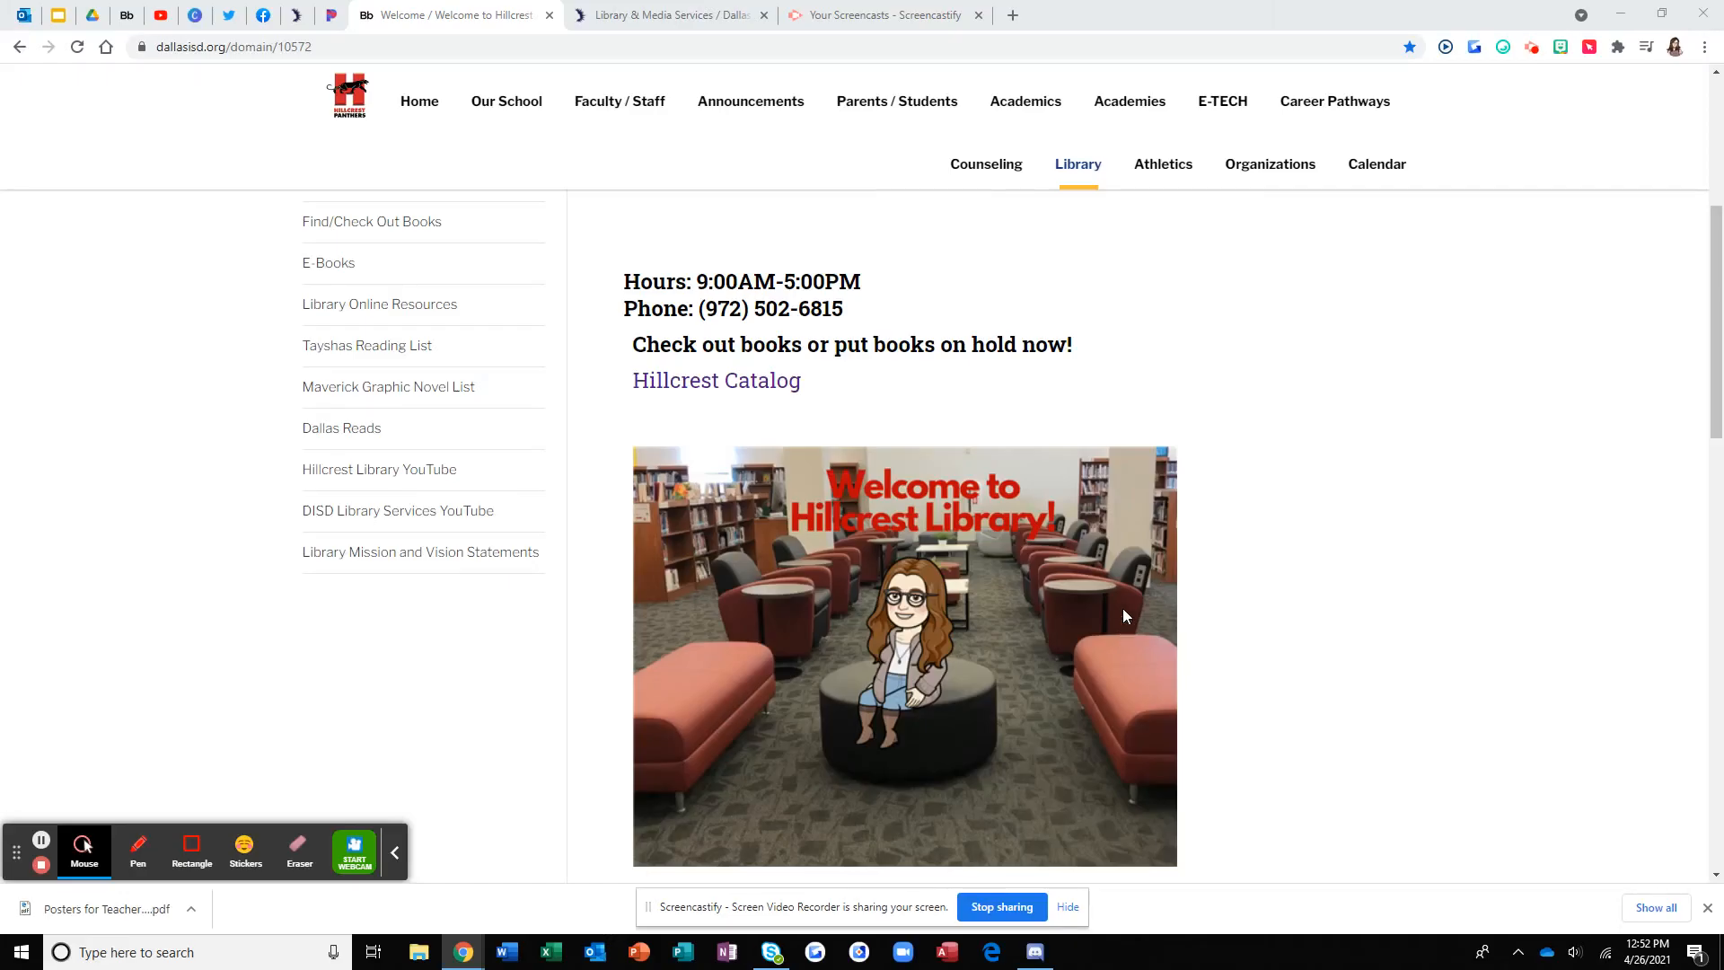
mouse_move(1222, 521)
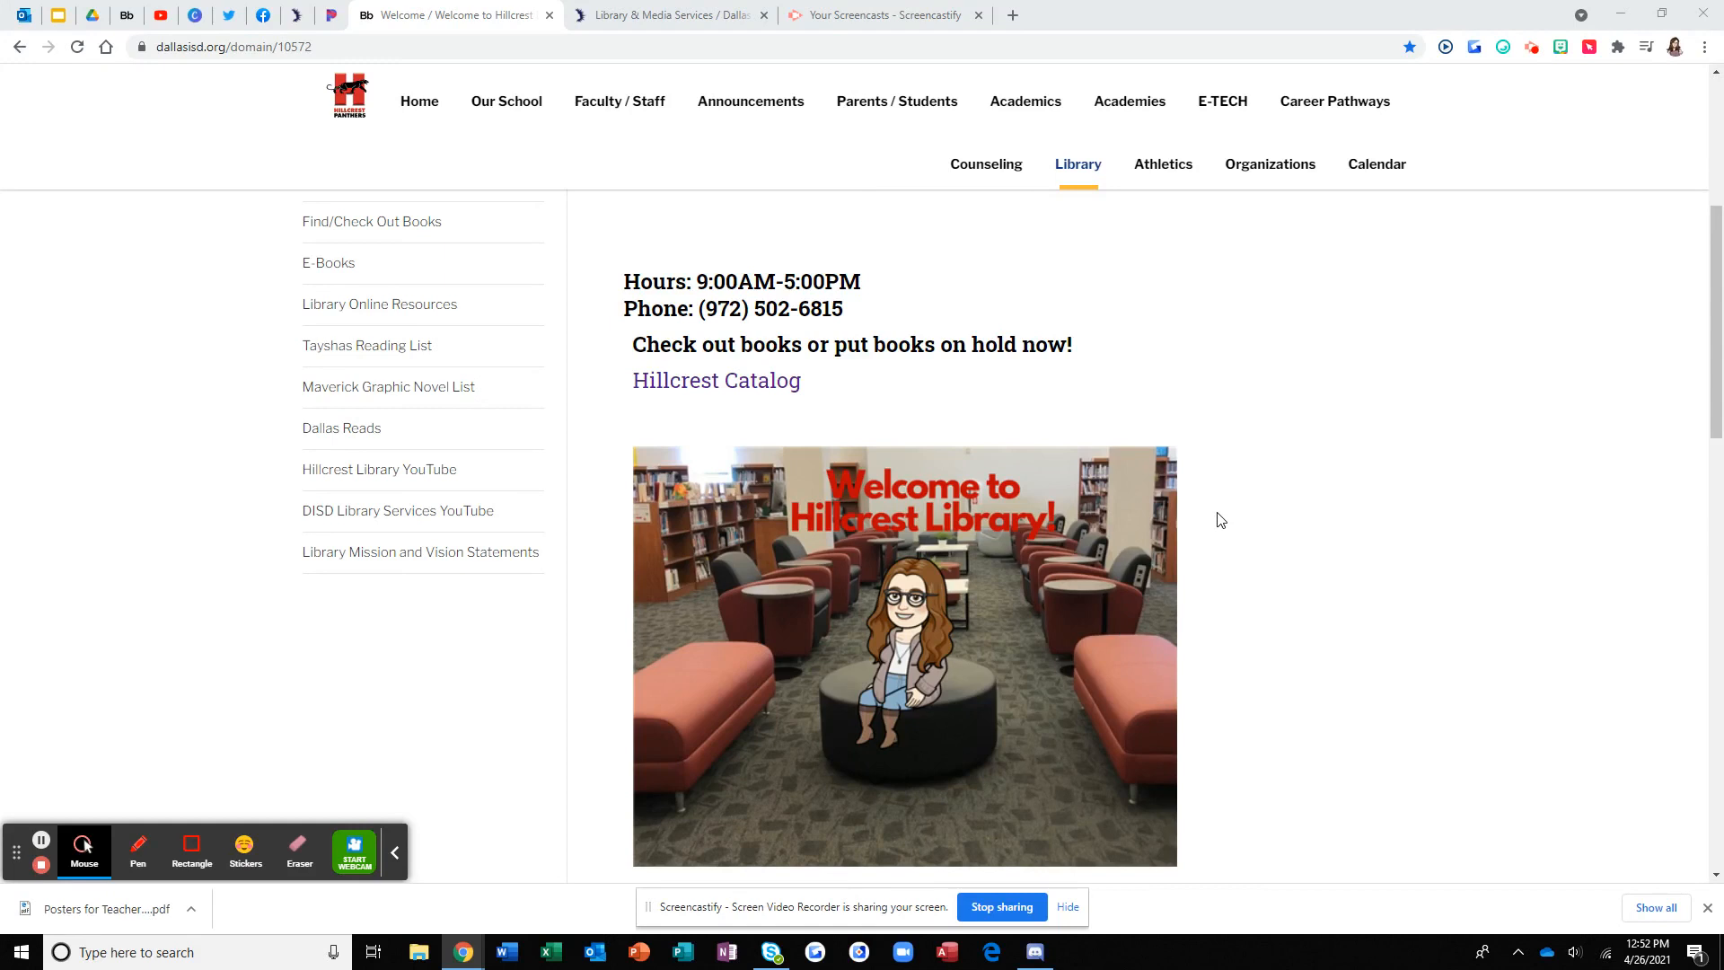
mouse_move(1231, 514)
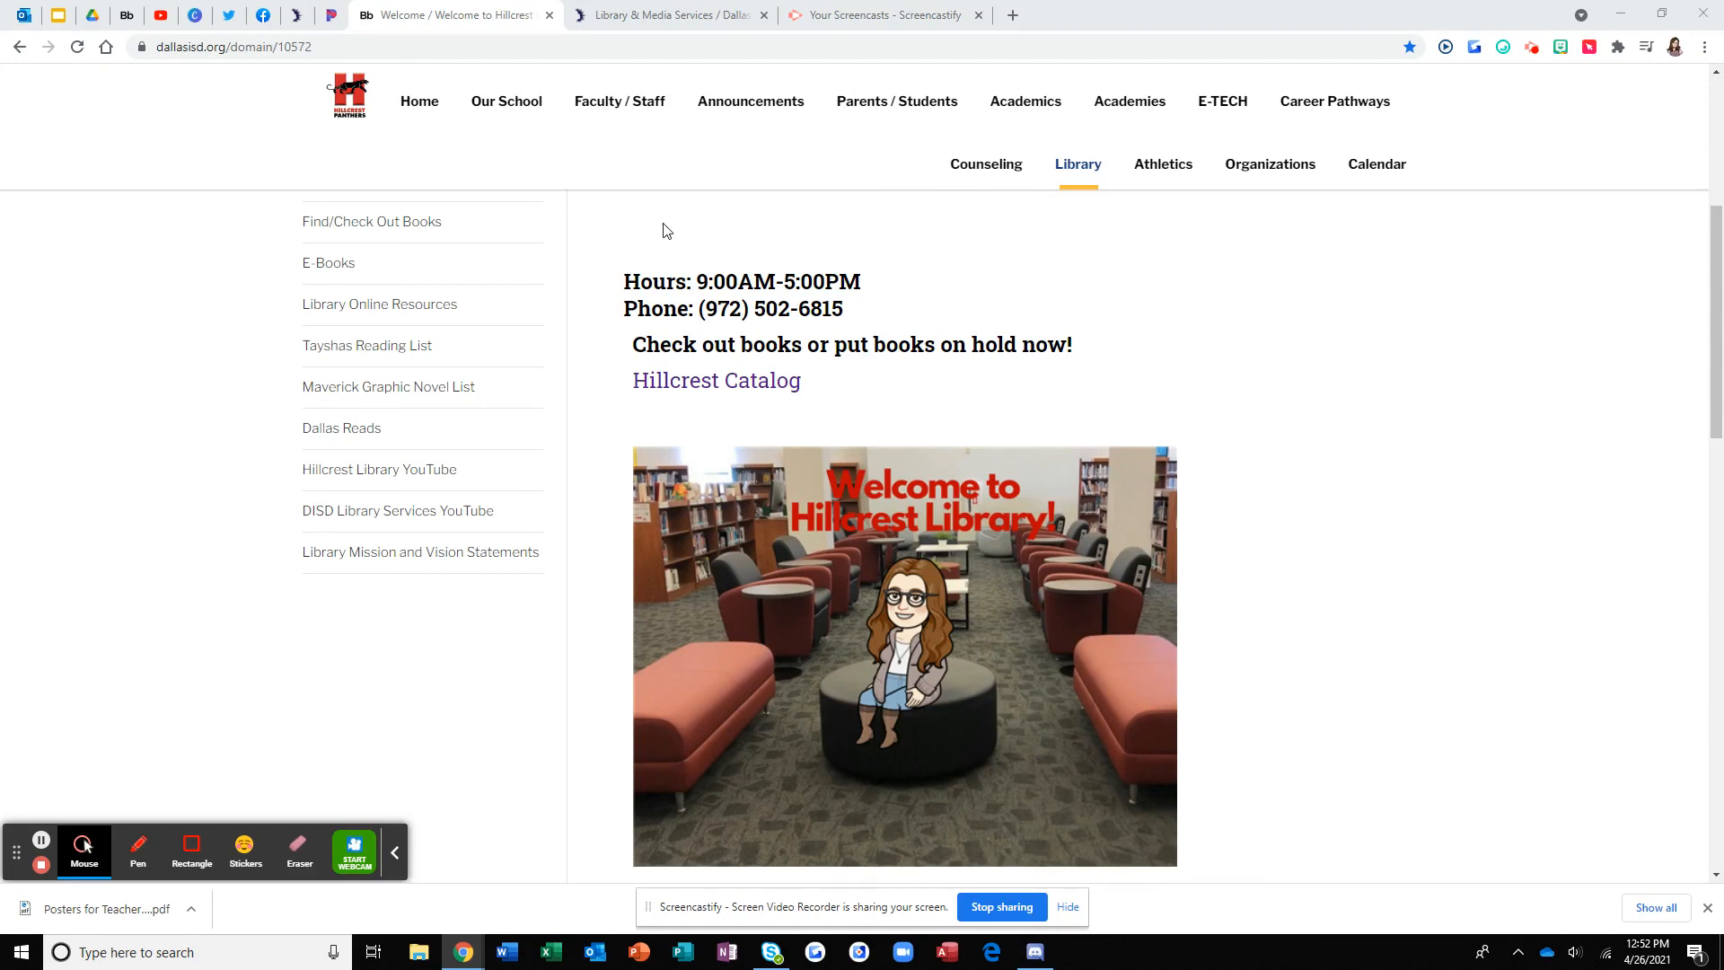
mouse_move(1049, 183)
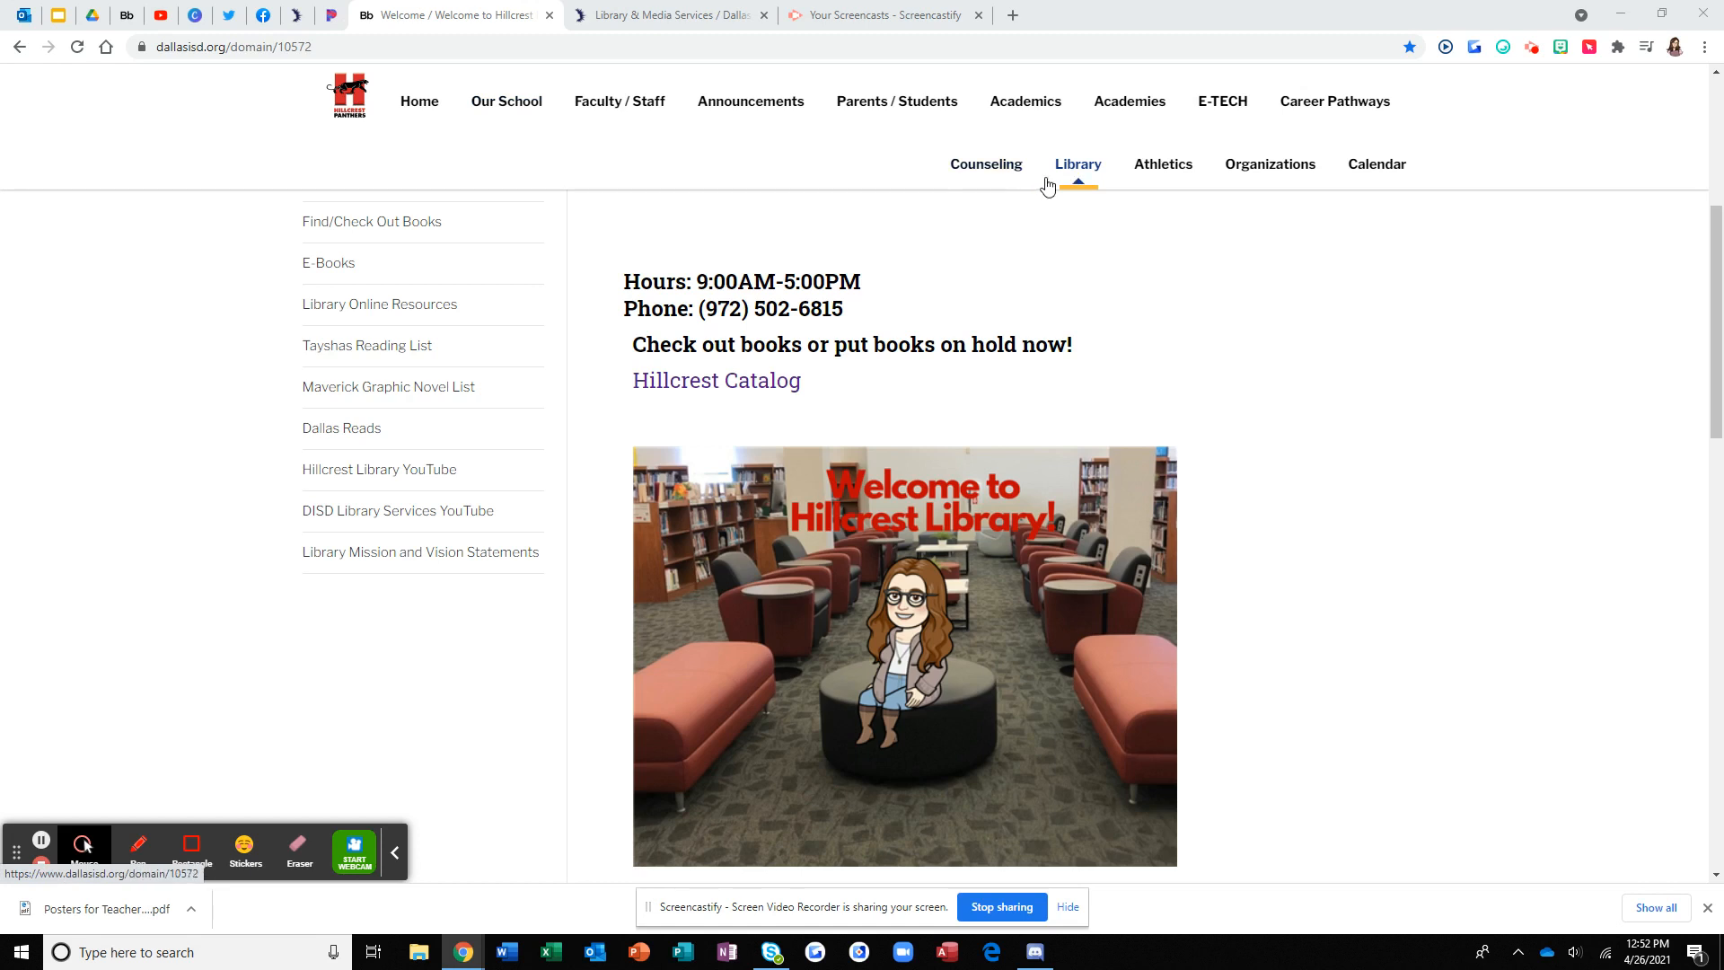
mouse_move(388, 316)
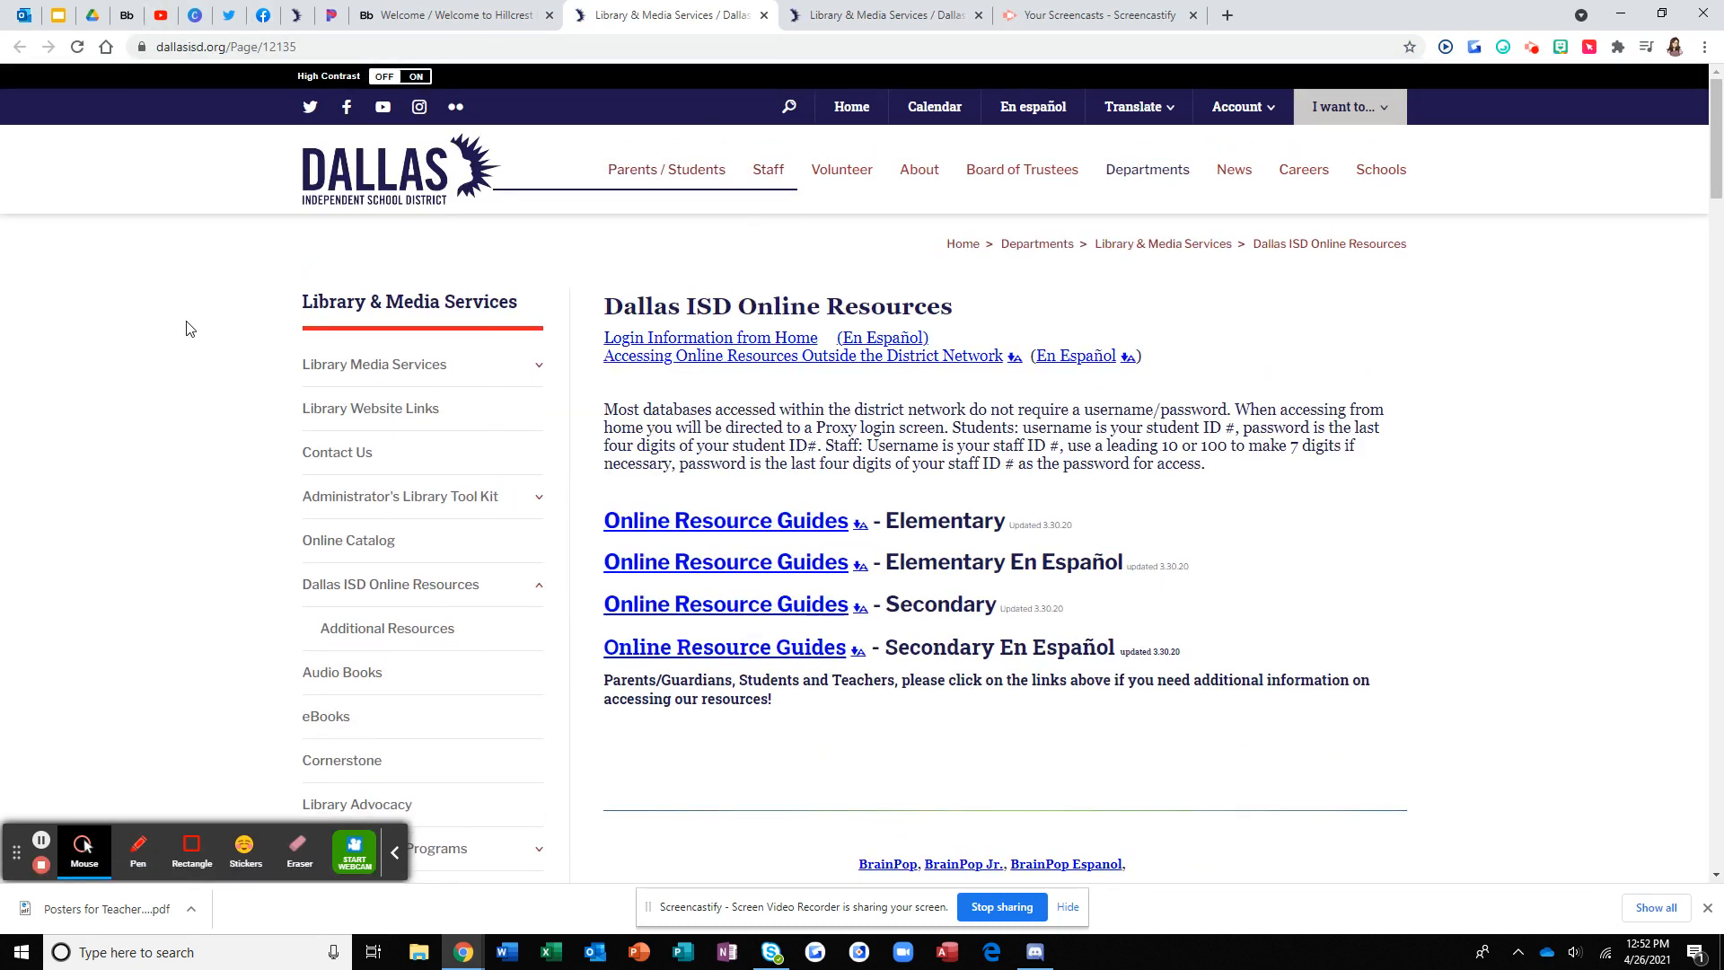
Choose Hillcrest from the Gale high school dropdown on the Dallas ISD library page.
scroll(down, 3)
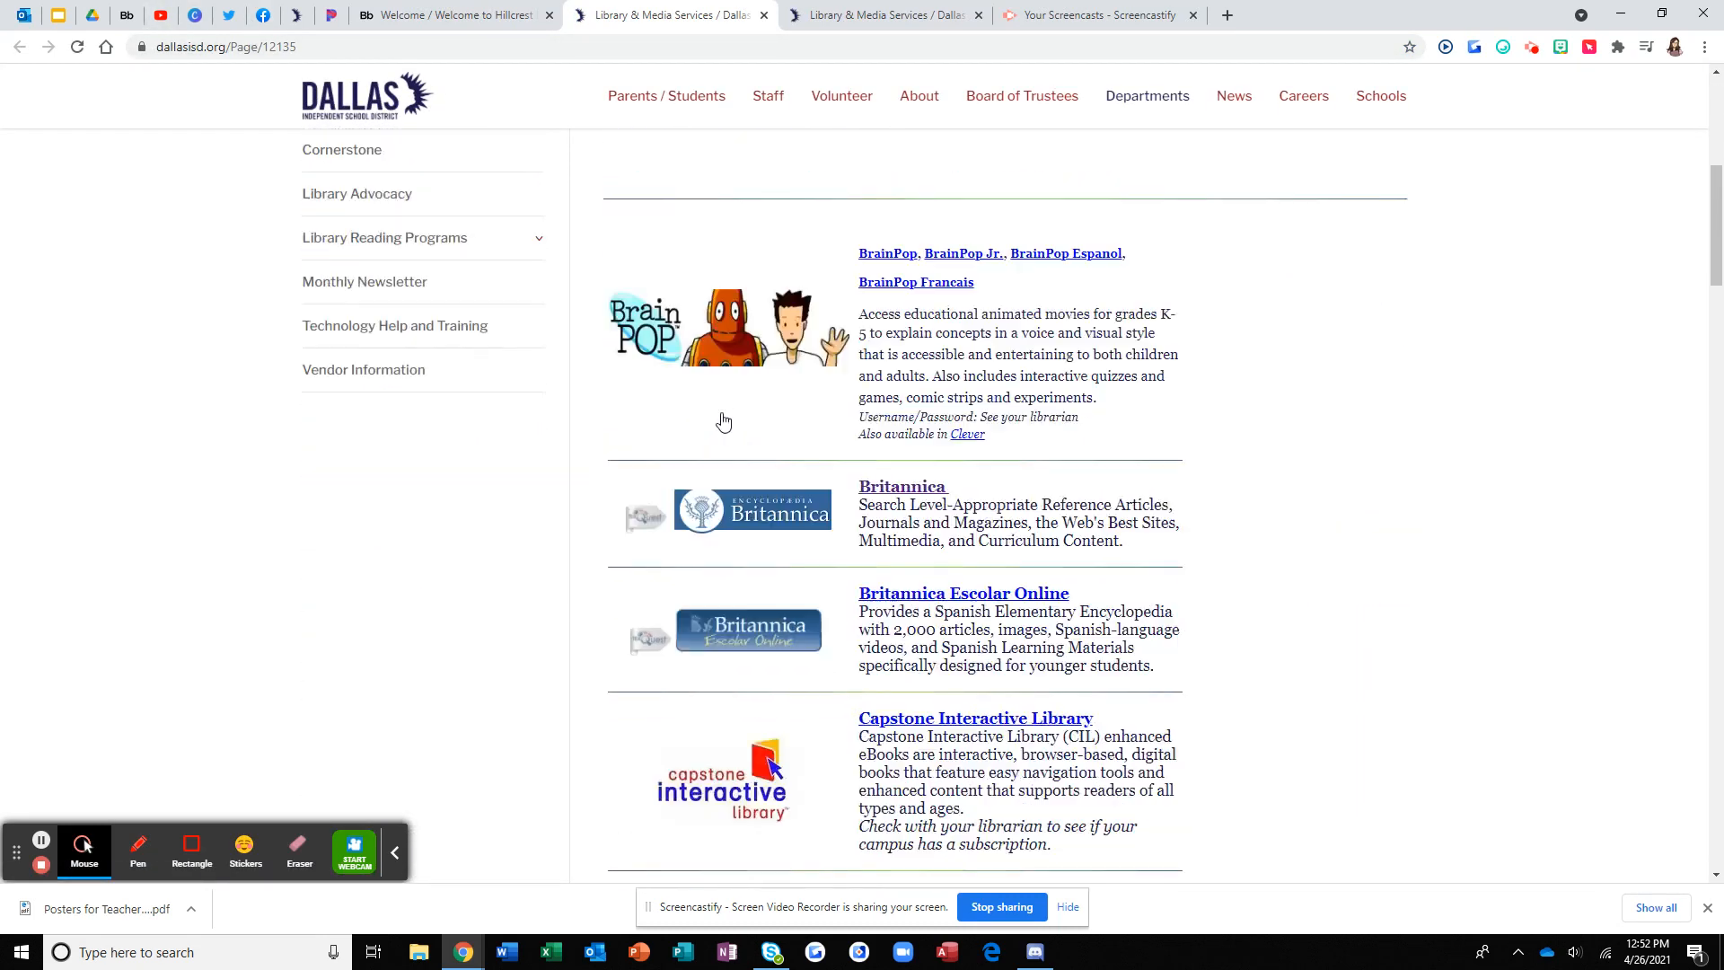
scroll(down, 3)
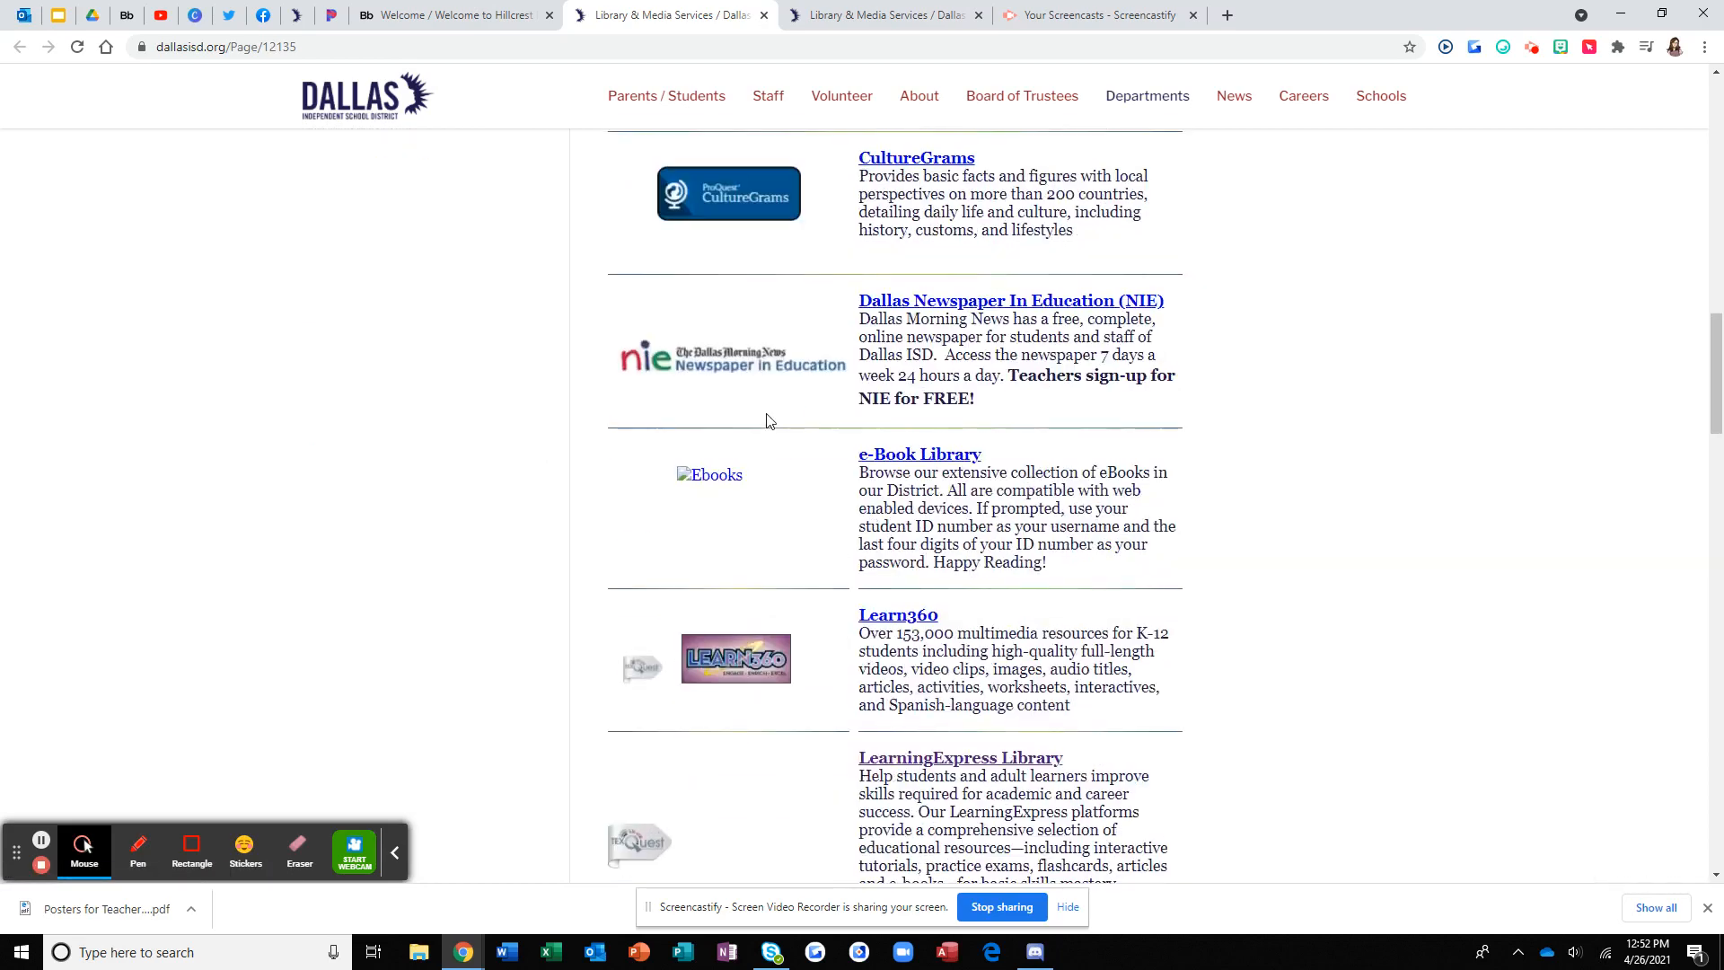
scroll(down, 3)
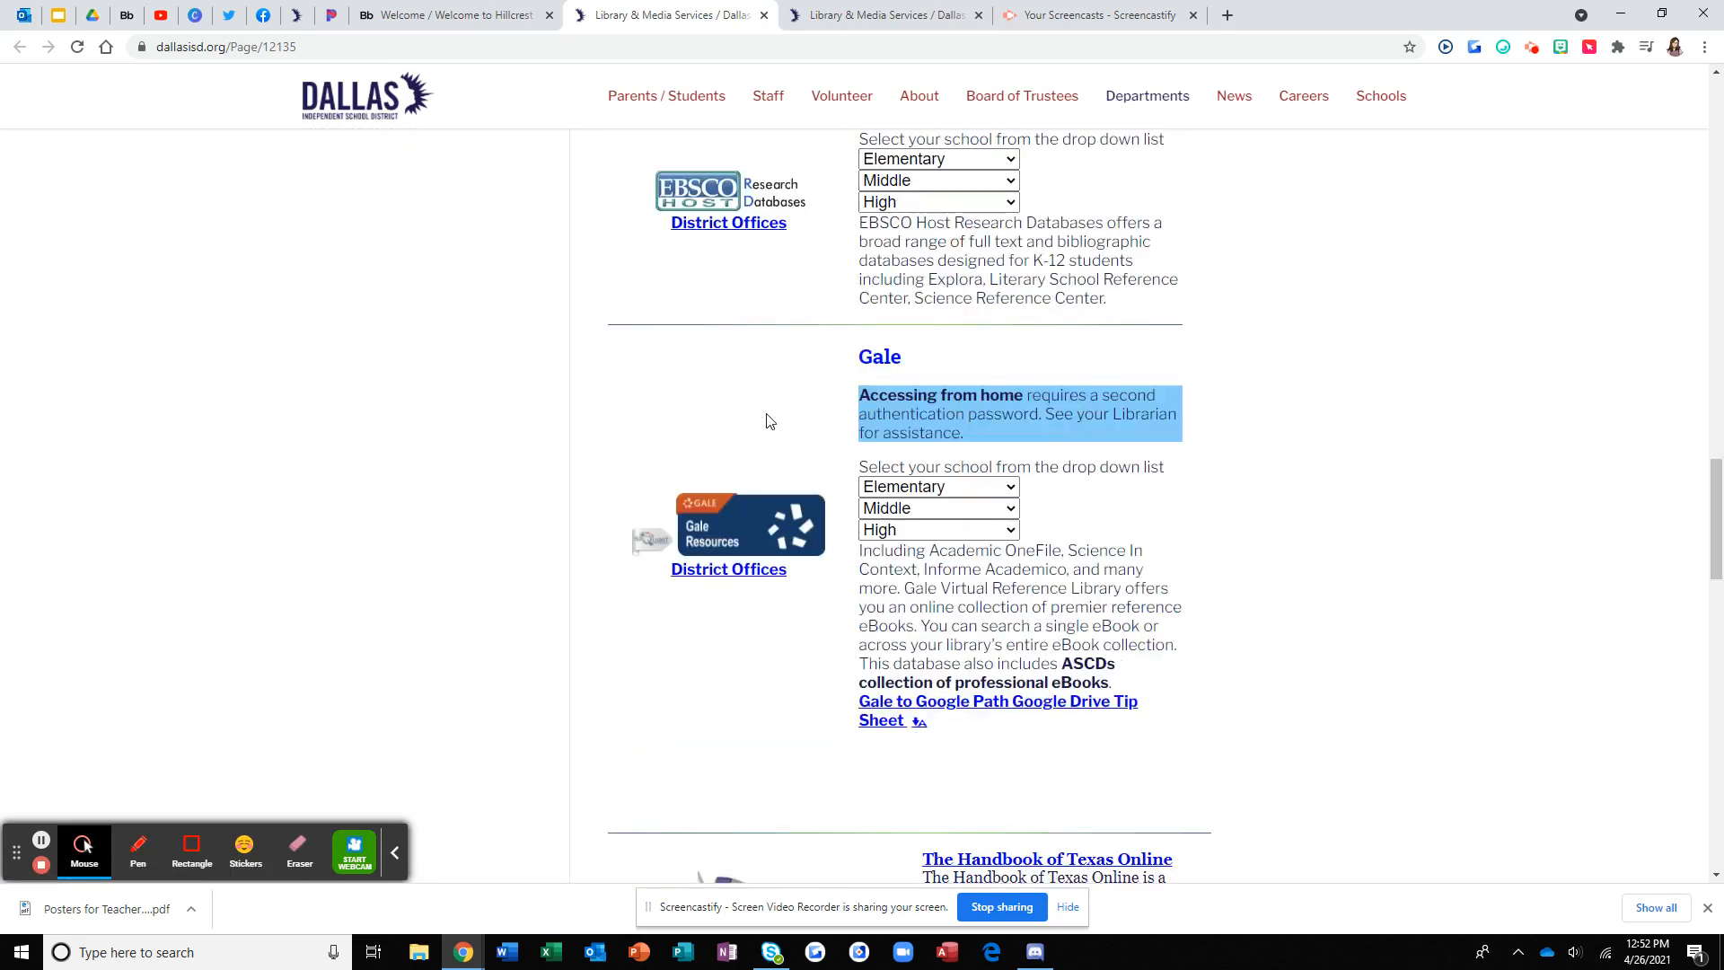
scroll(down, 3)
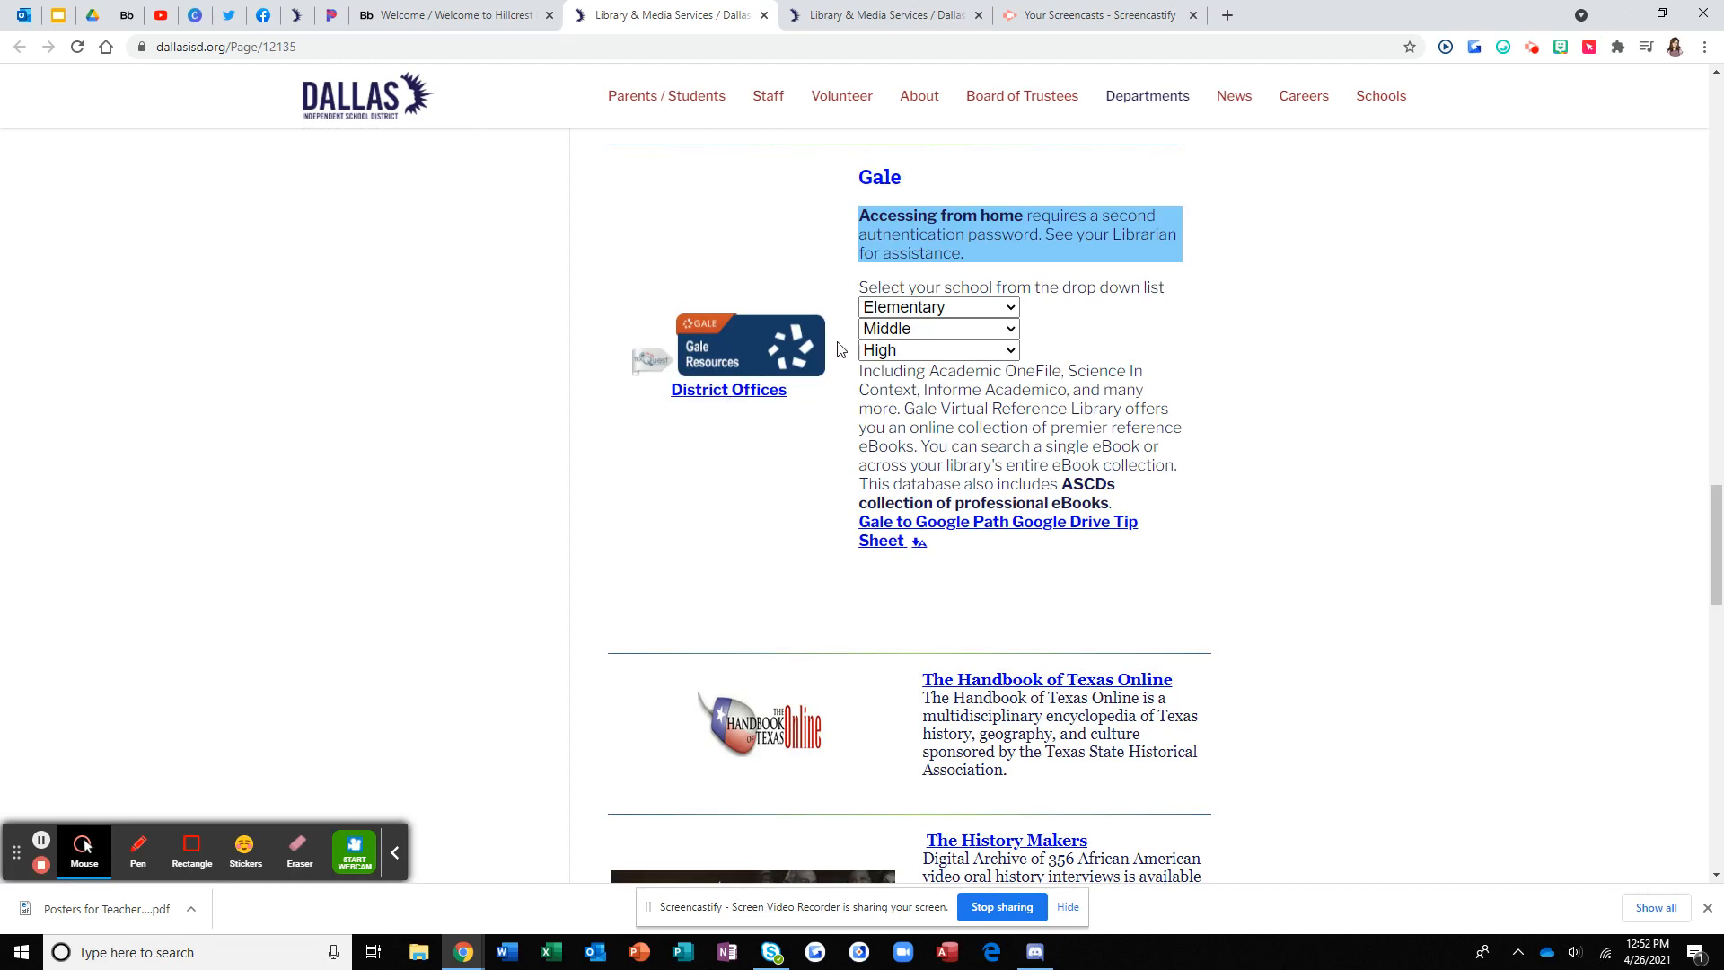
mouse_move(851, 334)
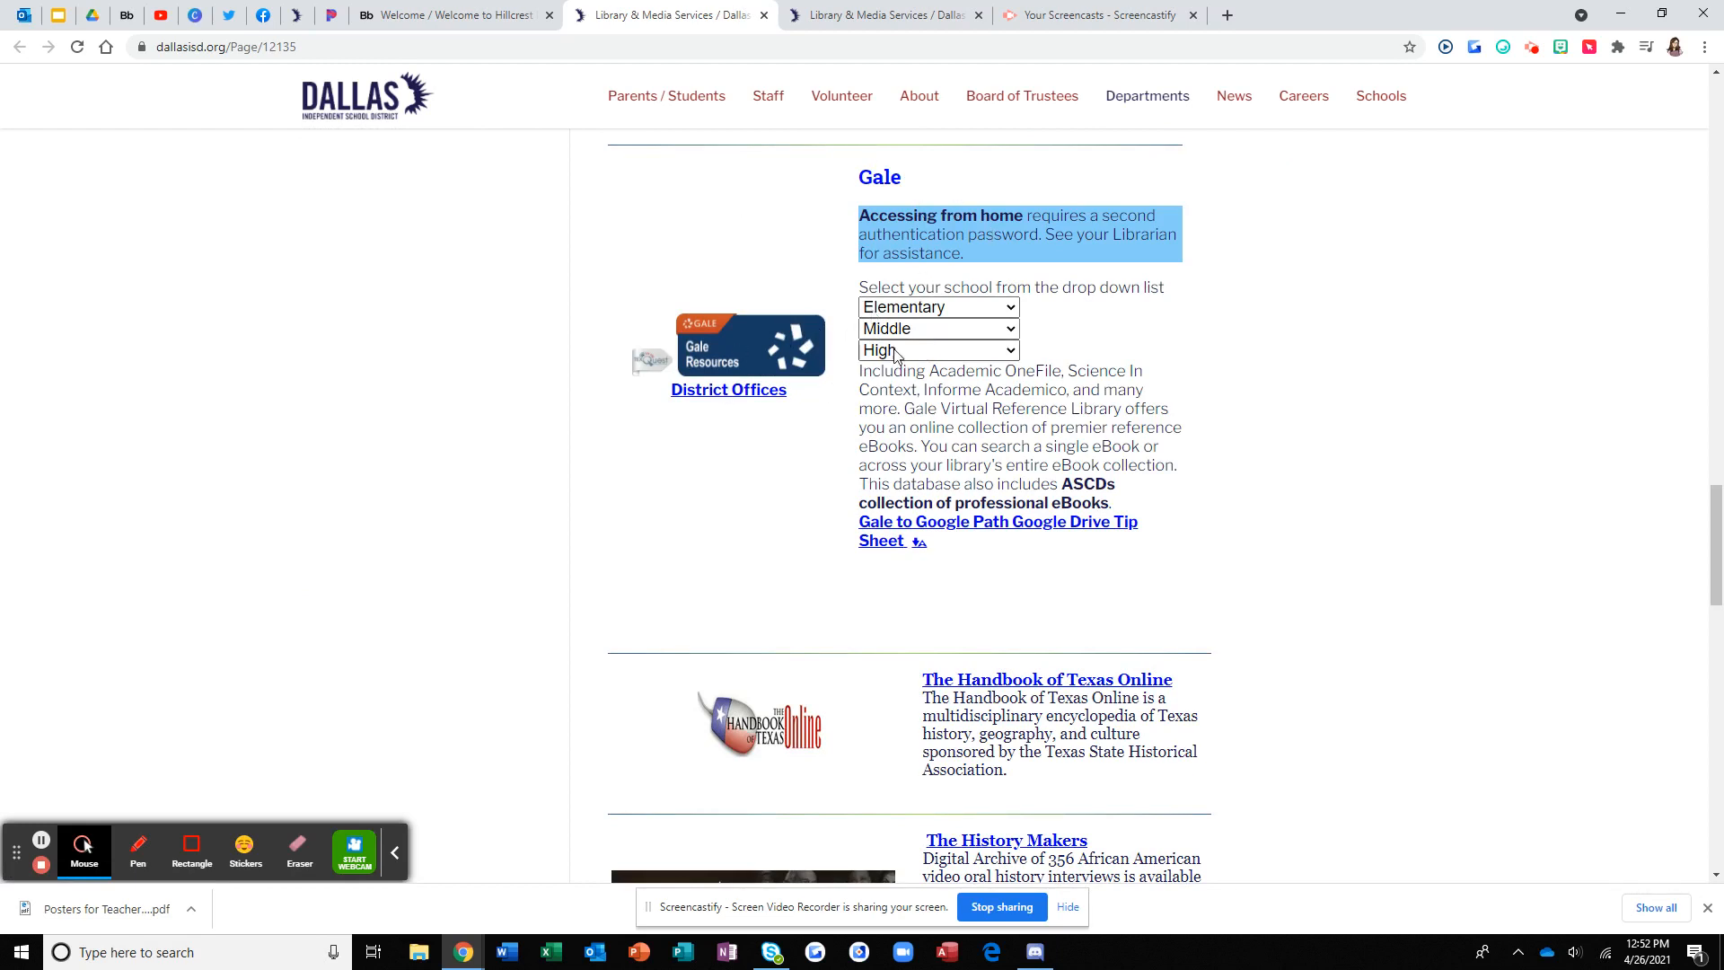
click(938, 351)
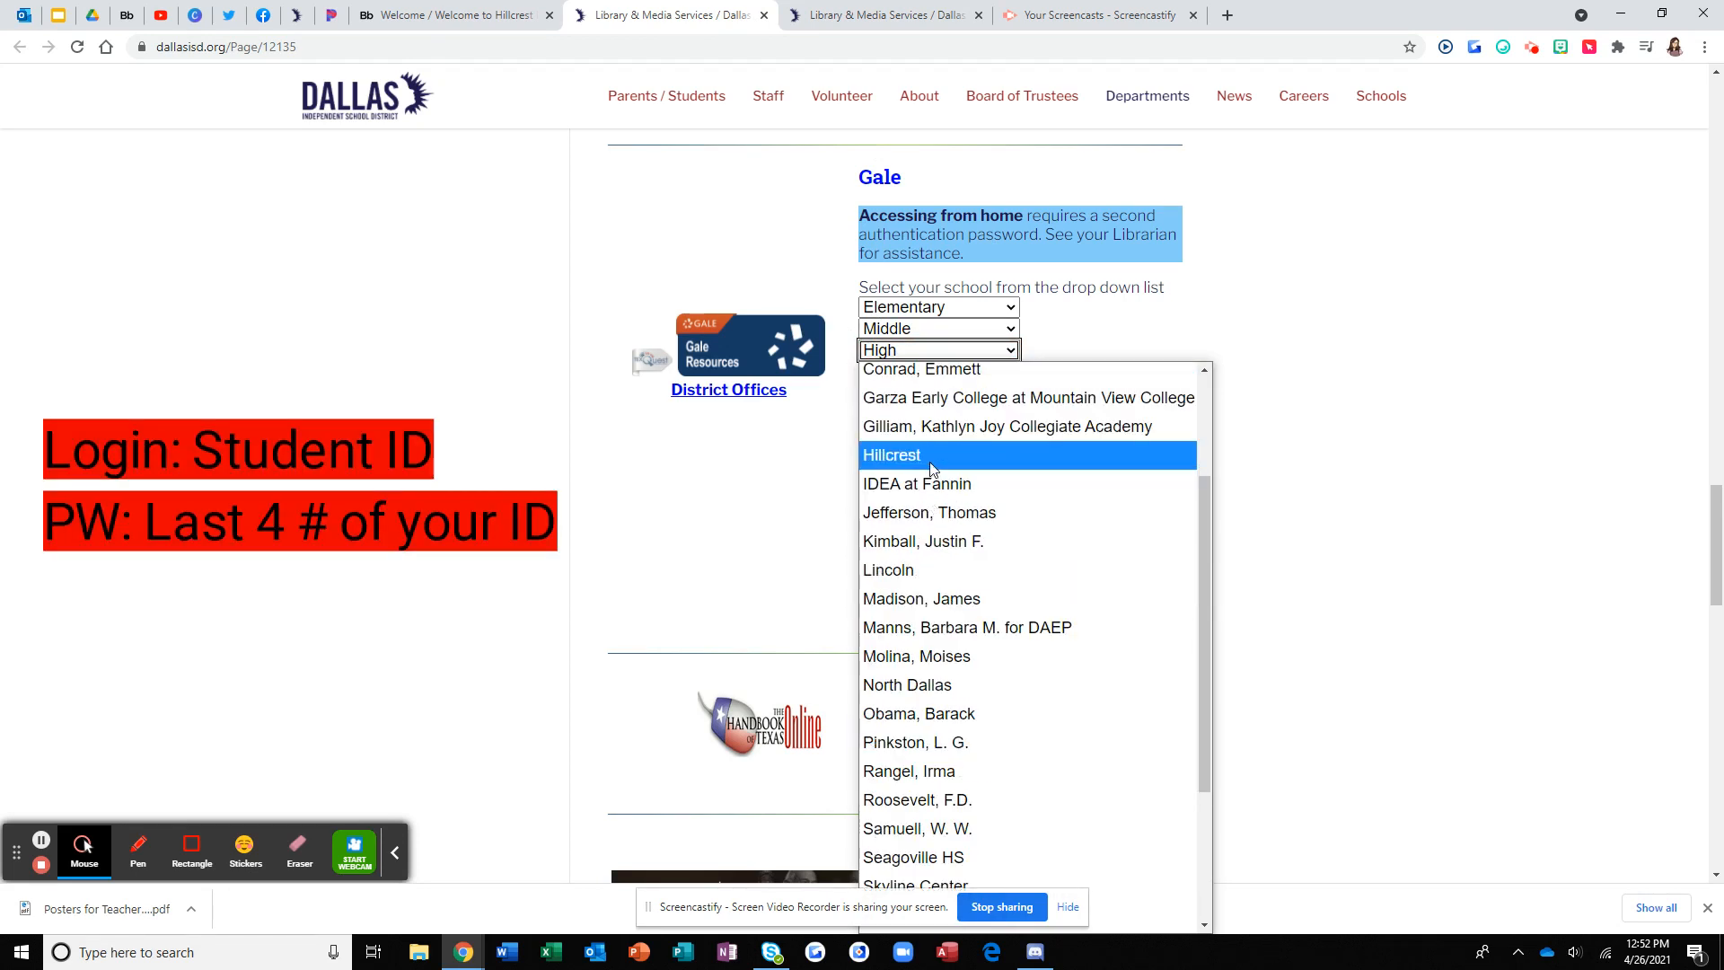
click(890, 454)
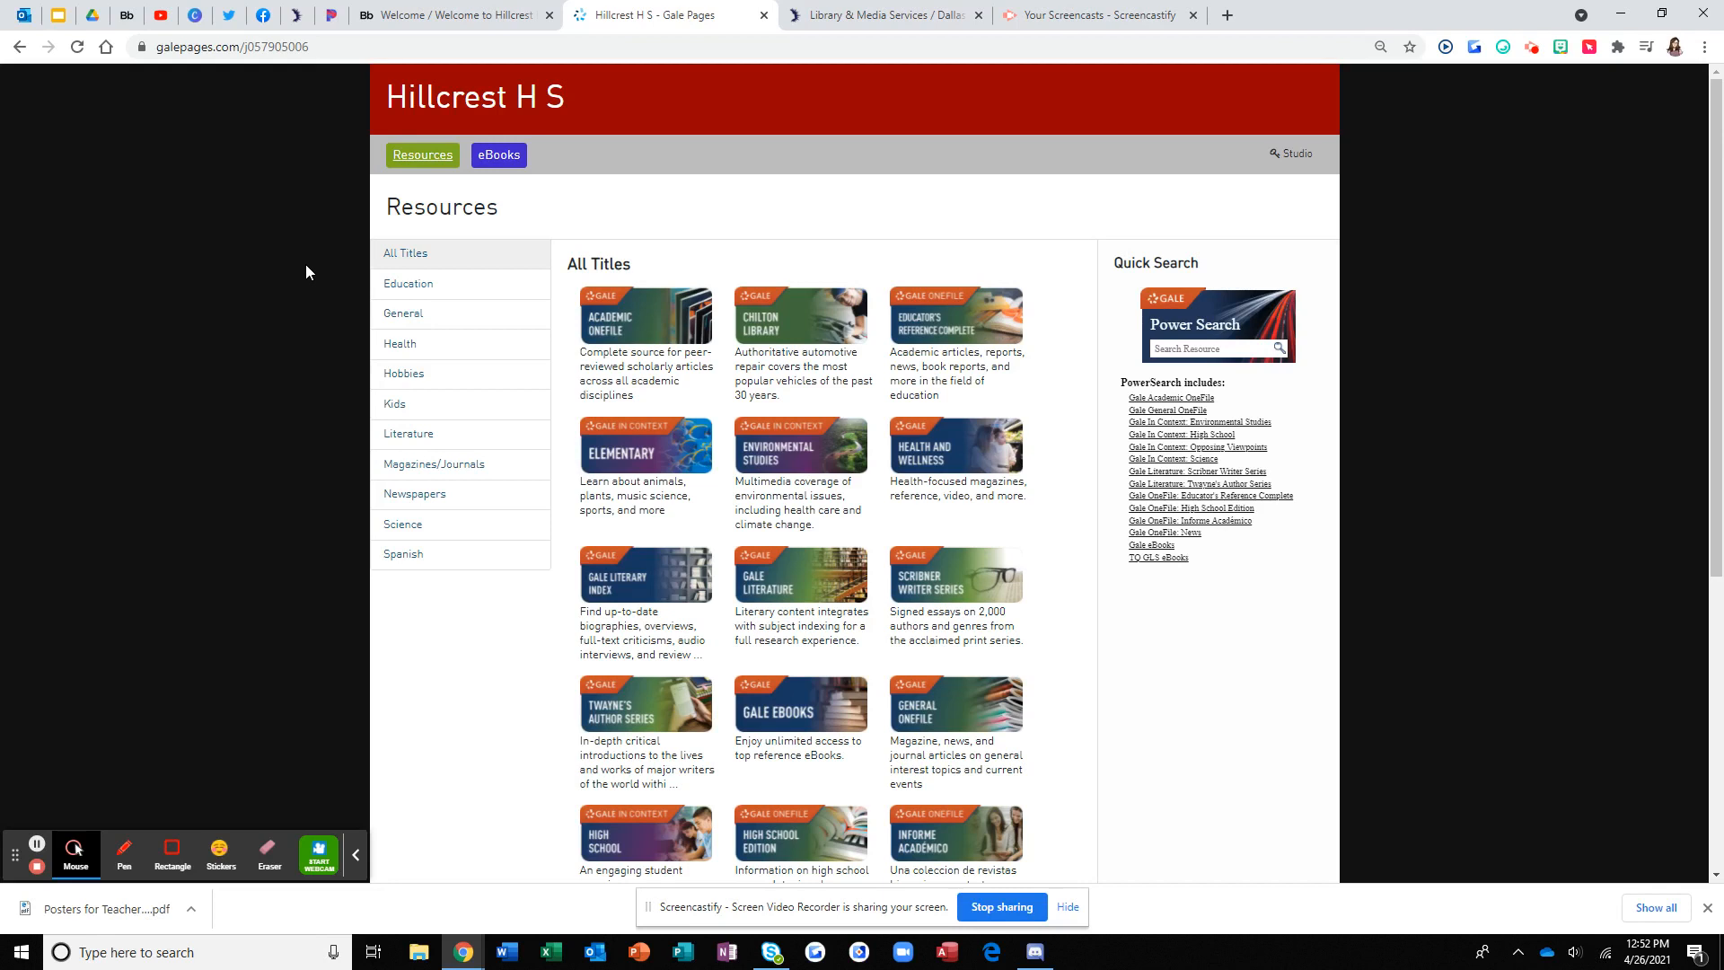
mouse_move(366, 288)
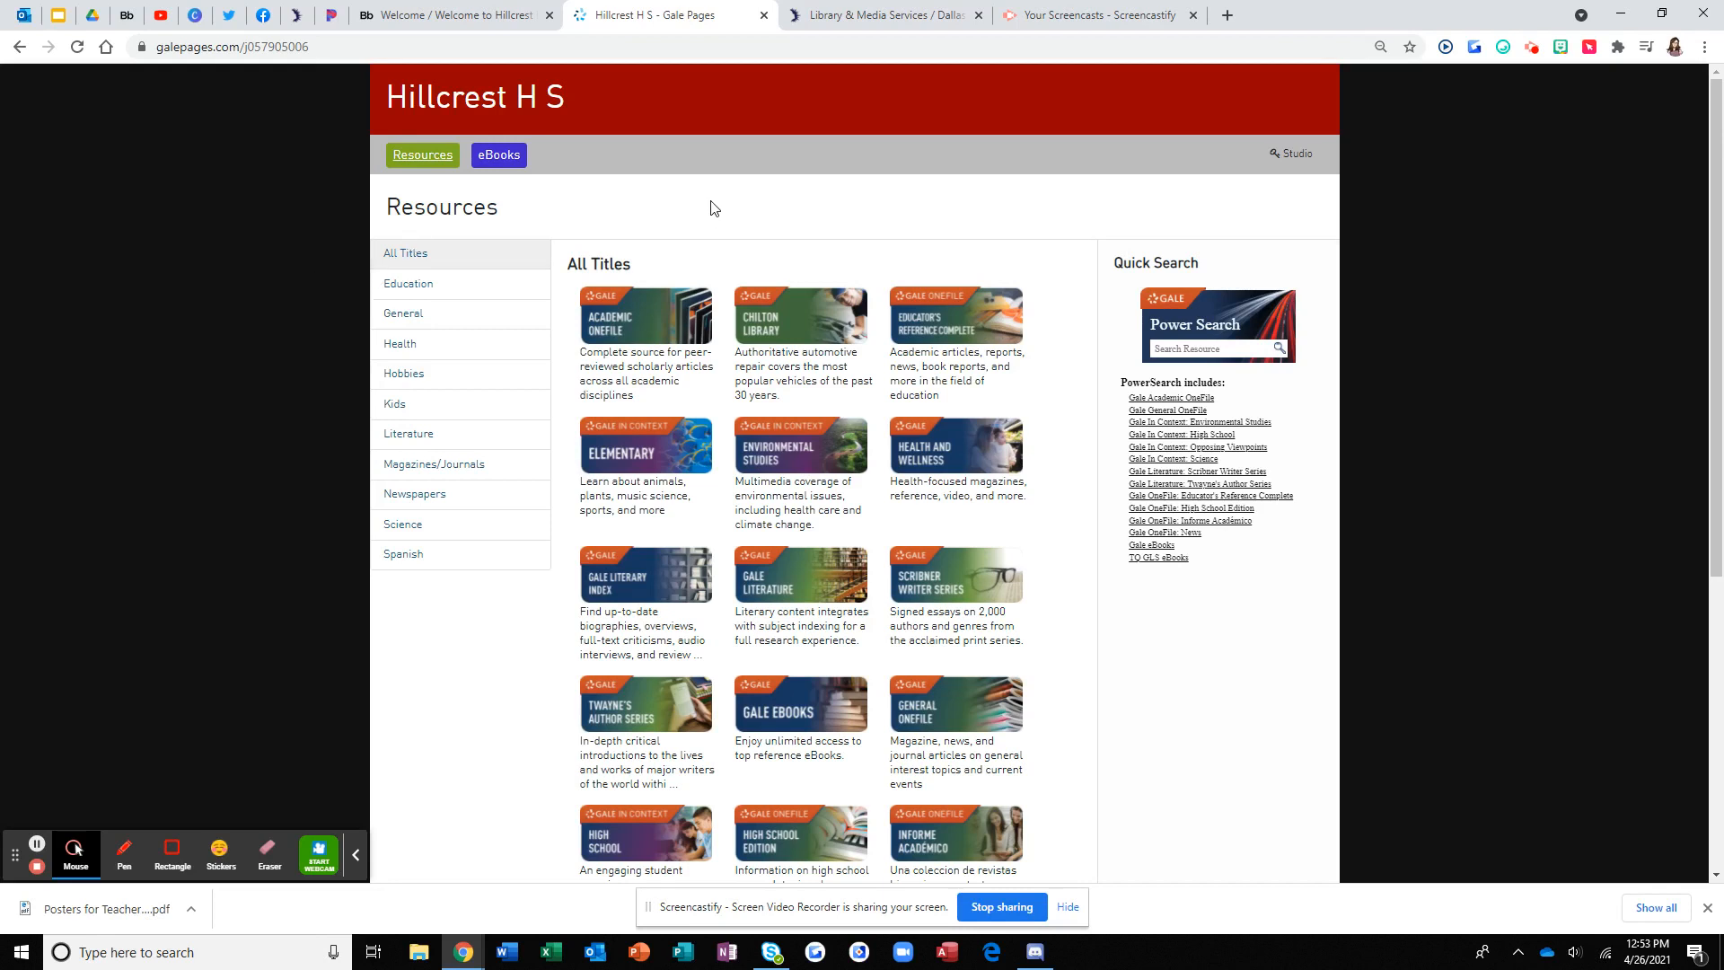
mouse_move(731, 215)
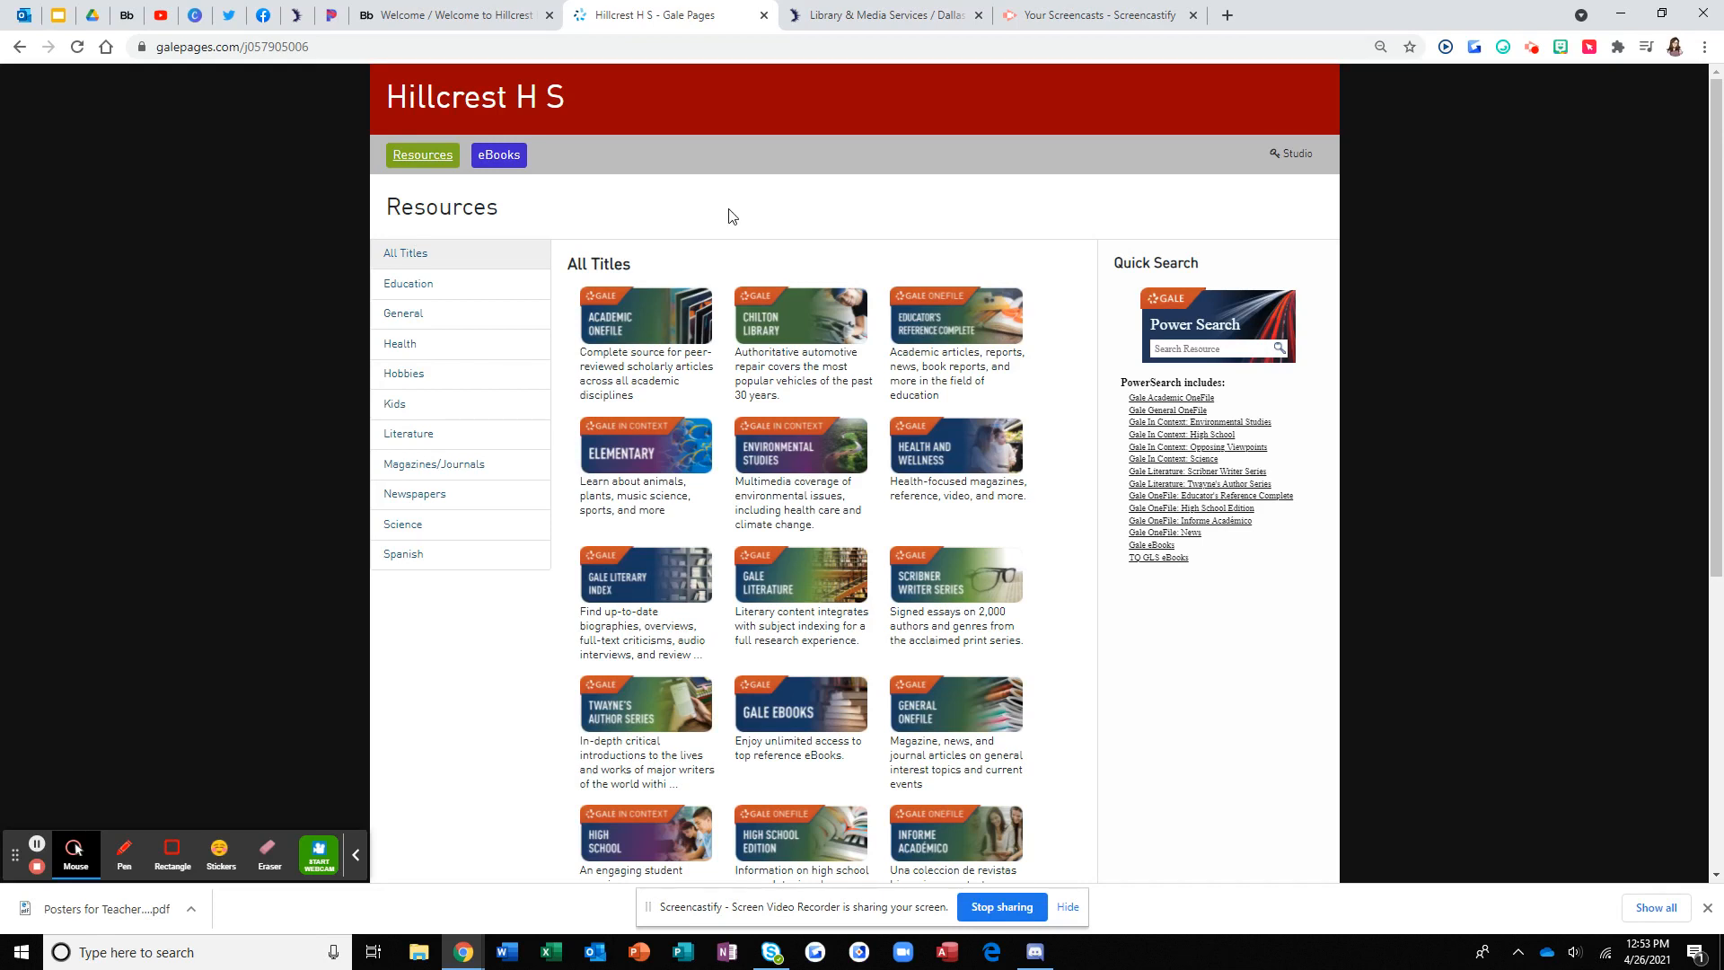
mouse_move(649, 262)
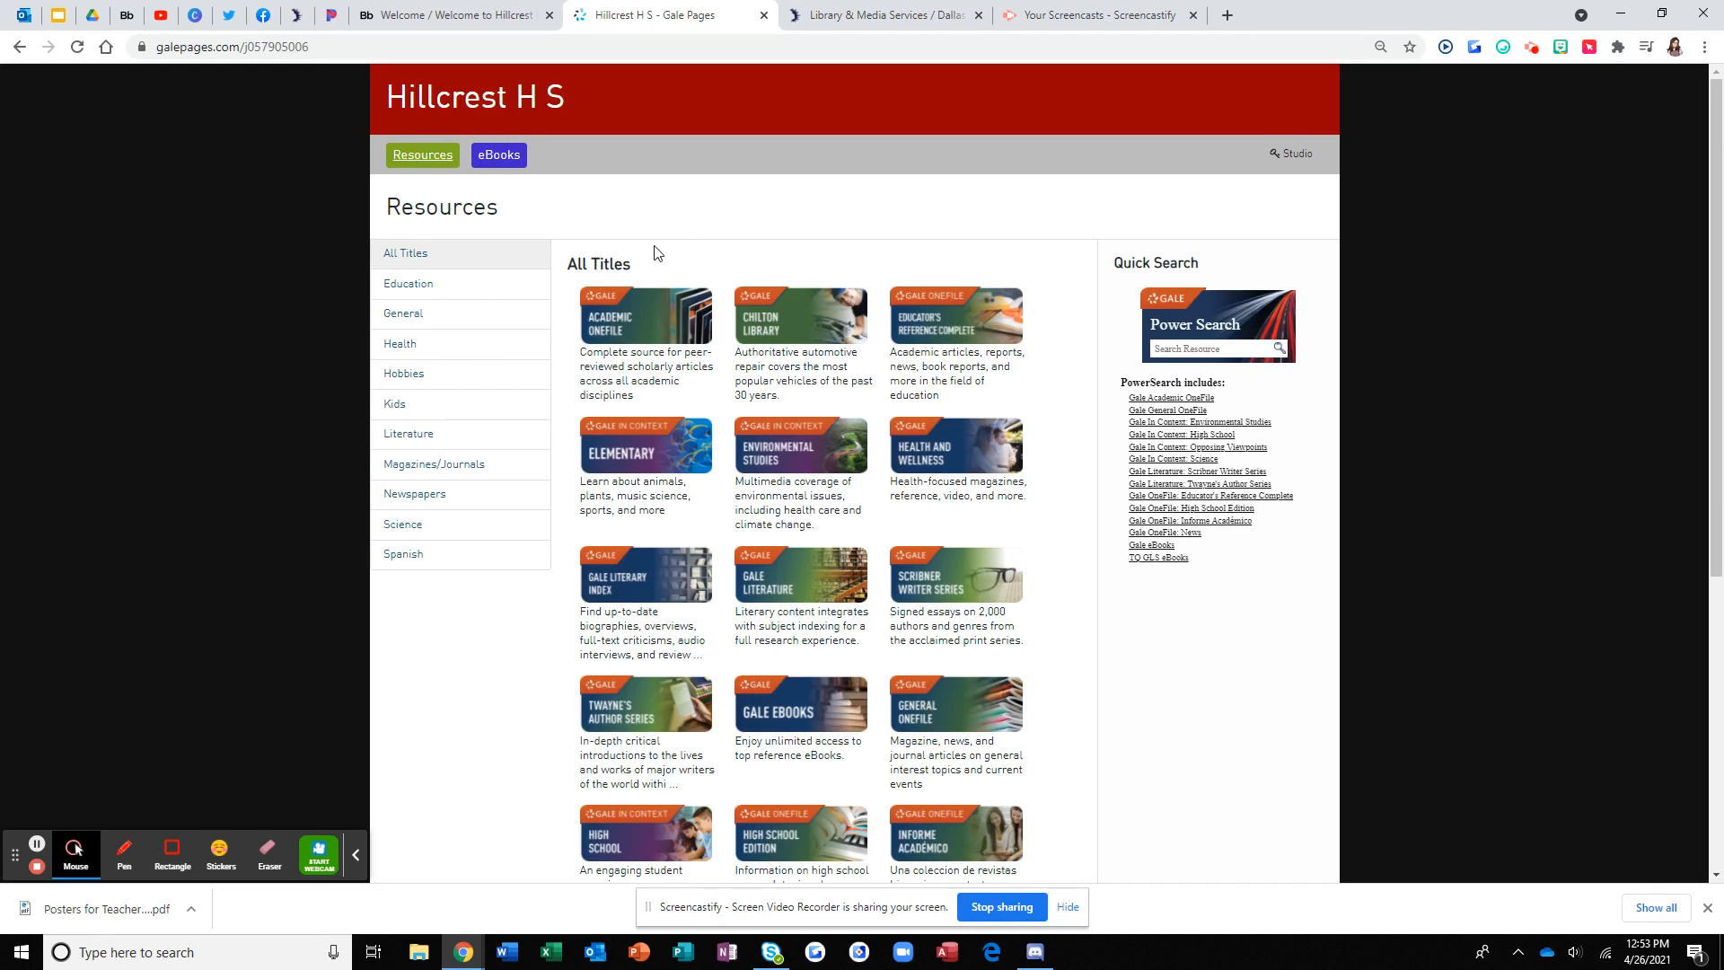
Launch Gale Academic OneFile from the Academic OneFile tile under All Titles.
scroll(down, 3)
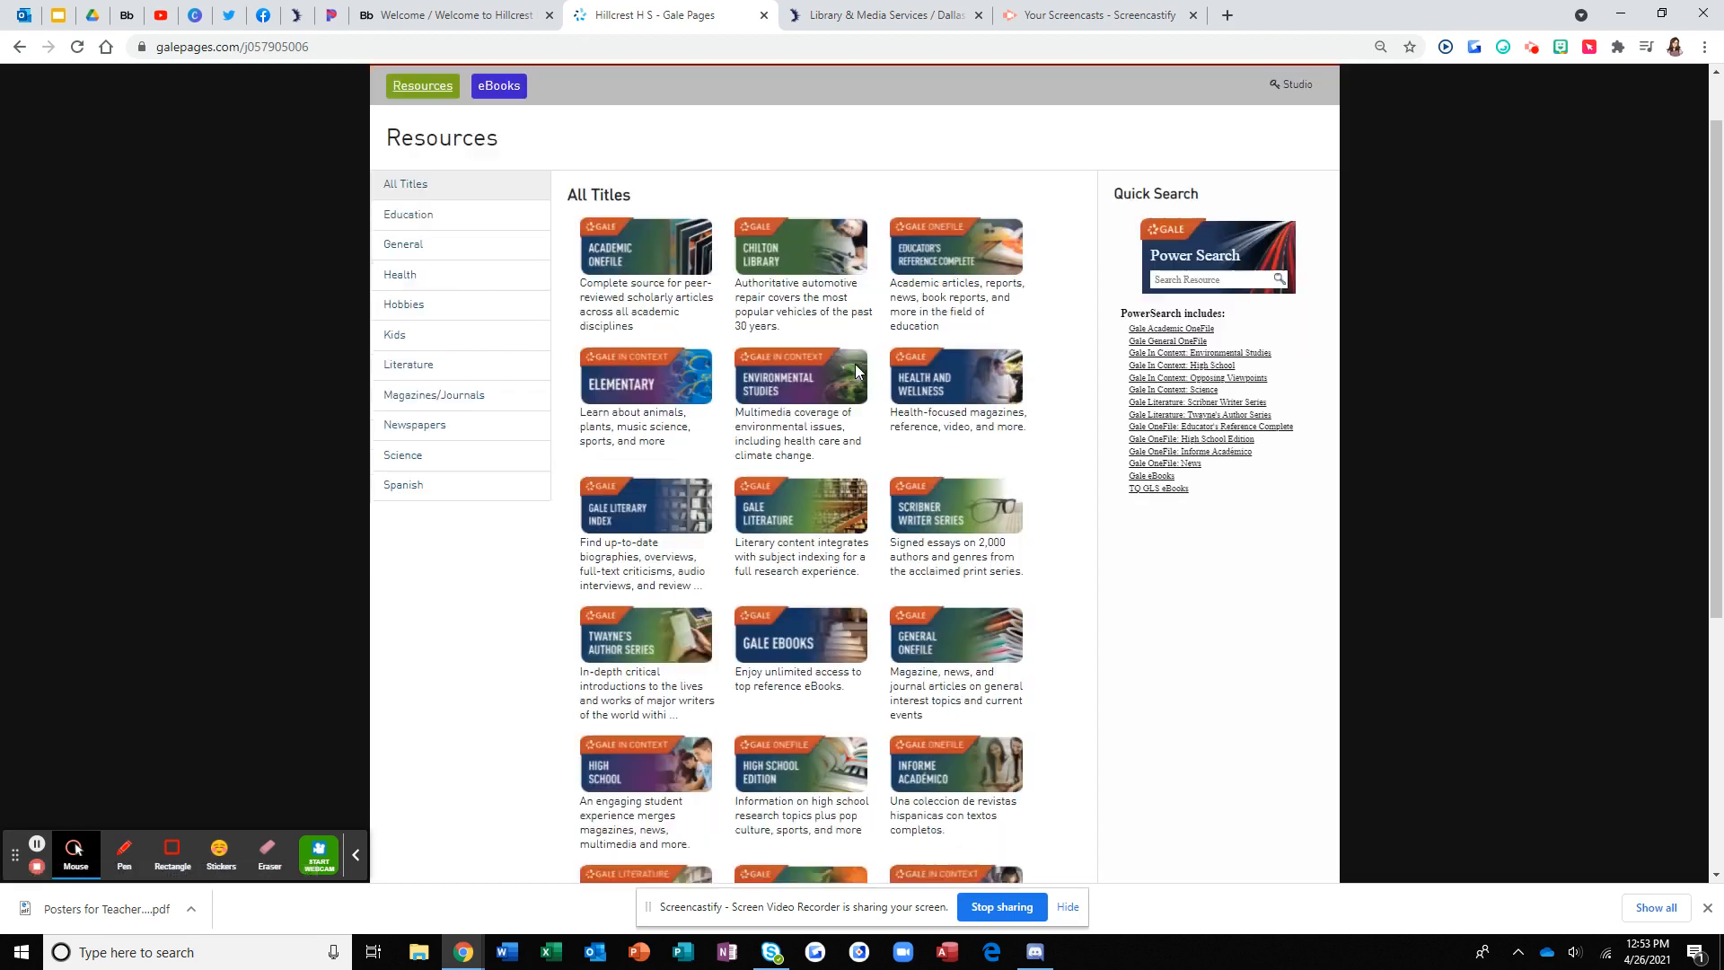
scroll(down, 3)
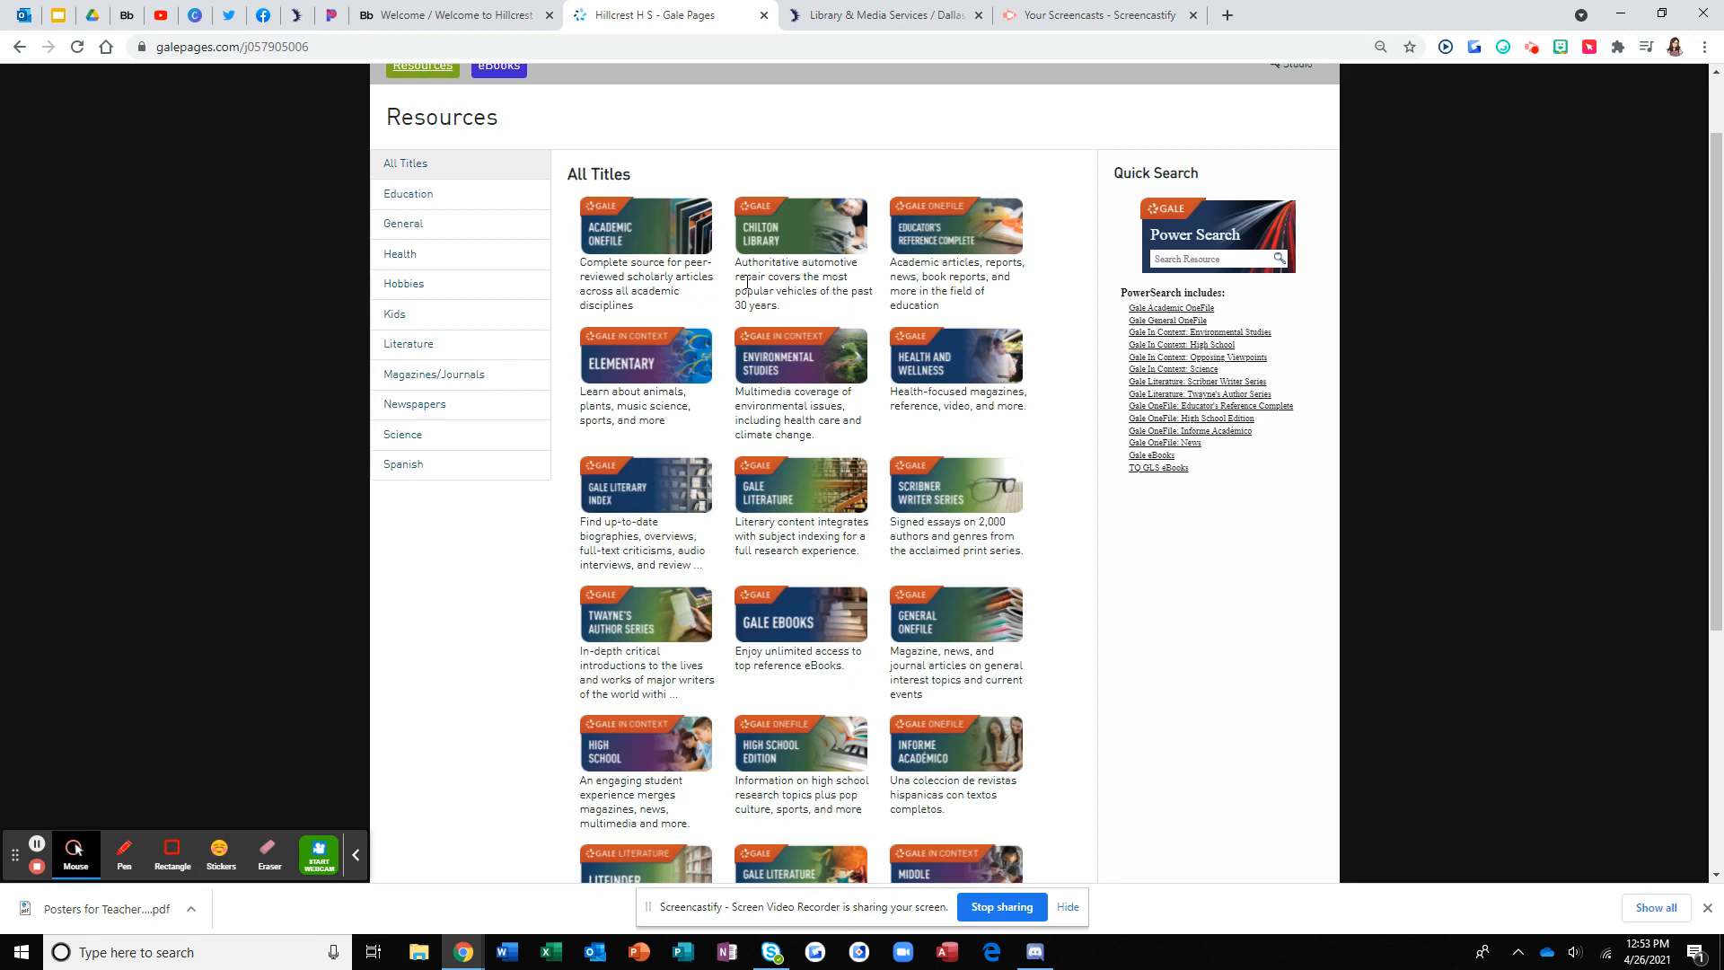
scroll(down, 3)
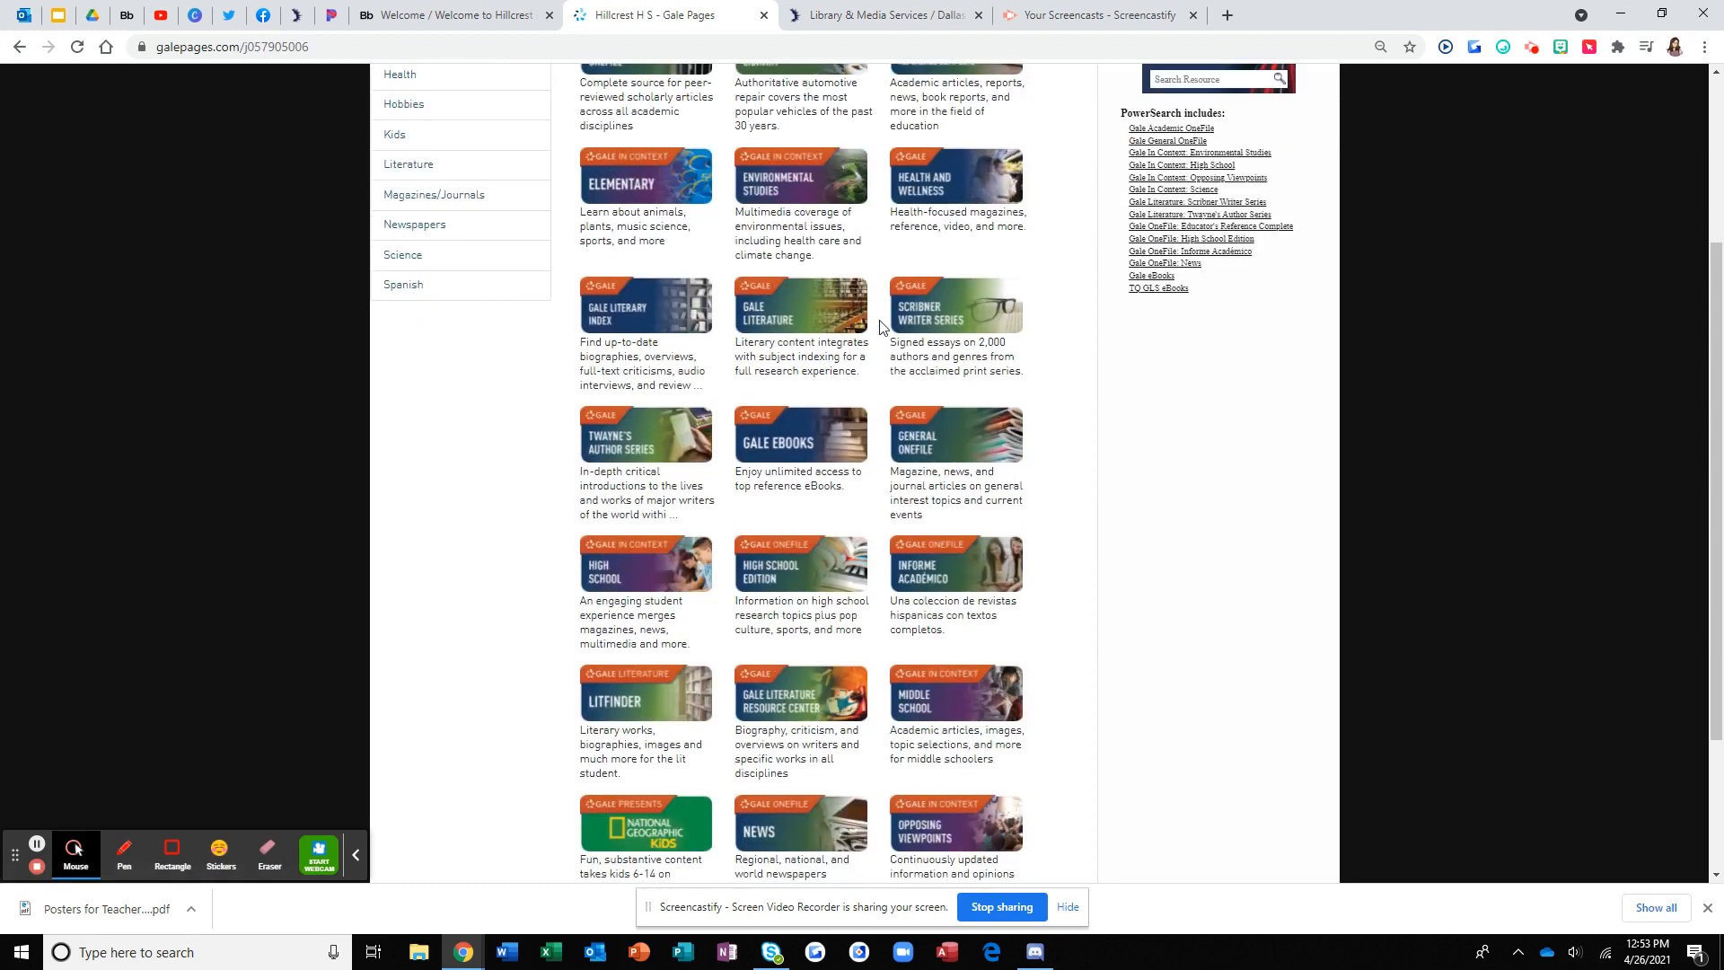
scroll(down, 3)
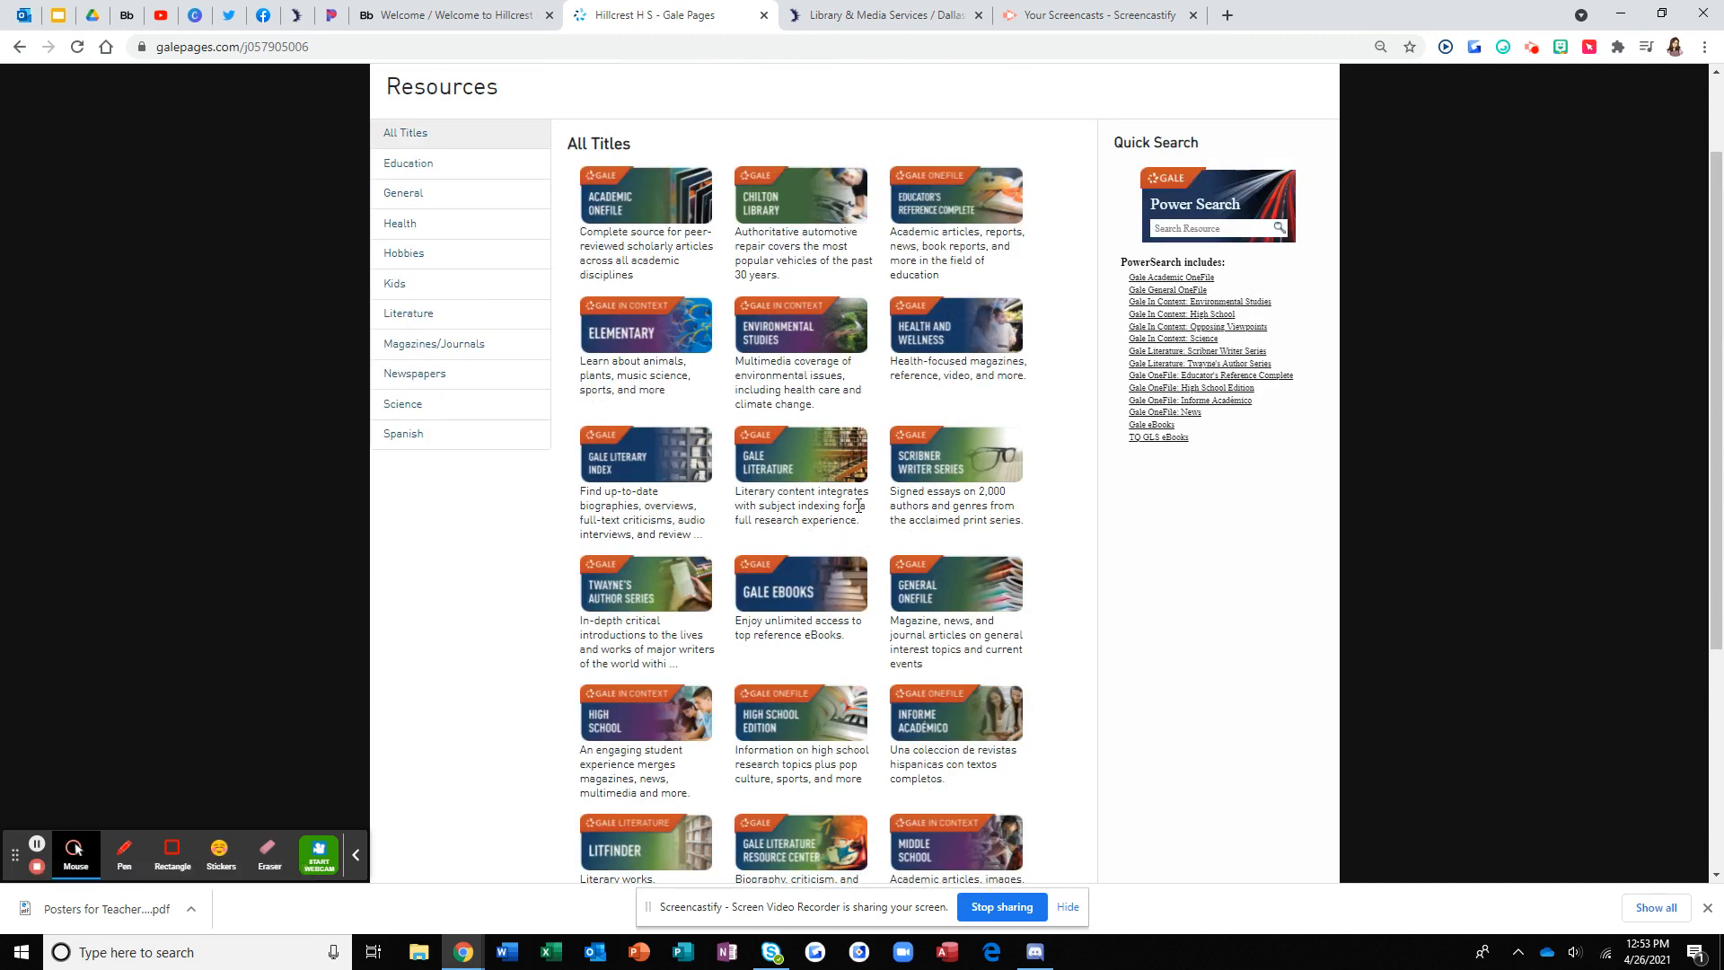
scroll(down, 3)
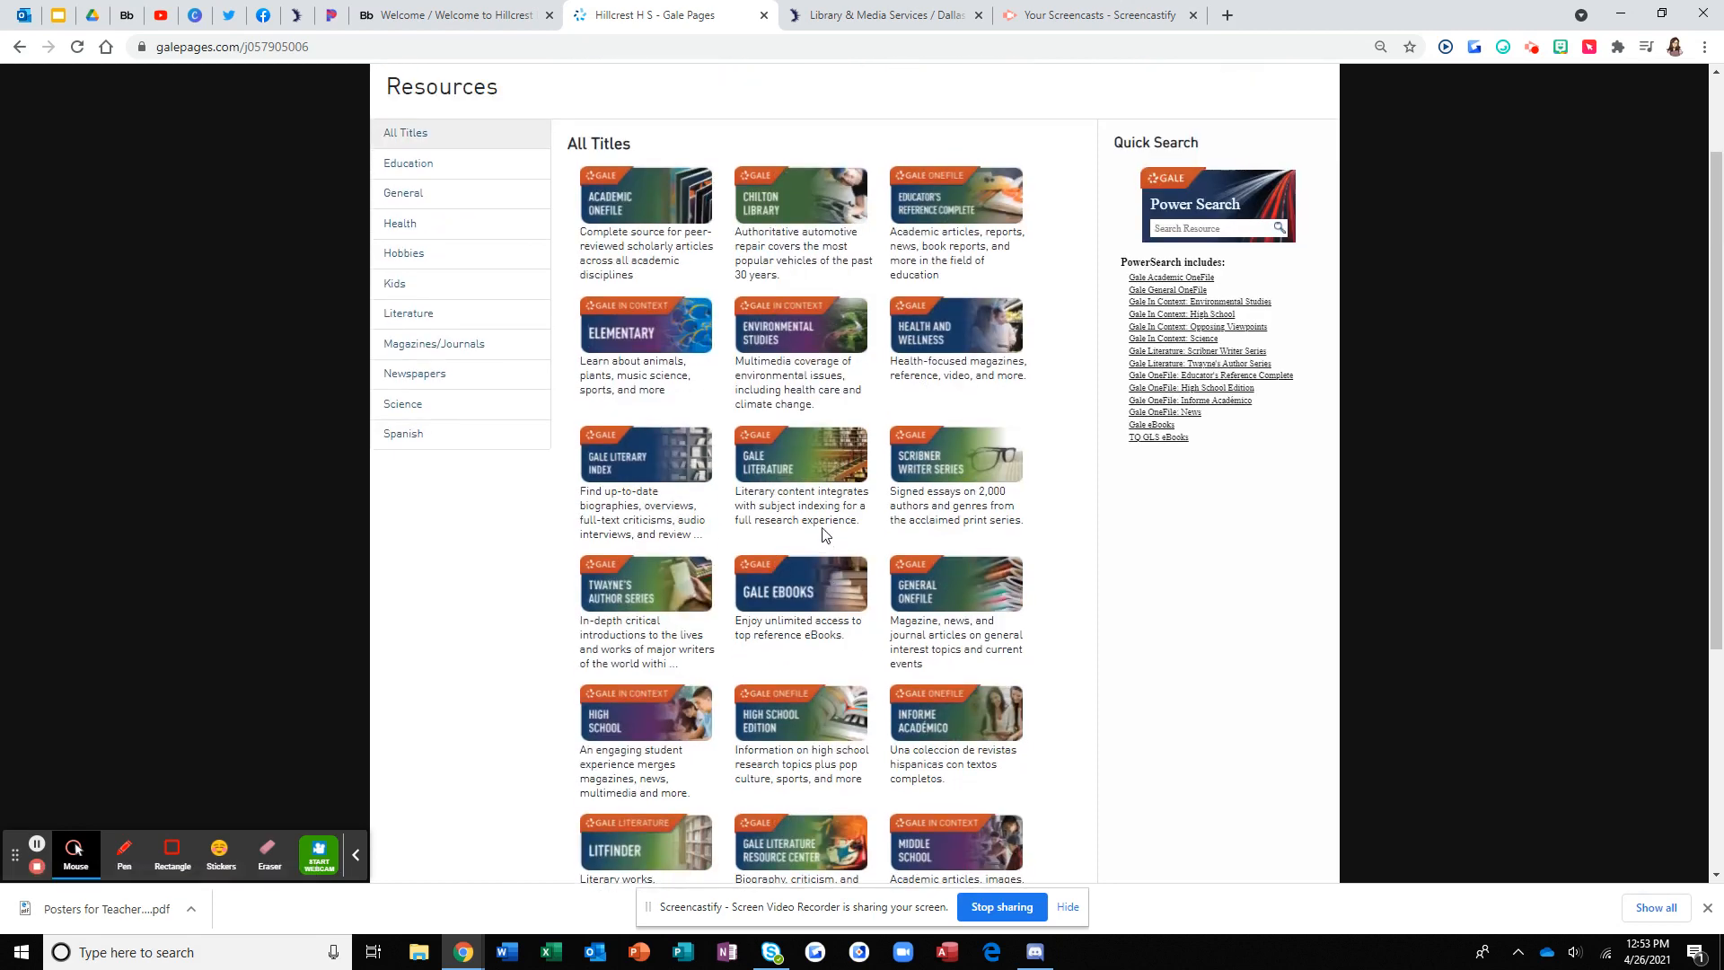
mouse_move(790, 355)
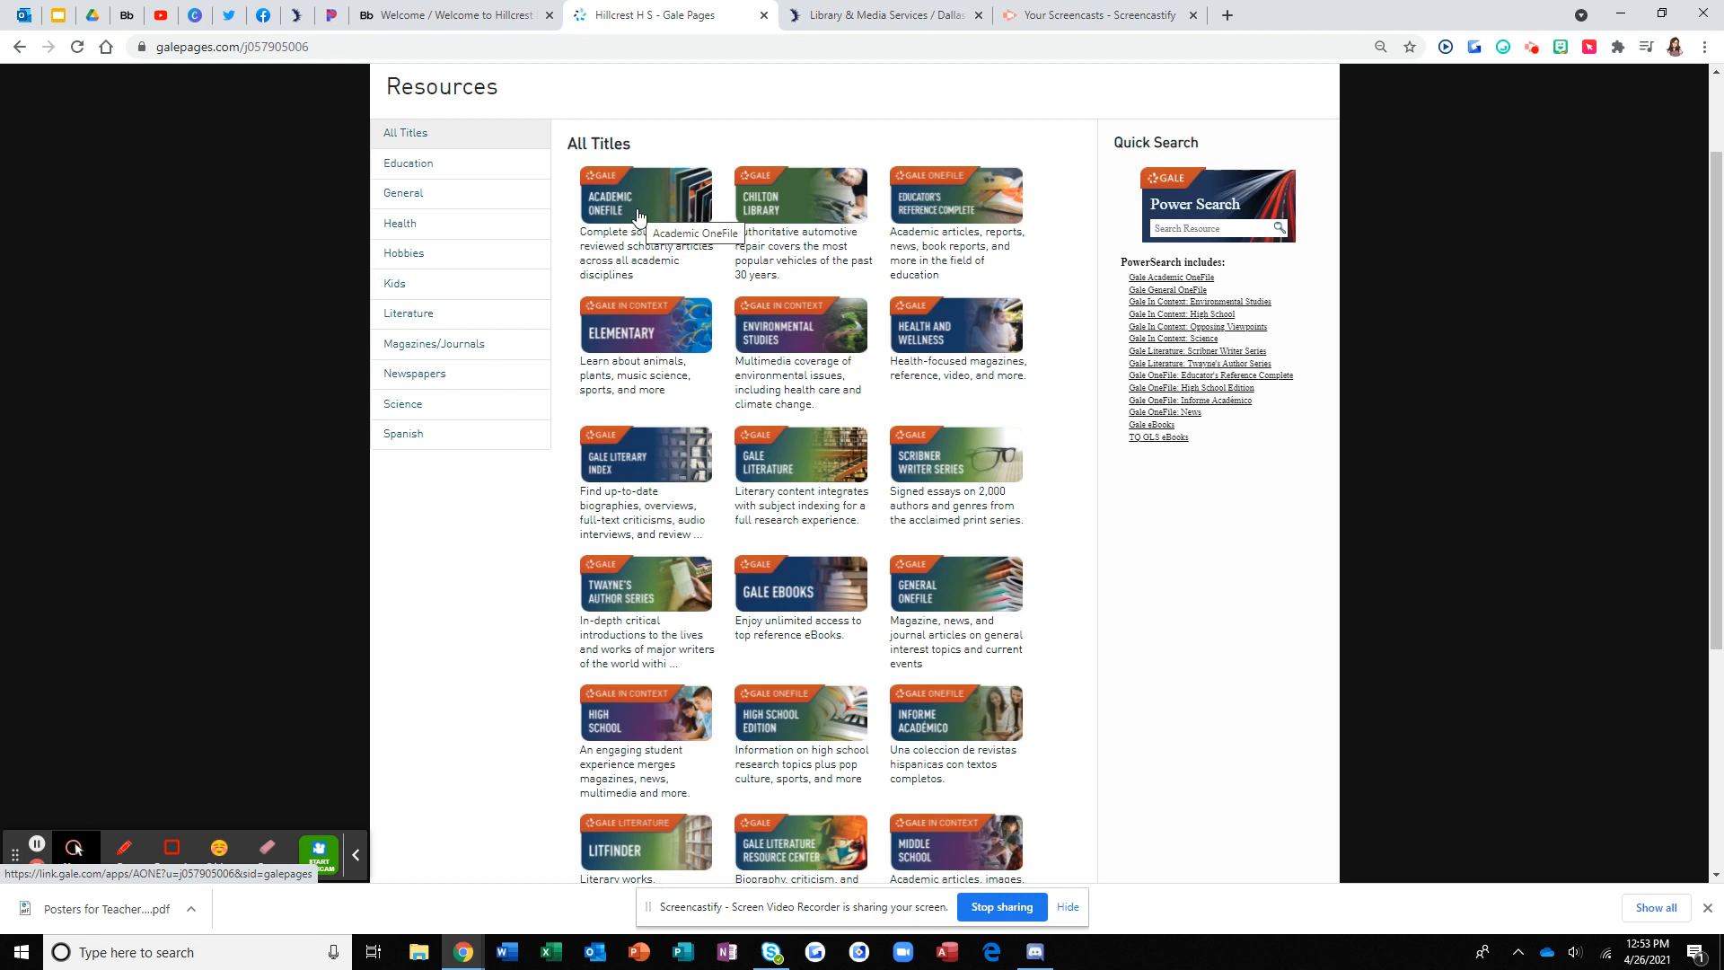
mouse_move(950, 591)
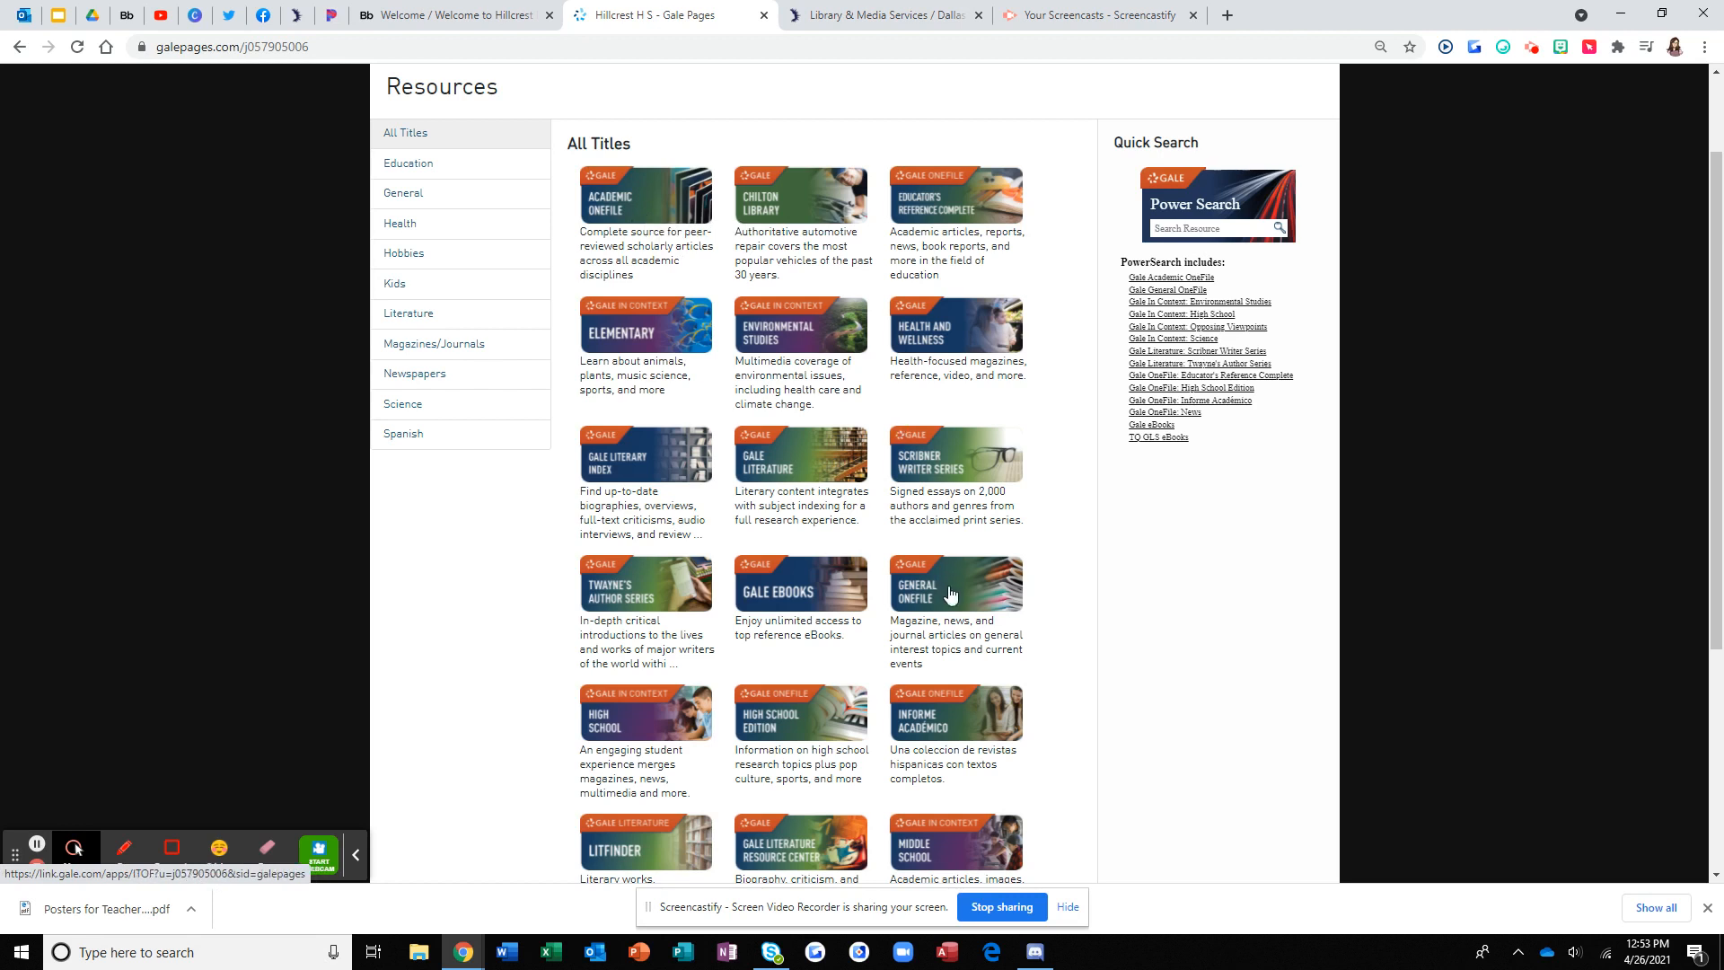
mouse_move(950, 593)
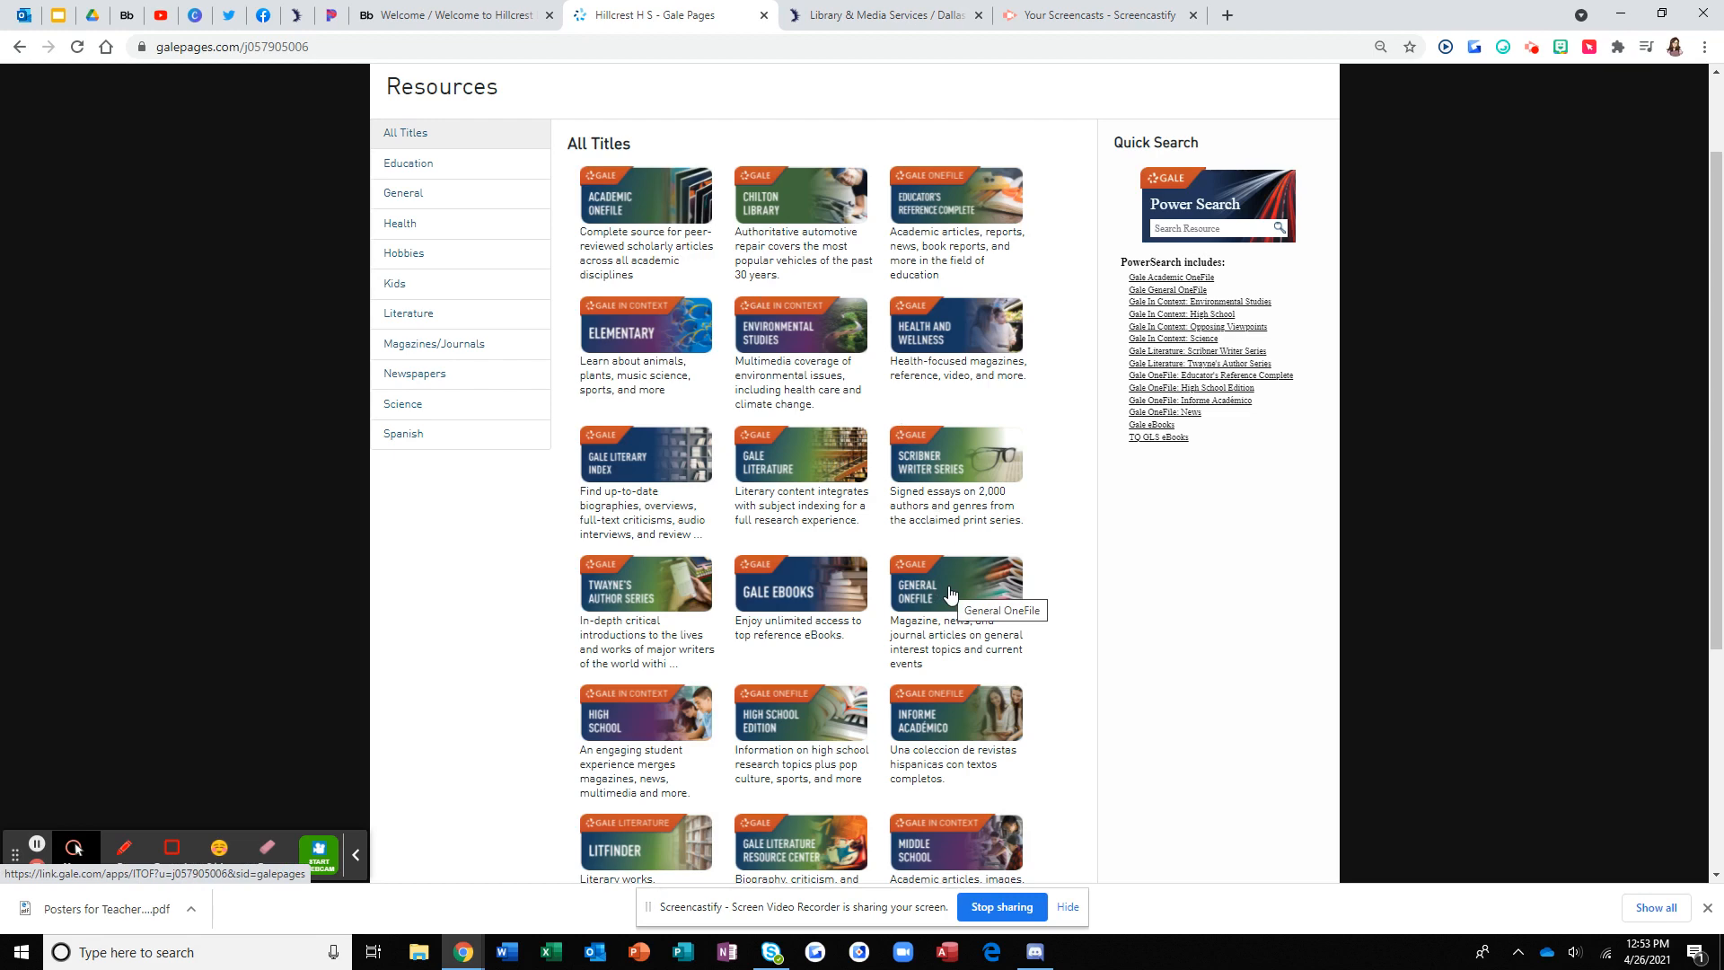
scroll(down, 3)
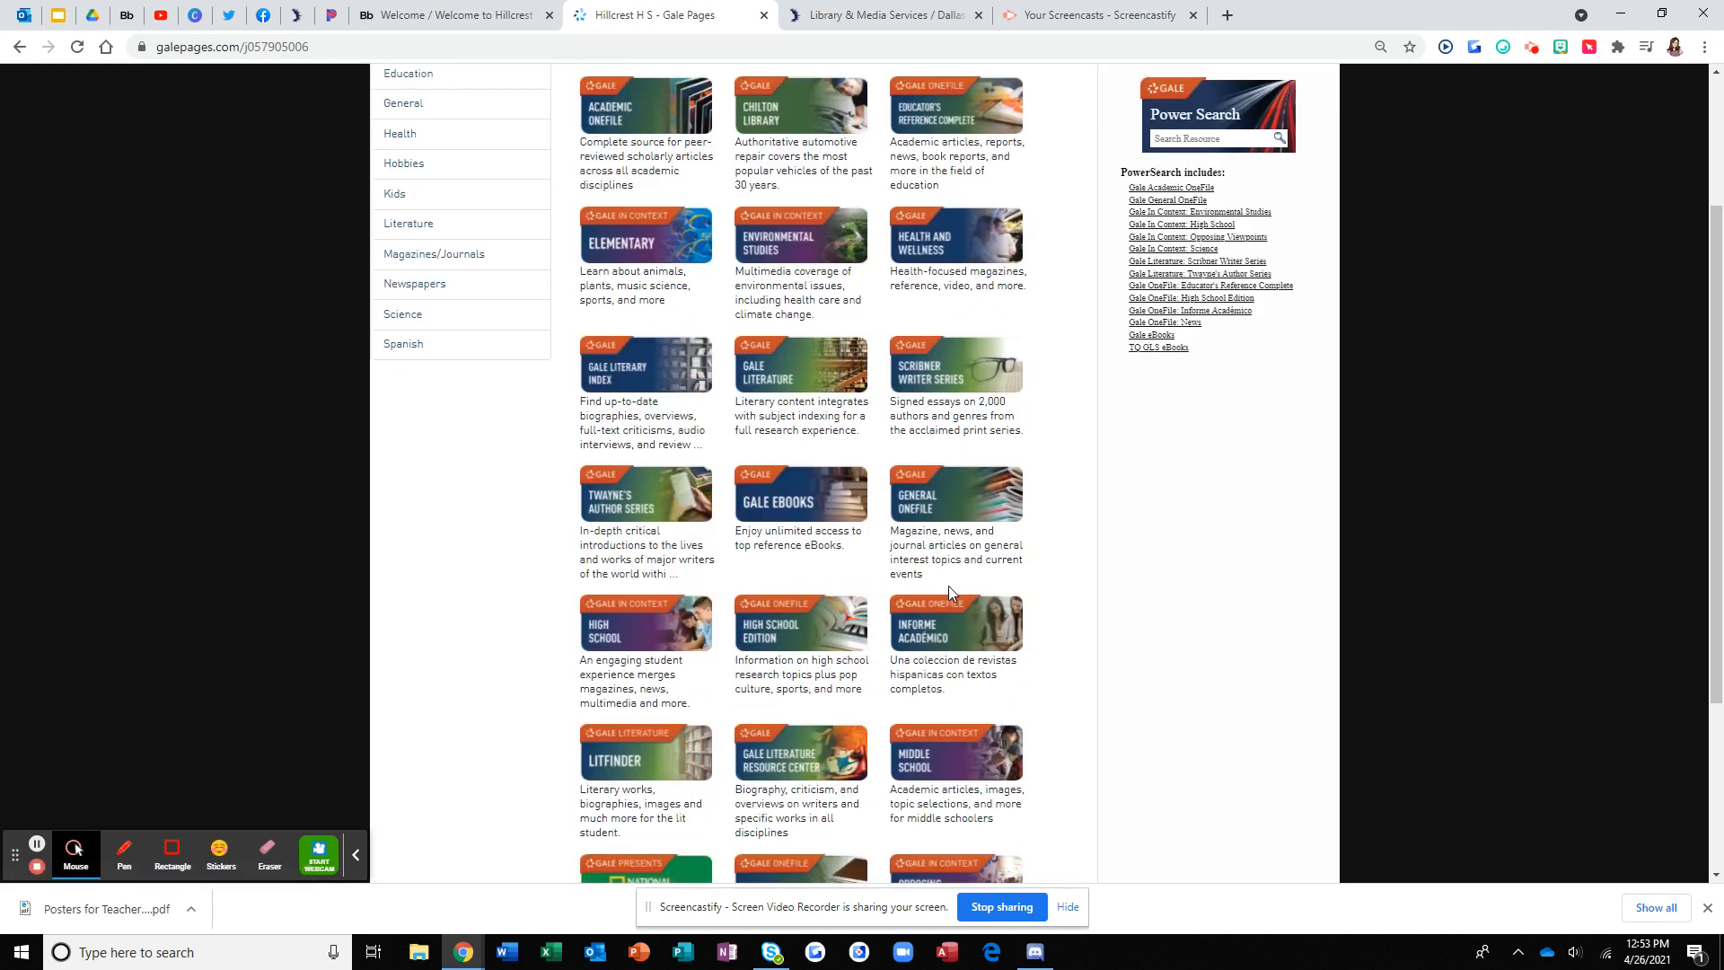
scroll(down, 3)
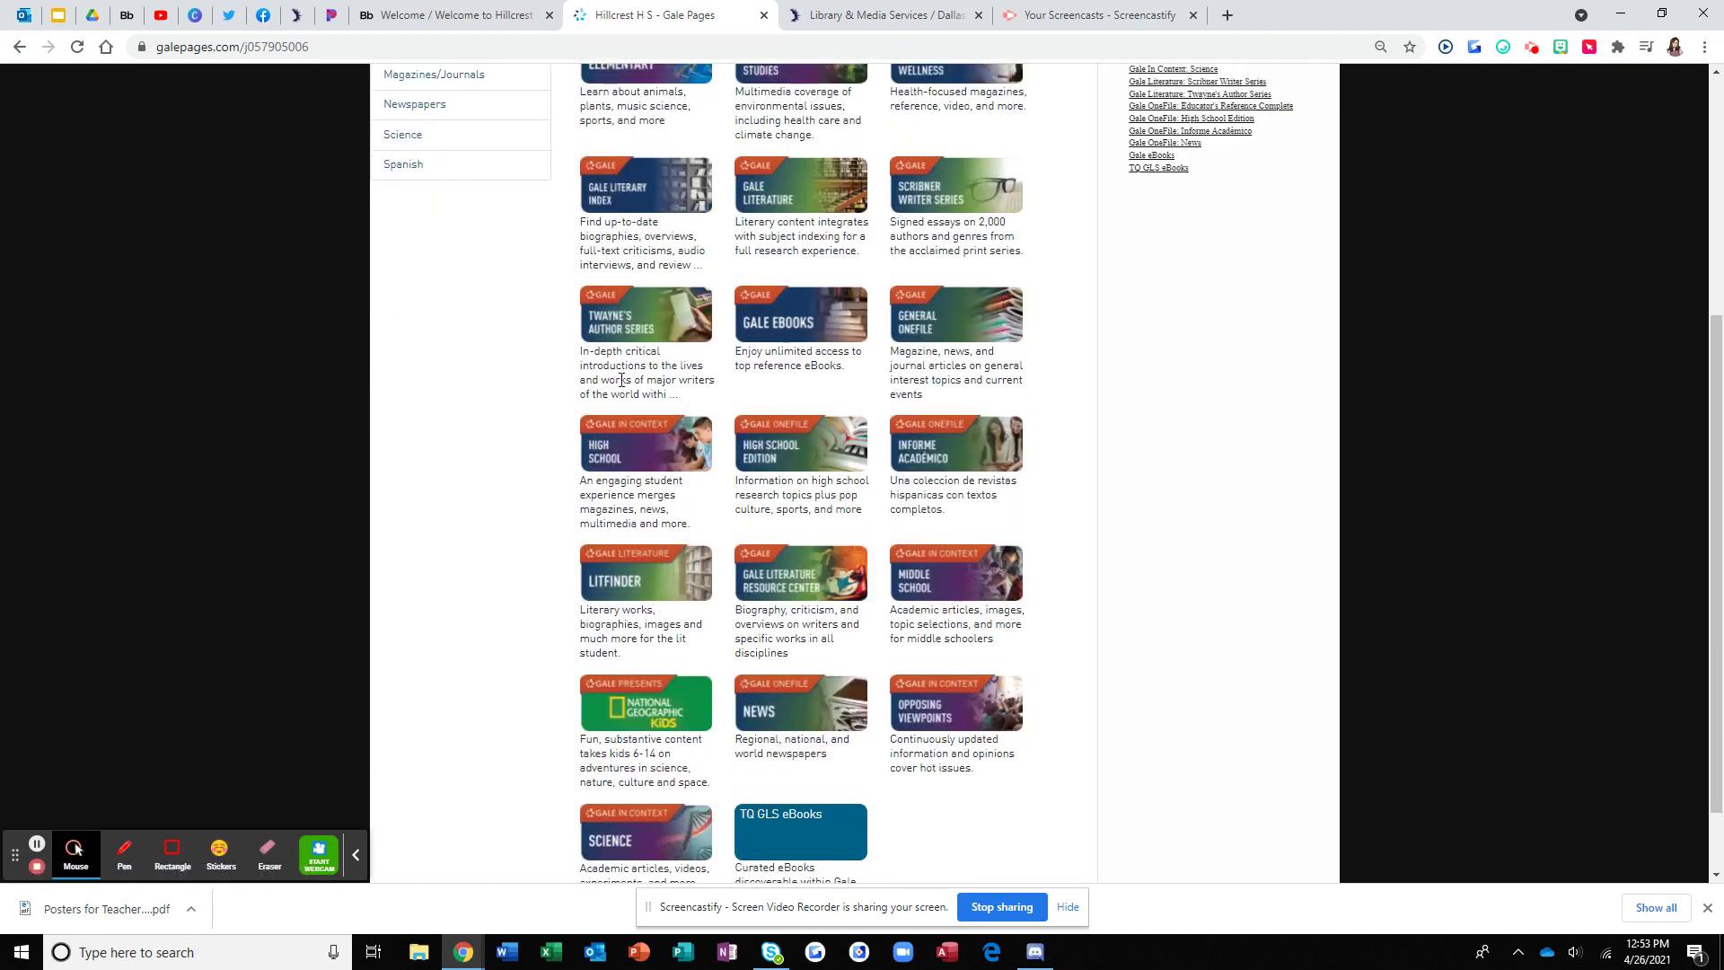
mouse_move(719, 354)
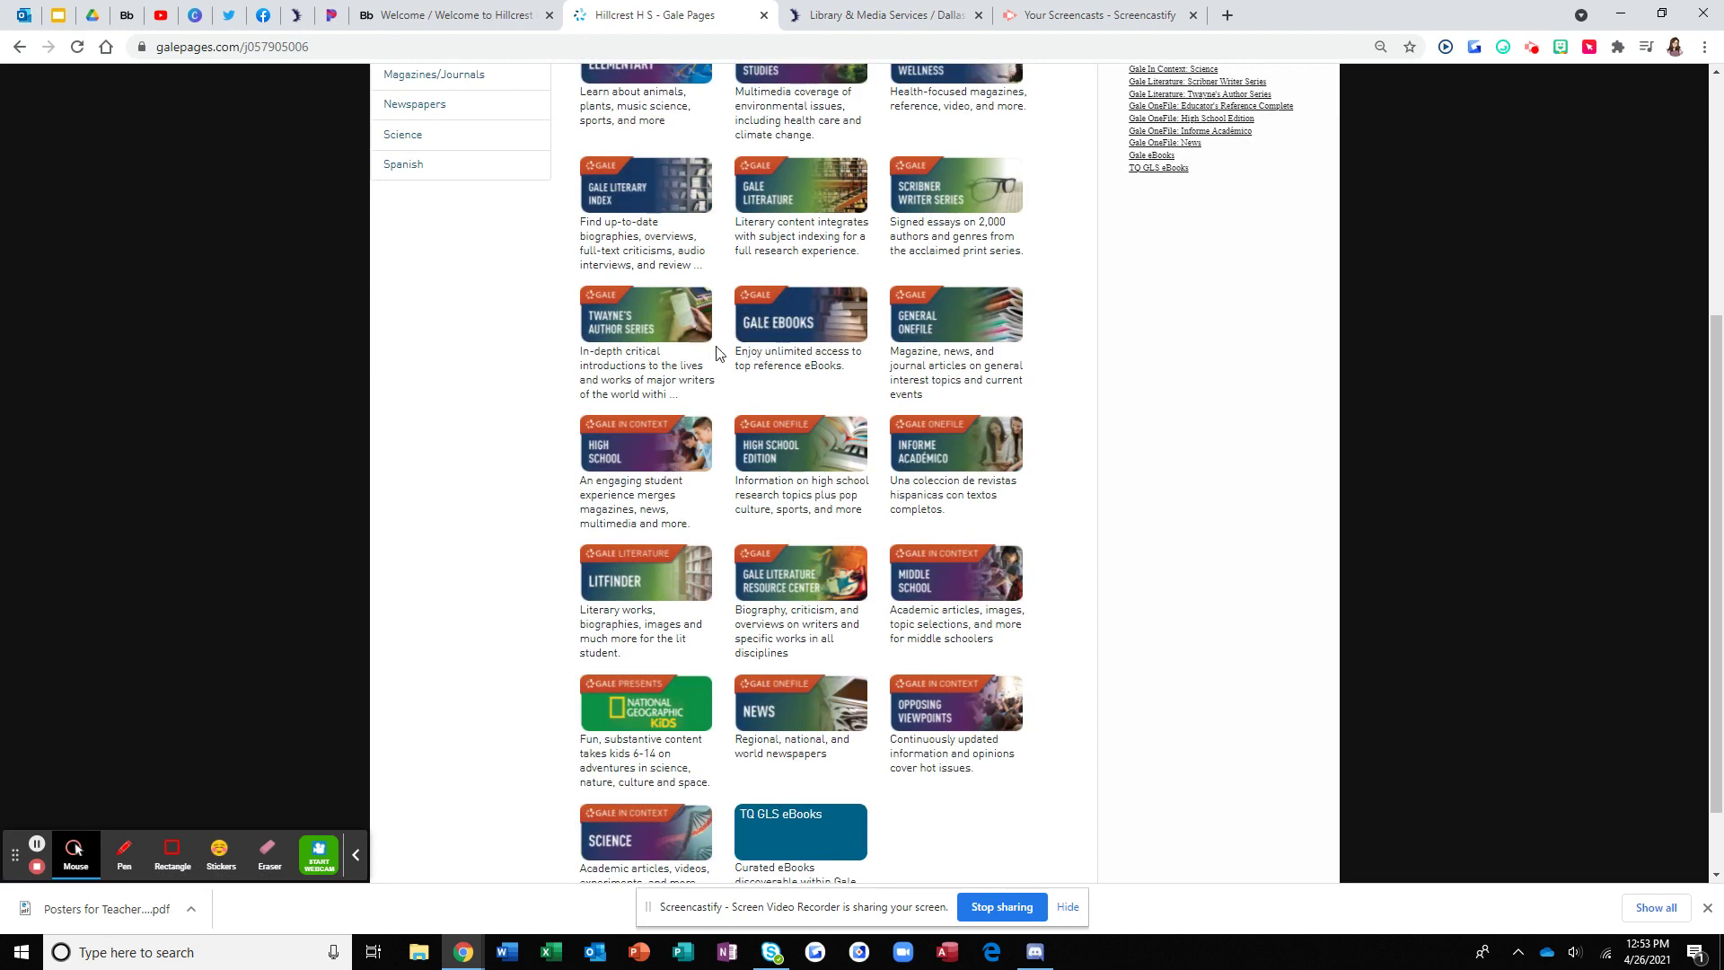
mouse_move(544, 408)
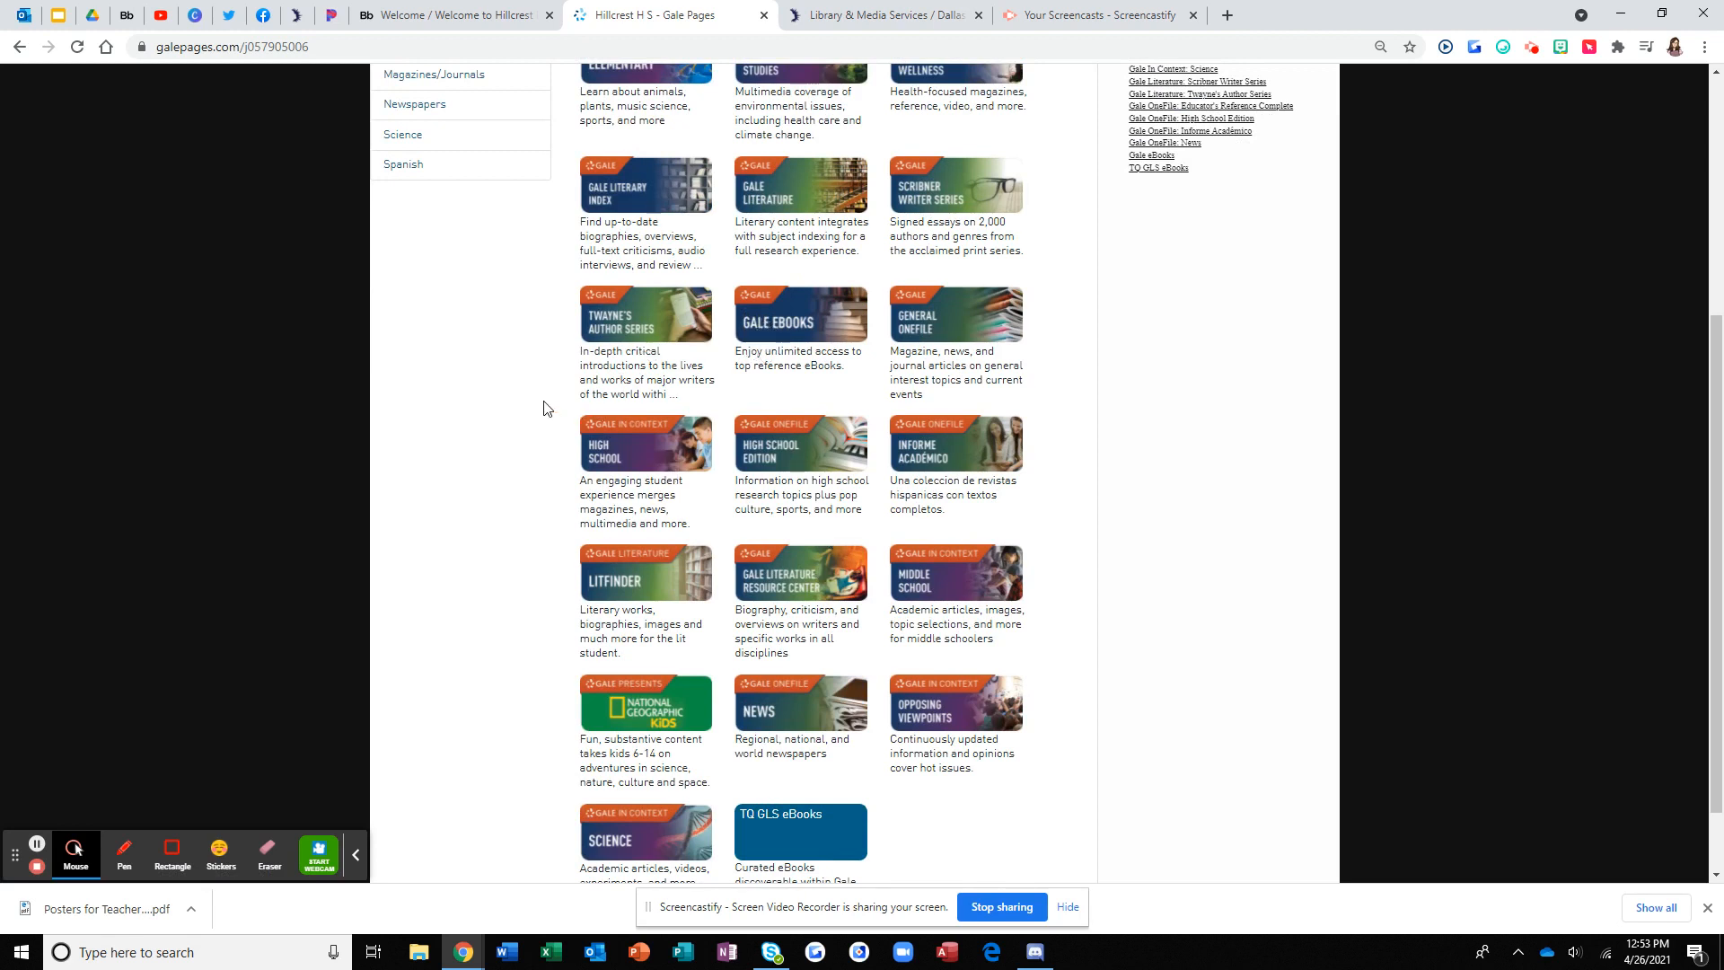
scroll(down, 3)
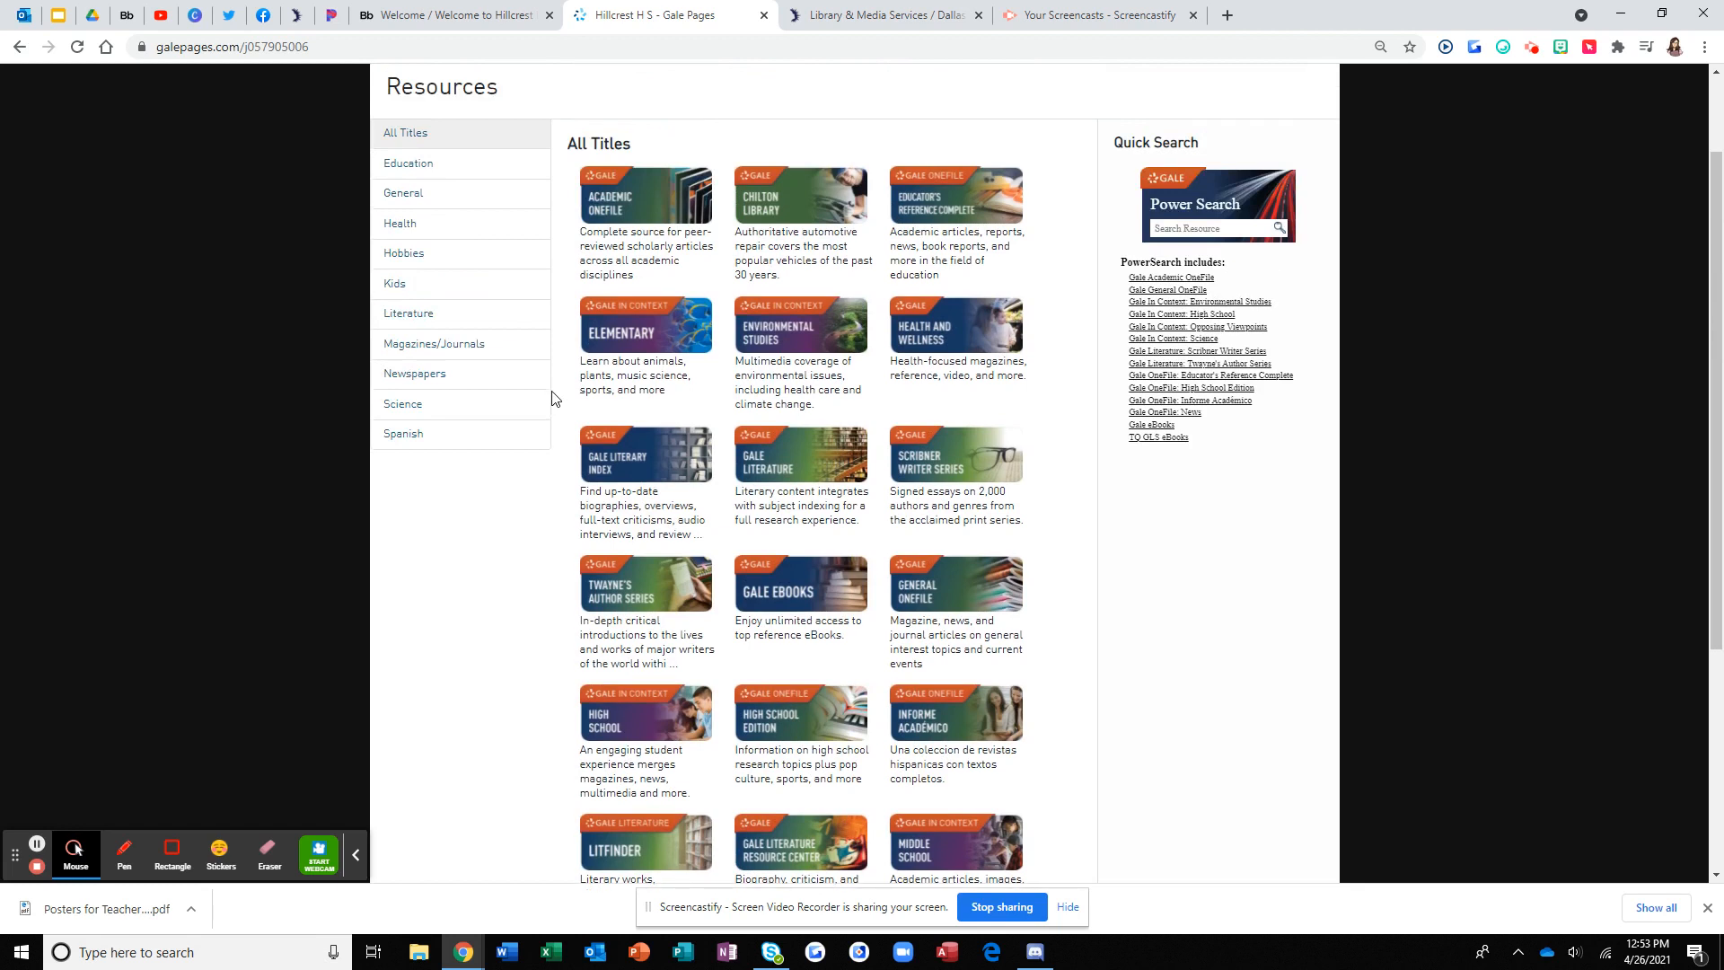
mouse_move(801, 196)
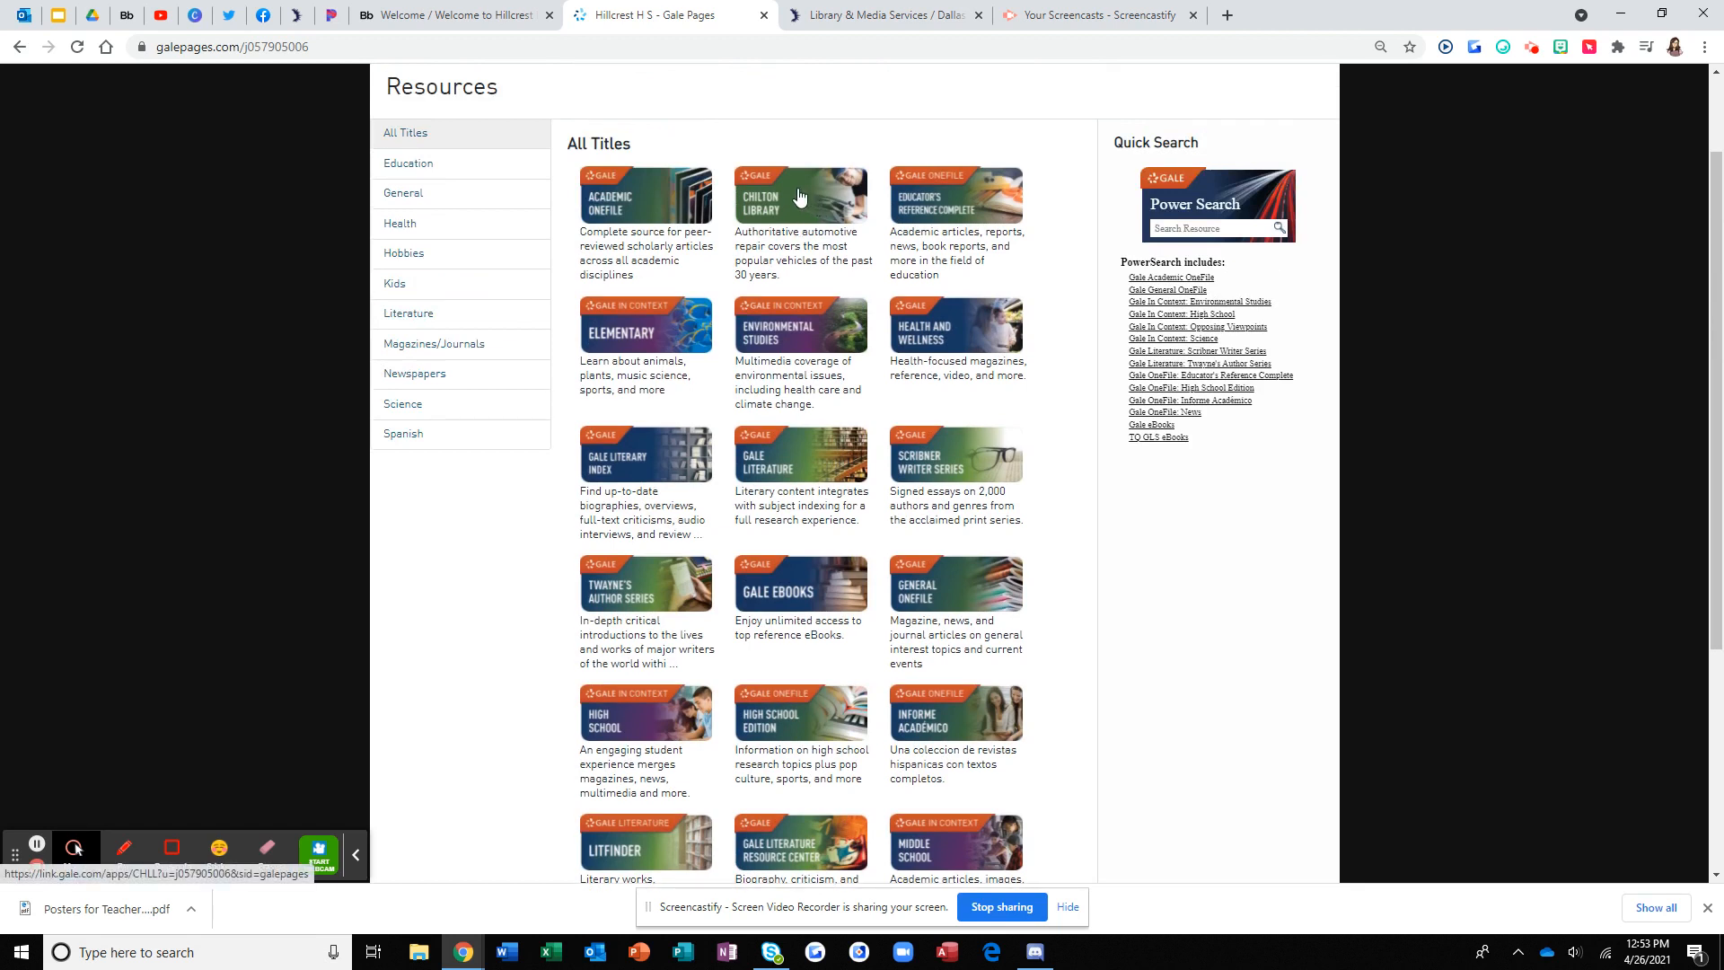
mouse_move(785, 212)
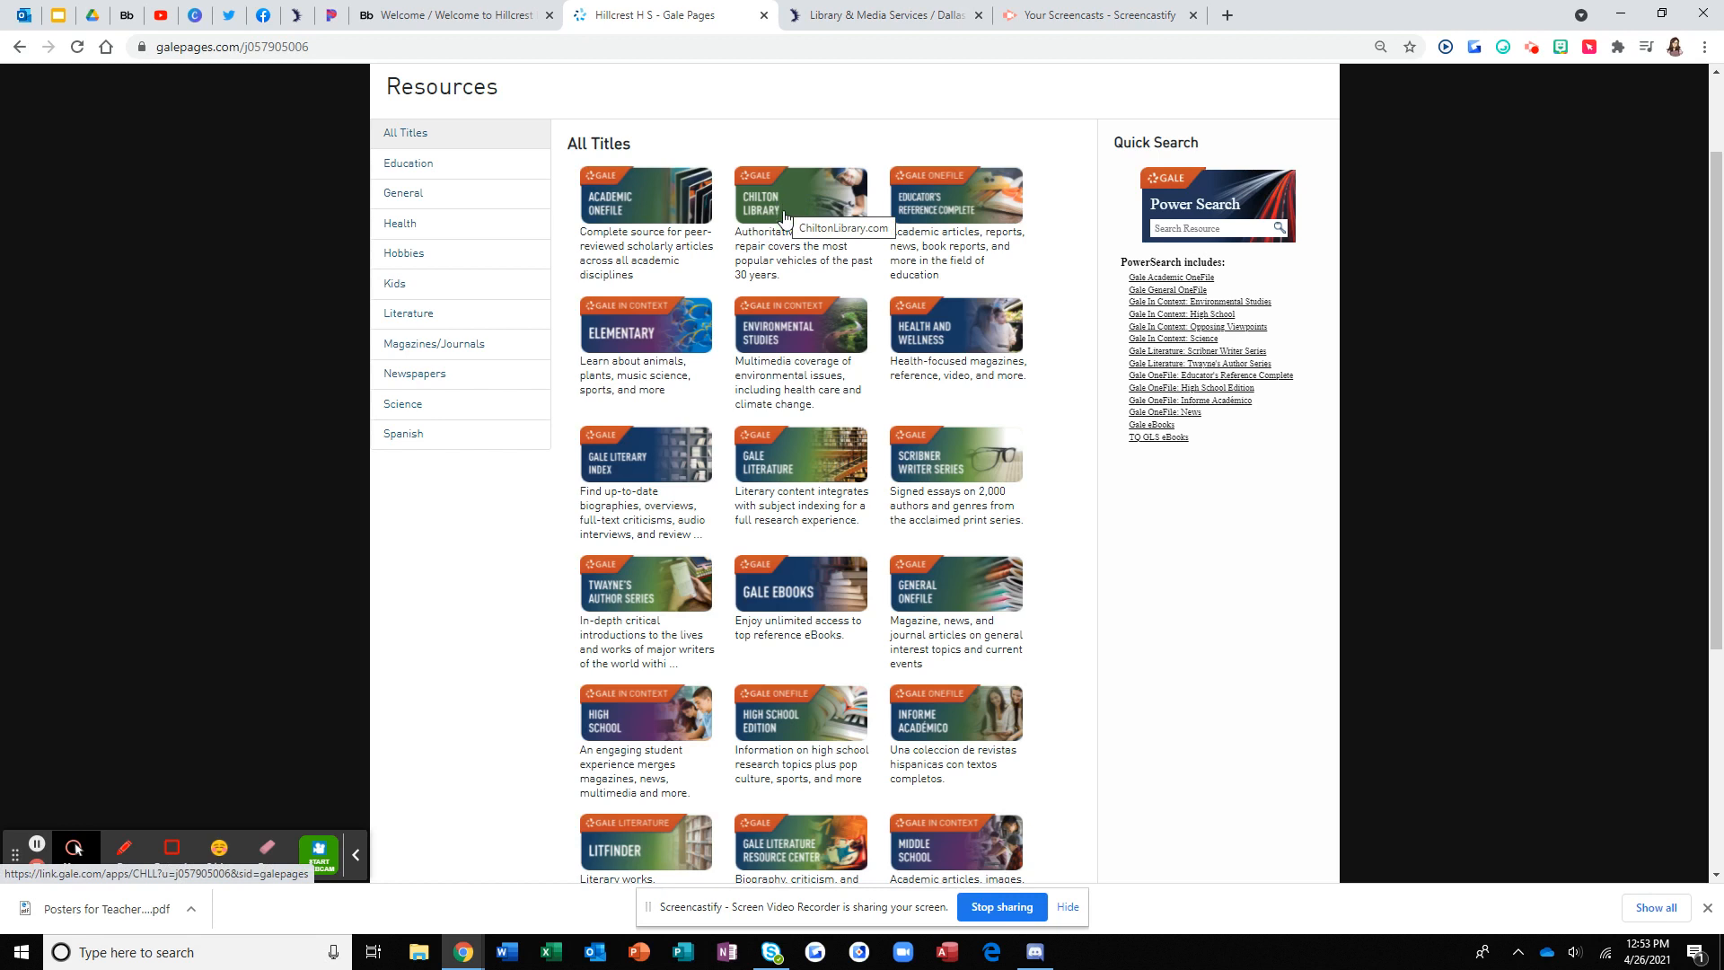
mouse_move(830, 431)
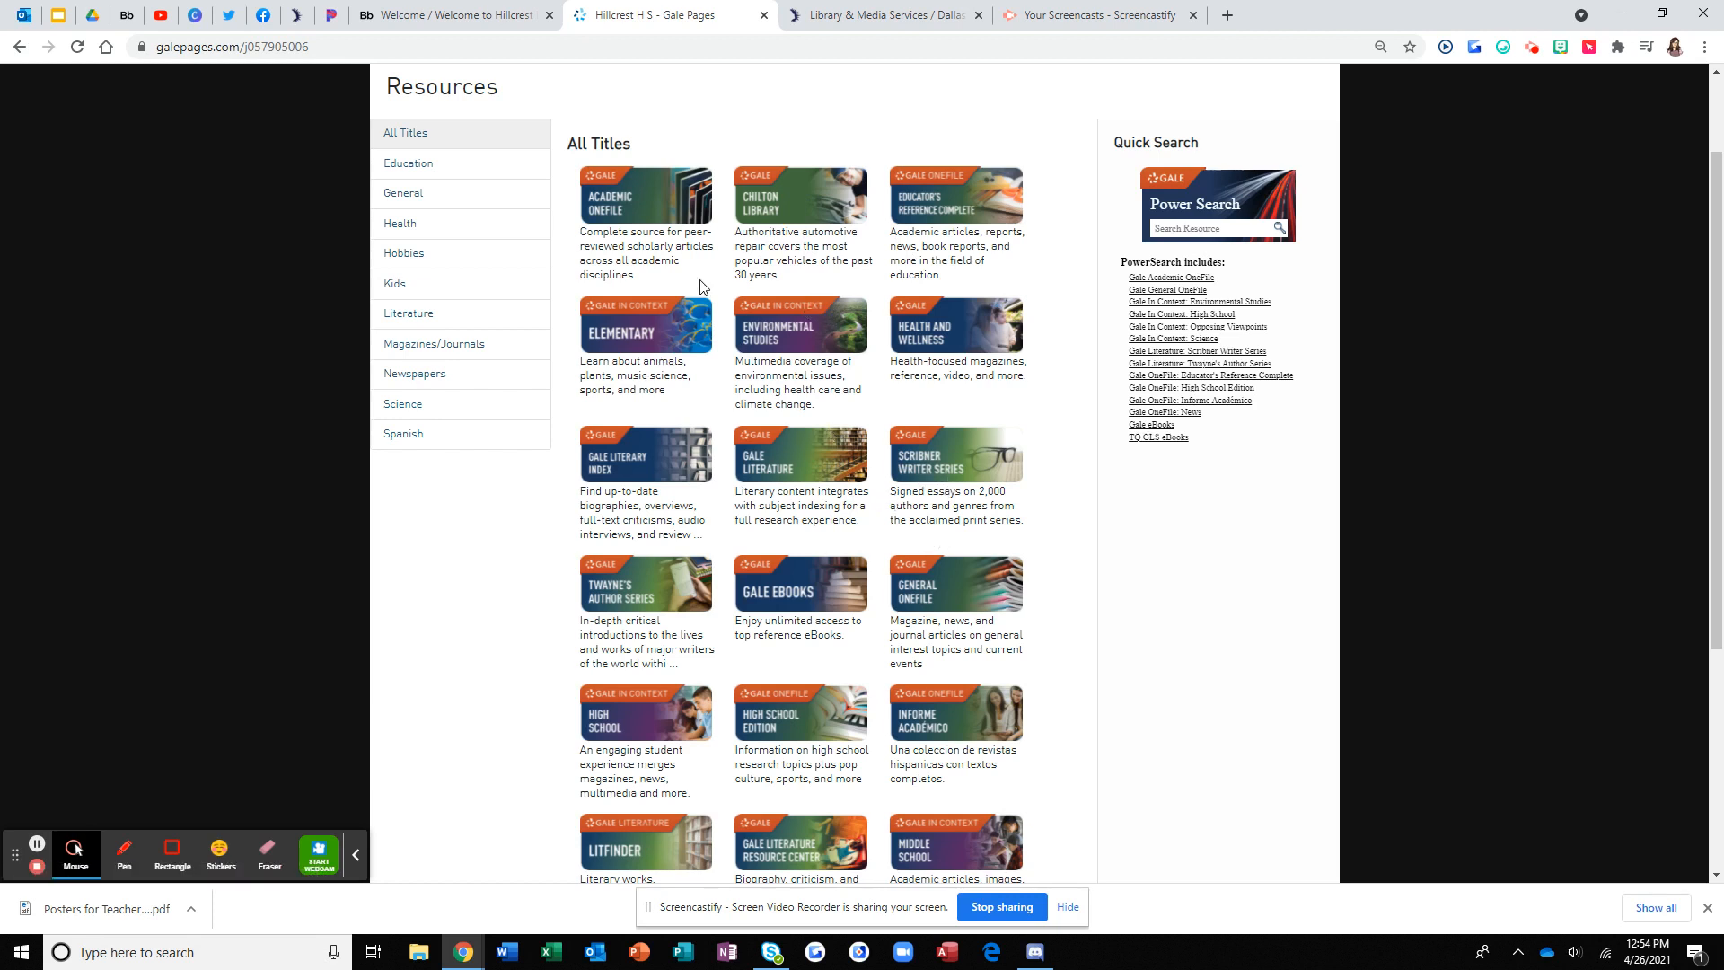
mouse_move(654, 223)
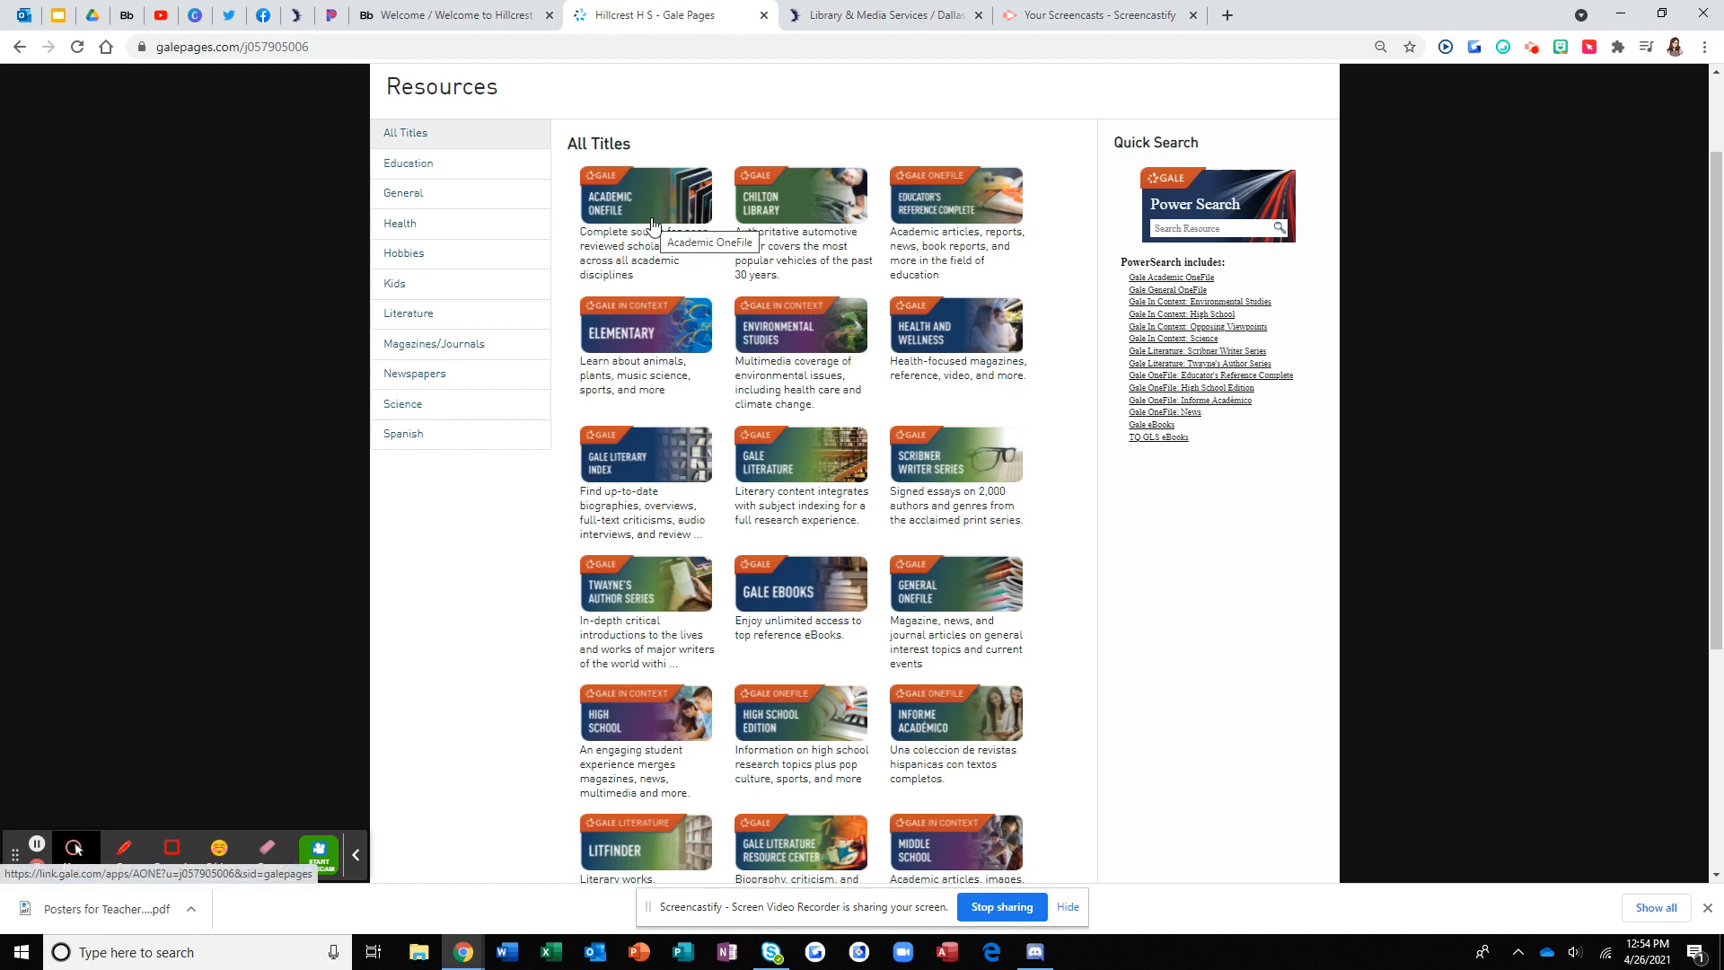
click(645, 194)
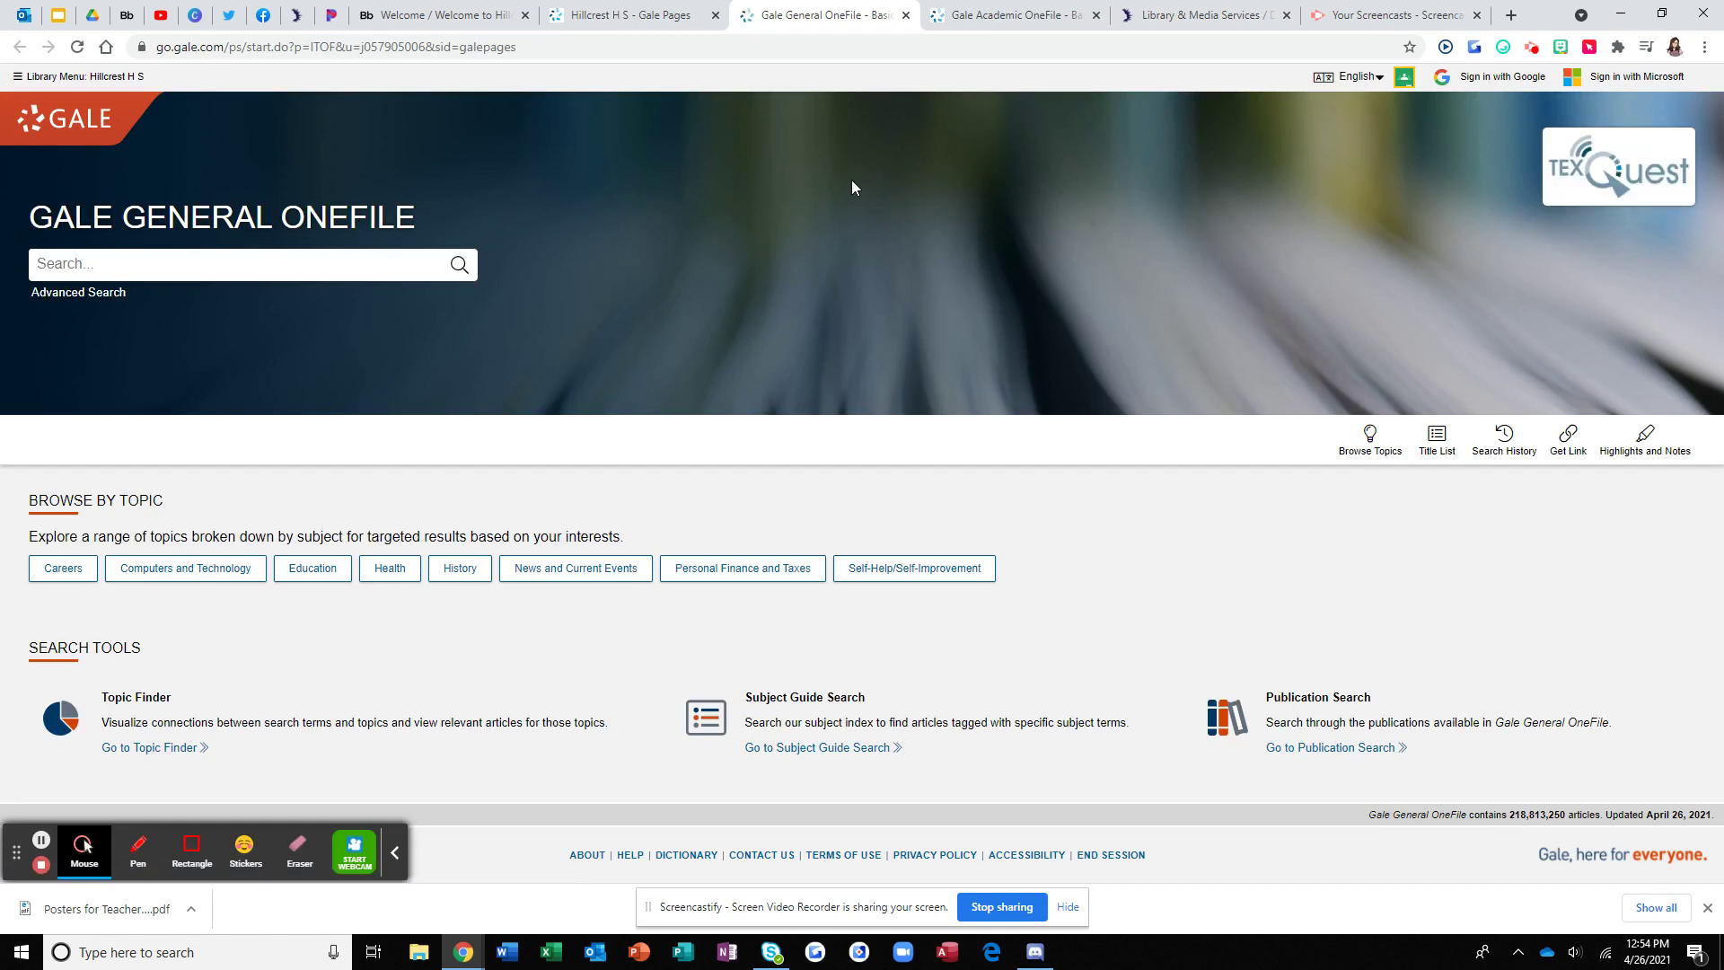
mouse_move(147, 201)
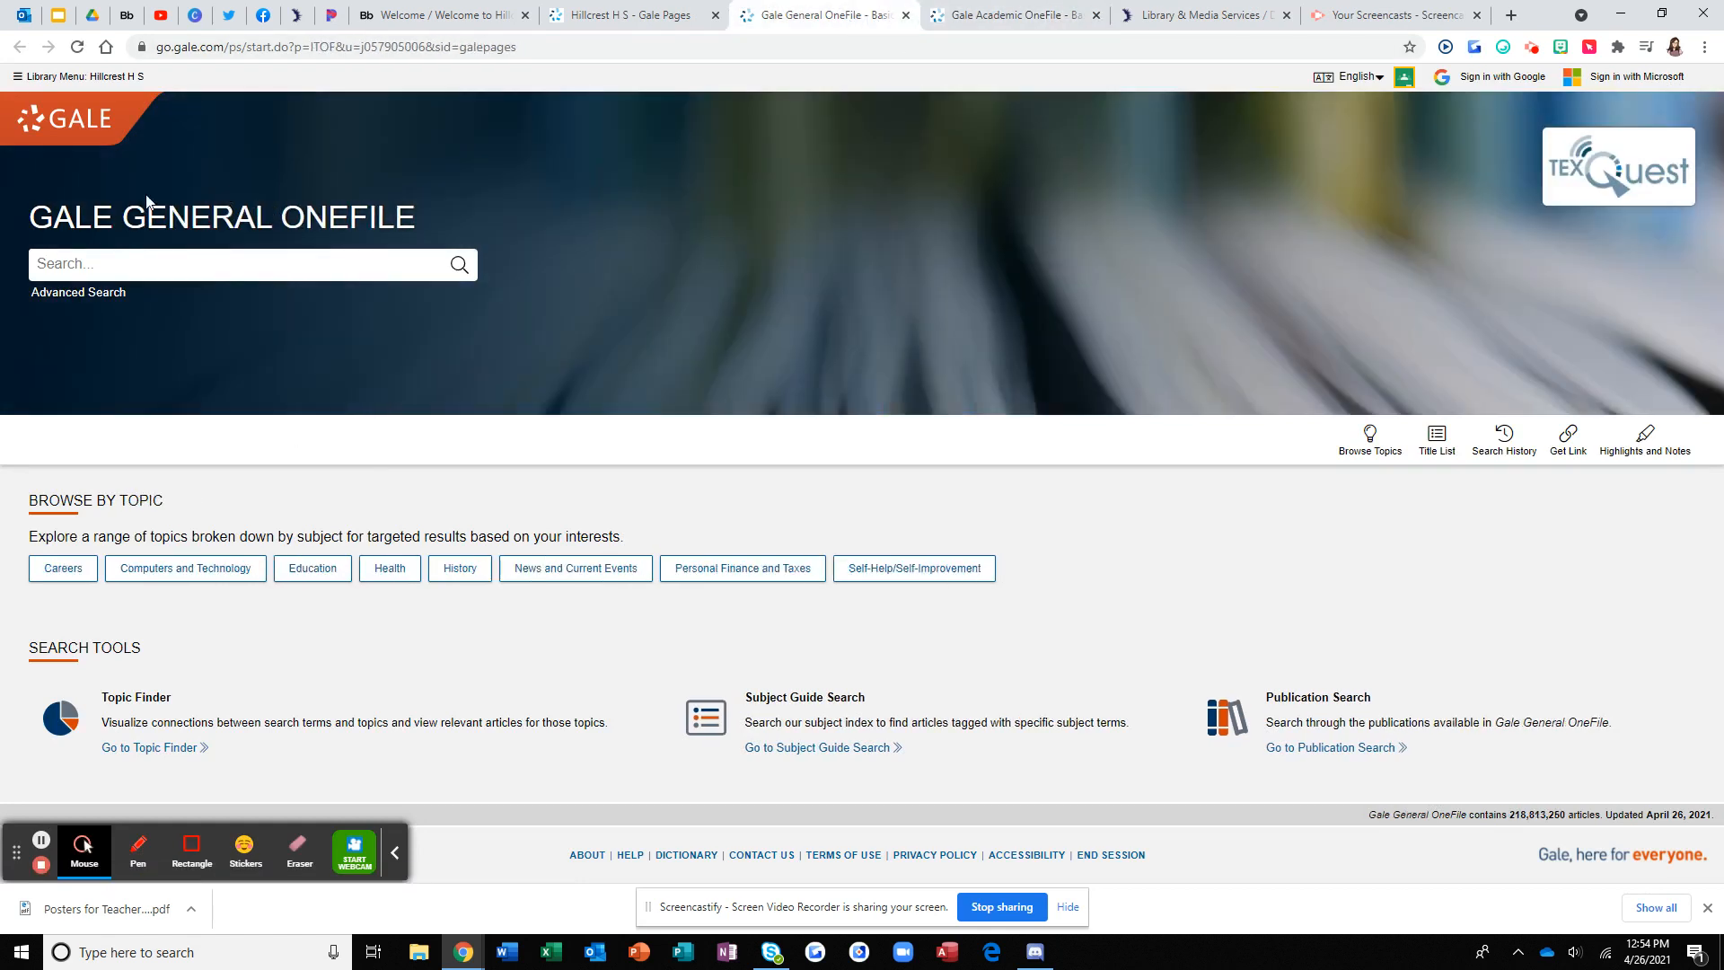
Search Gale Academic OneFile for the 'Anti-racism' suggestion from typing 'ant'.
click(1015, 15)
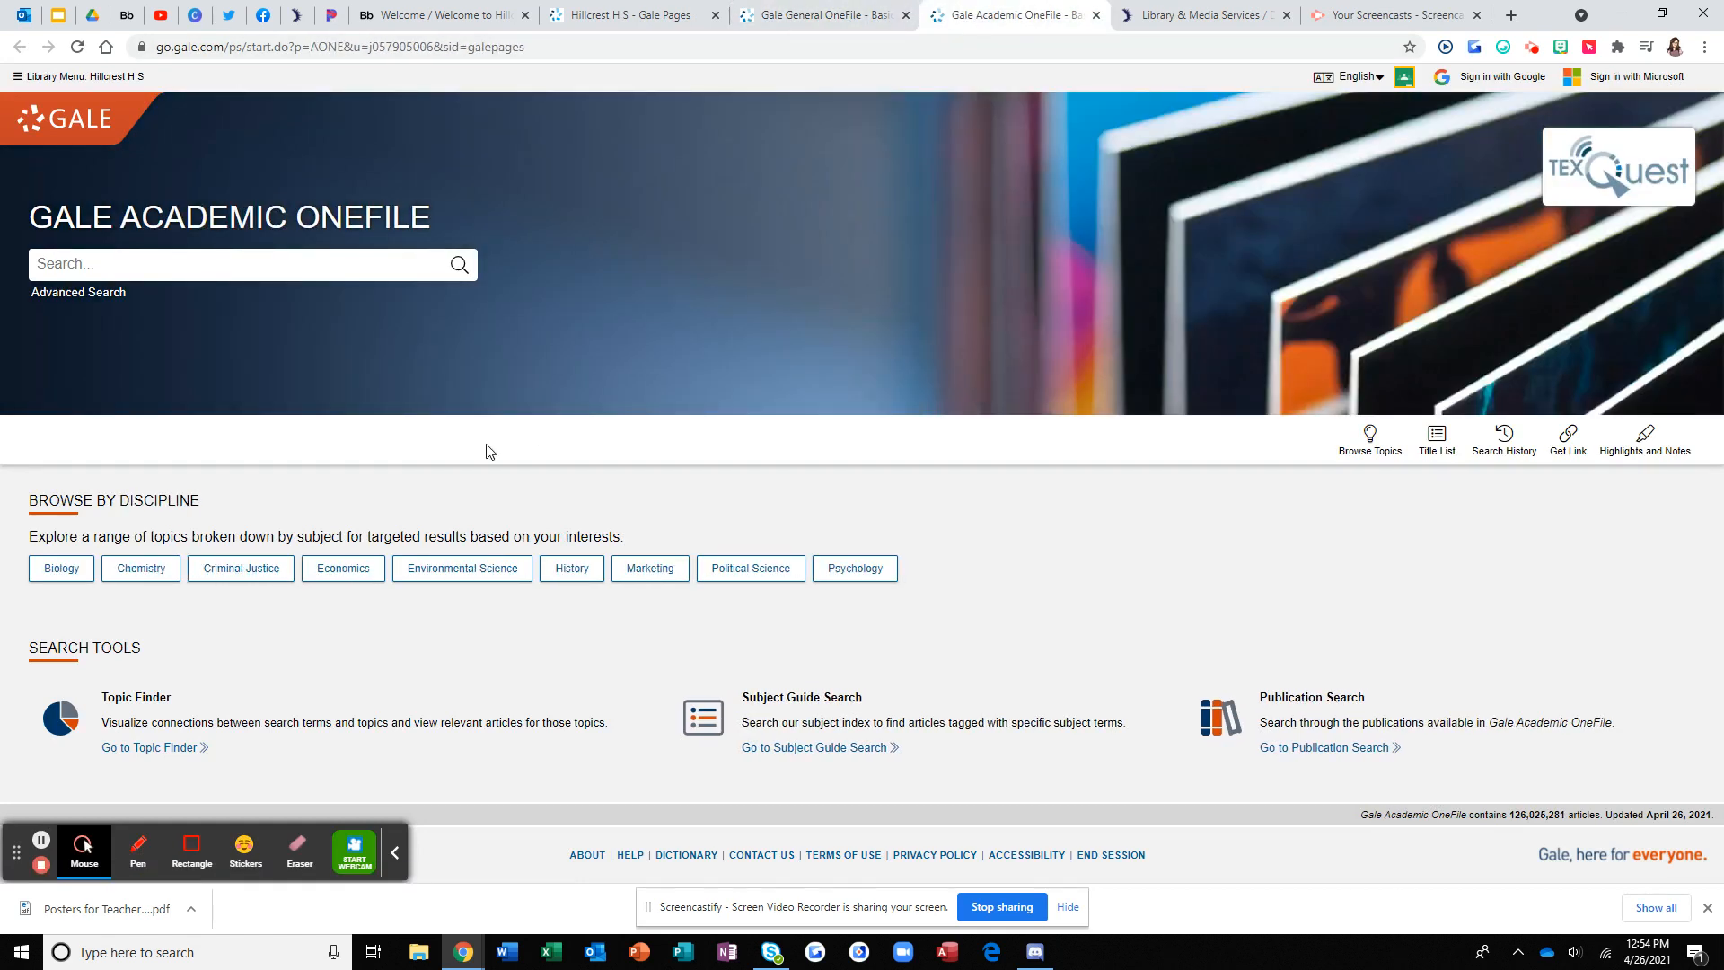
click(233, 264)
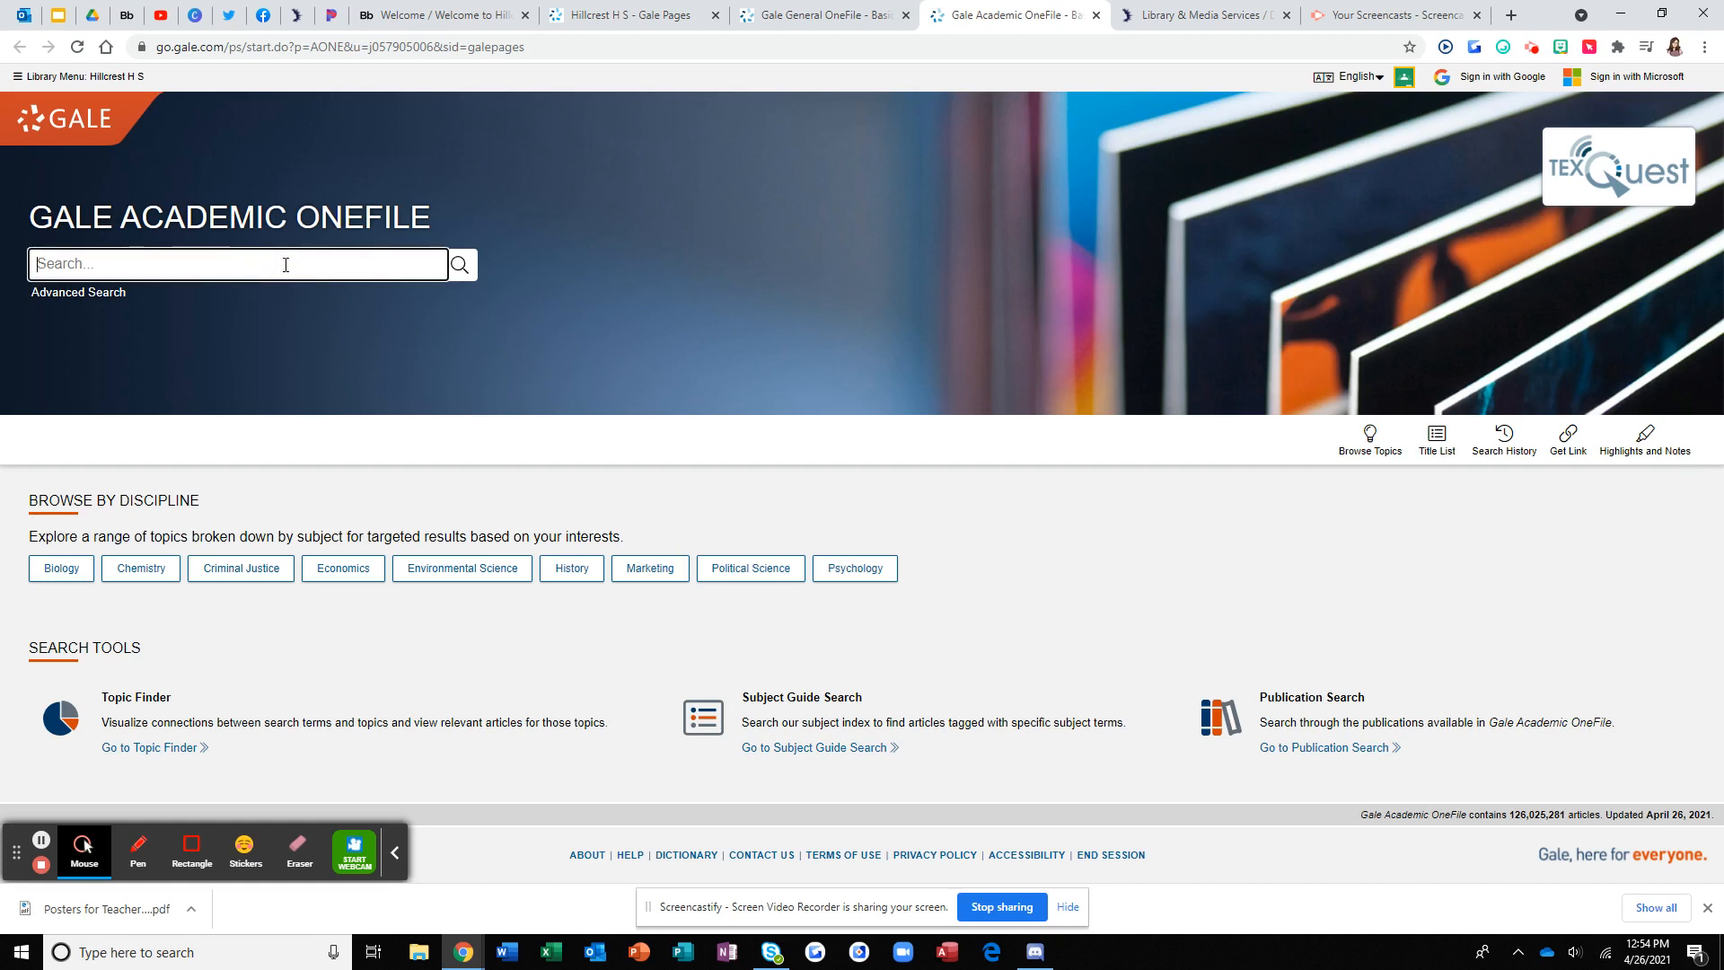
text(antirac)
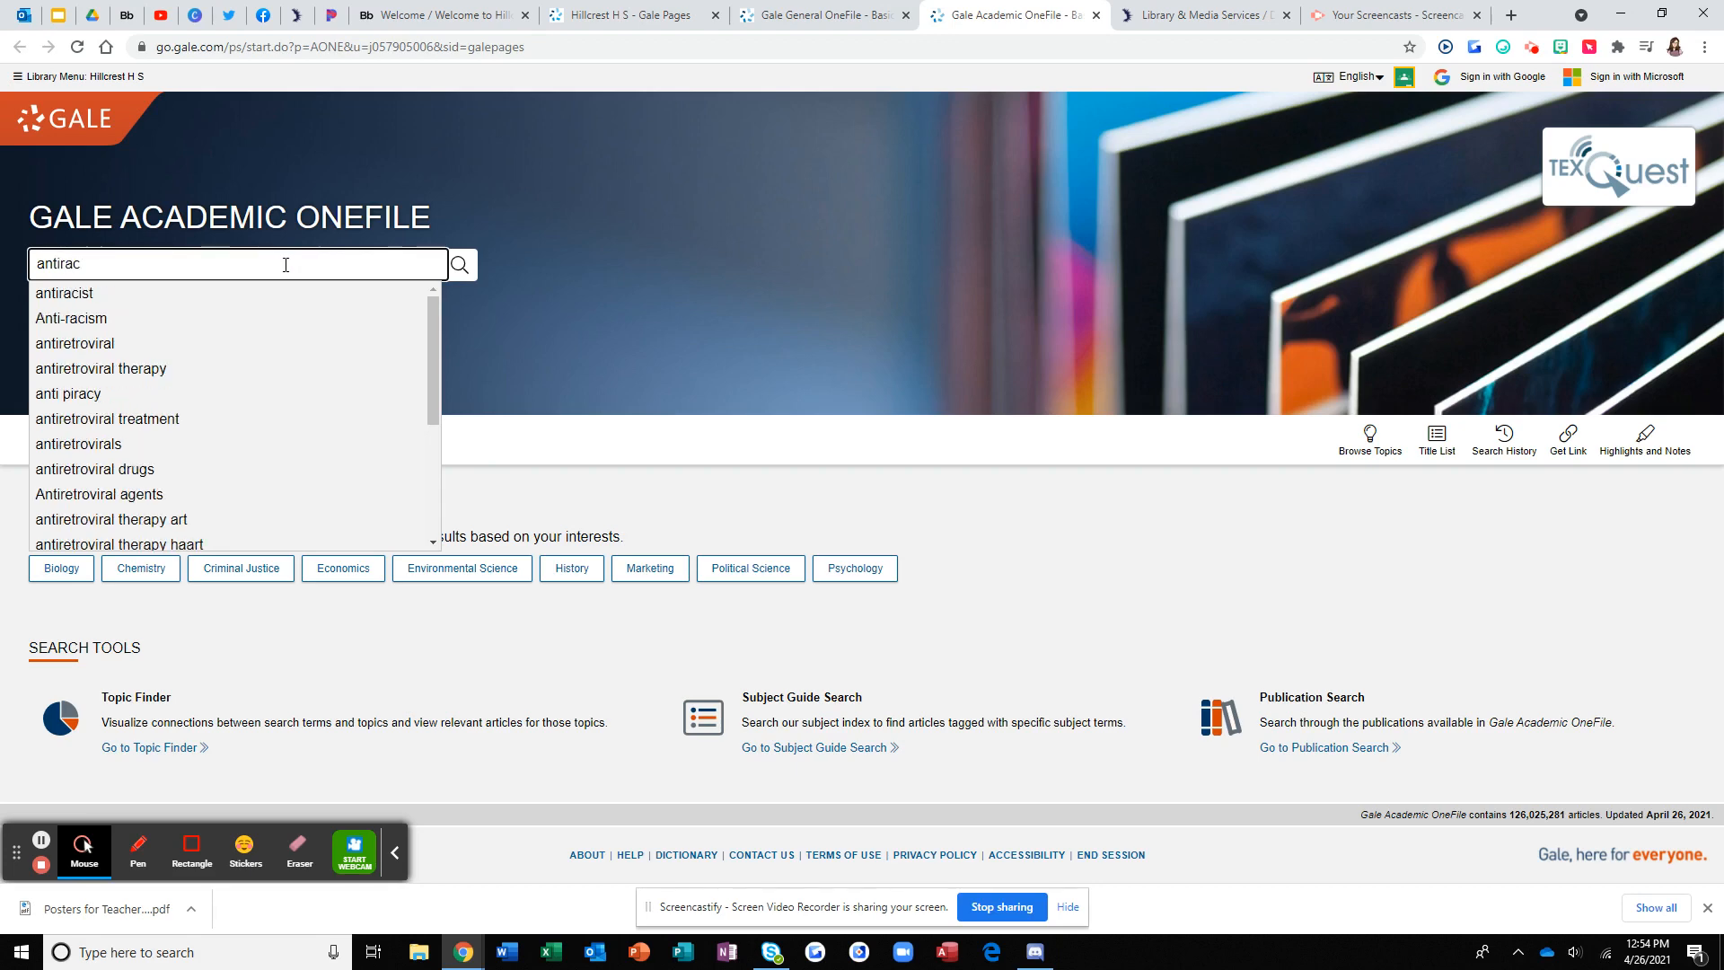
click(70, 318)
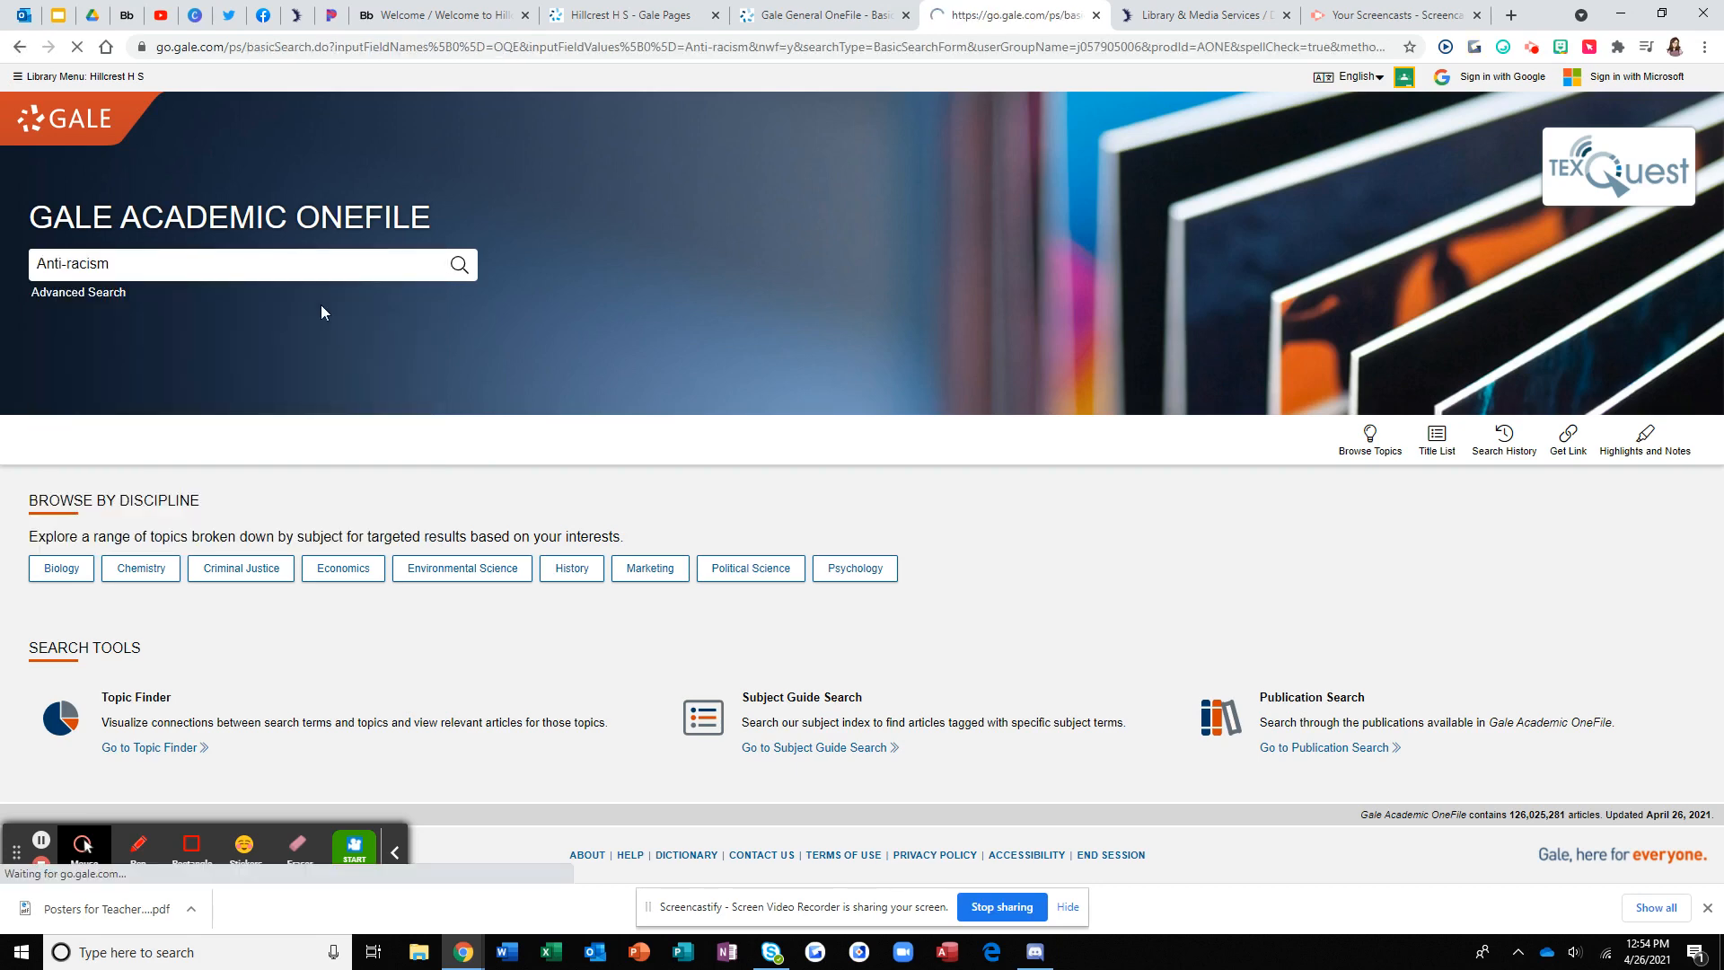
Filter the Anti-racism results to peer-reviewed journals.
click(458, 264)
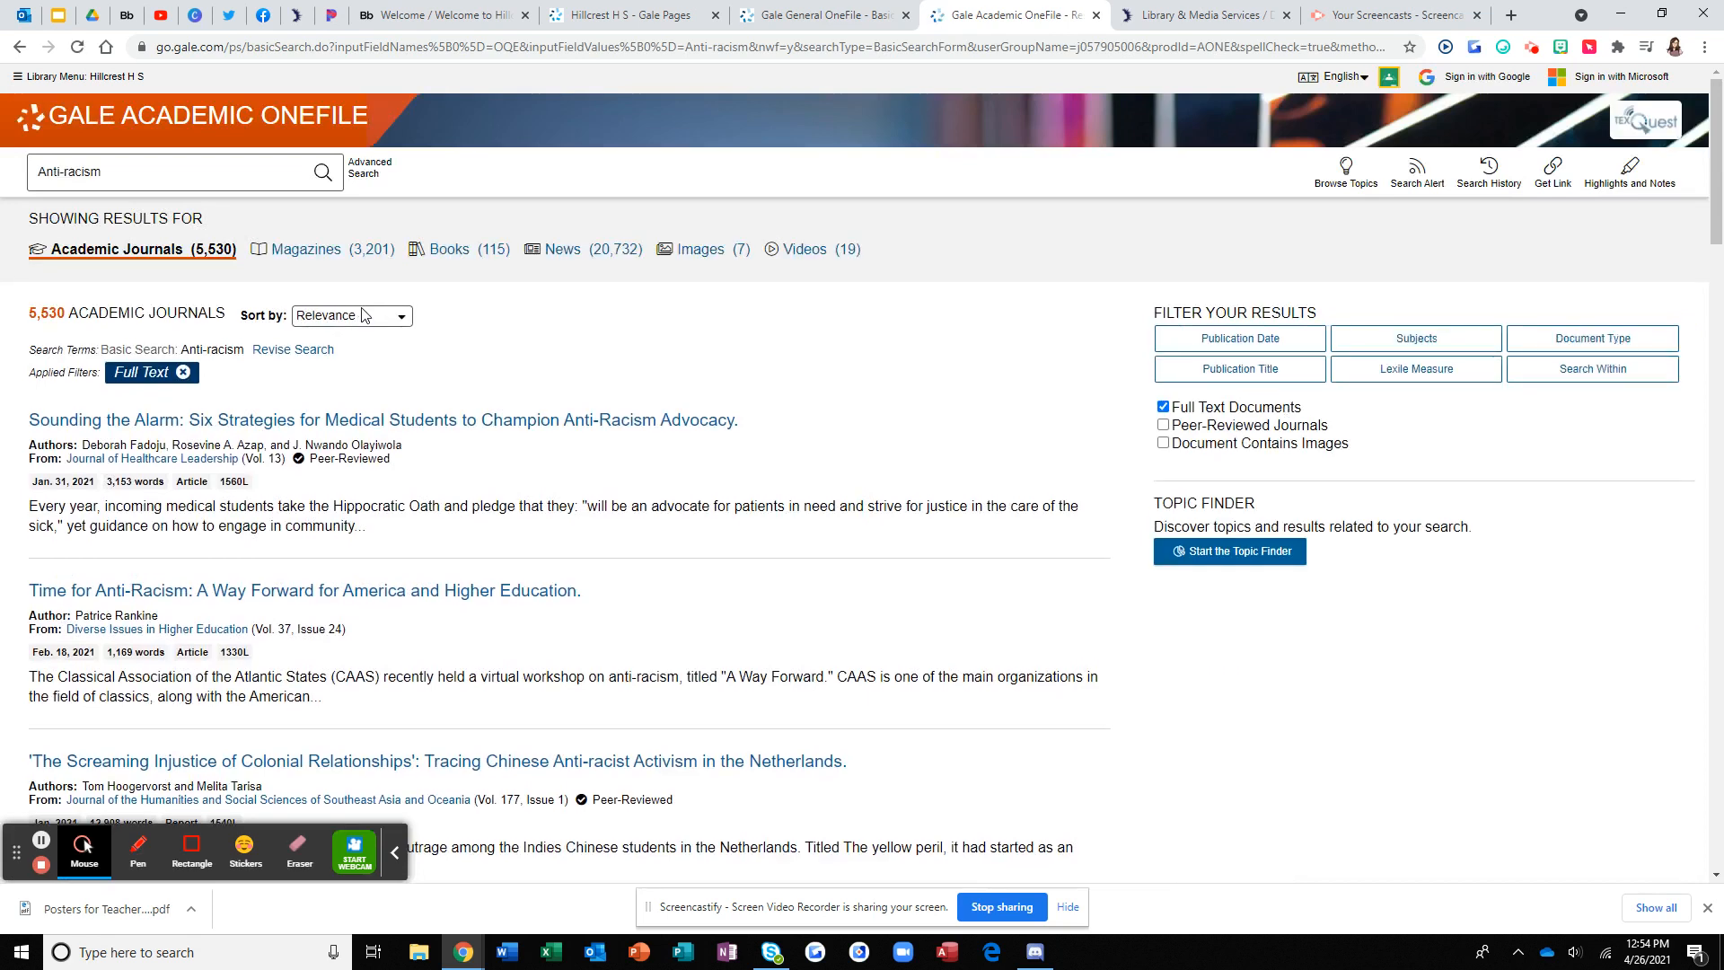
mouse_move(301, 239)
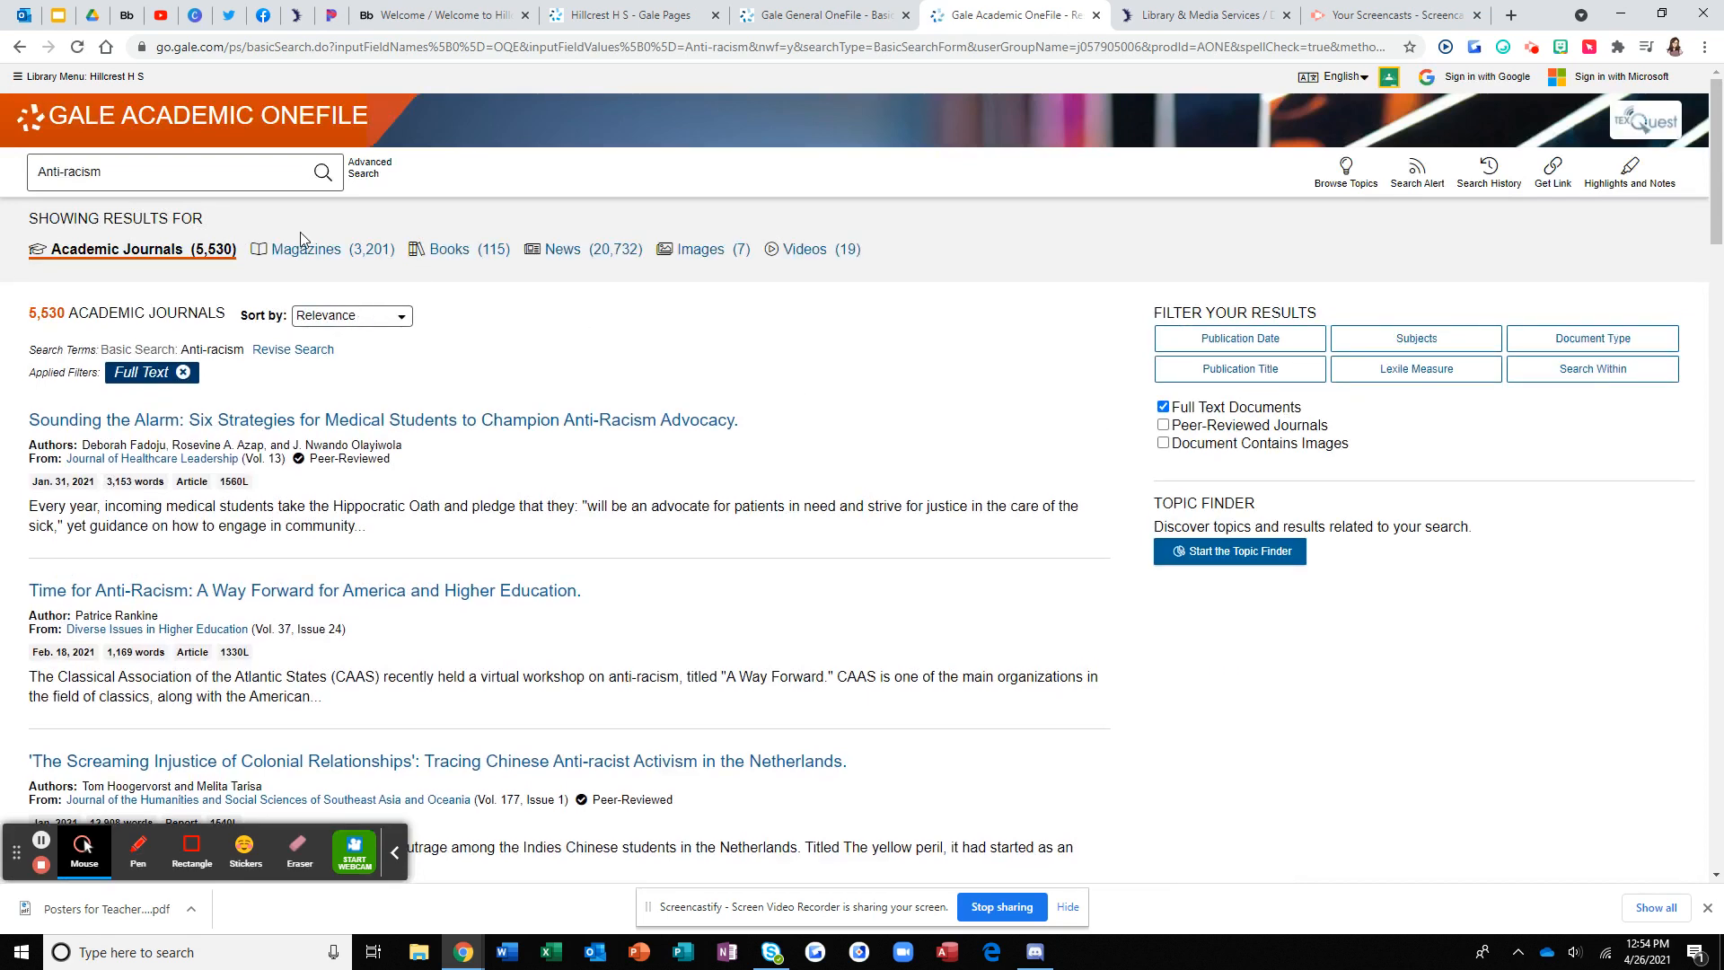
mouse_move(345, 327)
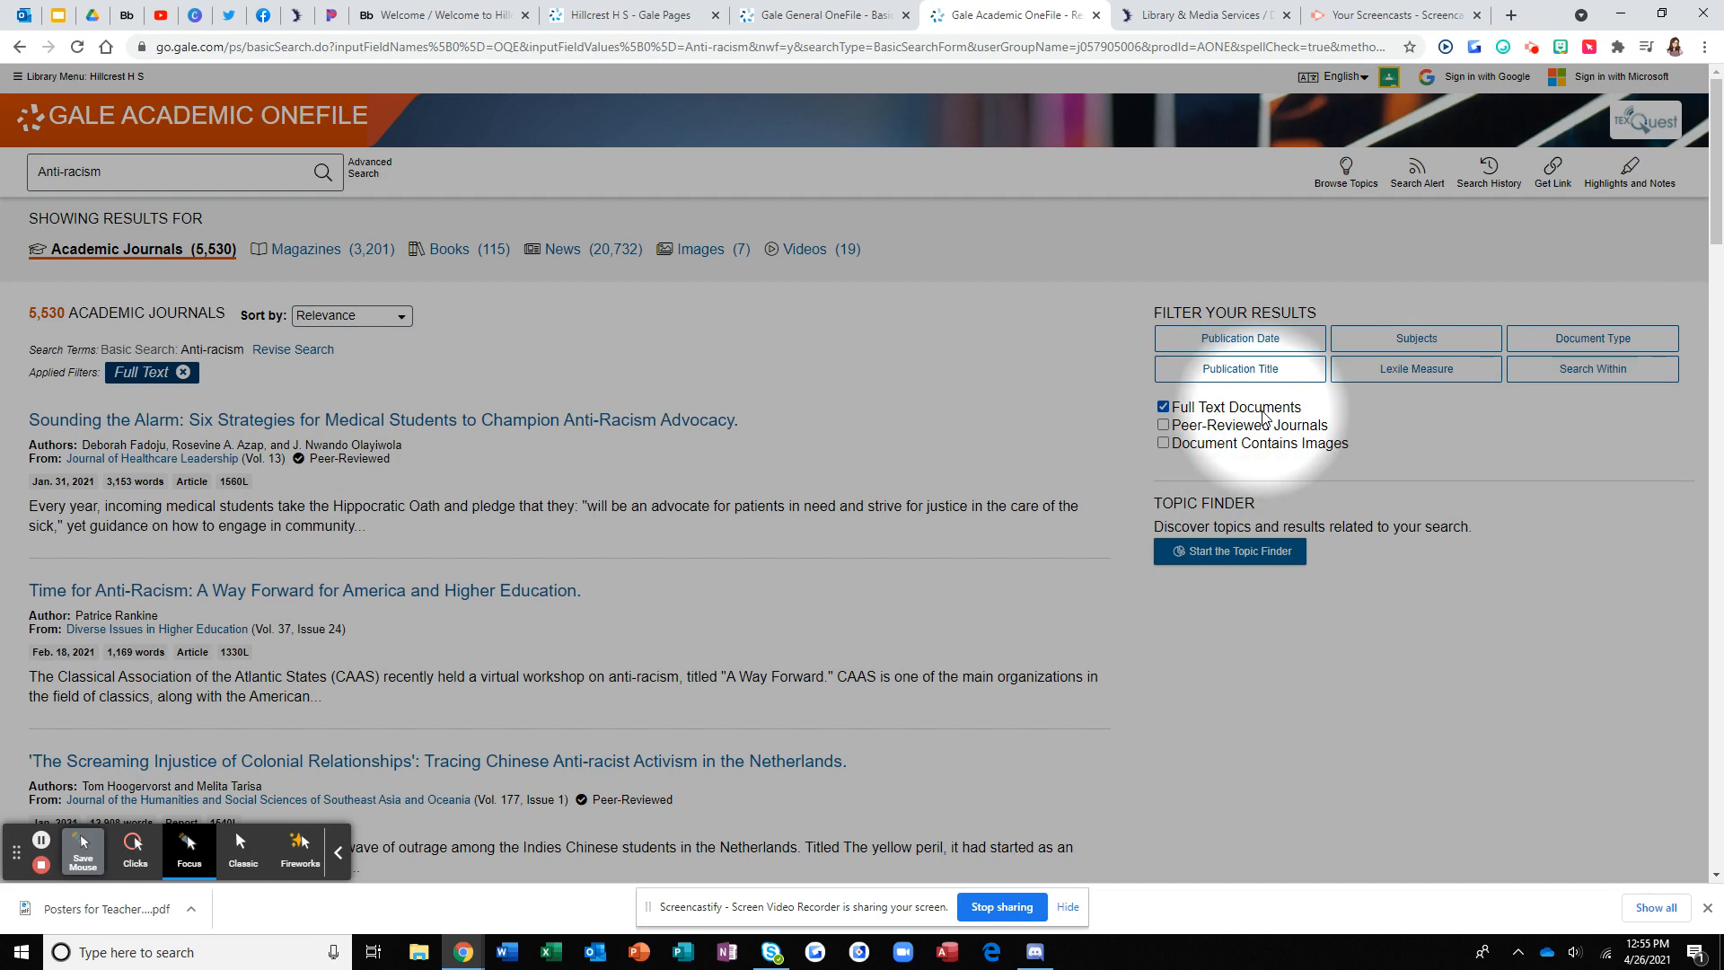
mouse_move(1216, 421)
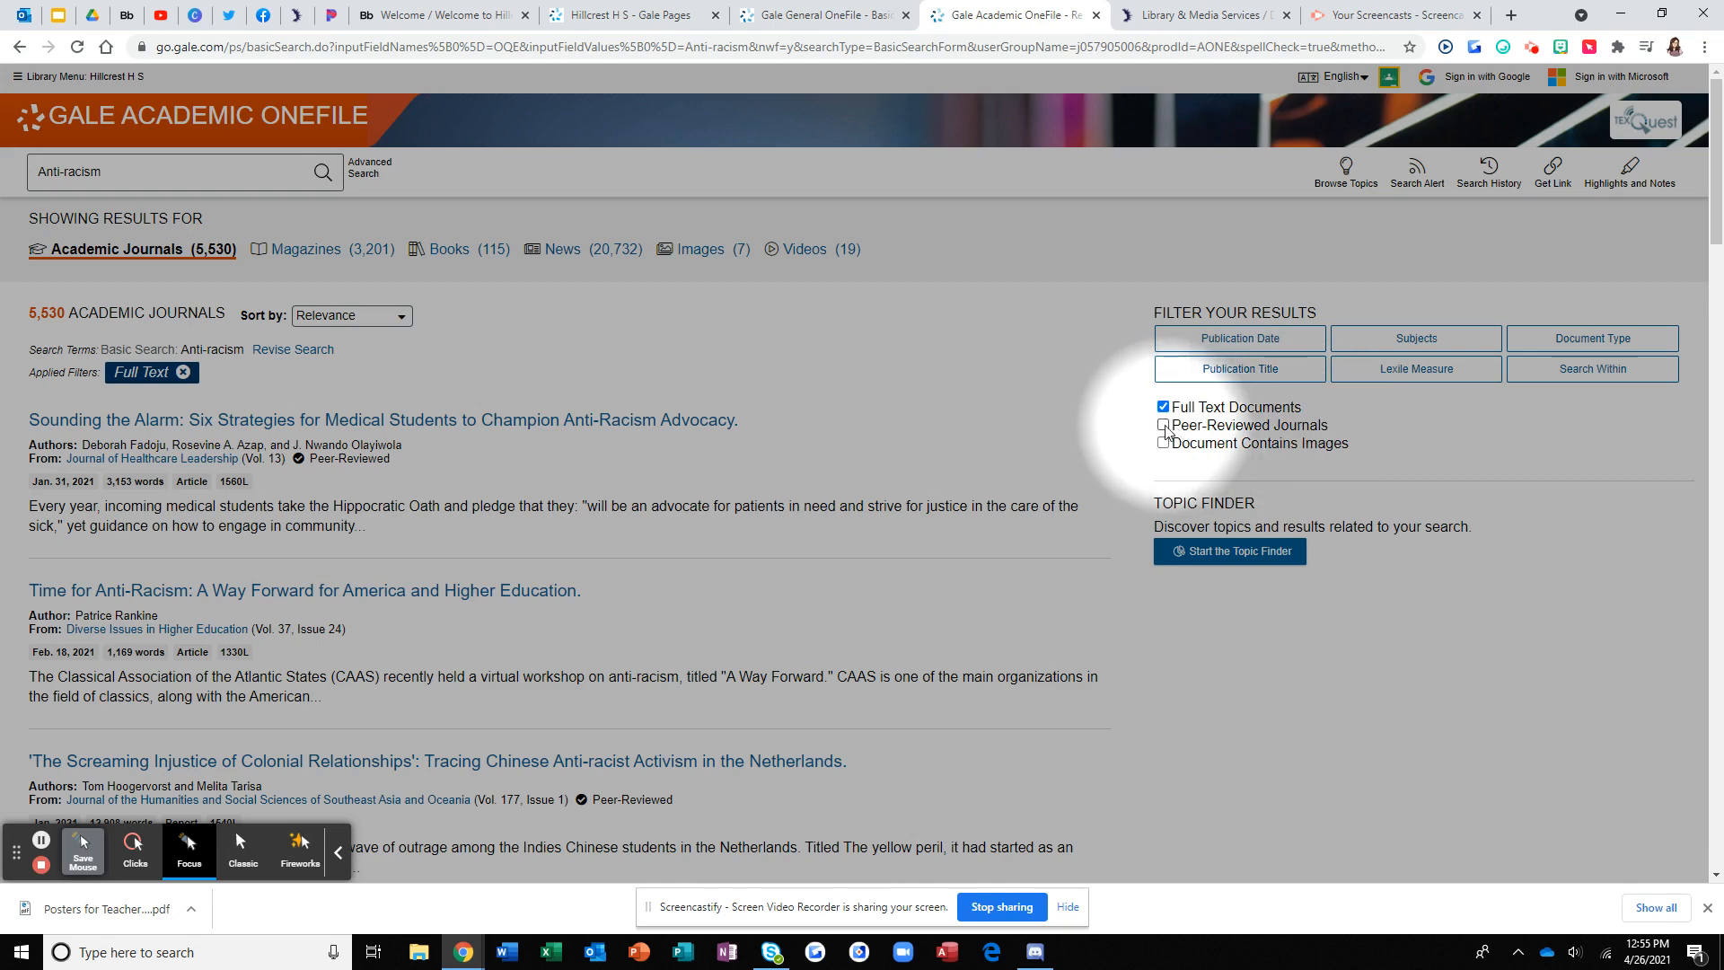
click(1164, 424)
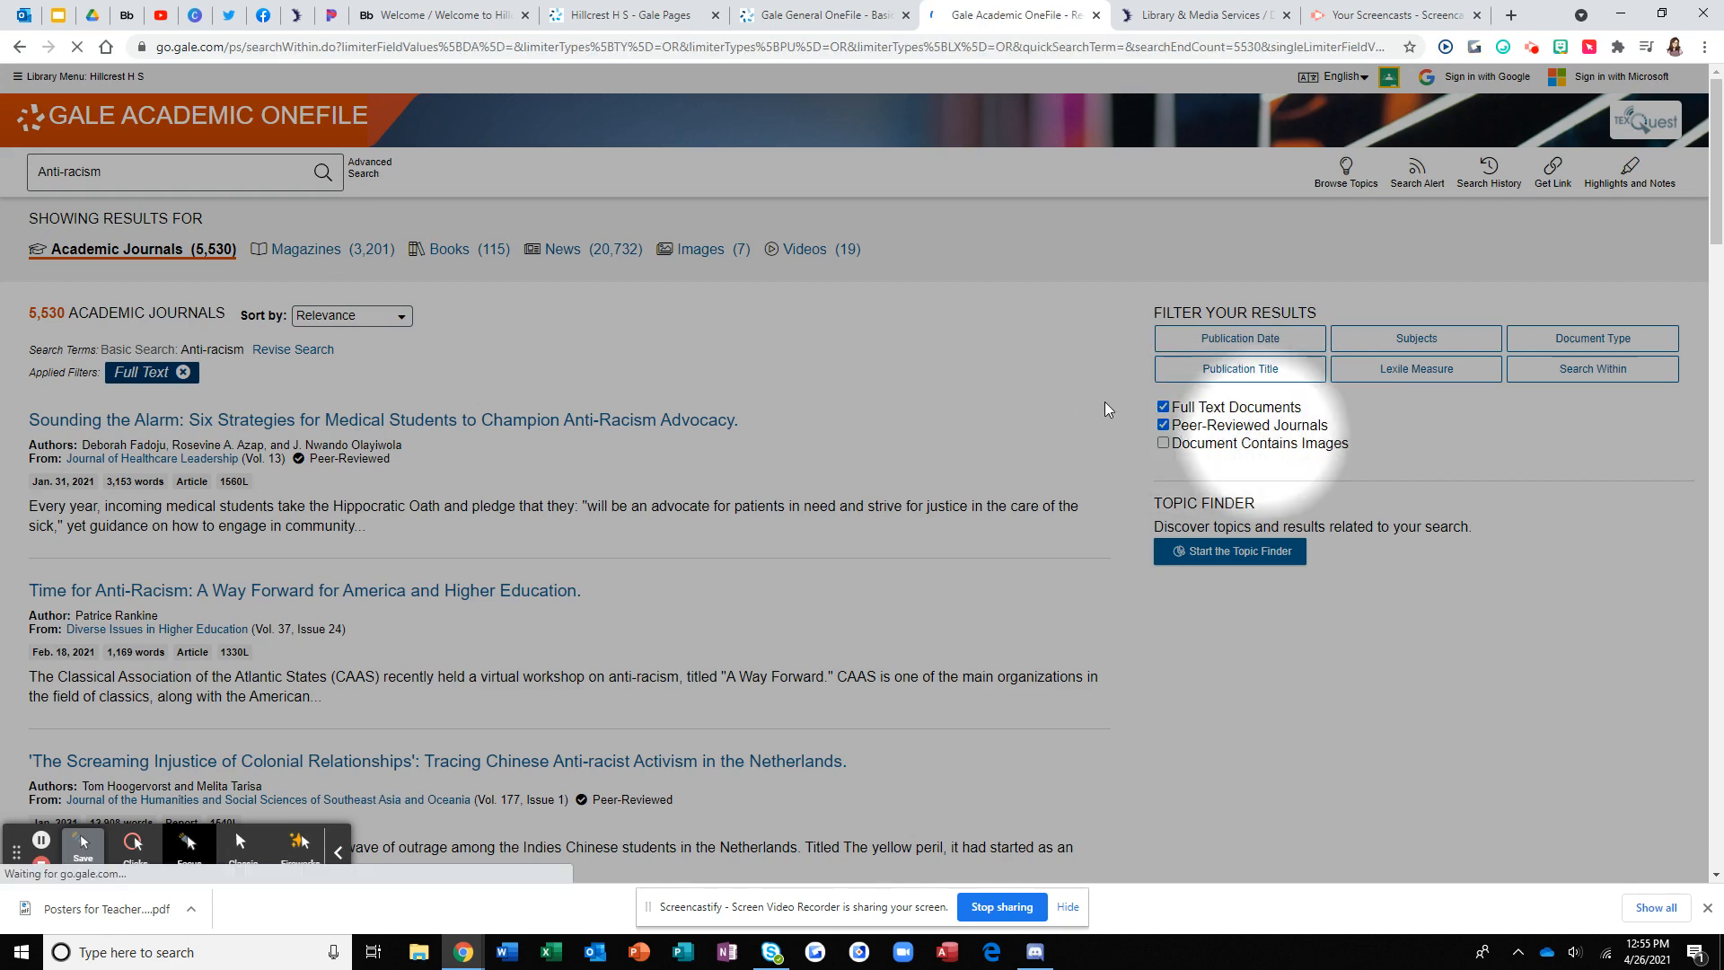
click(1164, 424)
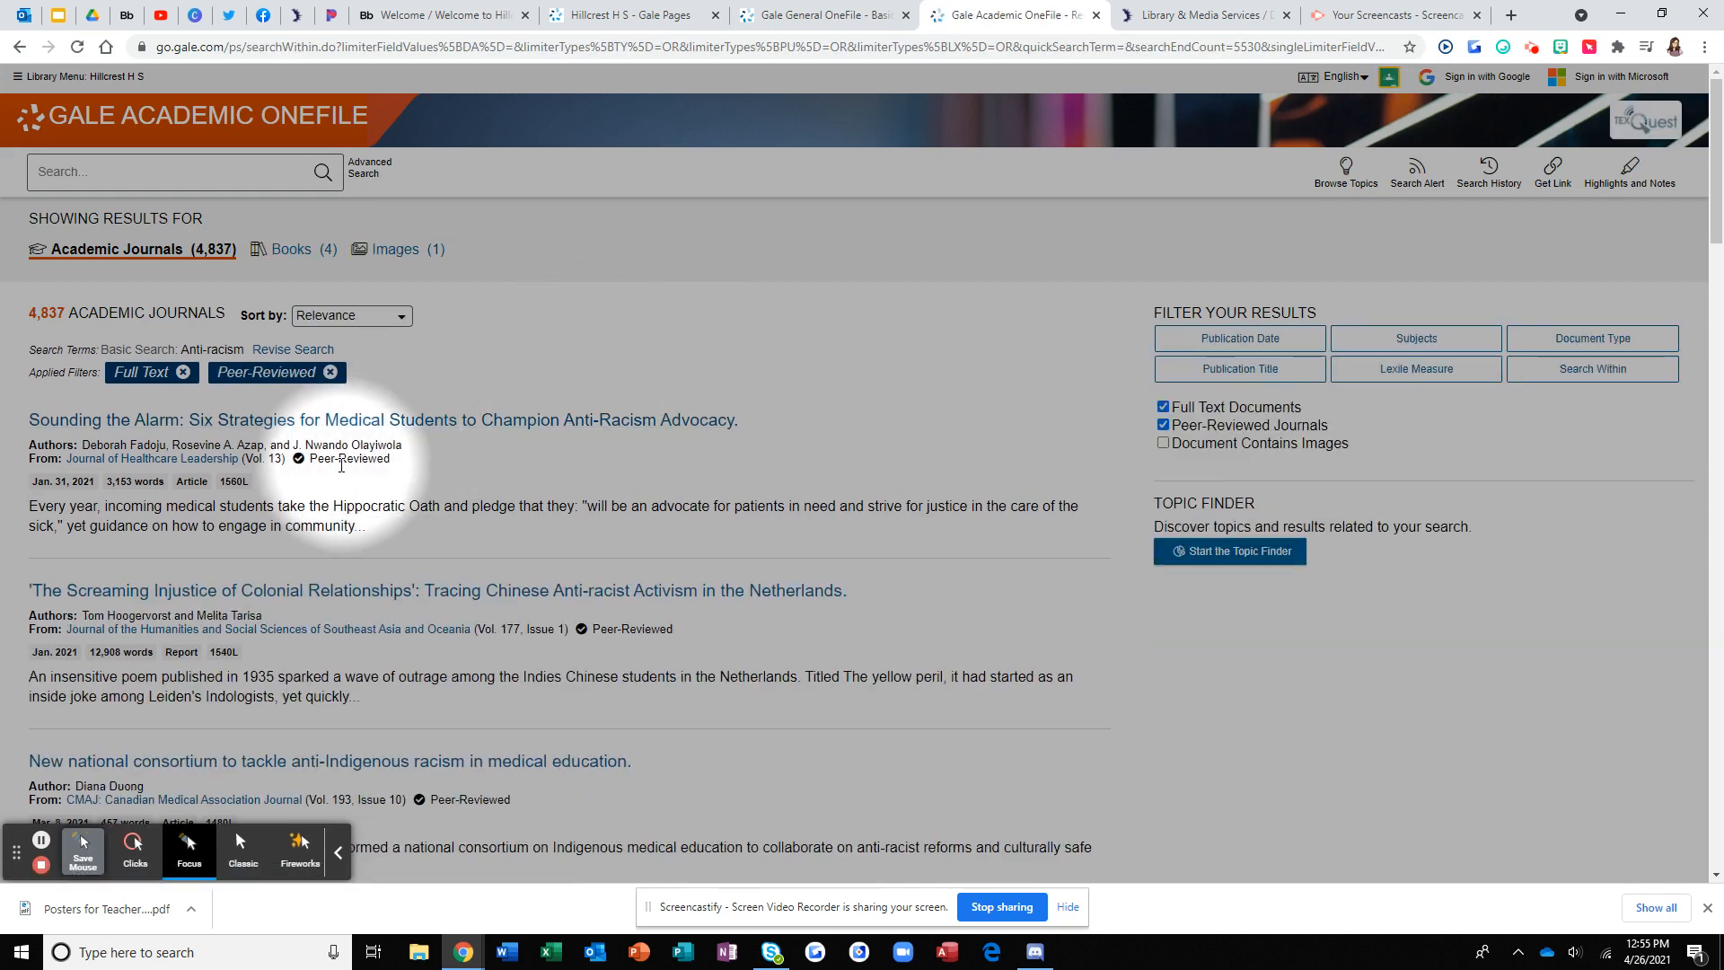
scroll(down, 3)
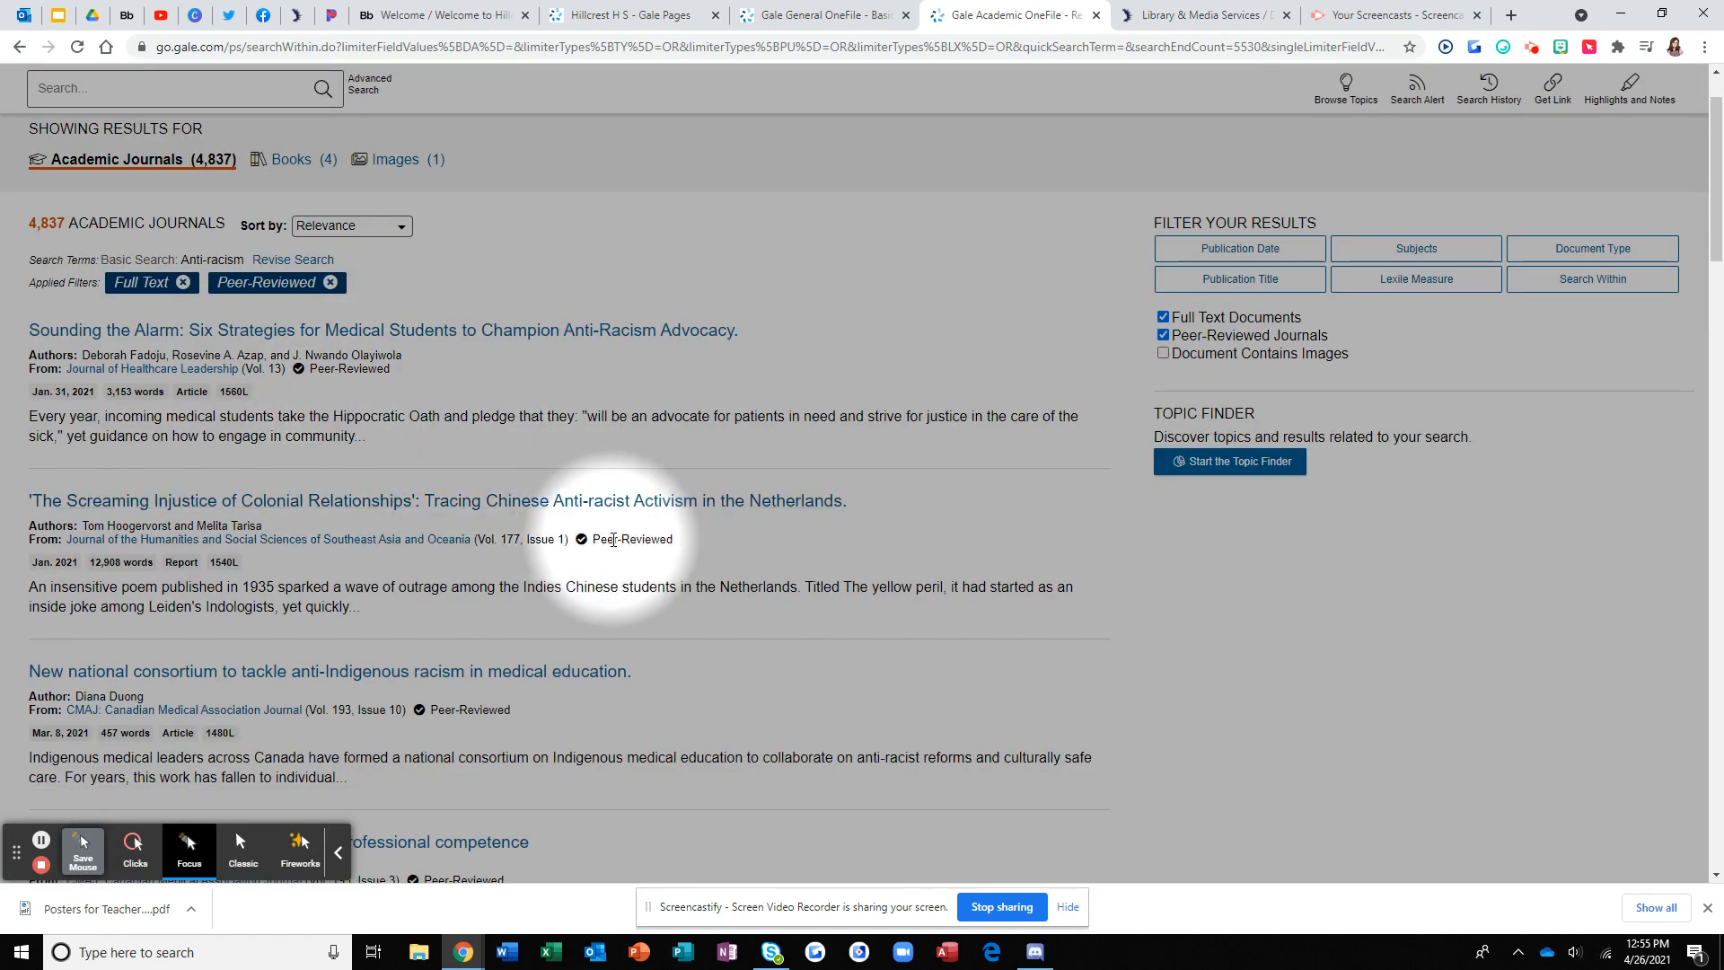
mouse_move(357, 377)
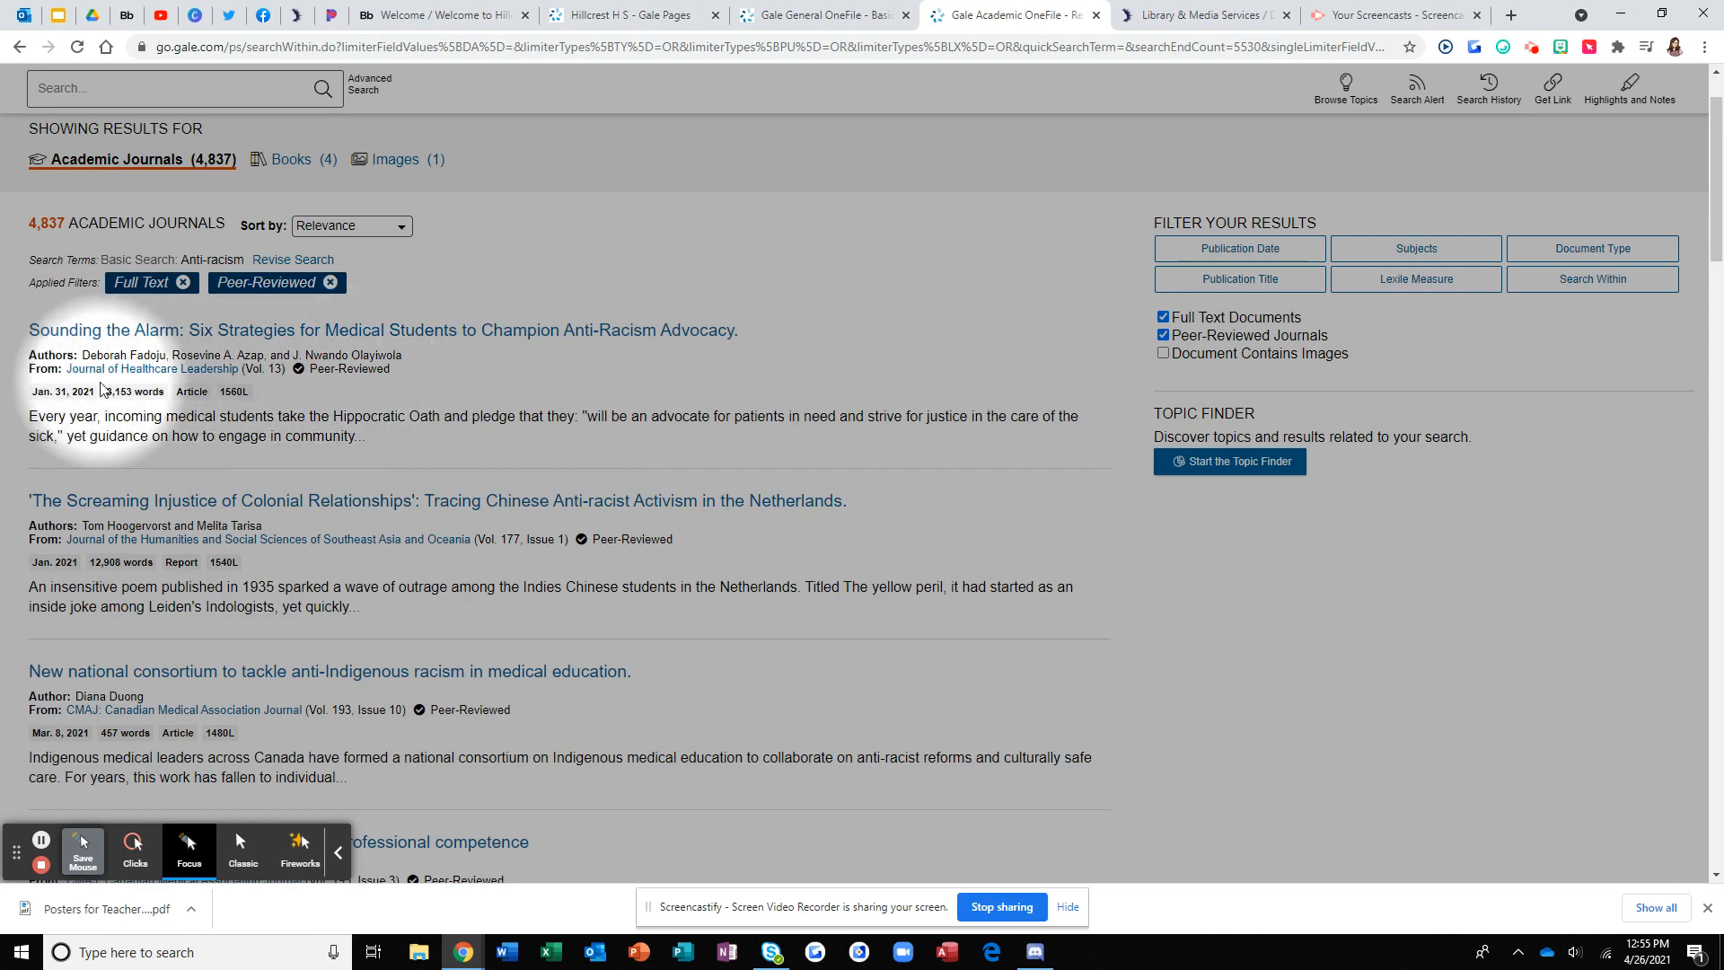
mouse_move(923, 453)
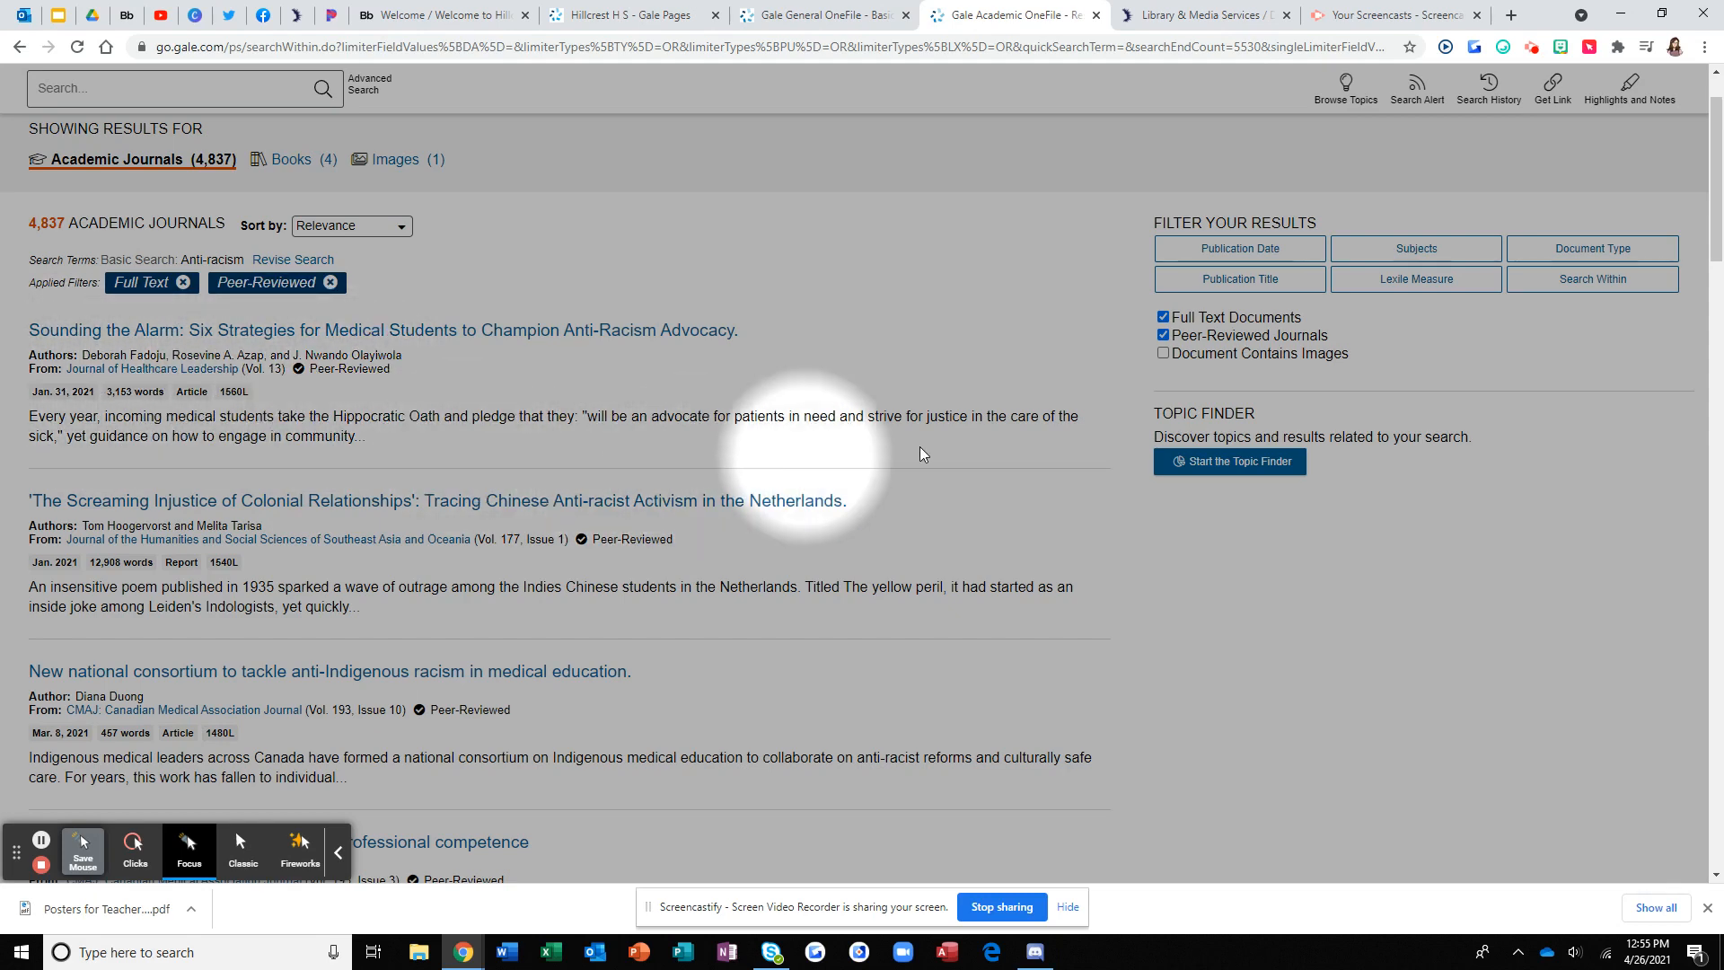
scroll(down, 3)
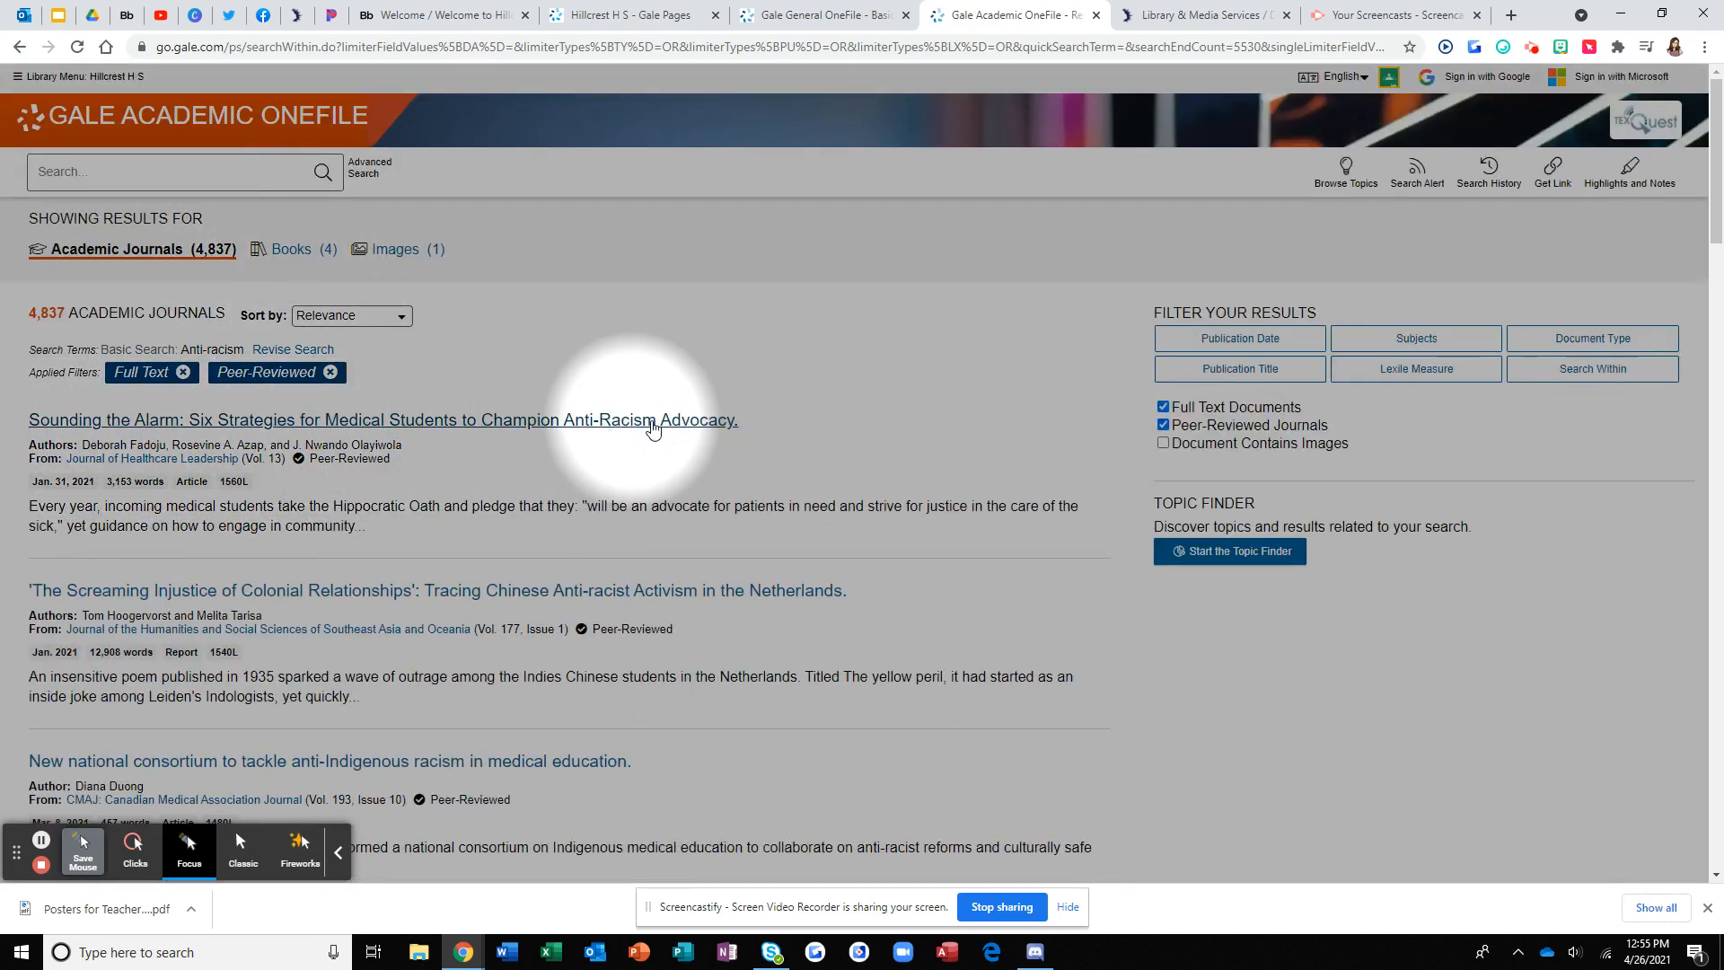
mouse_move(837, 581)
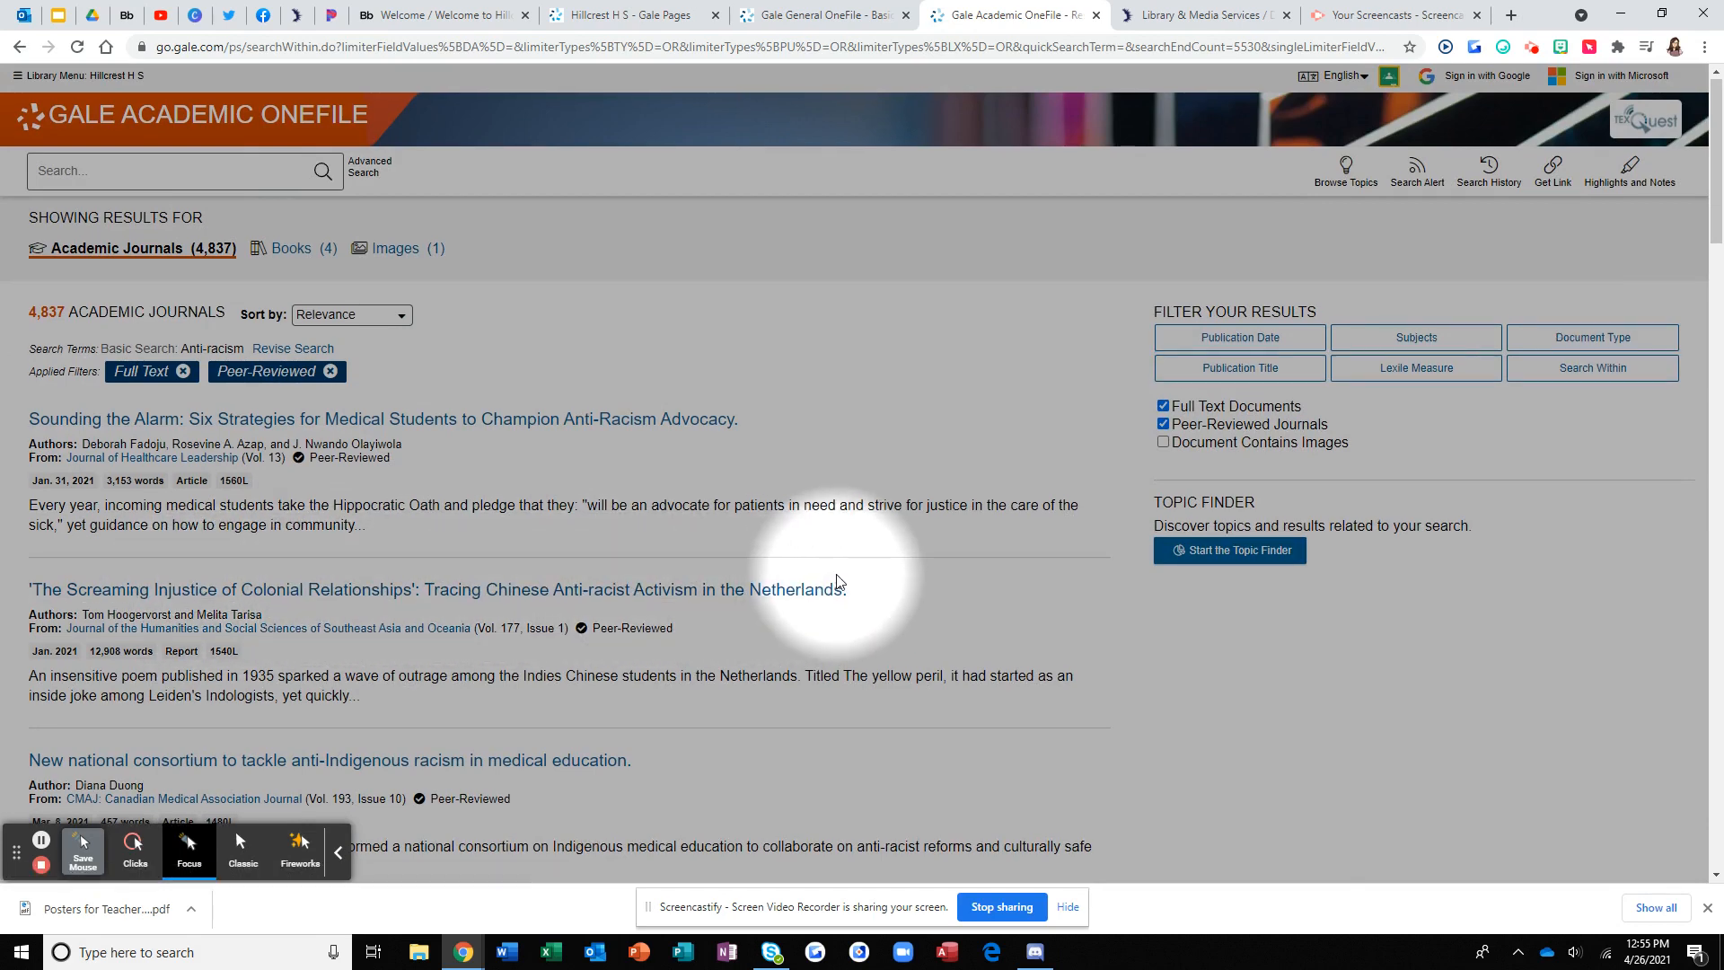
Locate and open 'Not neutral: reimagining antiracism as a professional competence' in the results.
scroll(down, 3)
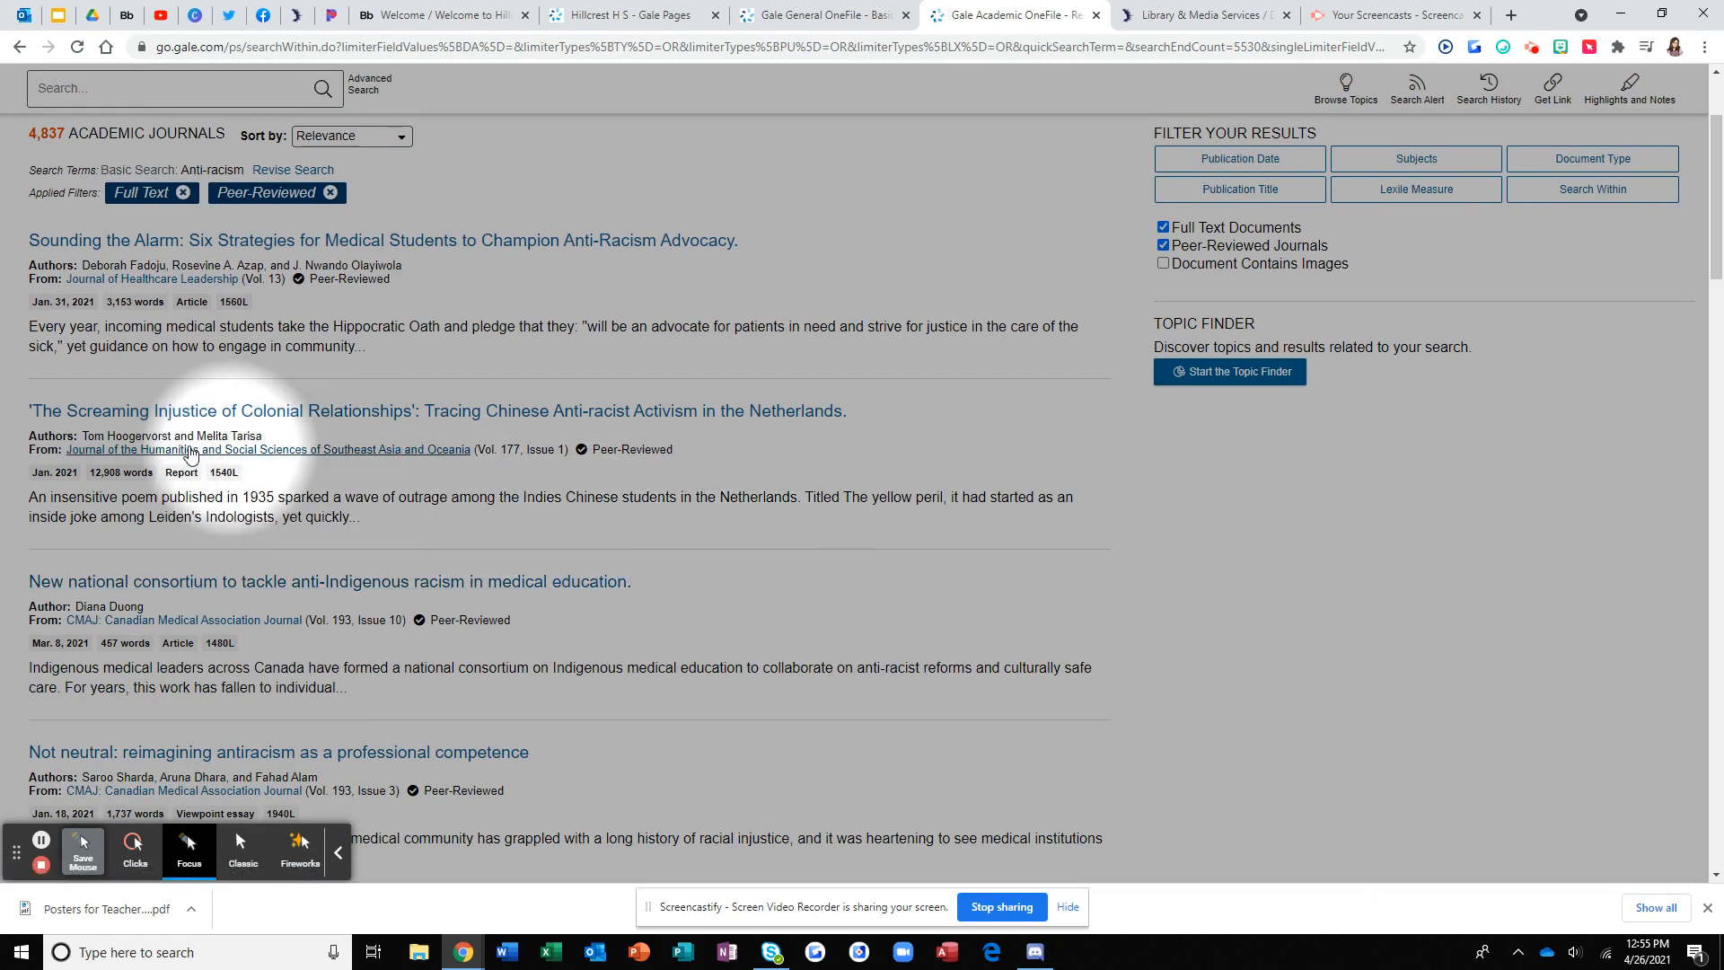
mouse_move(510, 440)
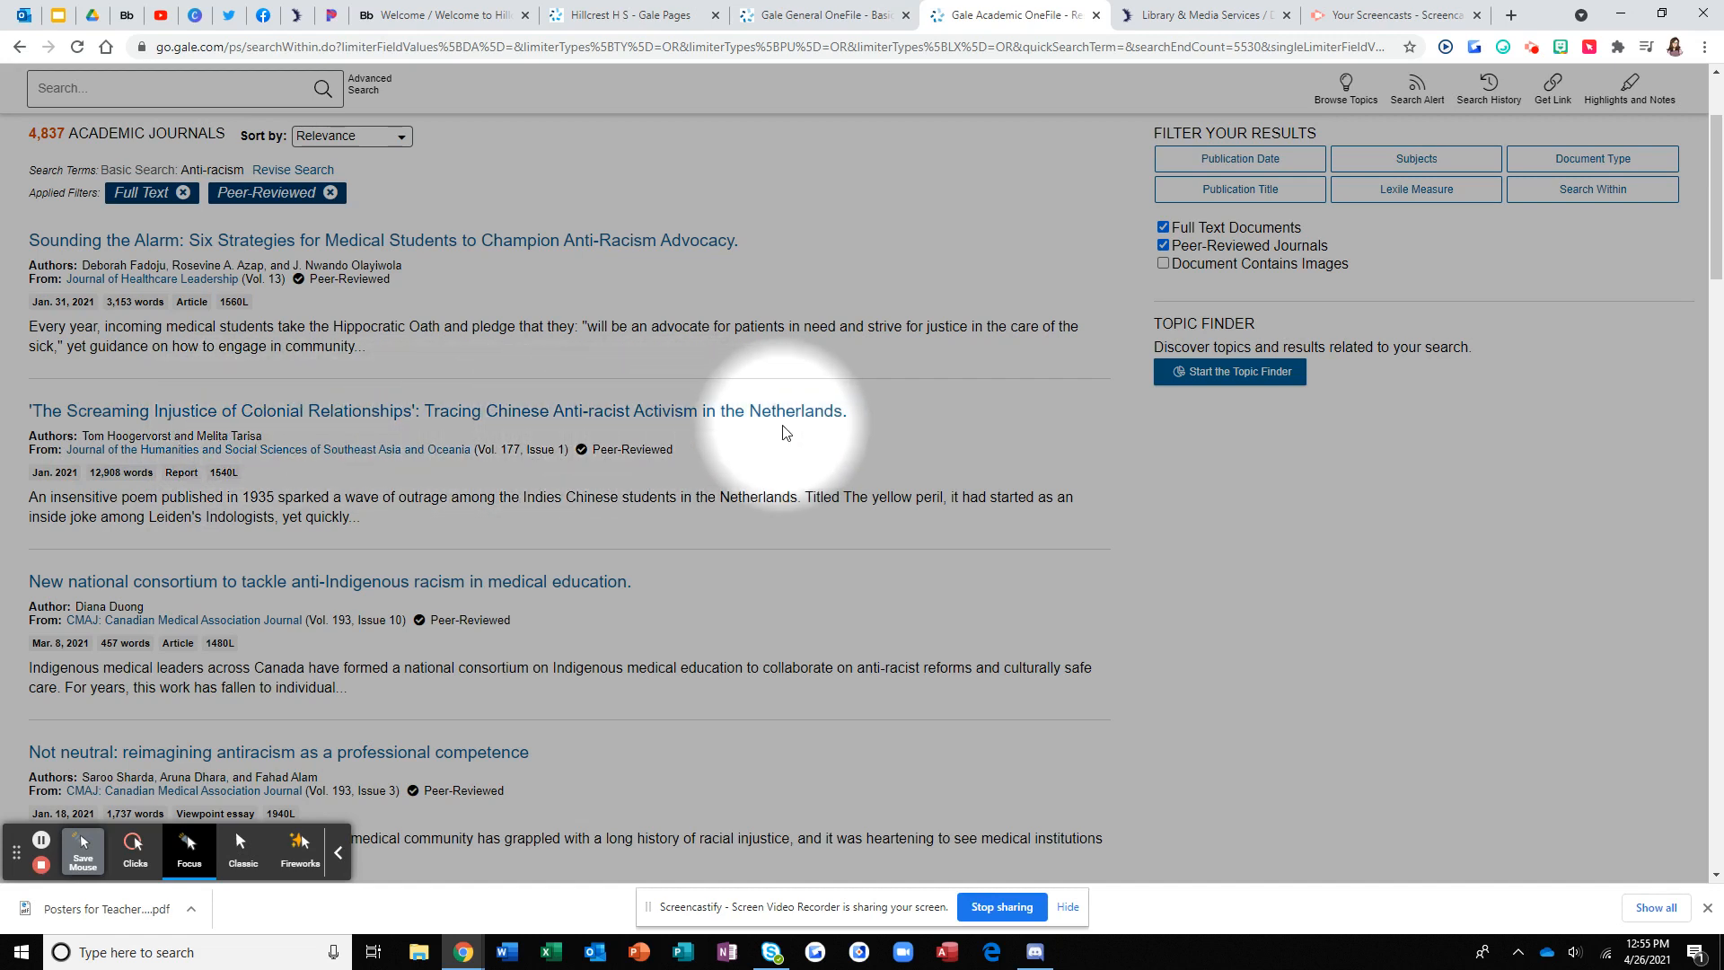
mouse_move(1054, 514)
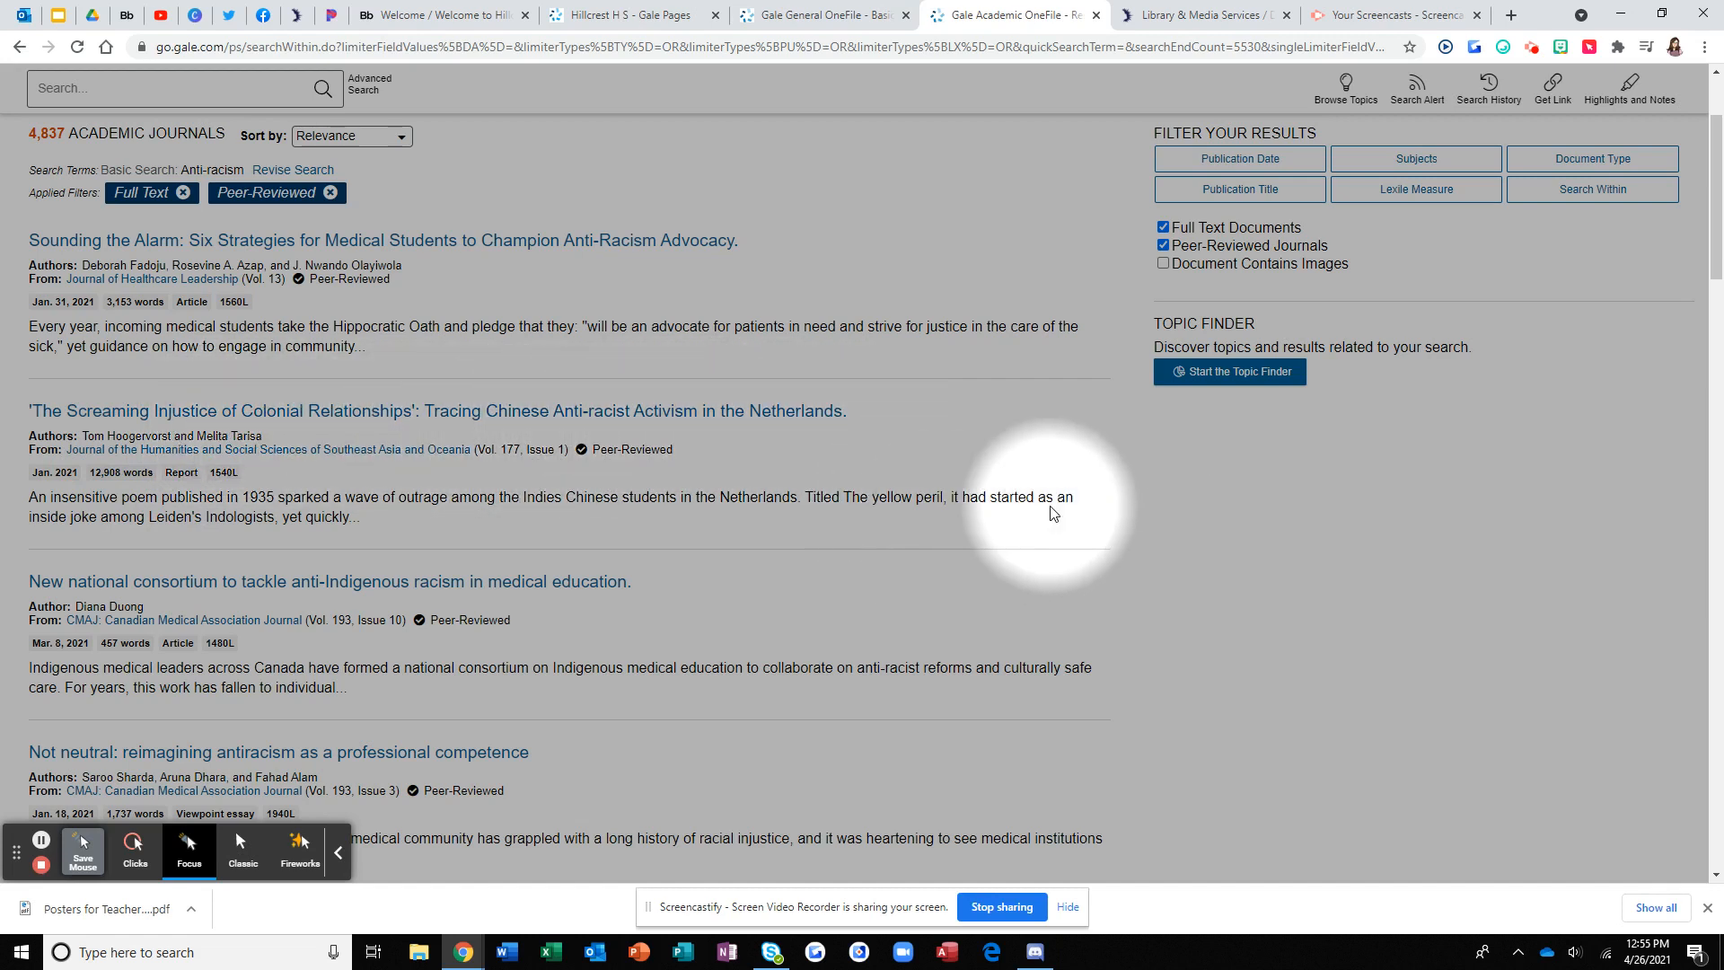
scroll(down, 3)
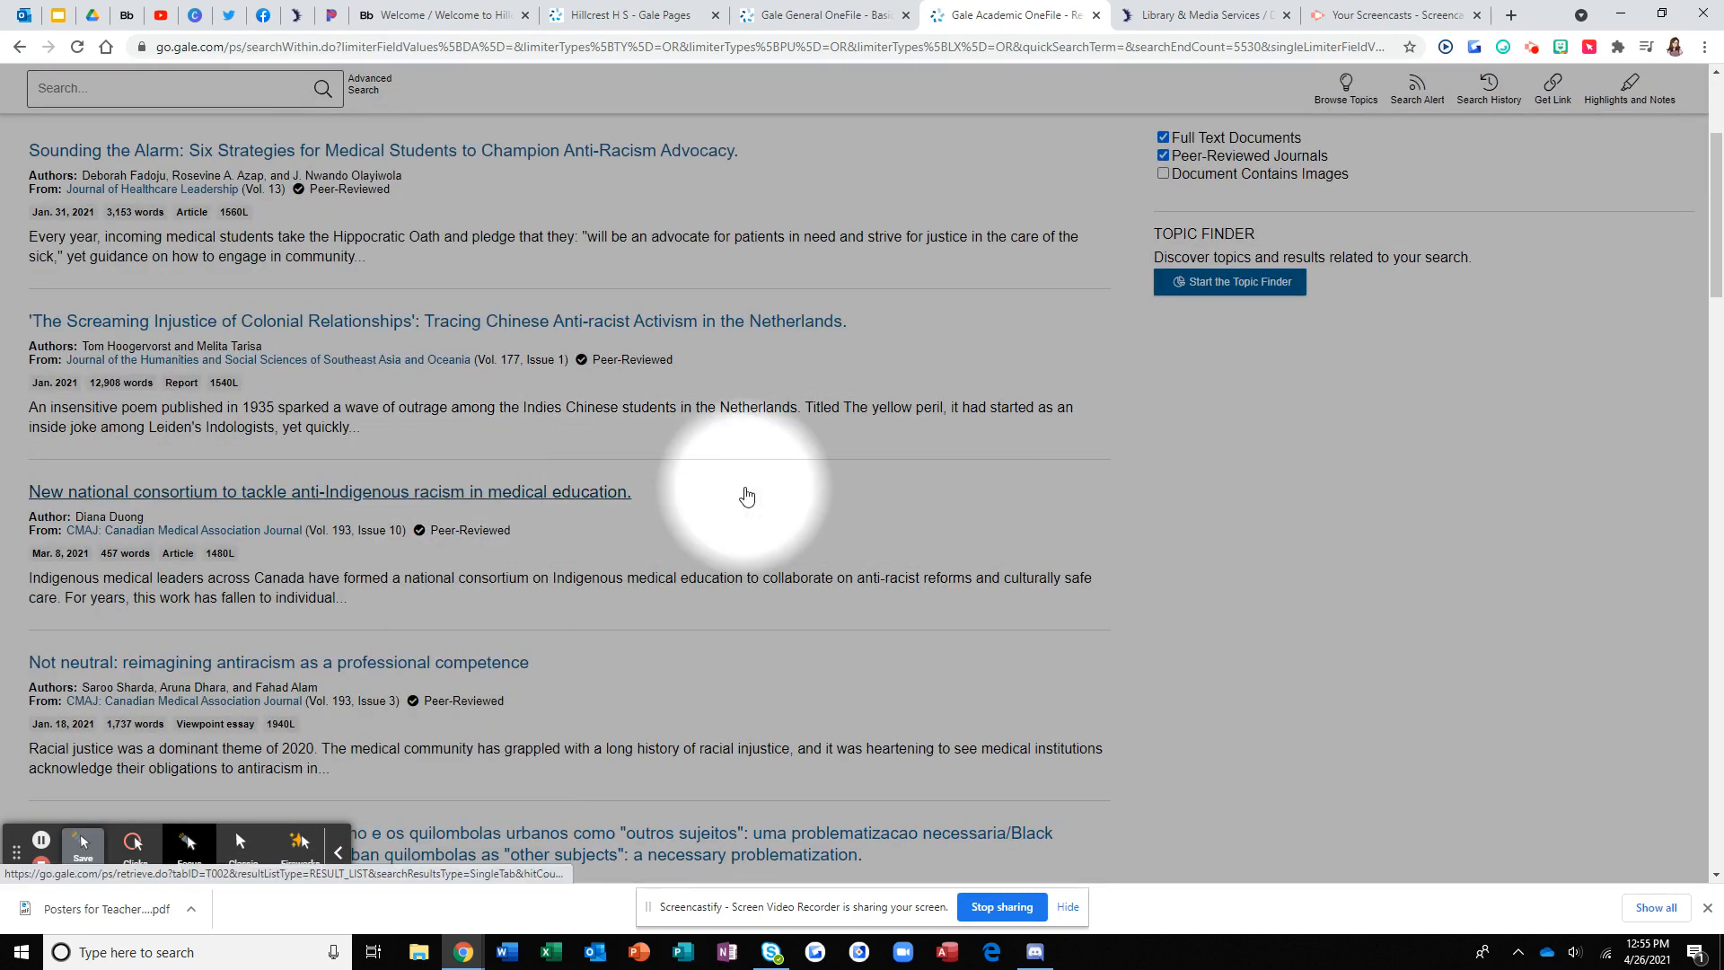
scroll(down, 3)
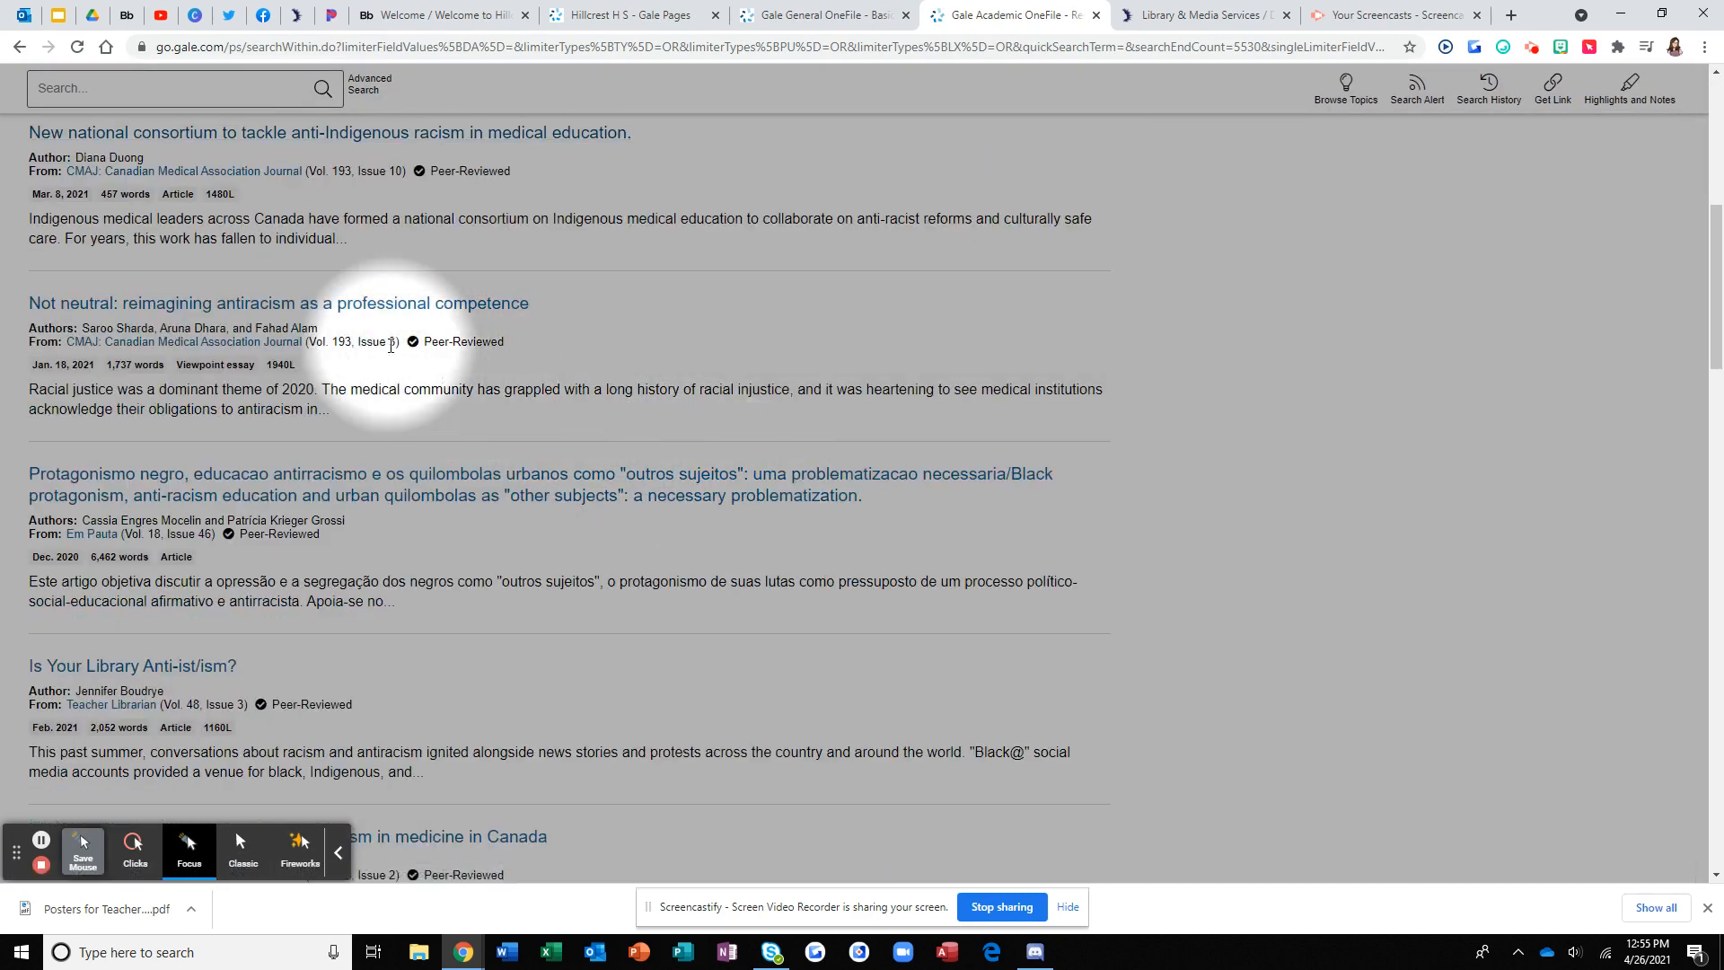
click(276, 301)
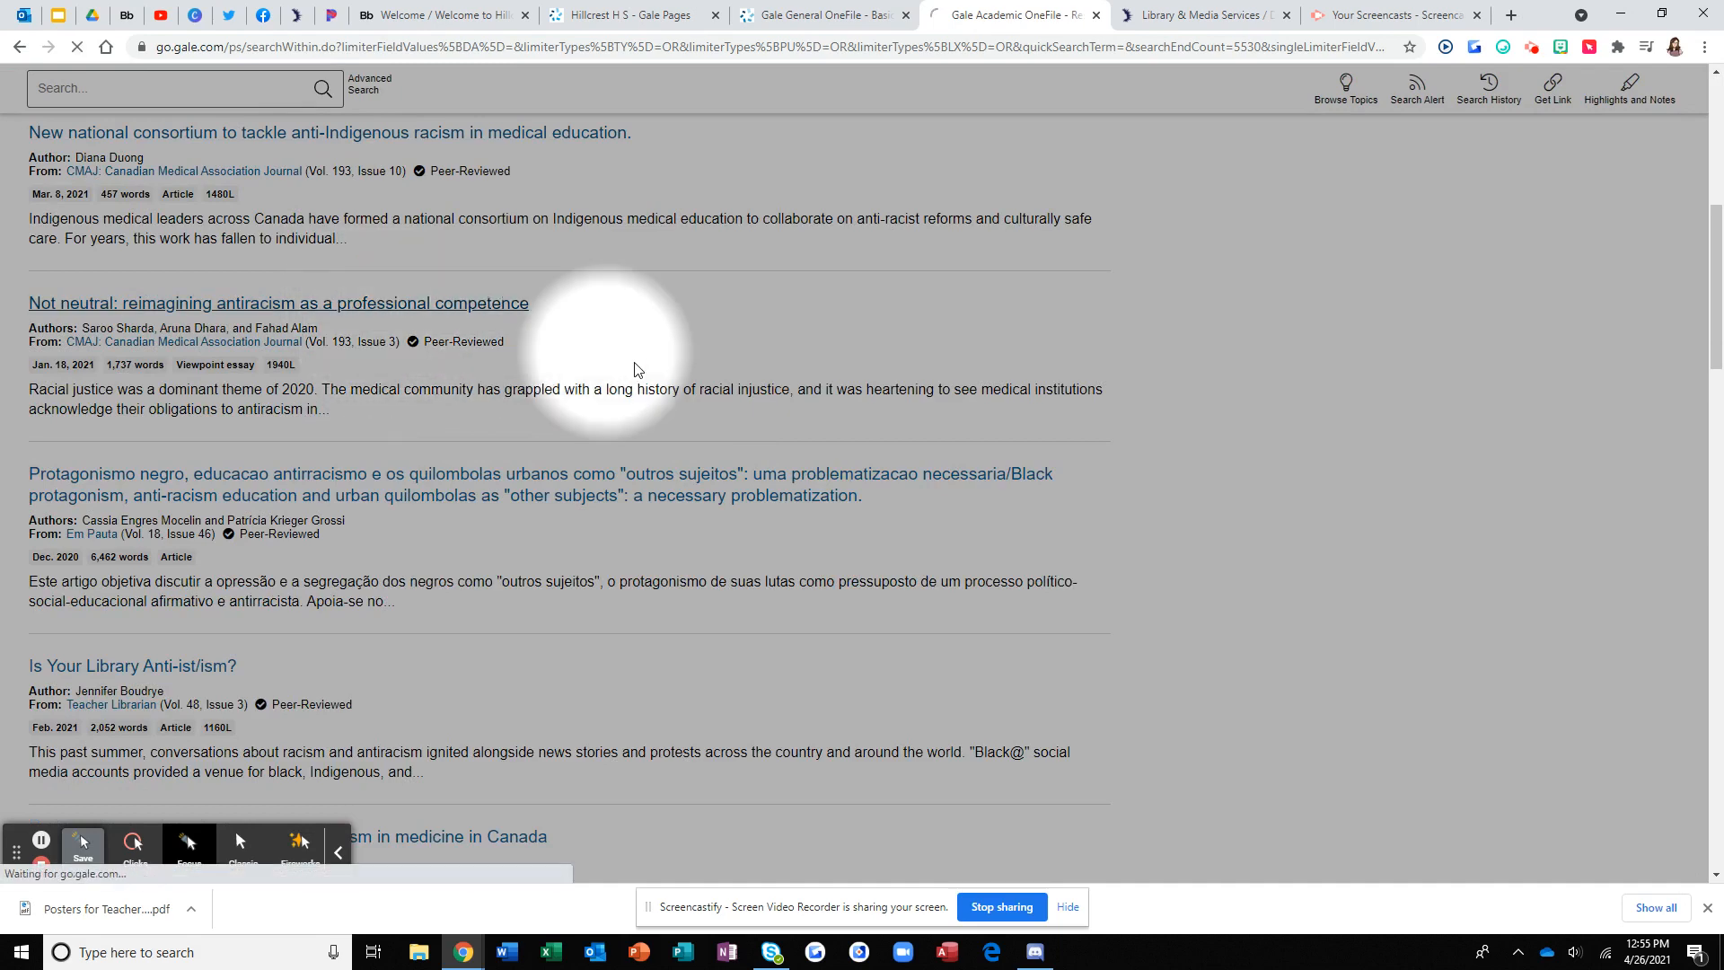
click(277, 302)
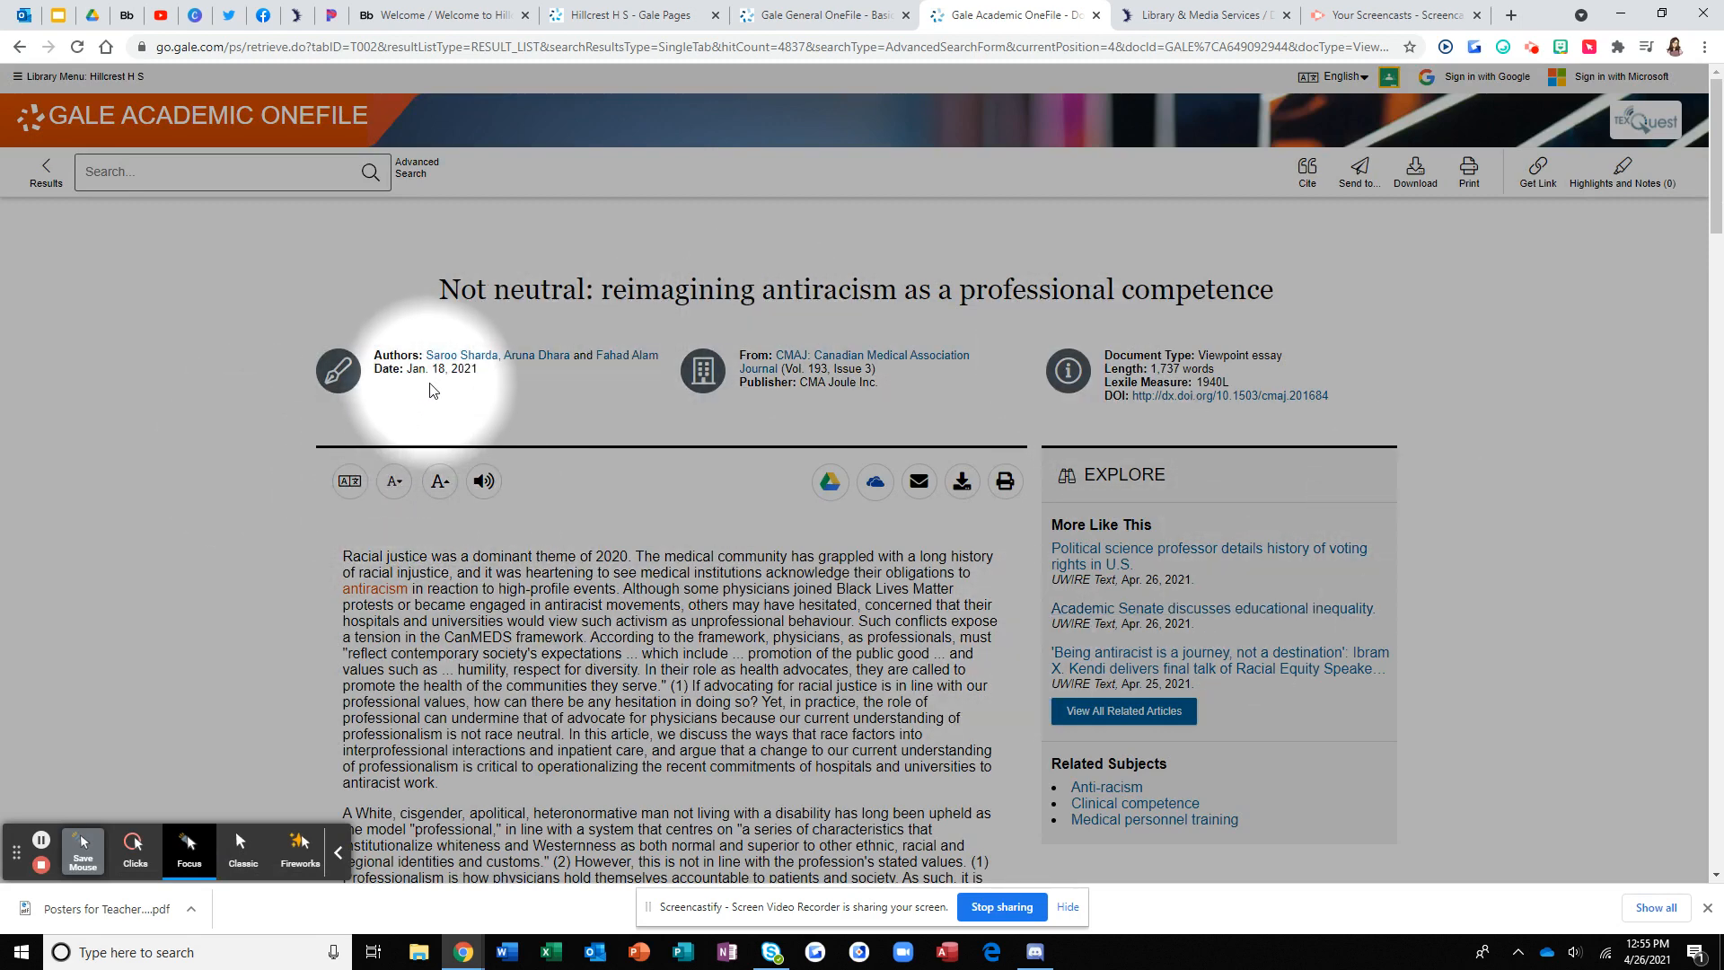
scroll(down, 3)
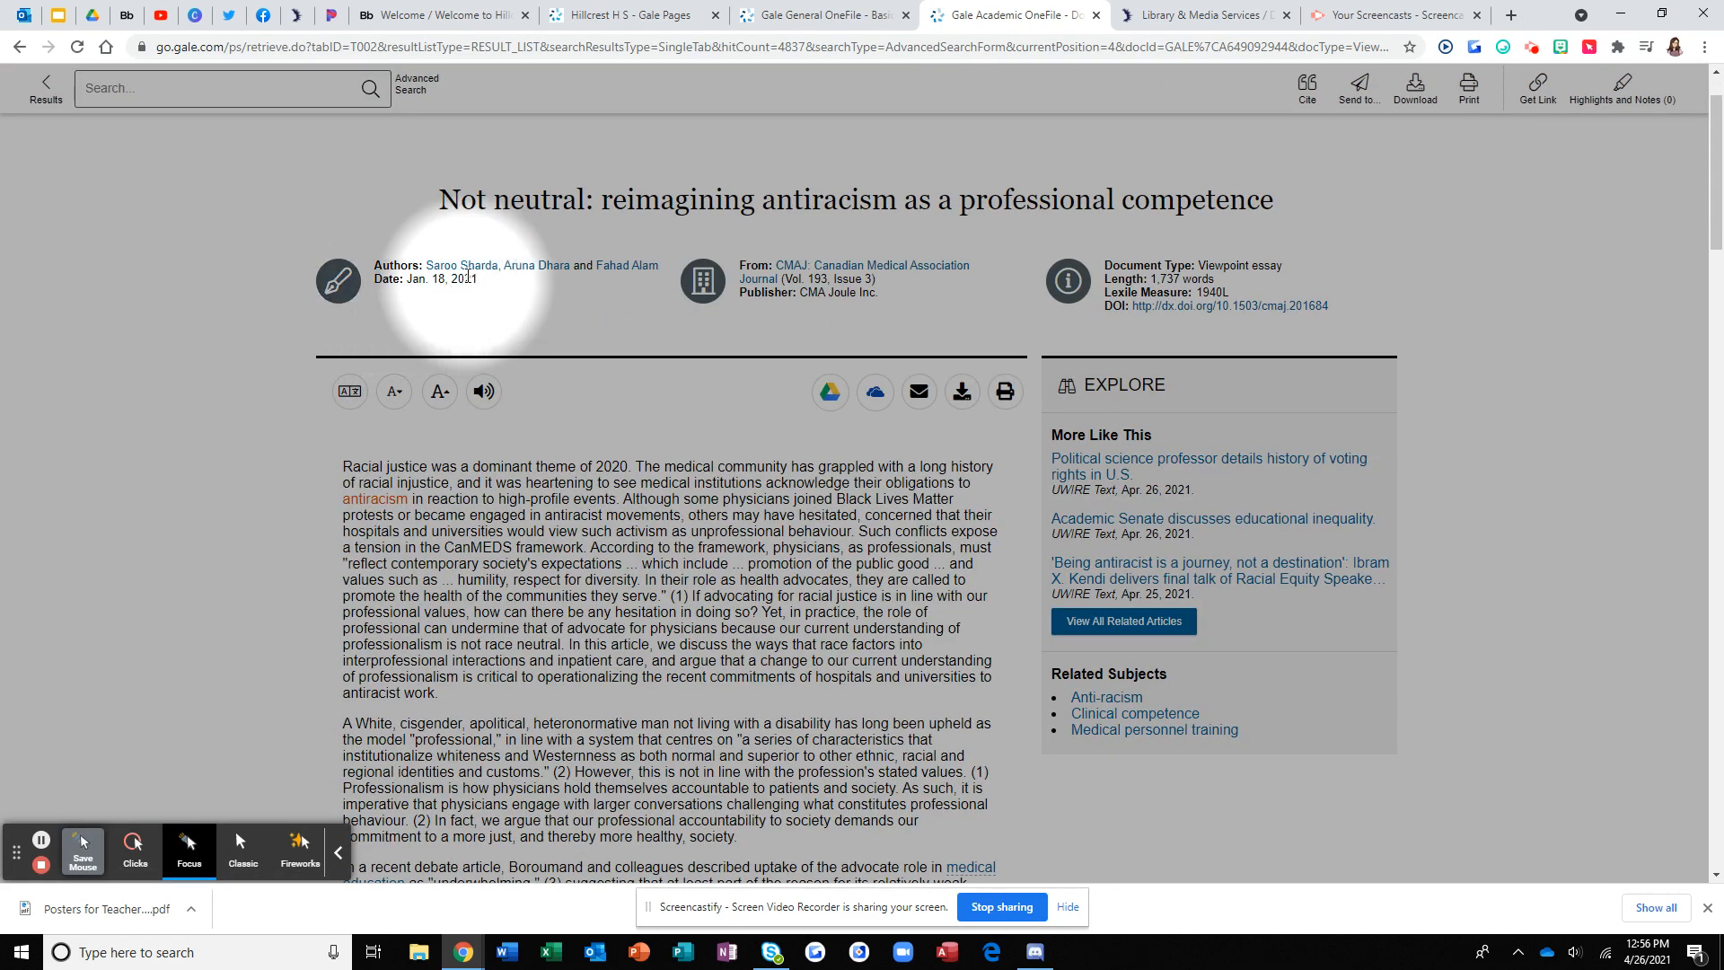
mouse_move(830, 298)
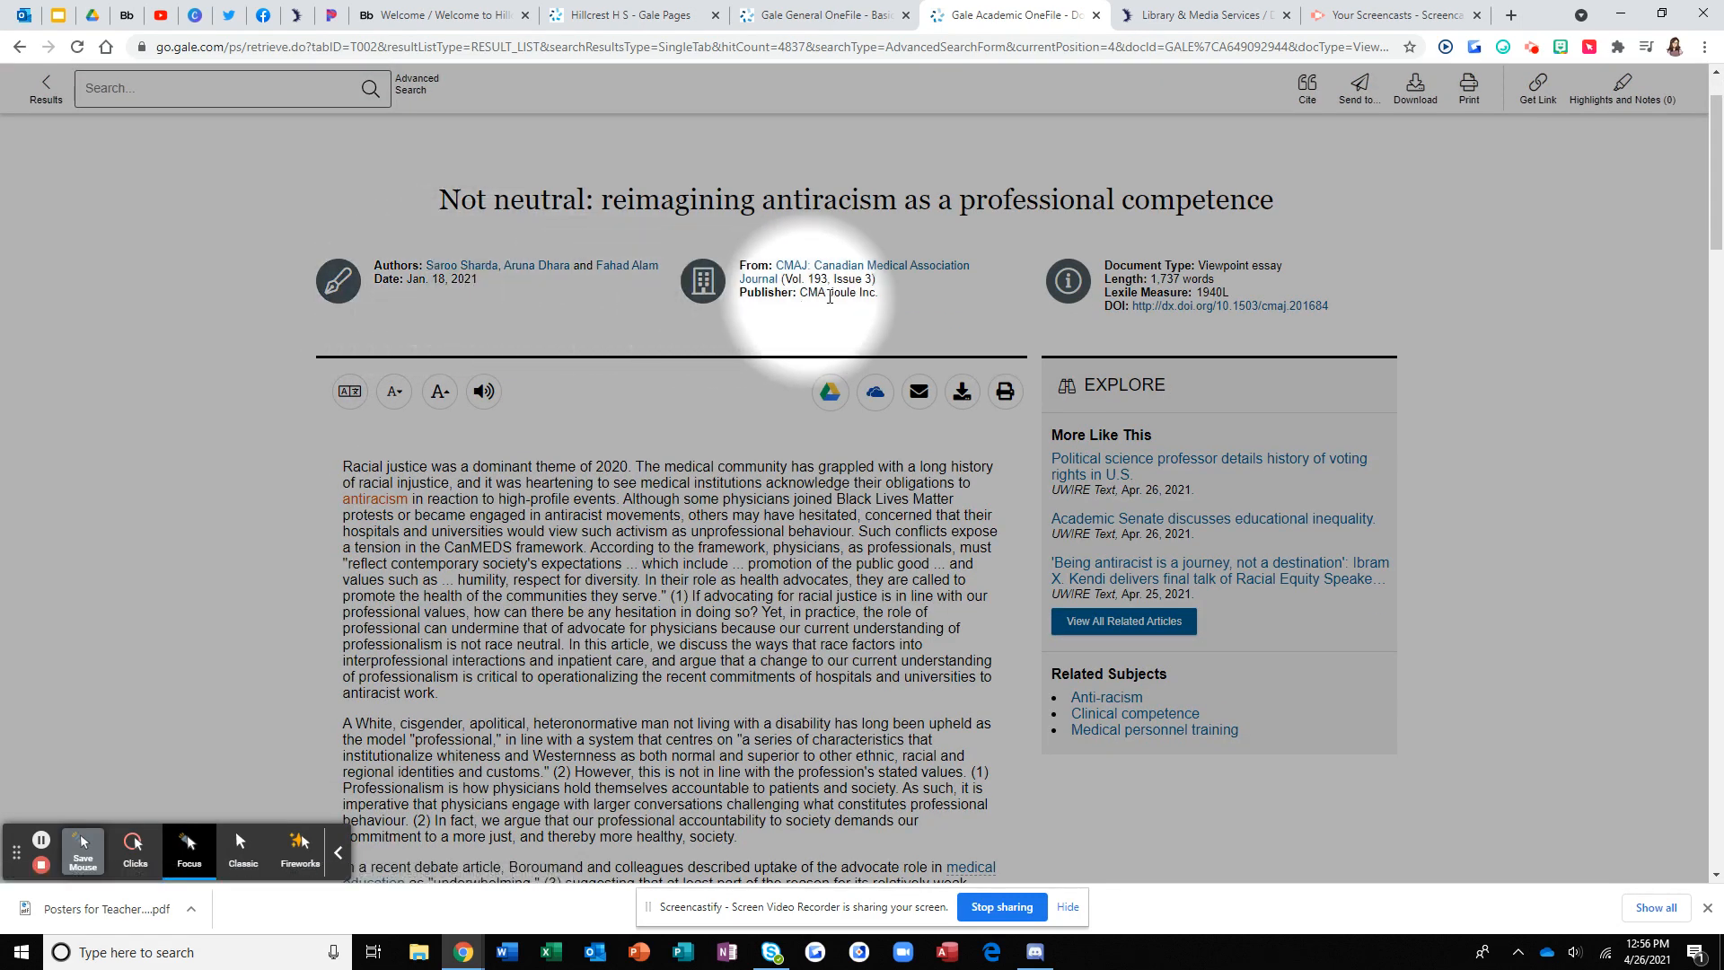
mouse_move(1106, 314)
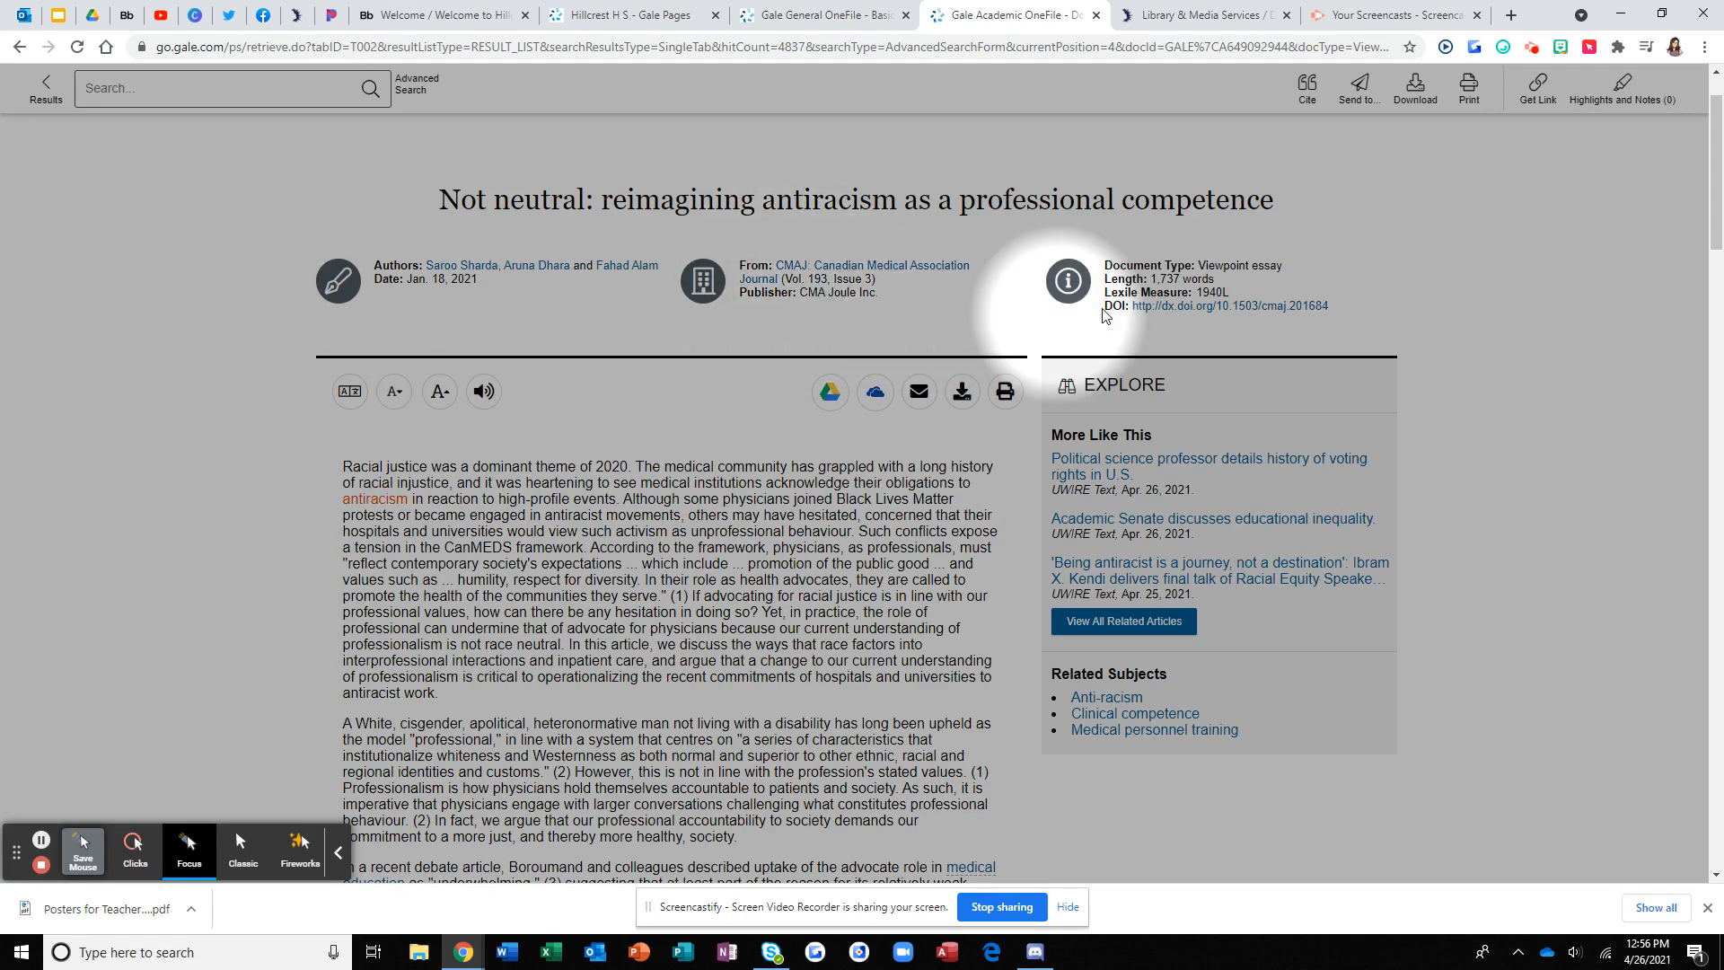
mouse_move(1178, 314)
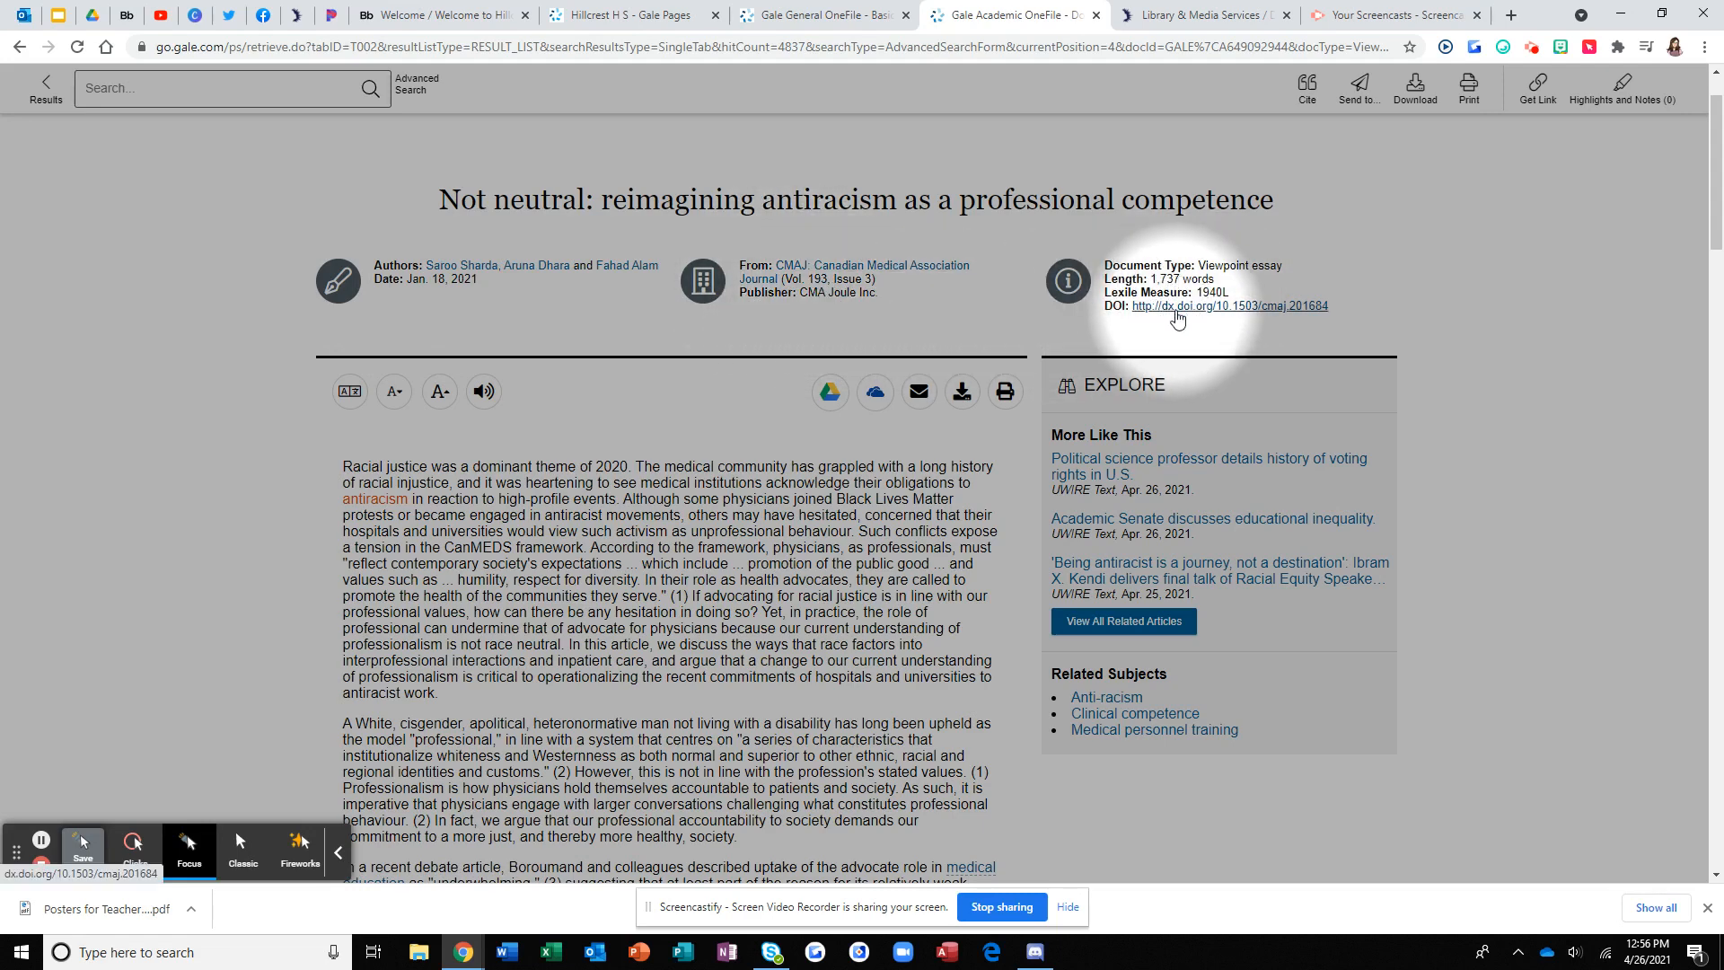
scroll(down, 3)
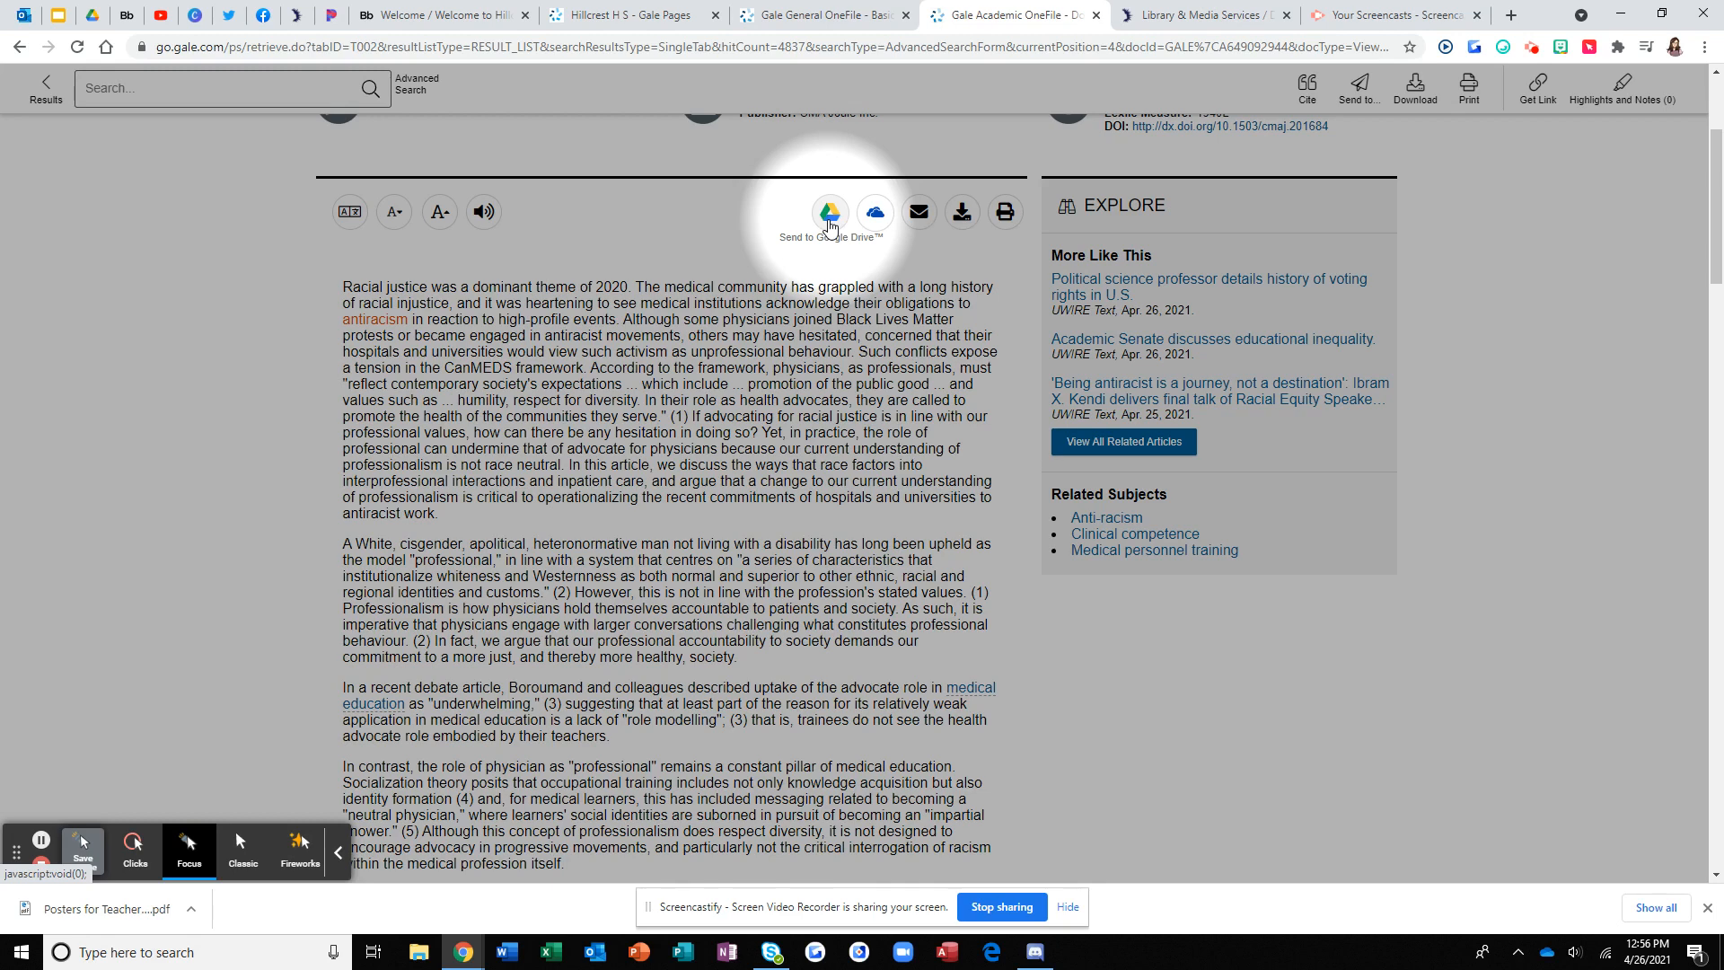
mouse_move(961, 212)
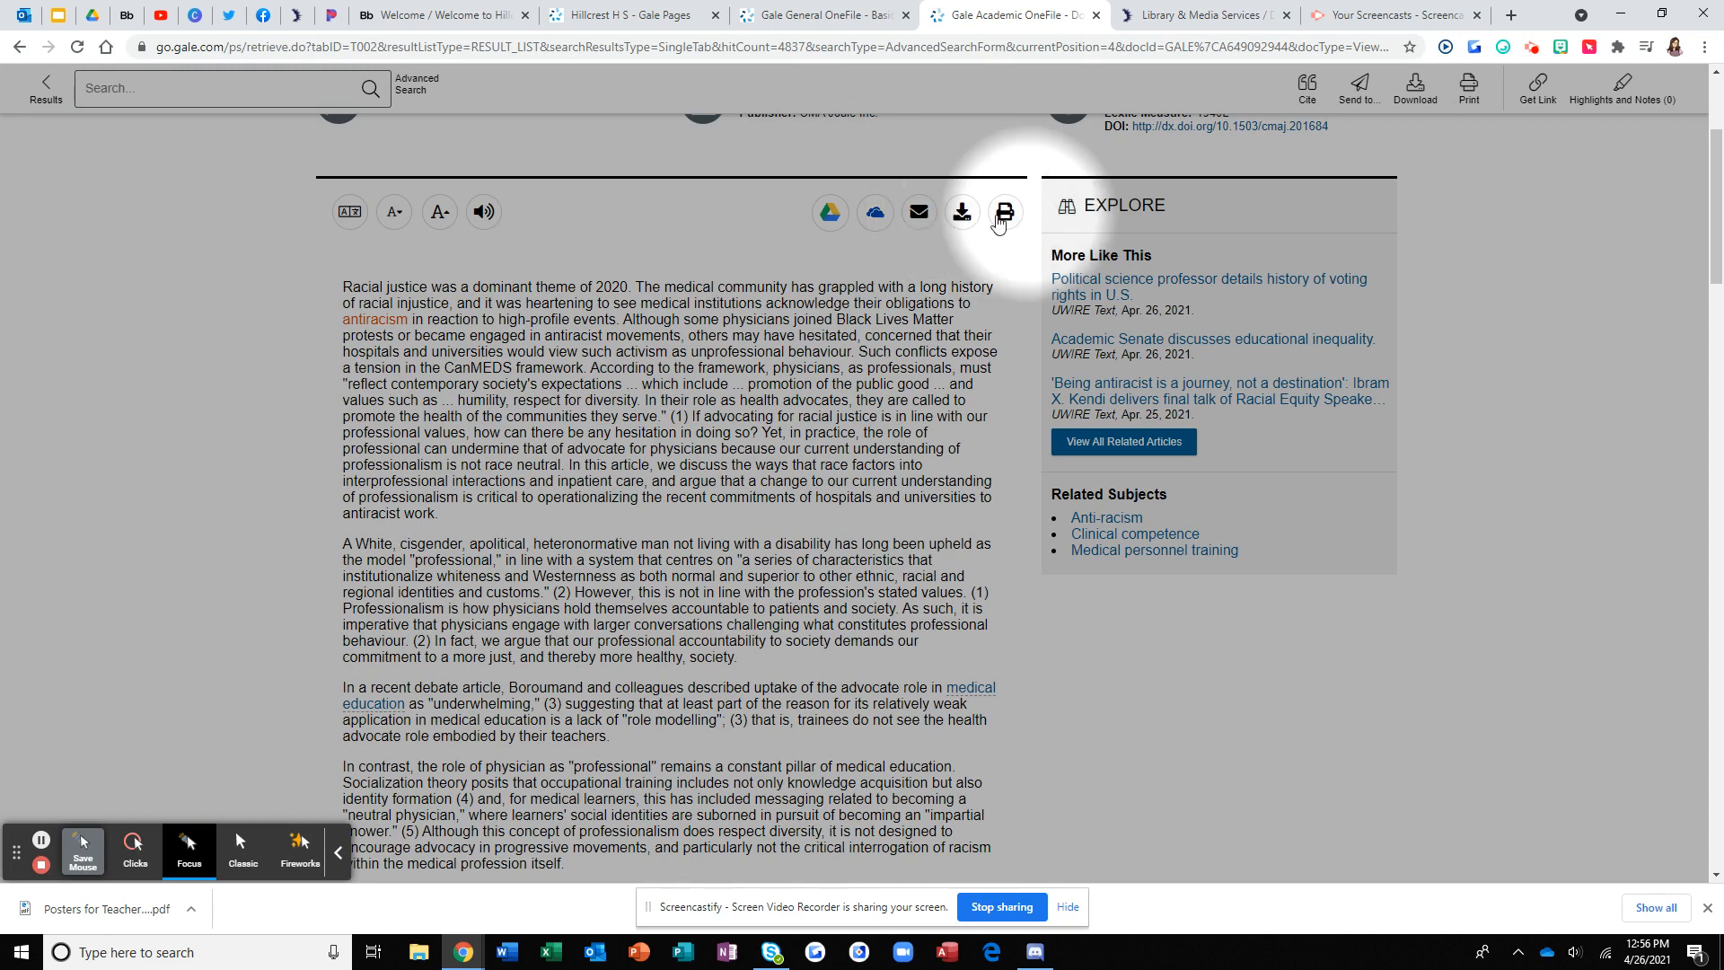
mouse_move(1006, 216)
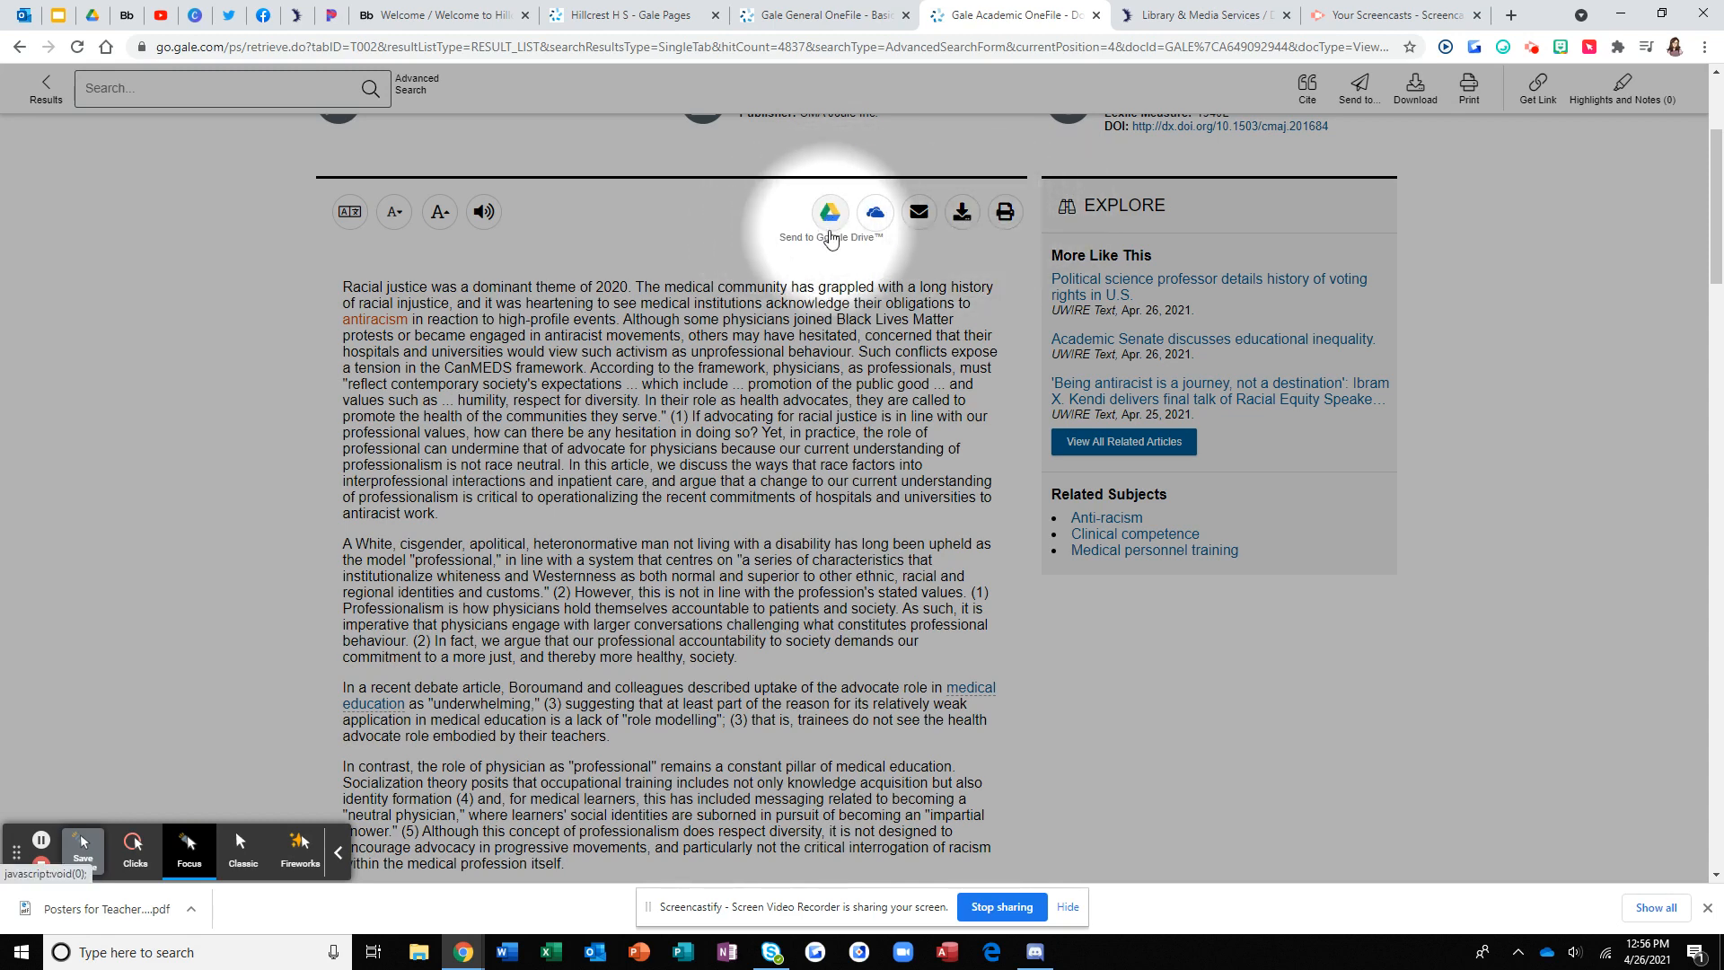
mouse_move(961, 216)
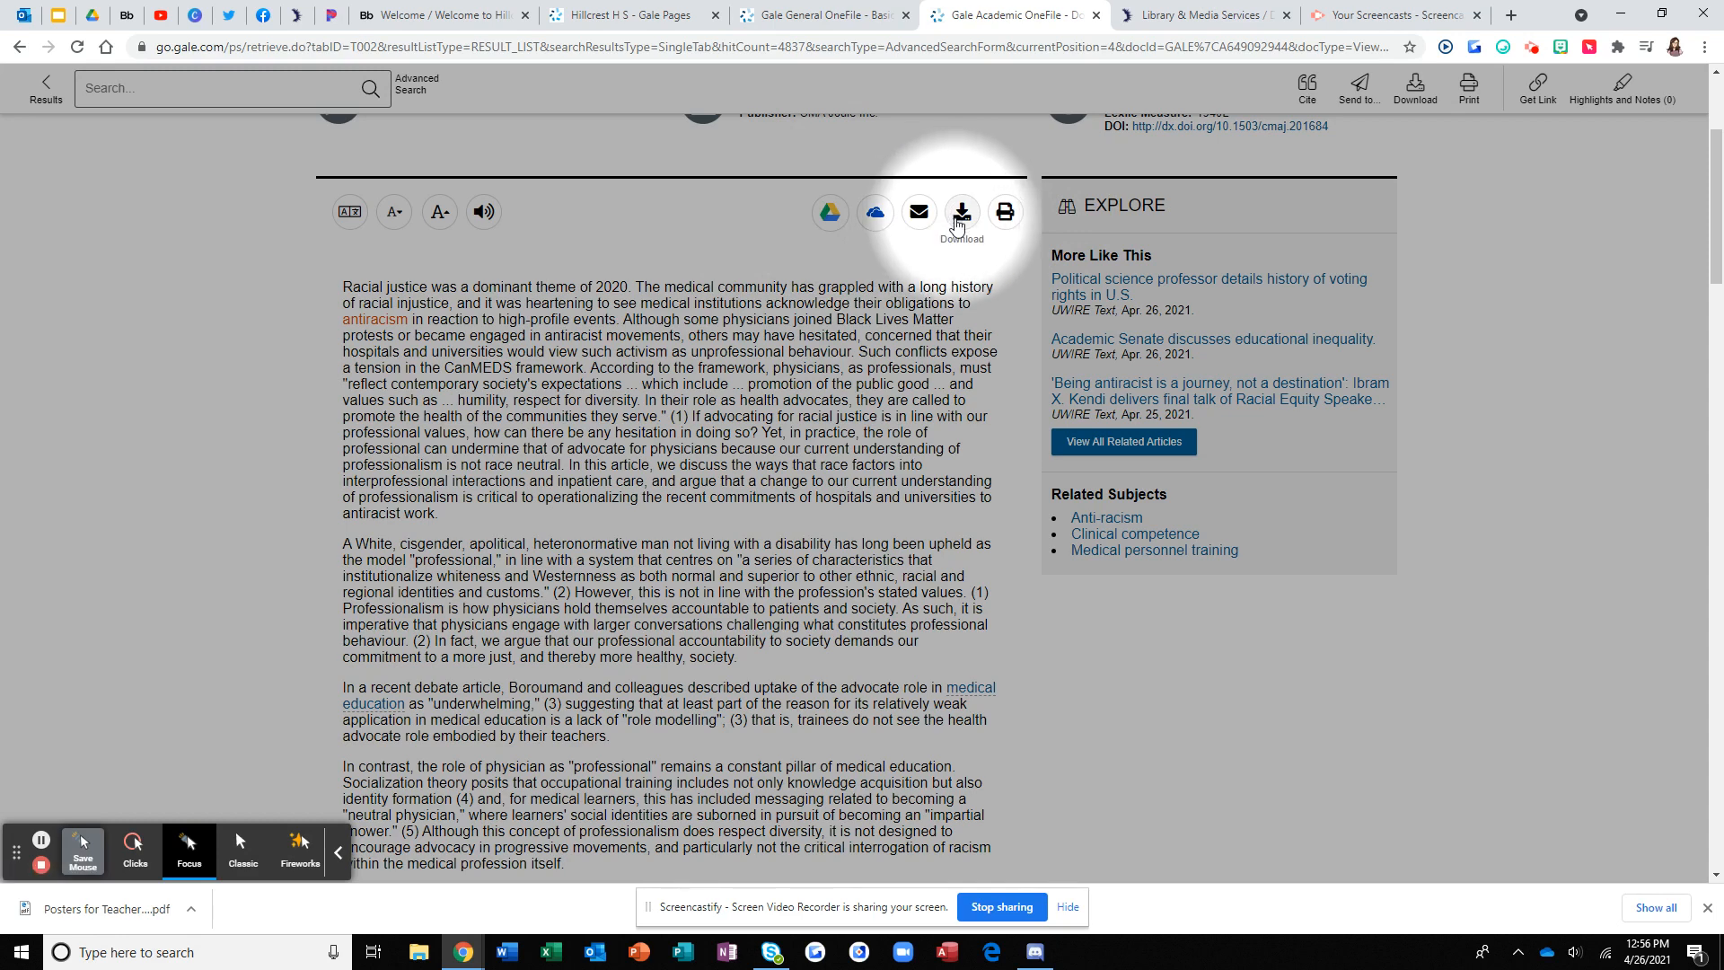
mouse_move(1006, 215)
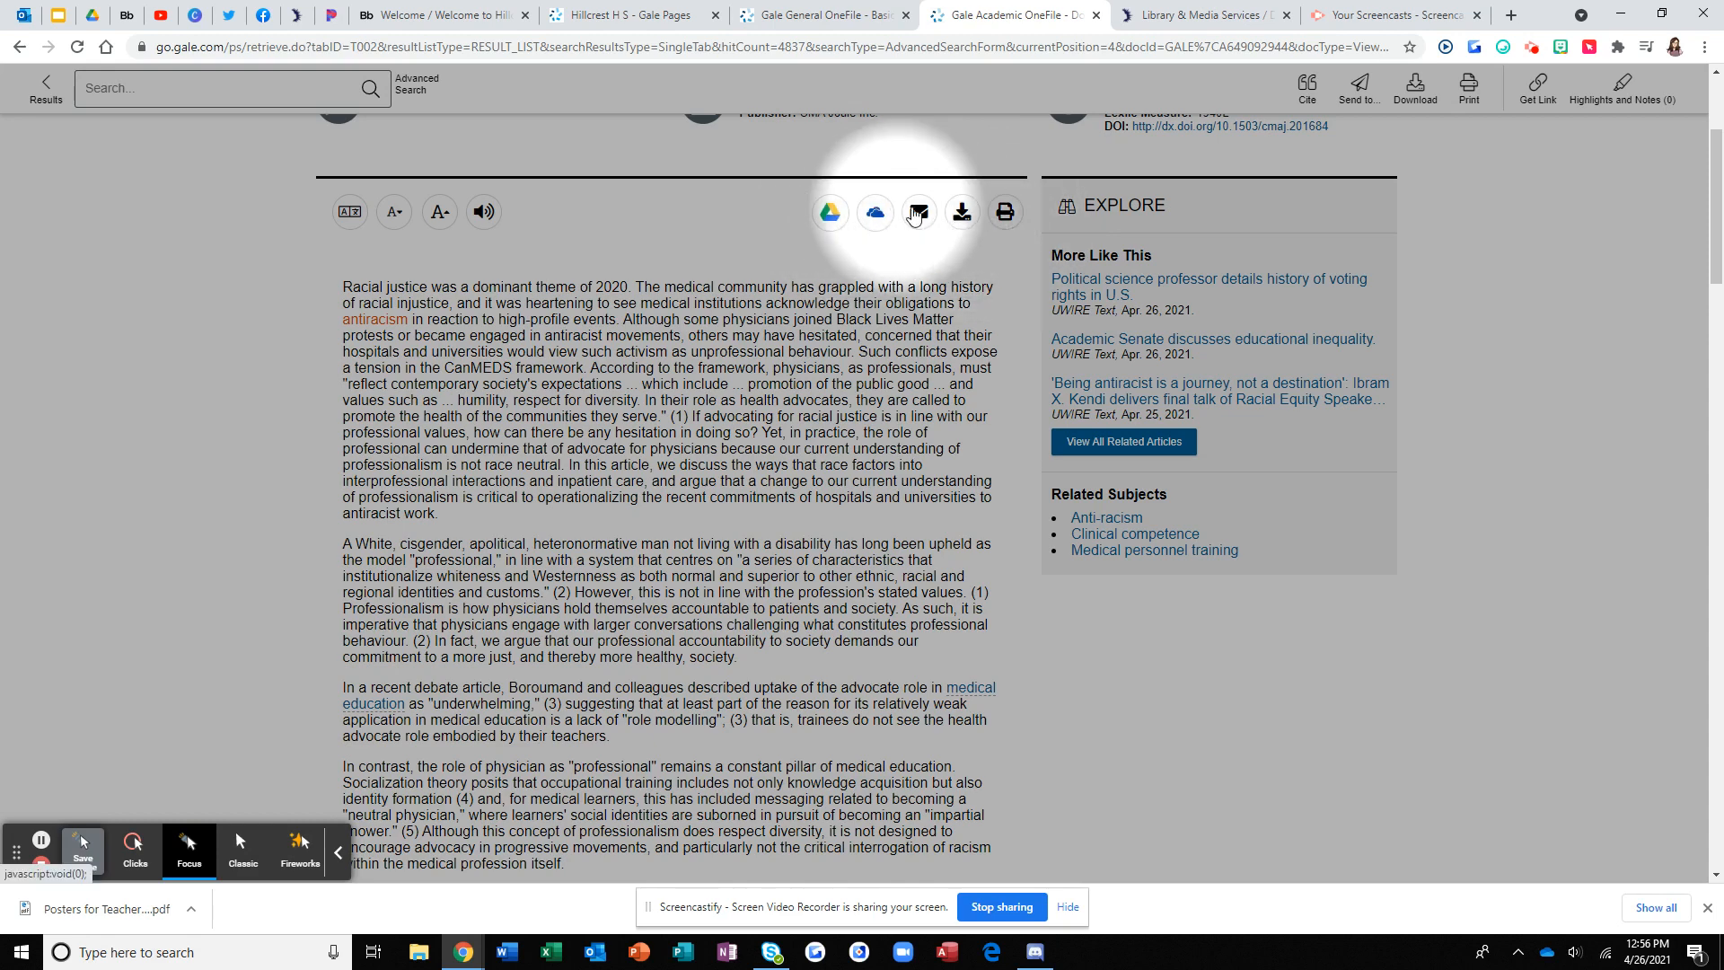
Download the 'Not neutral' article as a PDF and skim its full text.
click(961, 212)
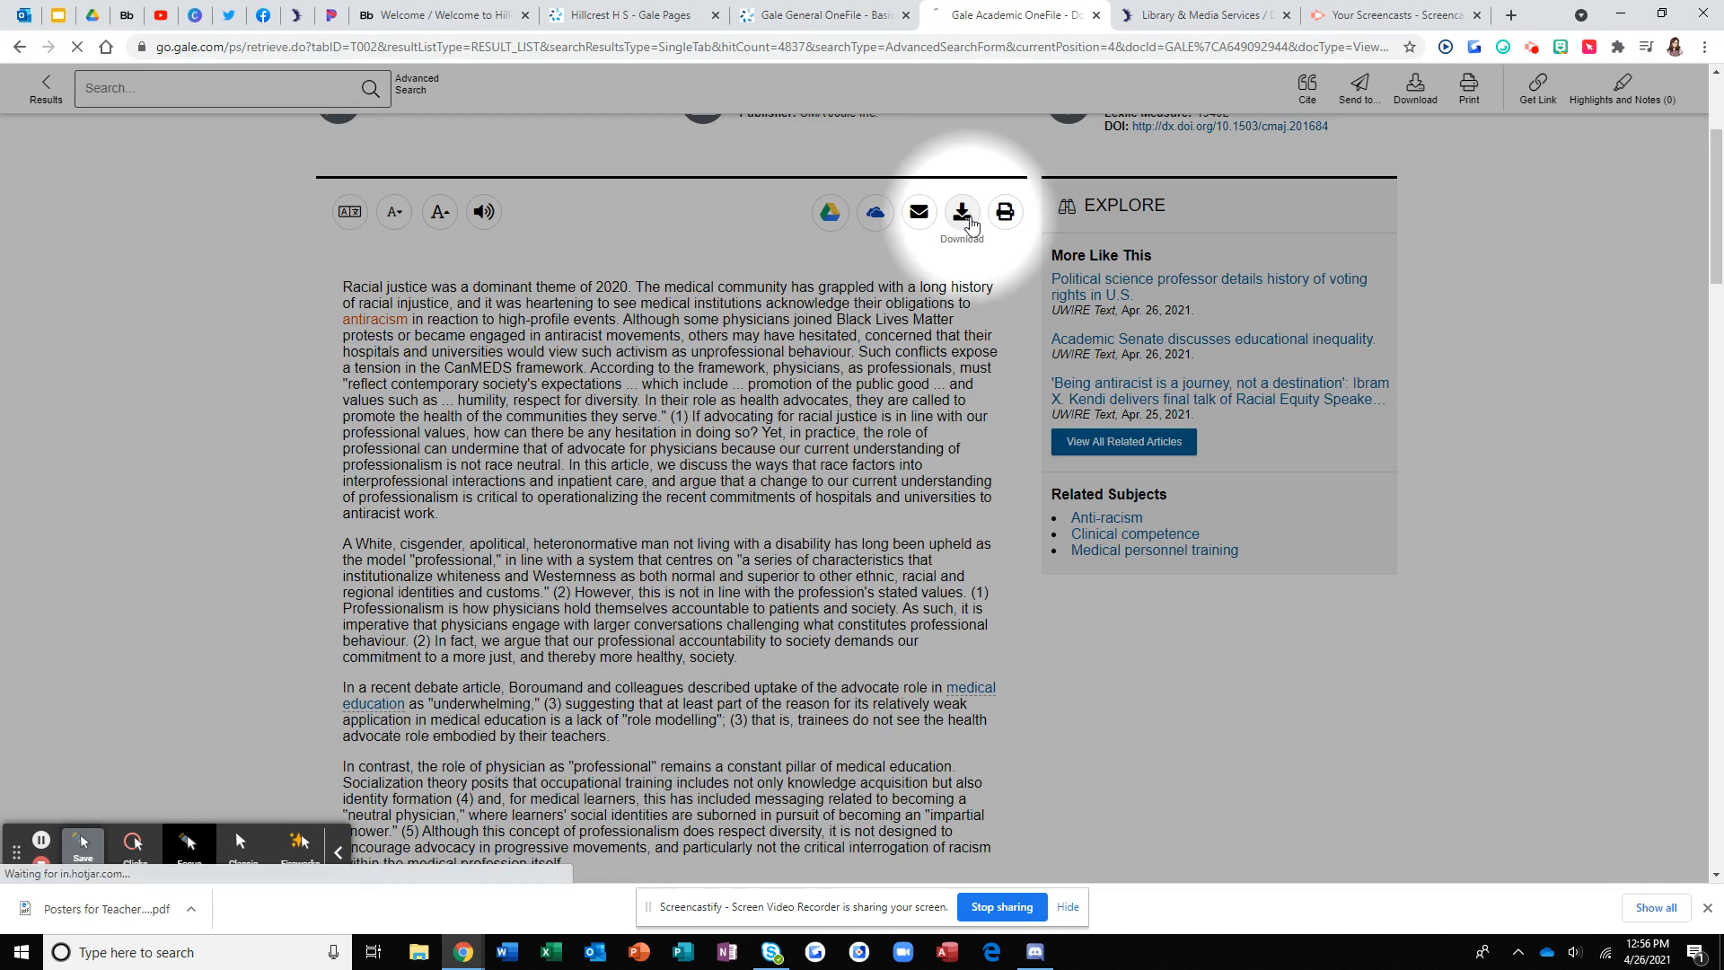
click(961, 212)
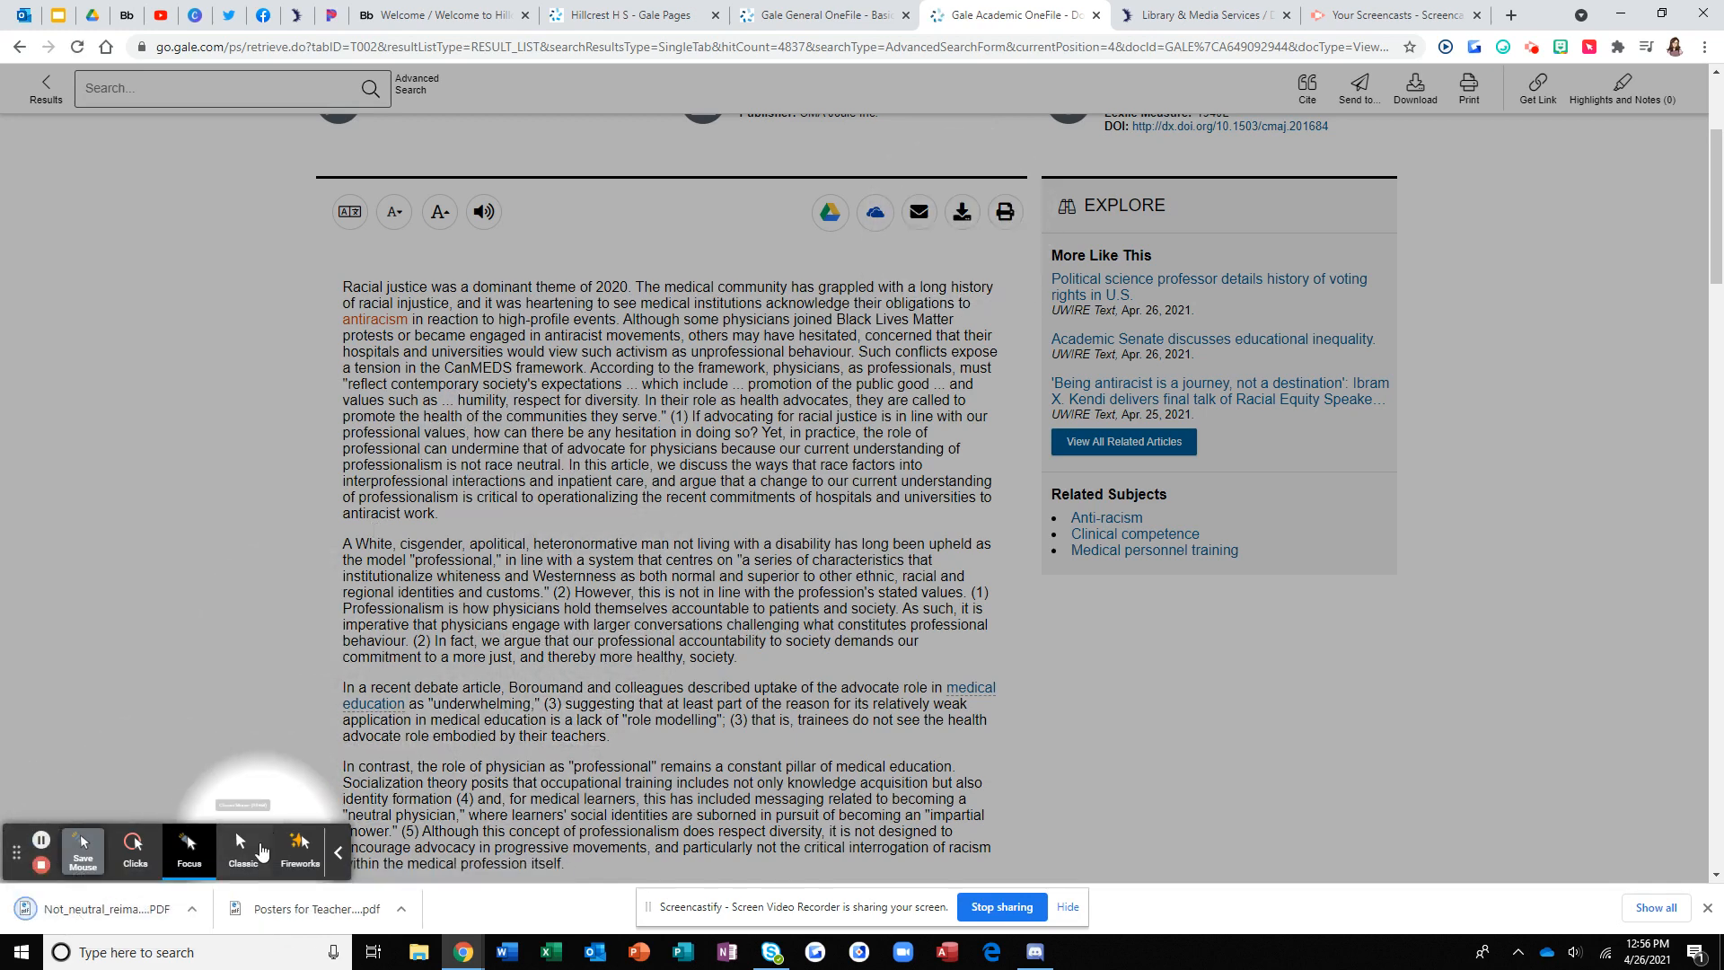
scroll(down, 3)
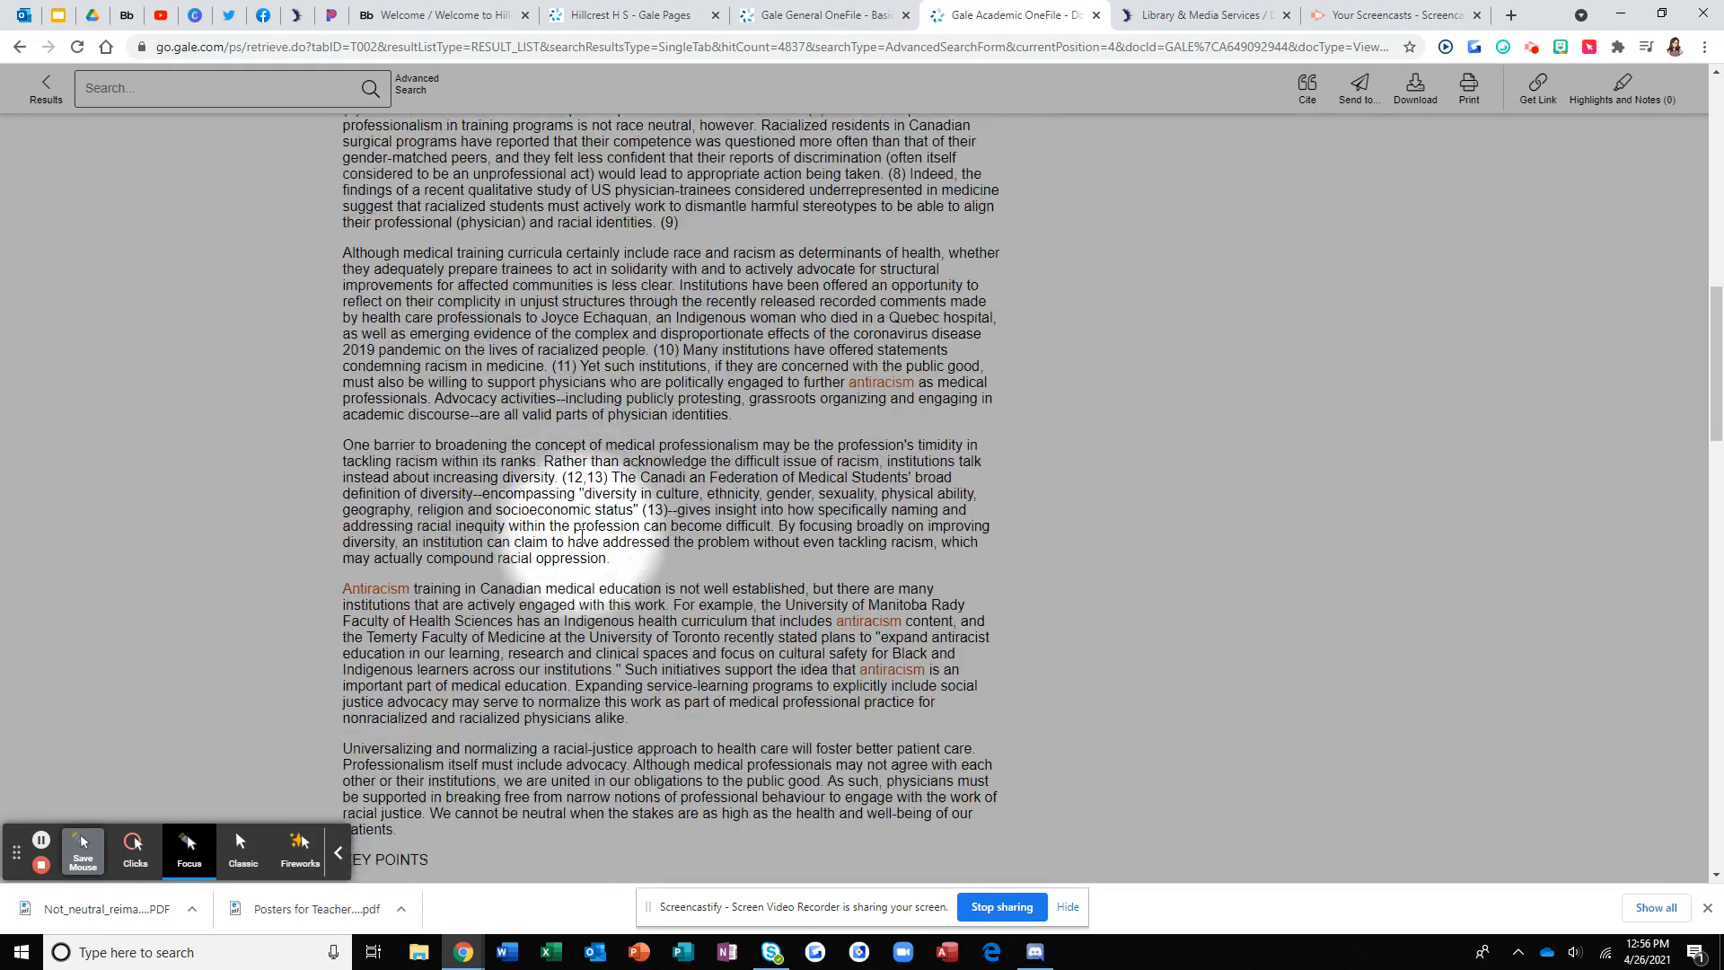
scroll(down, 3)
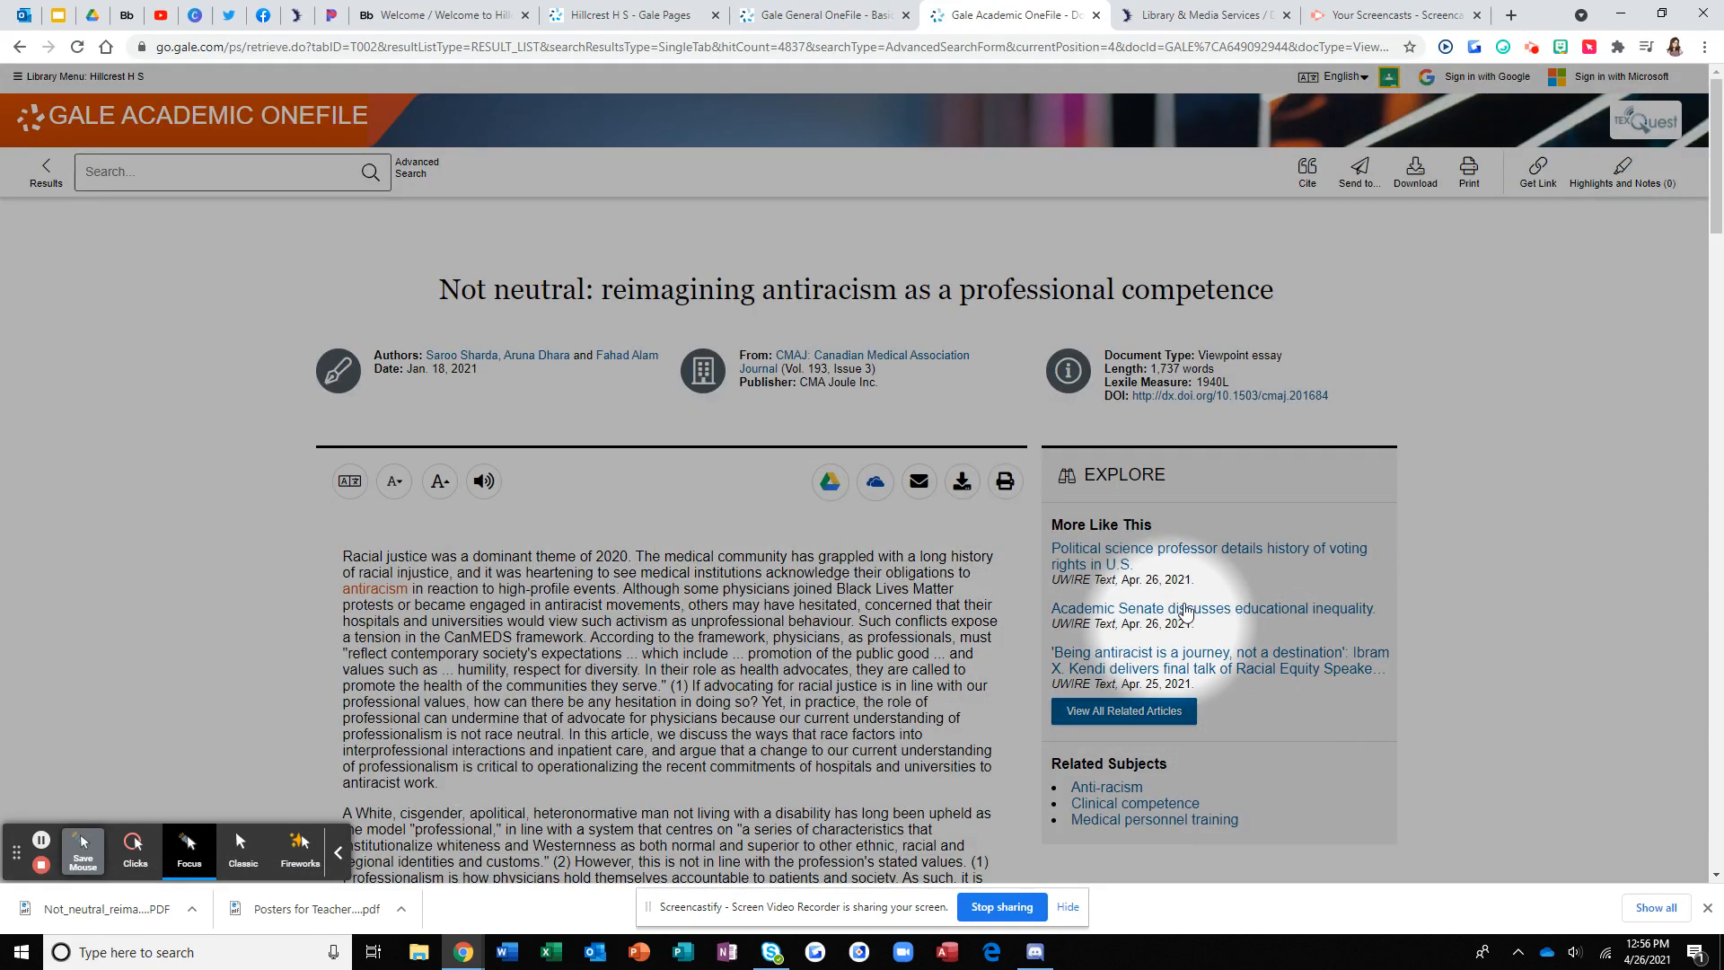
mouse_move(1491, 216)
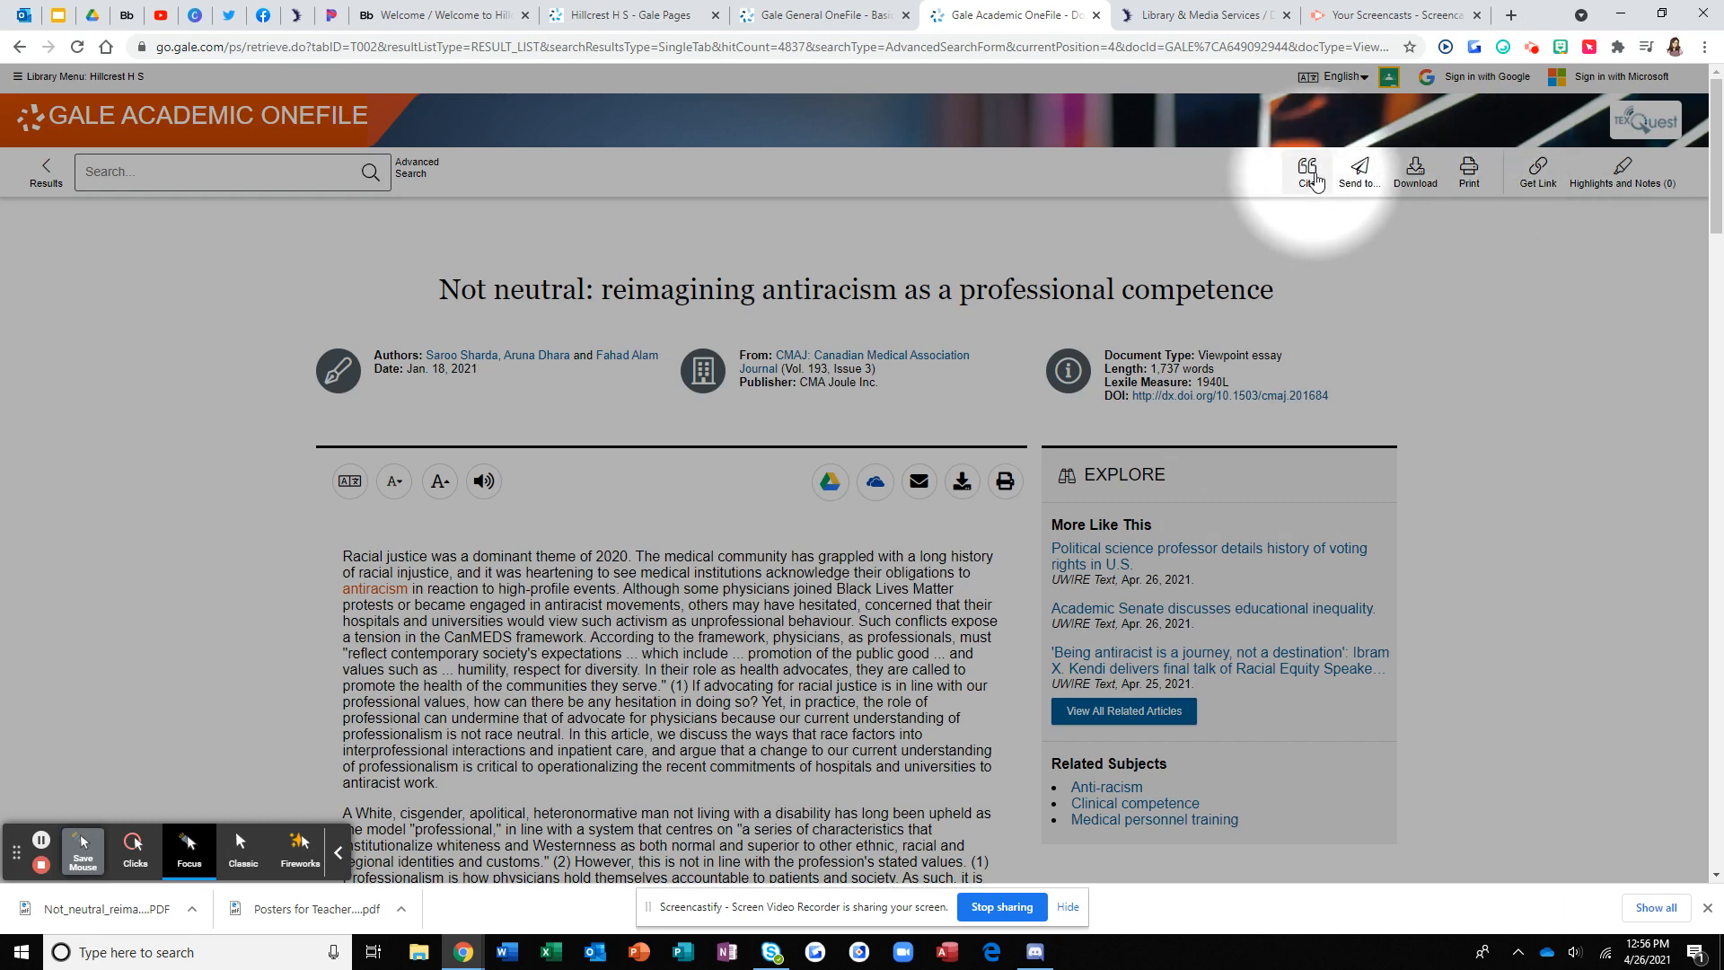
Select the article's MLA 8th Edition citation text in the Cite tools, then close them.
click(1308, 169)
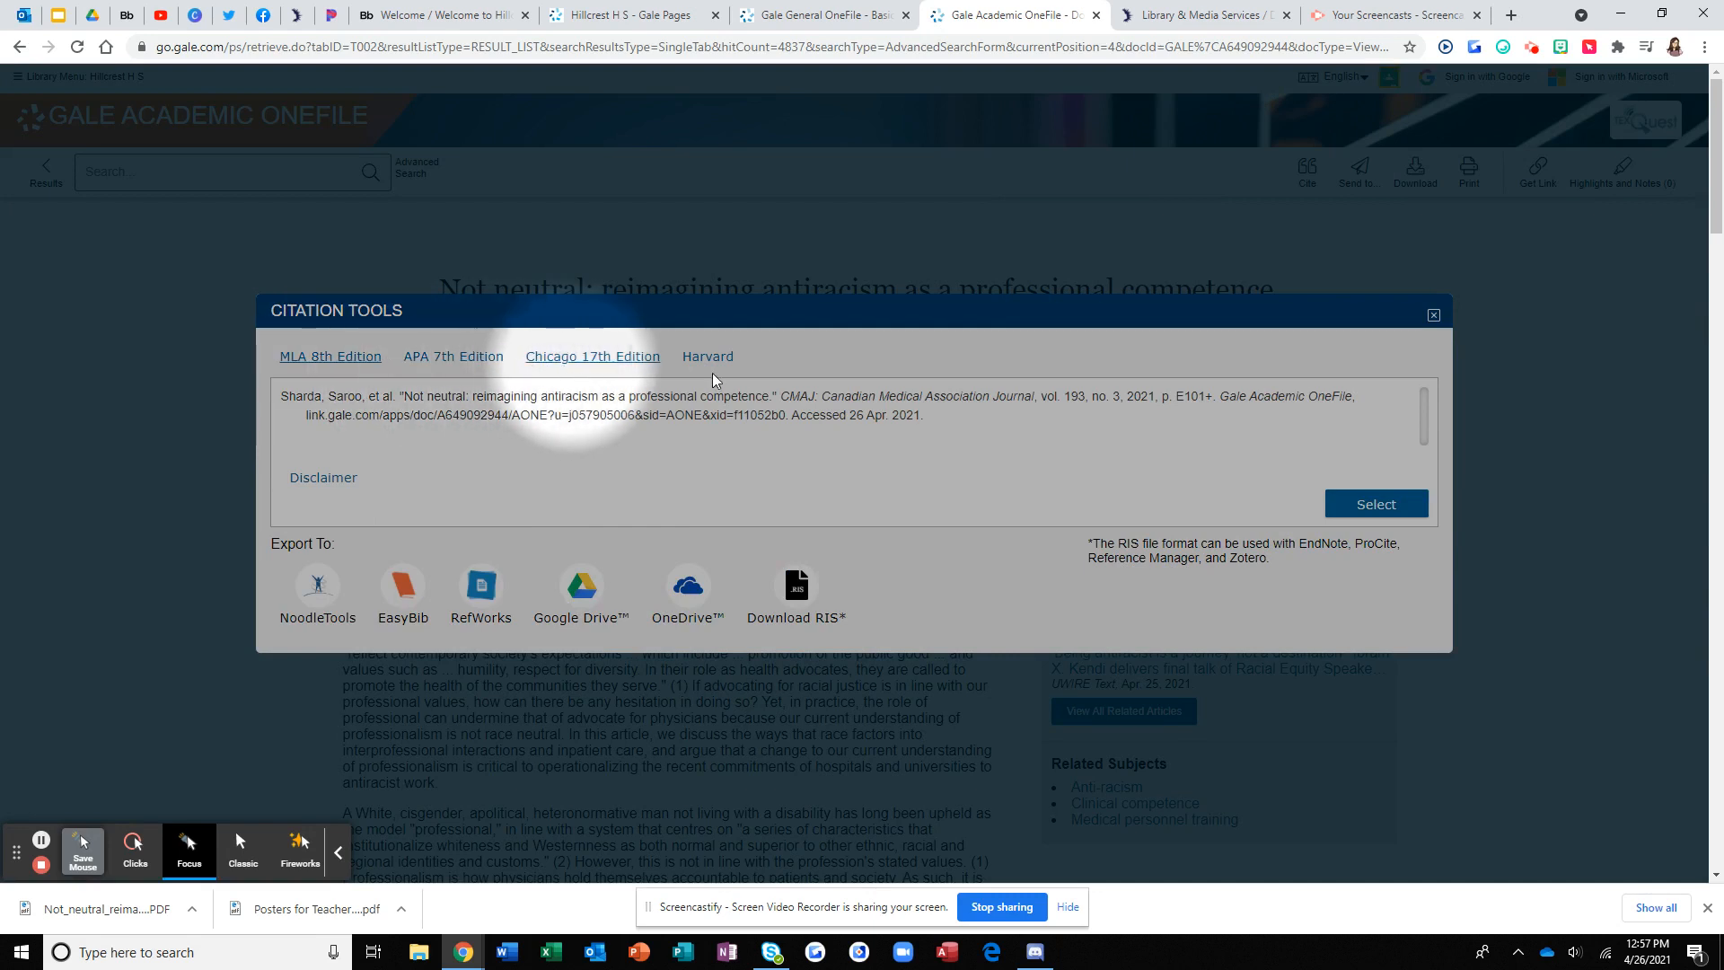
click(330, 356)
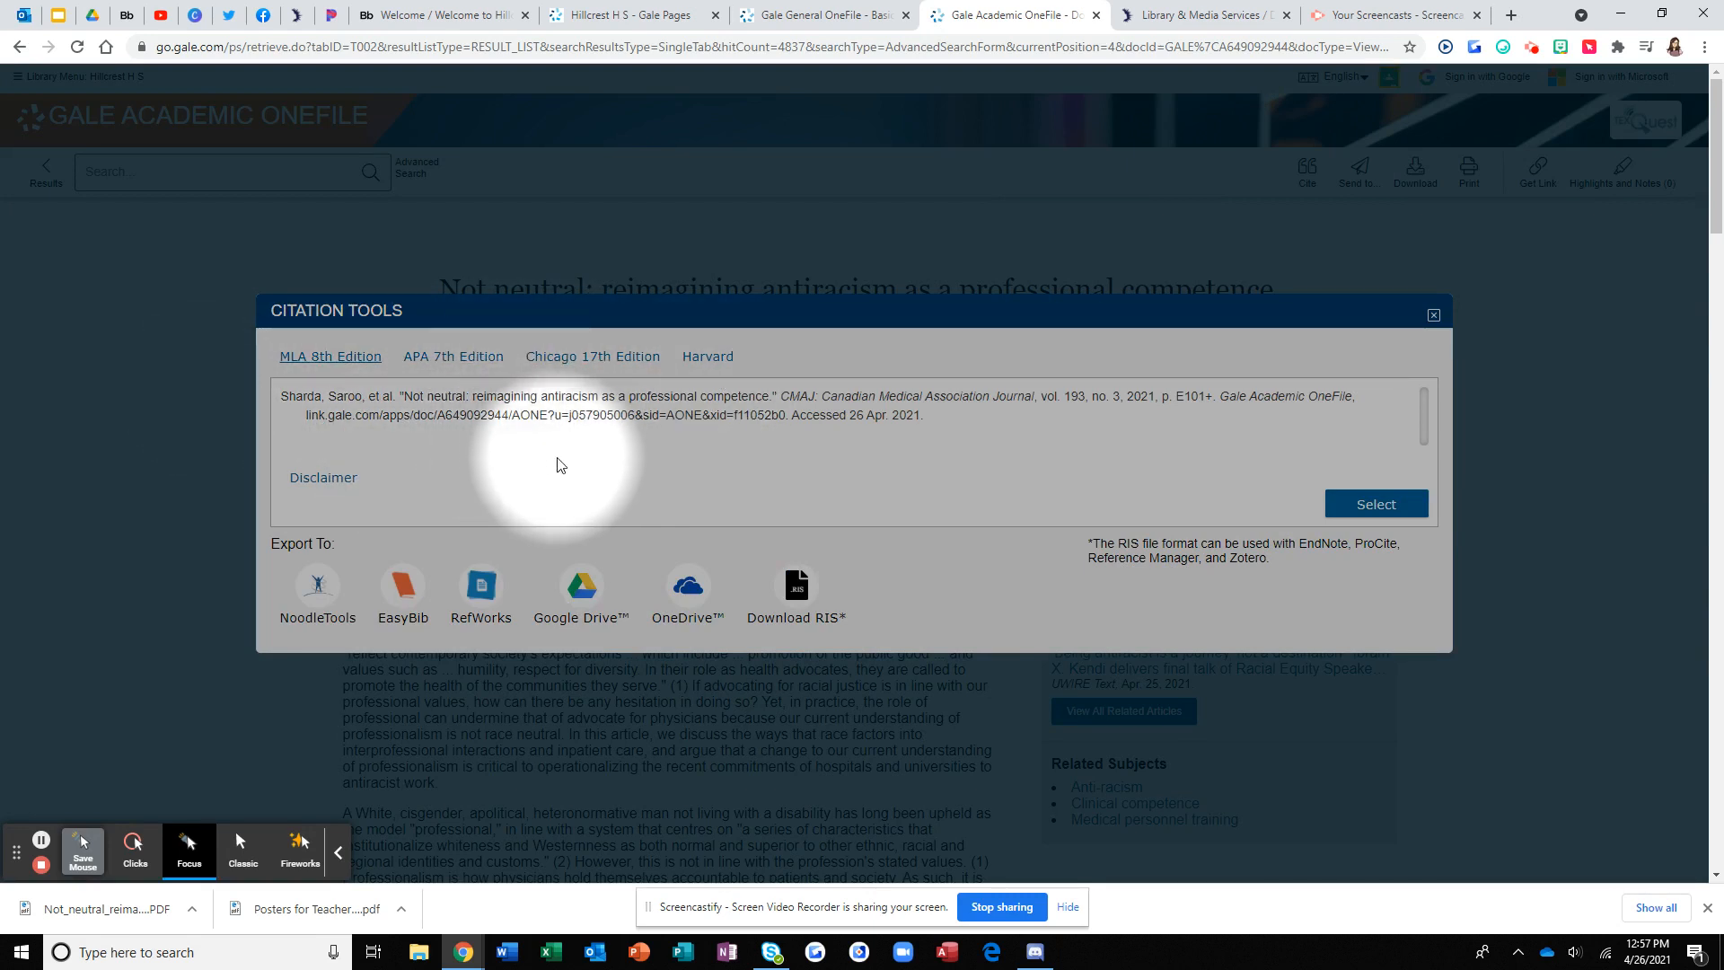
mouse_move(1096, 431)
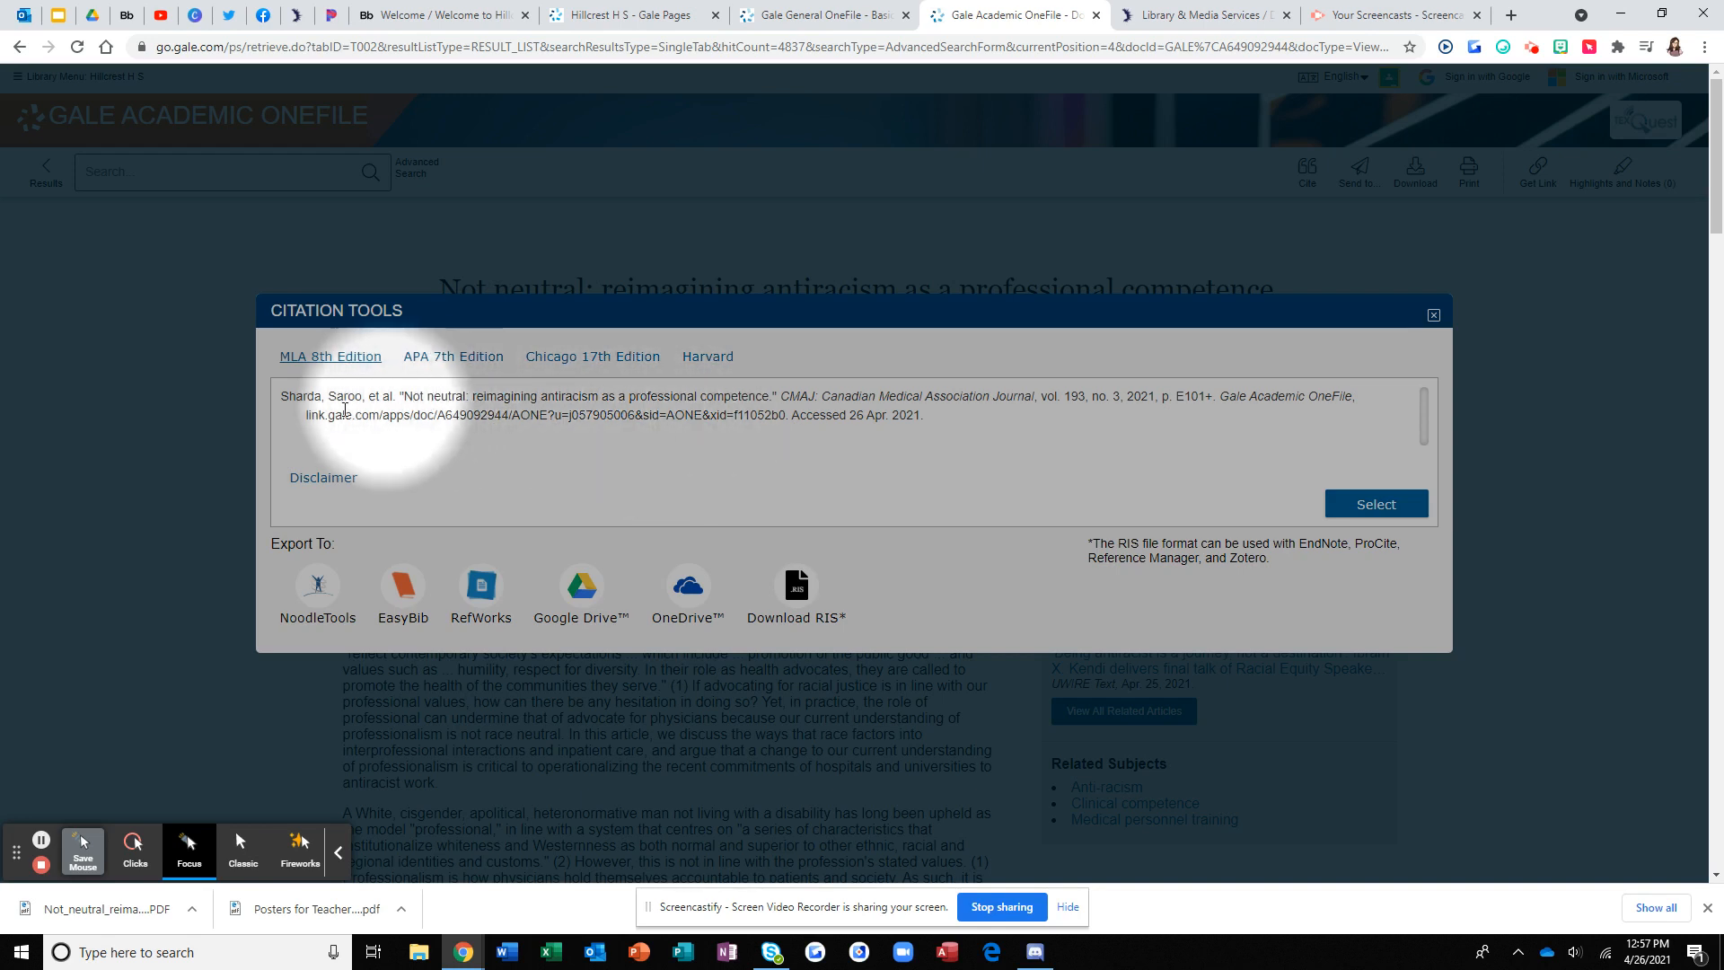
drag(280, 395, 923, 415)
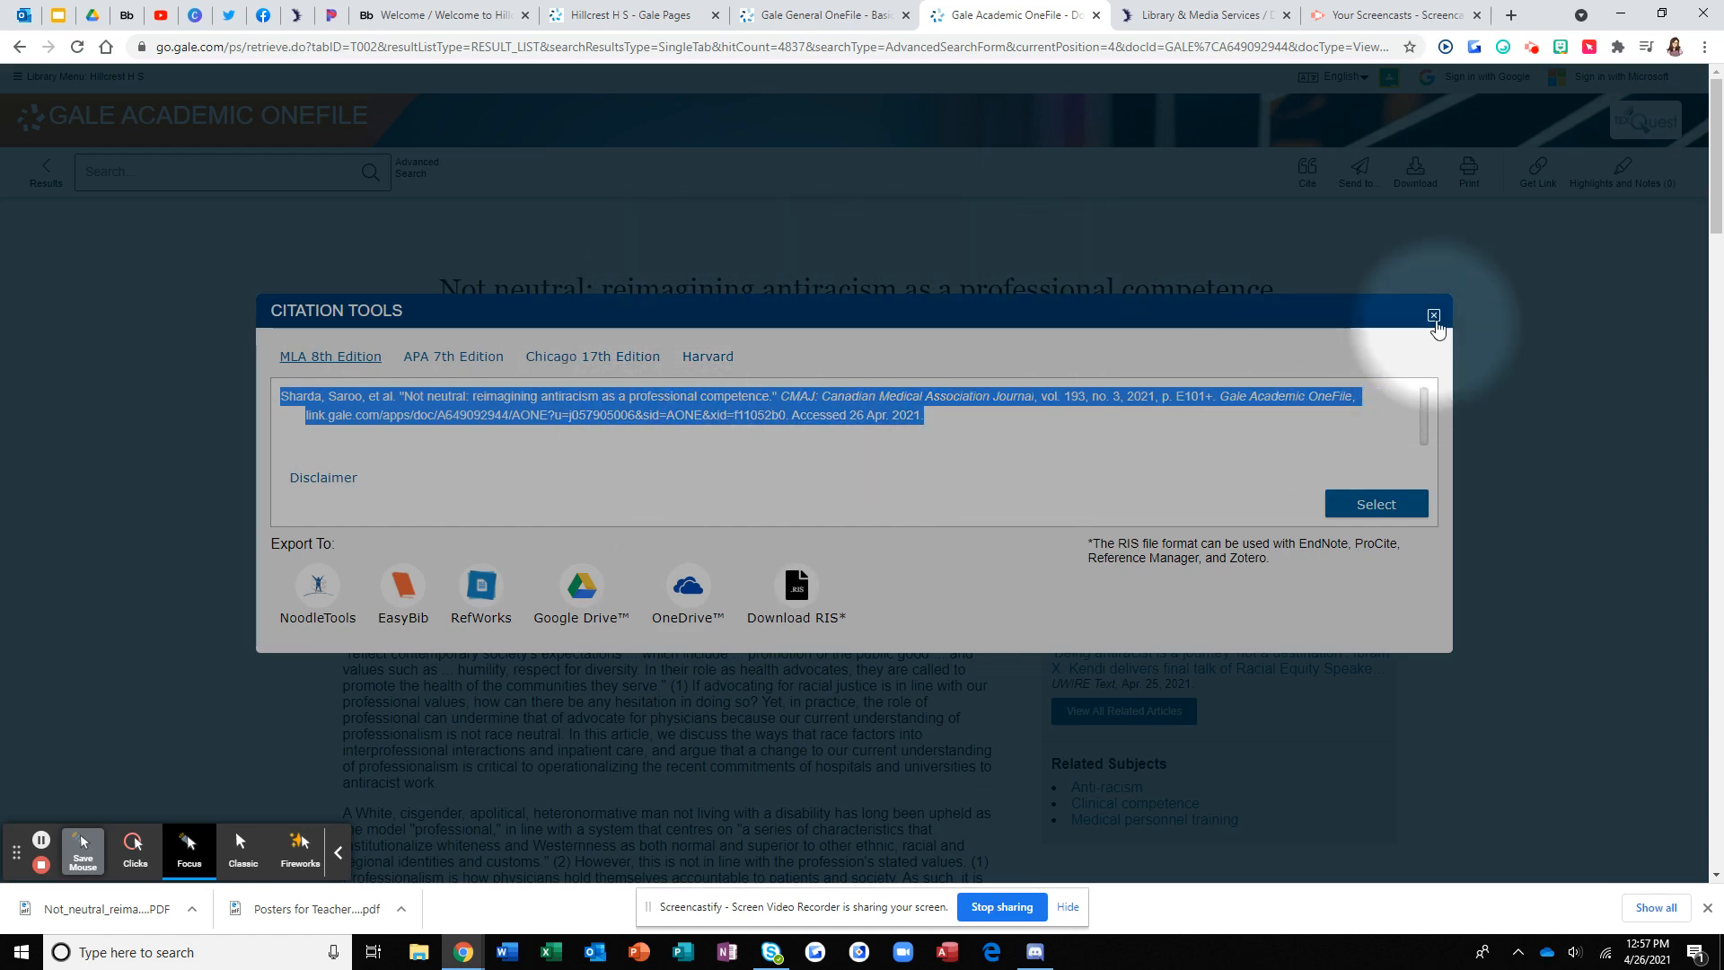
click(1433, 314)
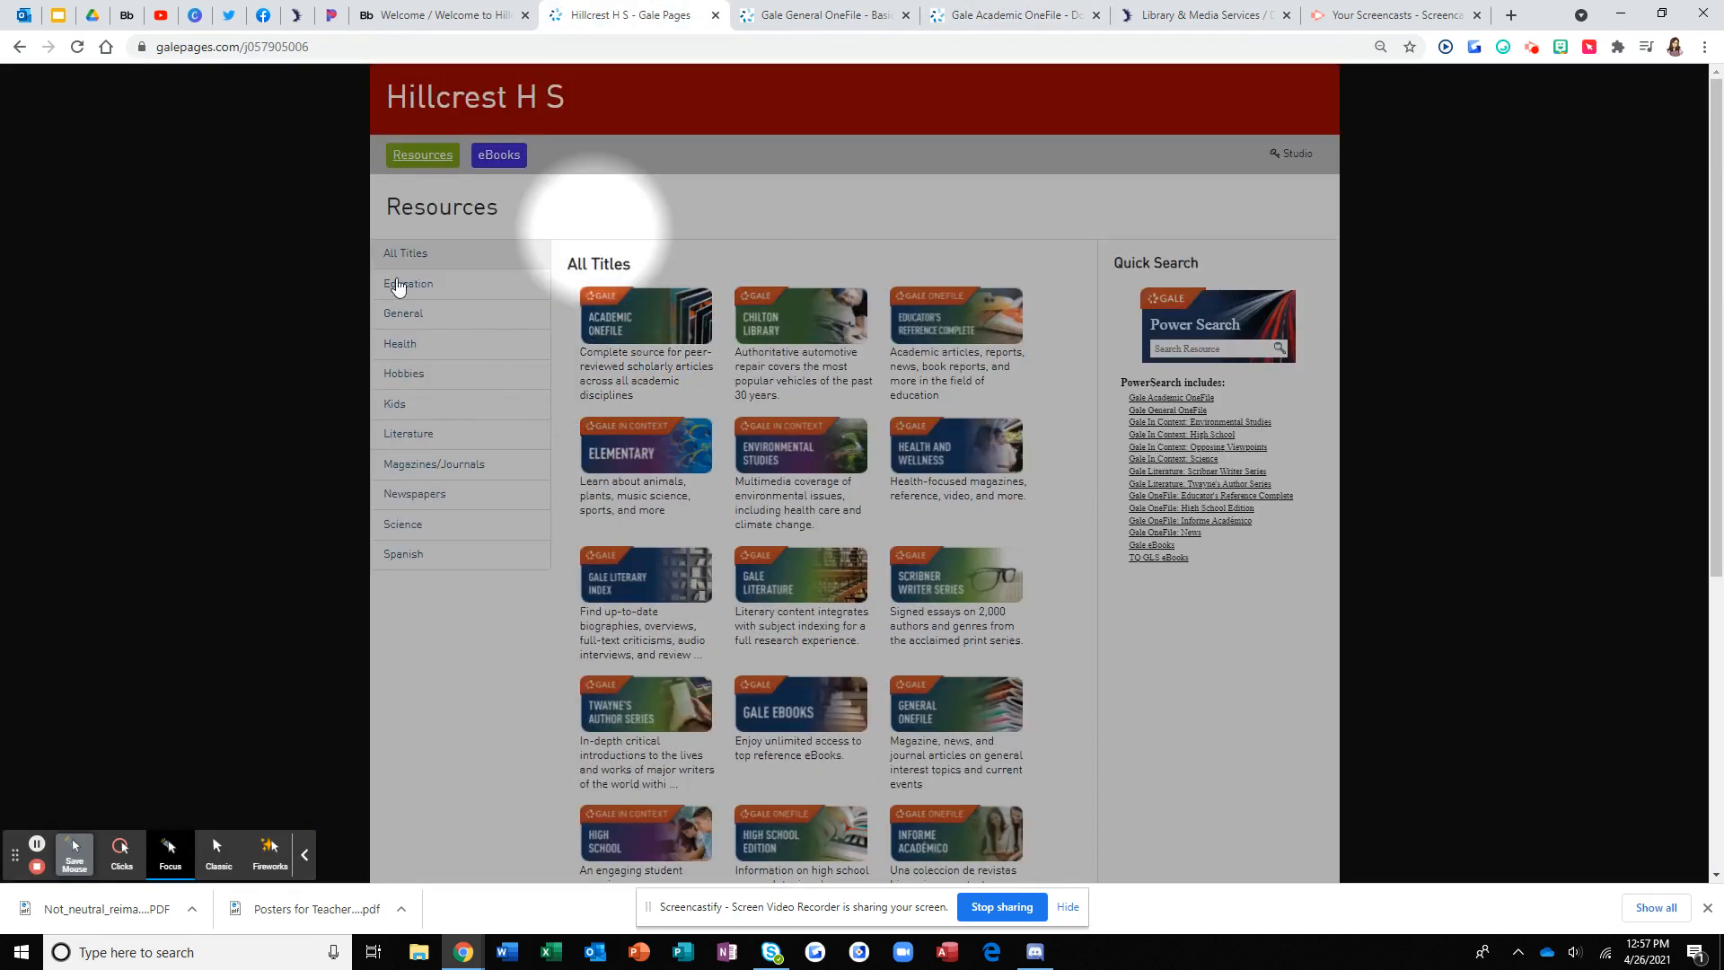
Launch National Geographic Kids from the Hillcrest Gale Pages tiles and browse it.
scroll(down, 3)
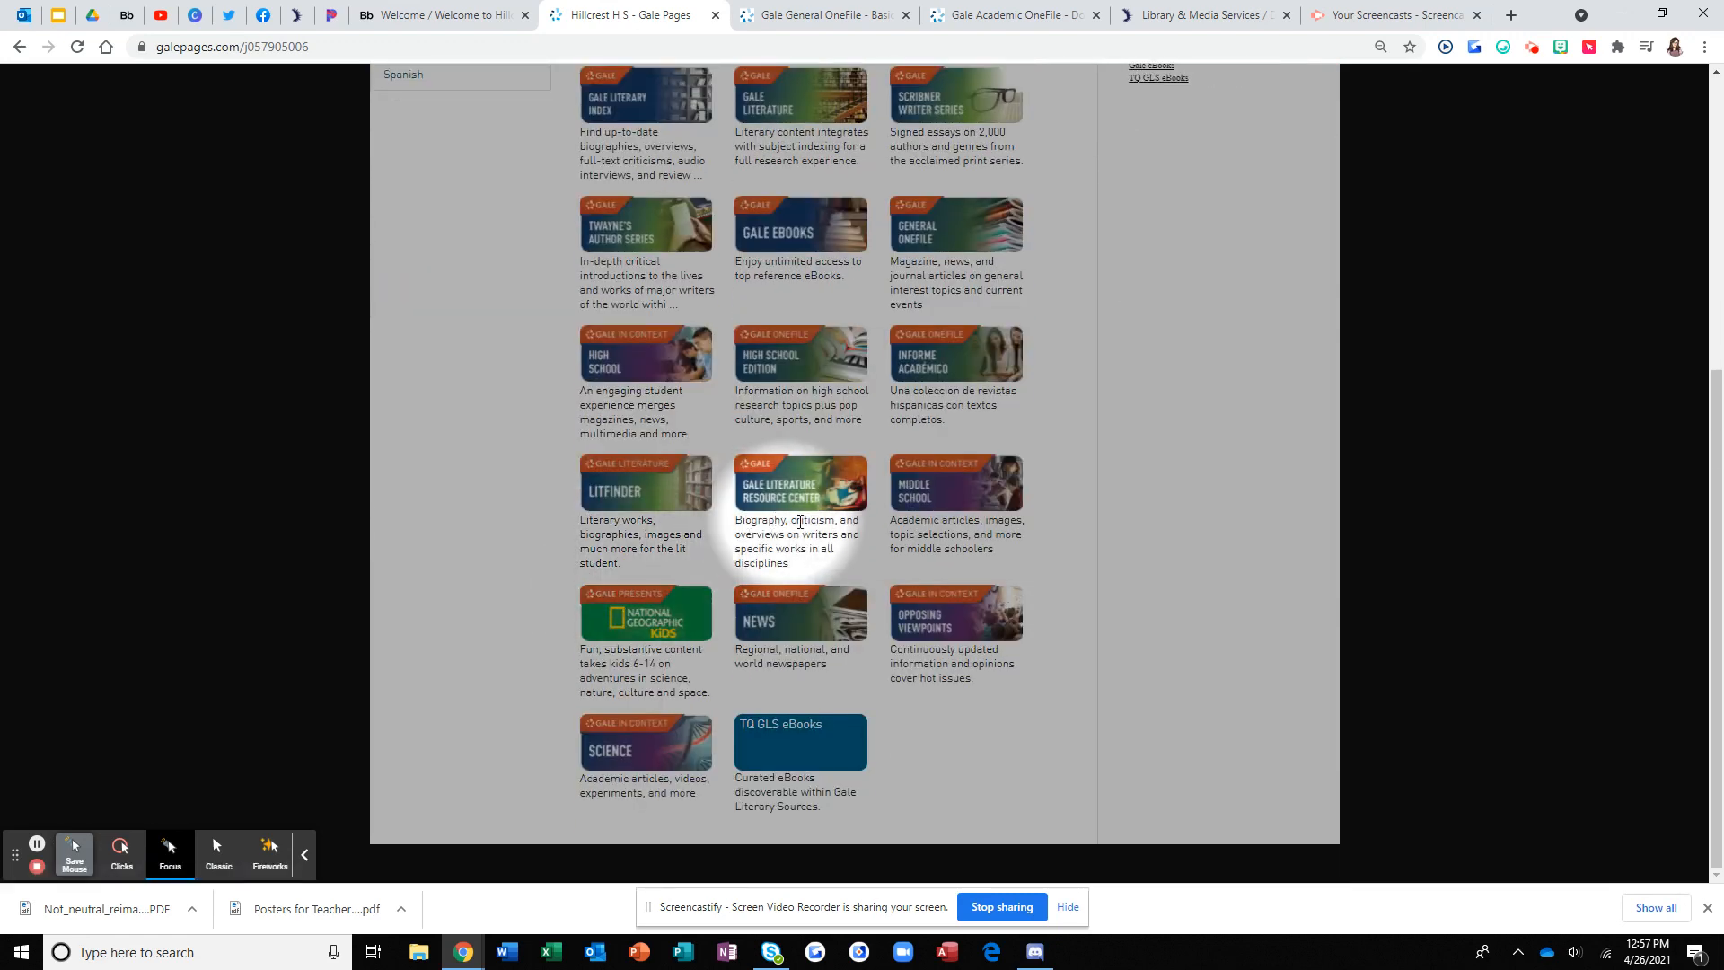
mouse_move(1121, 621)
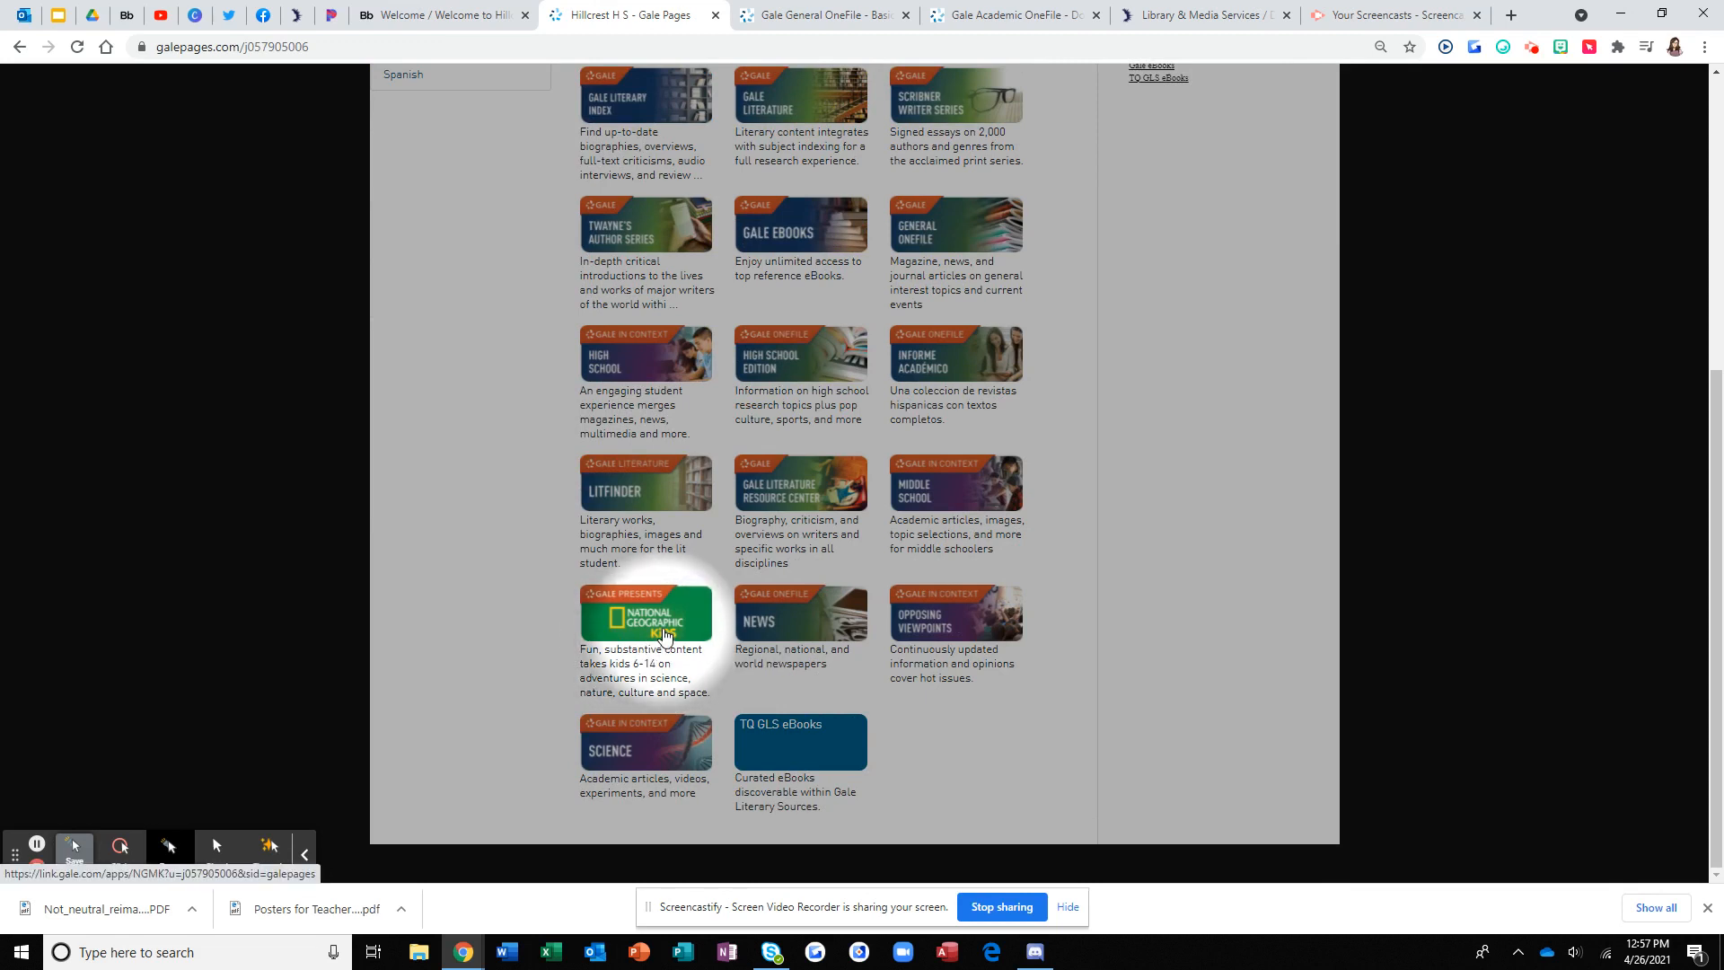
click(646, 615)
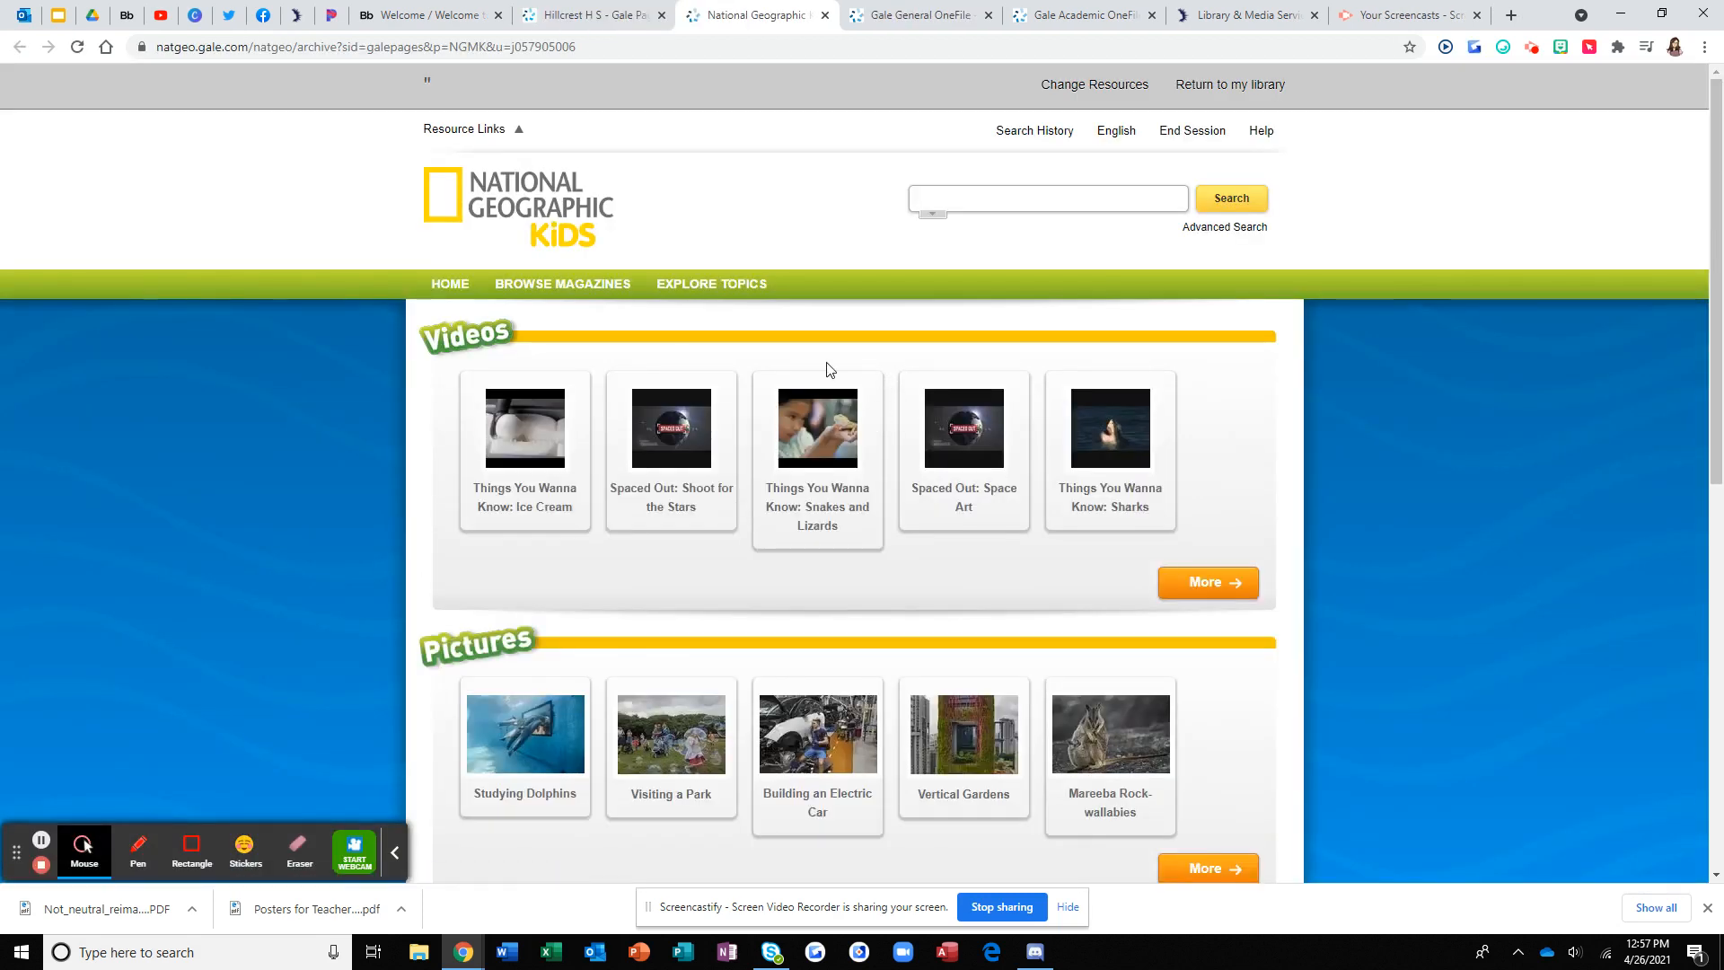
scroll(down, 3)
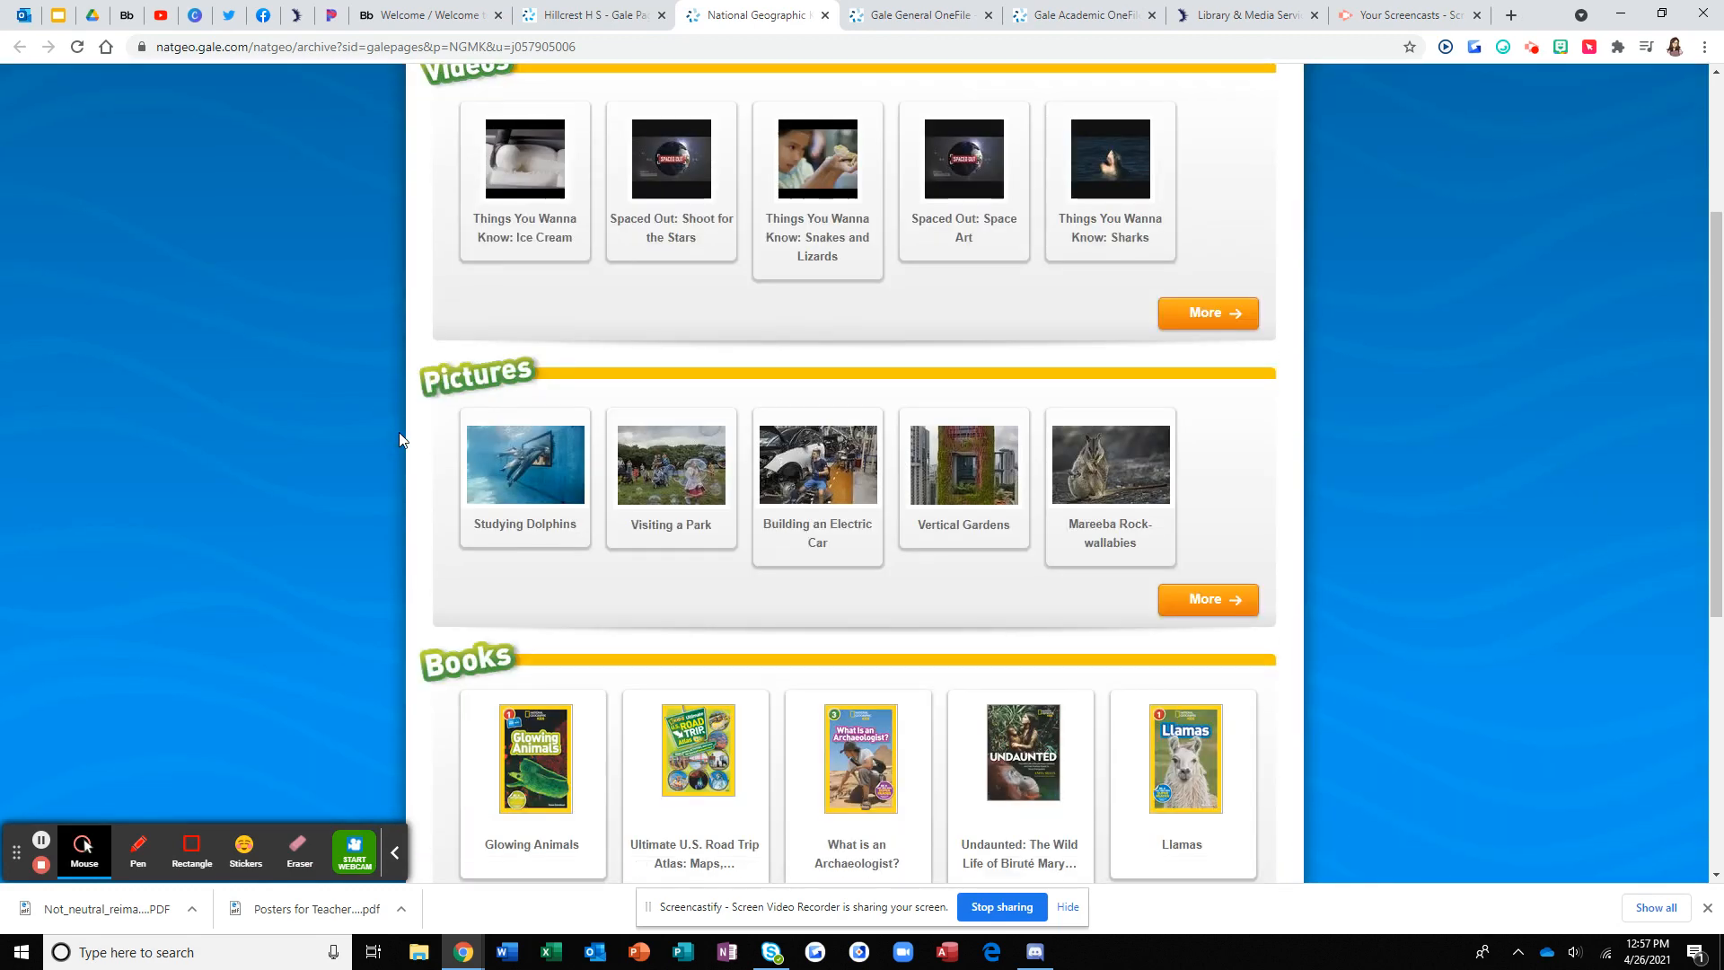
scroll(down, 3)
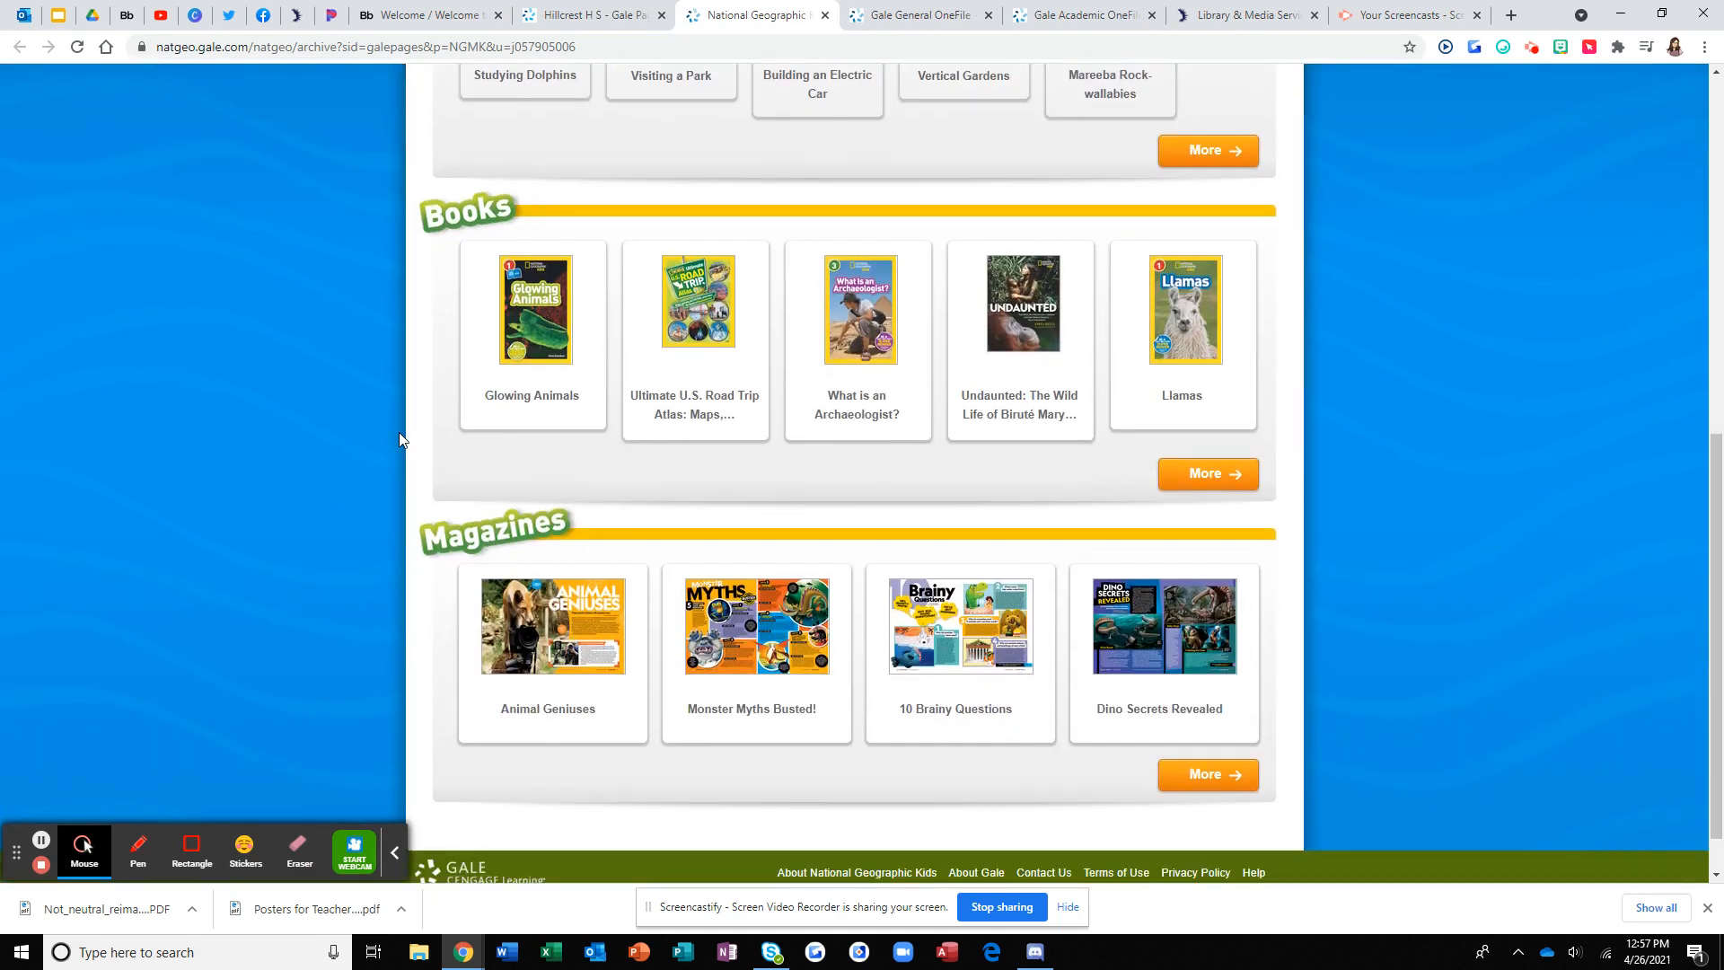
Return to the Hillcrest Gale resources page and look over the list.
click(591, 14)
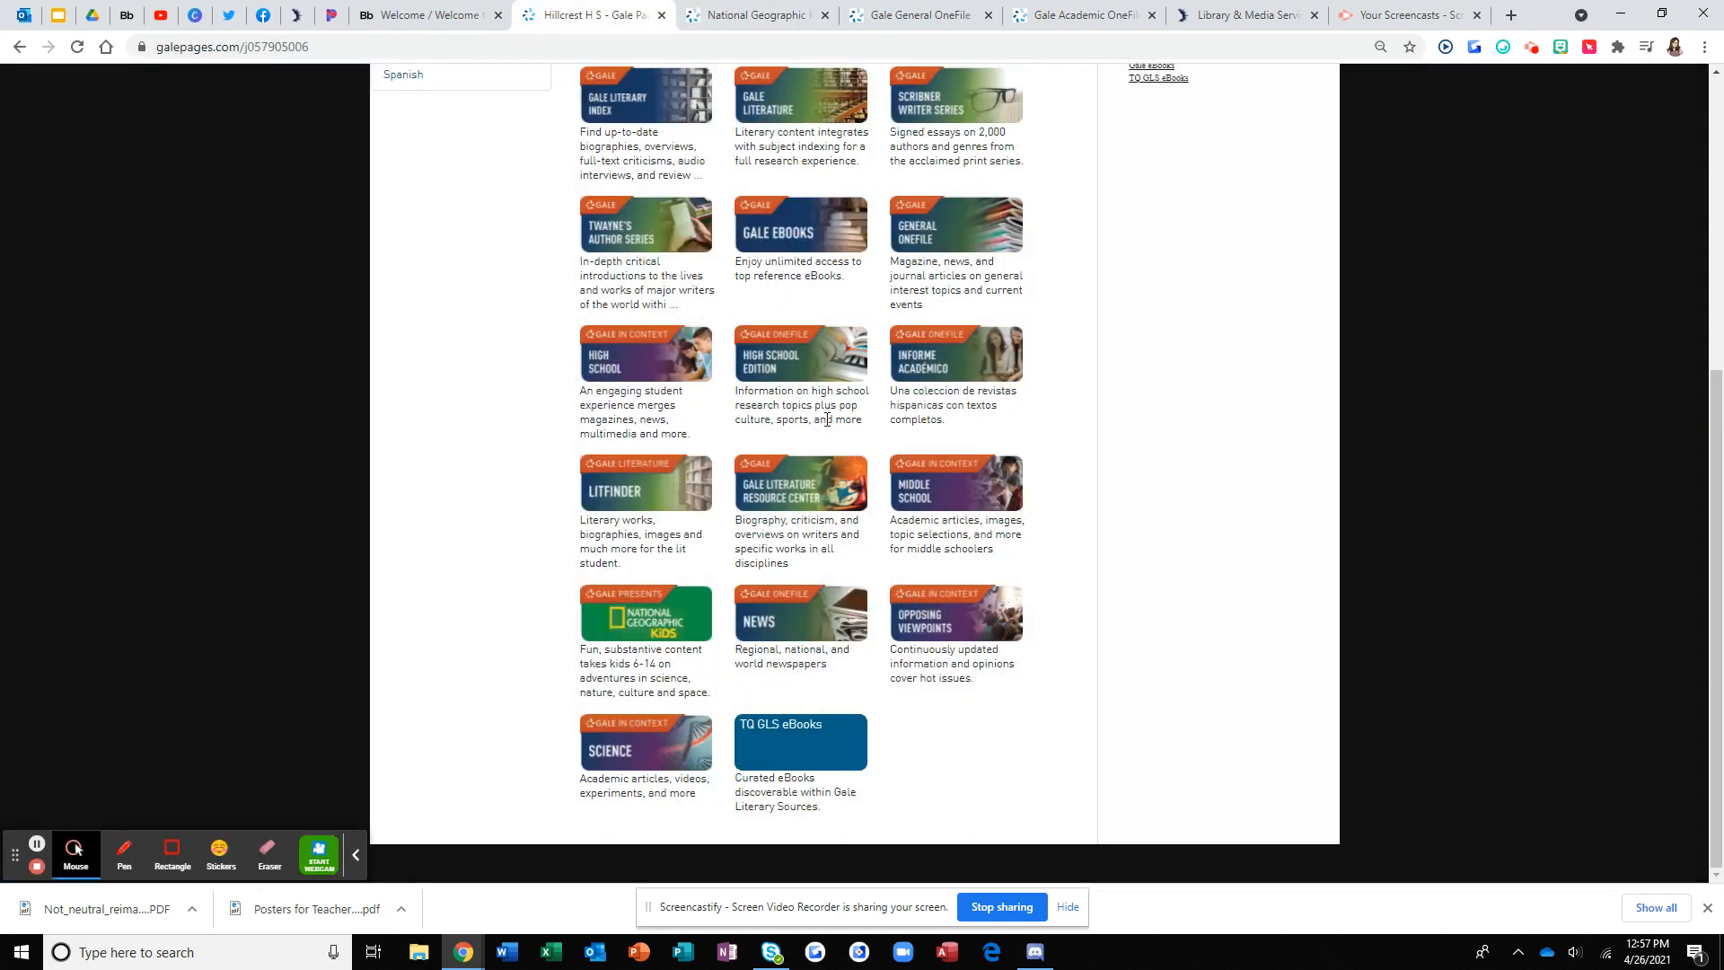
scroll(up, 3)
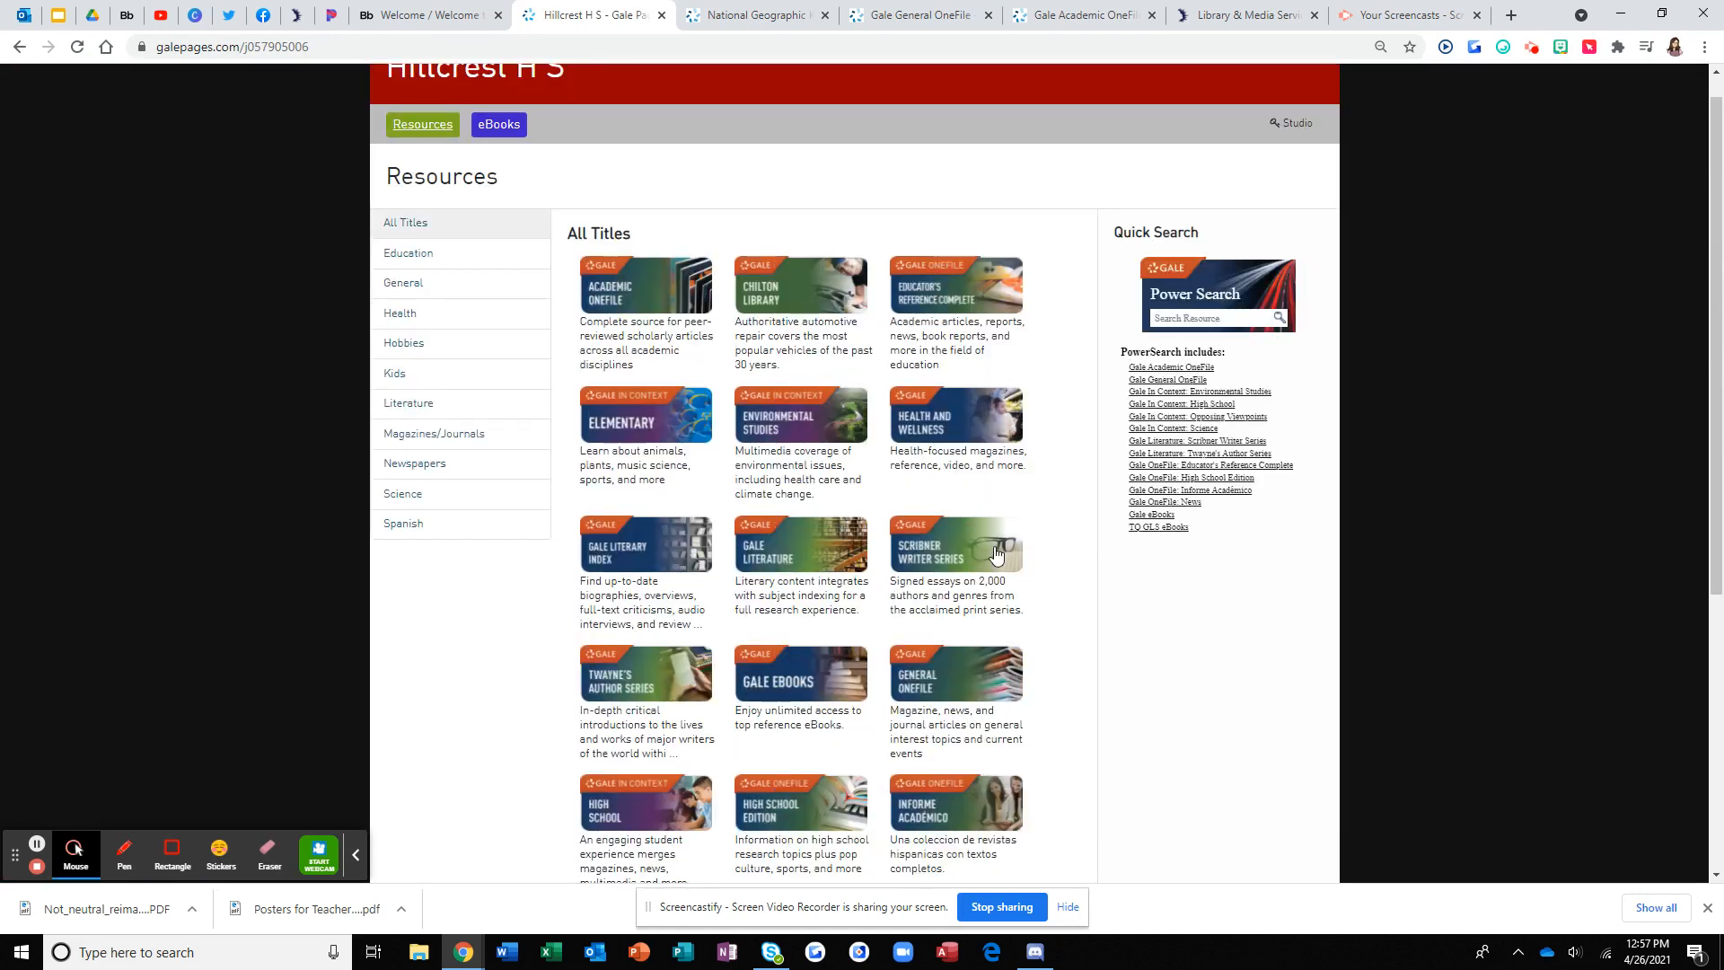
mouse_move(988, 485)
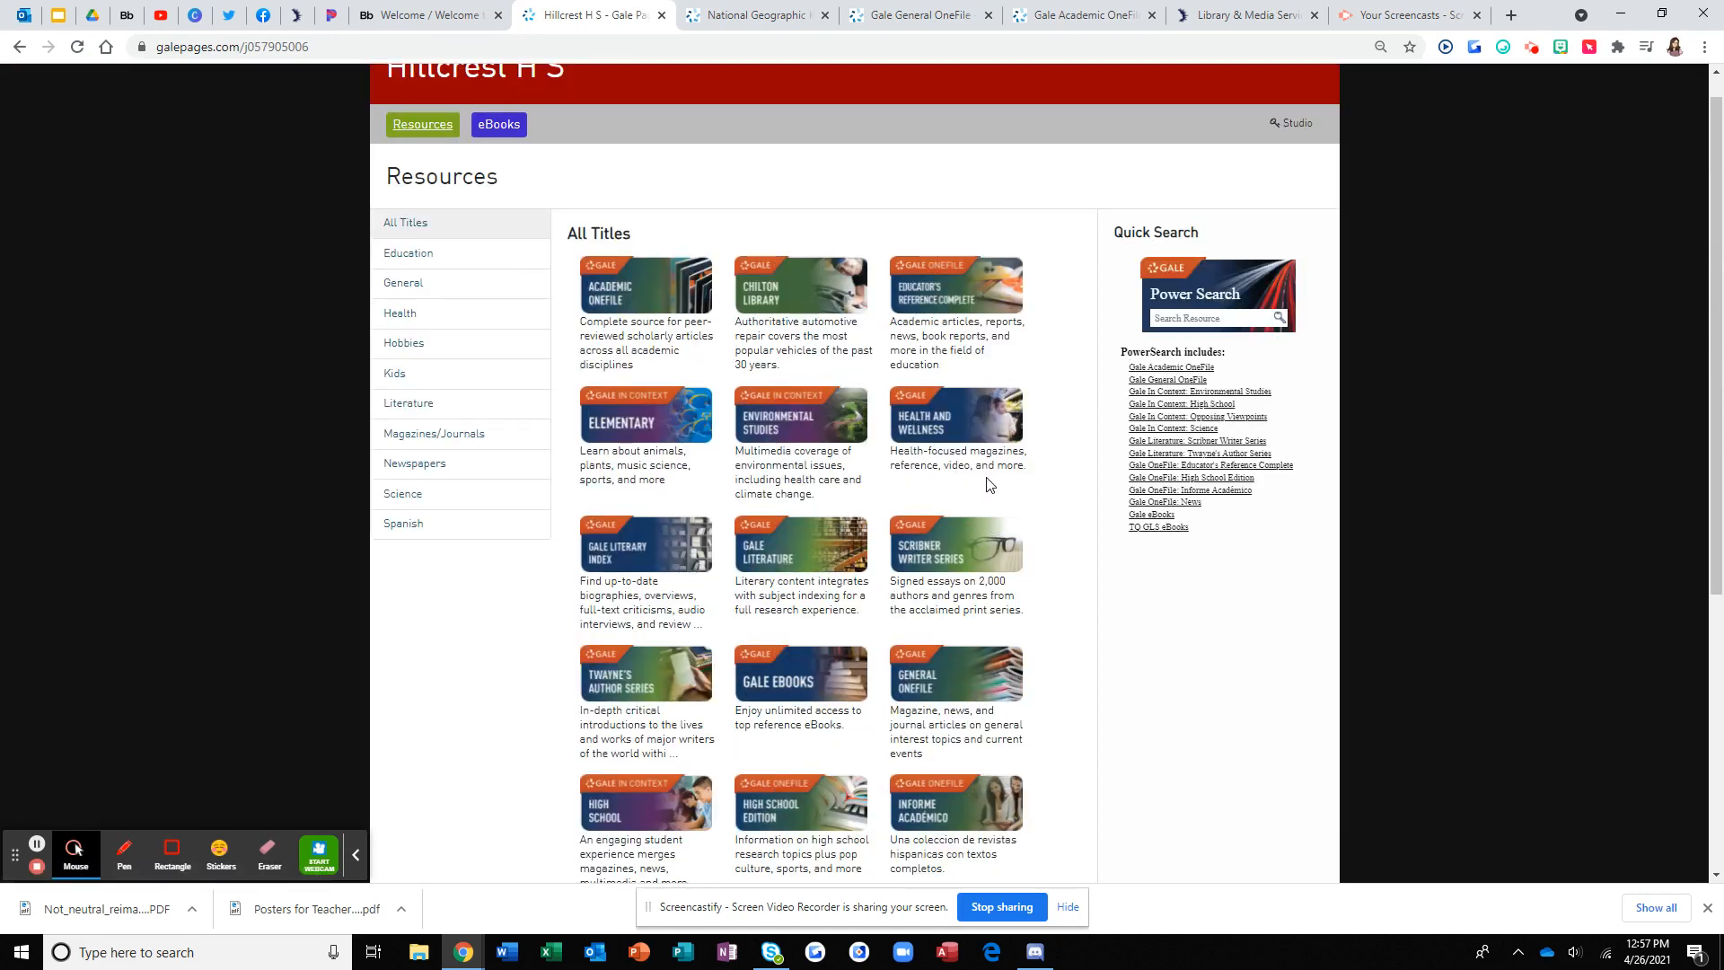
scroll(down, 3)
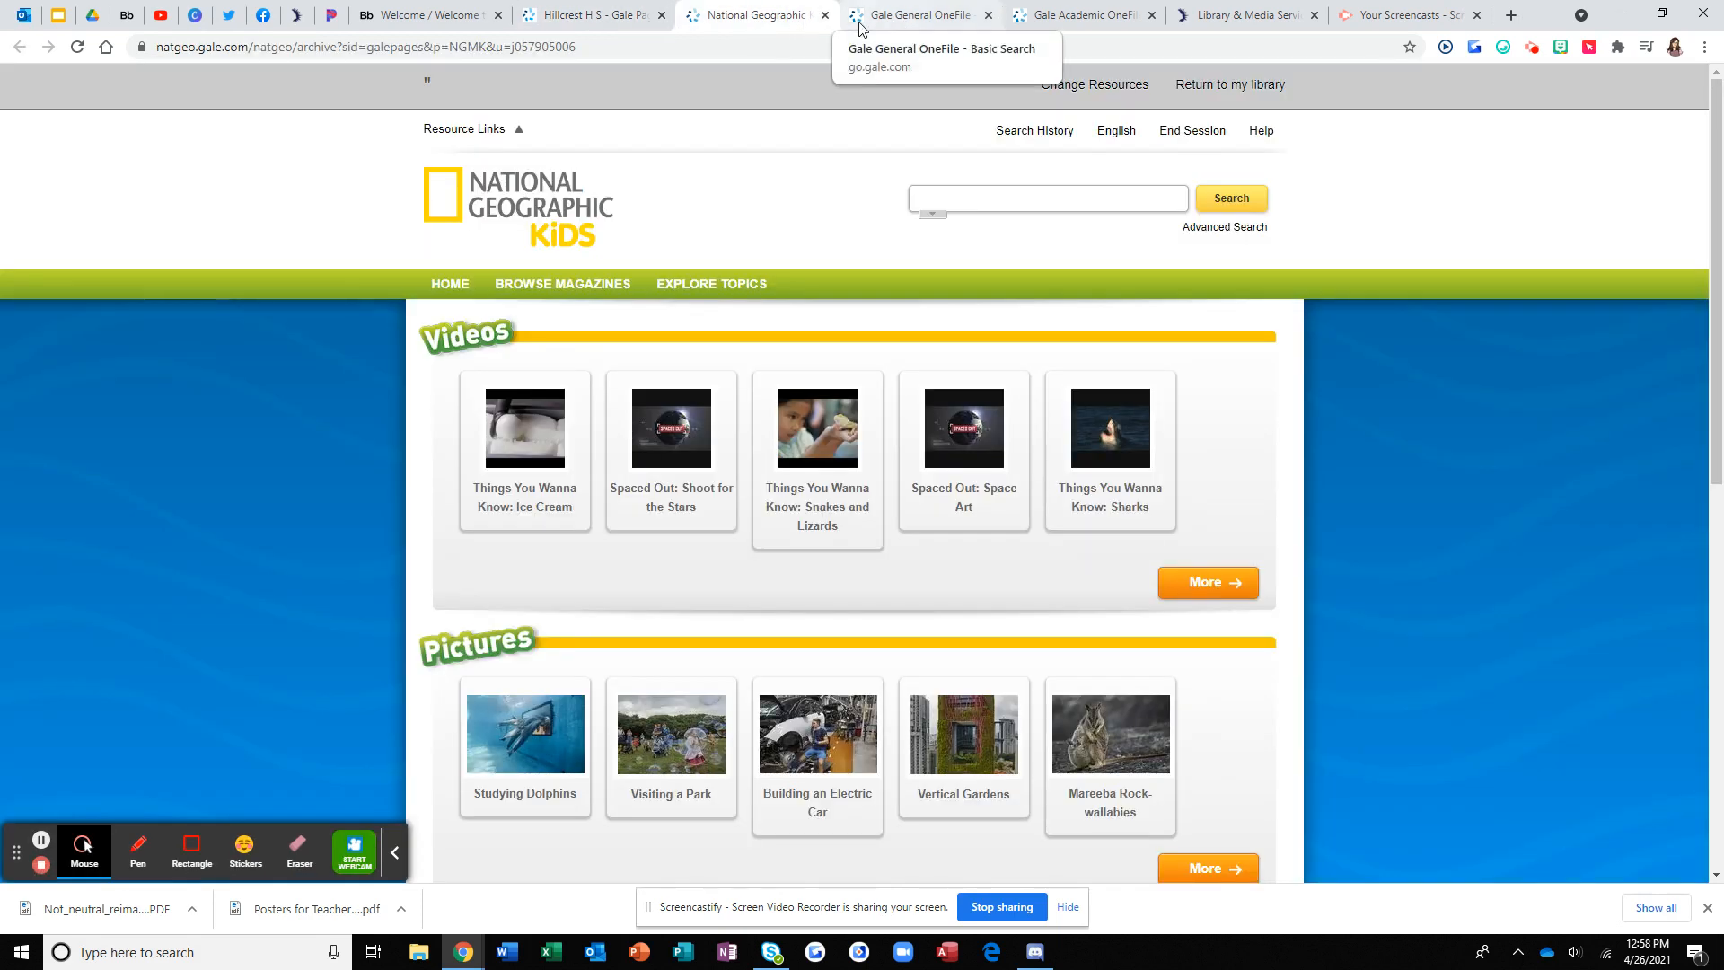
Revisit the General OneFile and National Geographic Kids tabs, then return to the 'Not neutral' article.
click(918, 14)
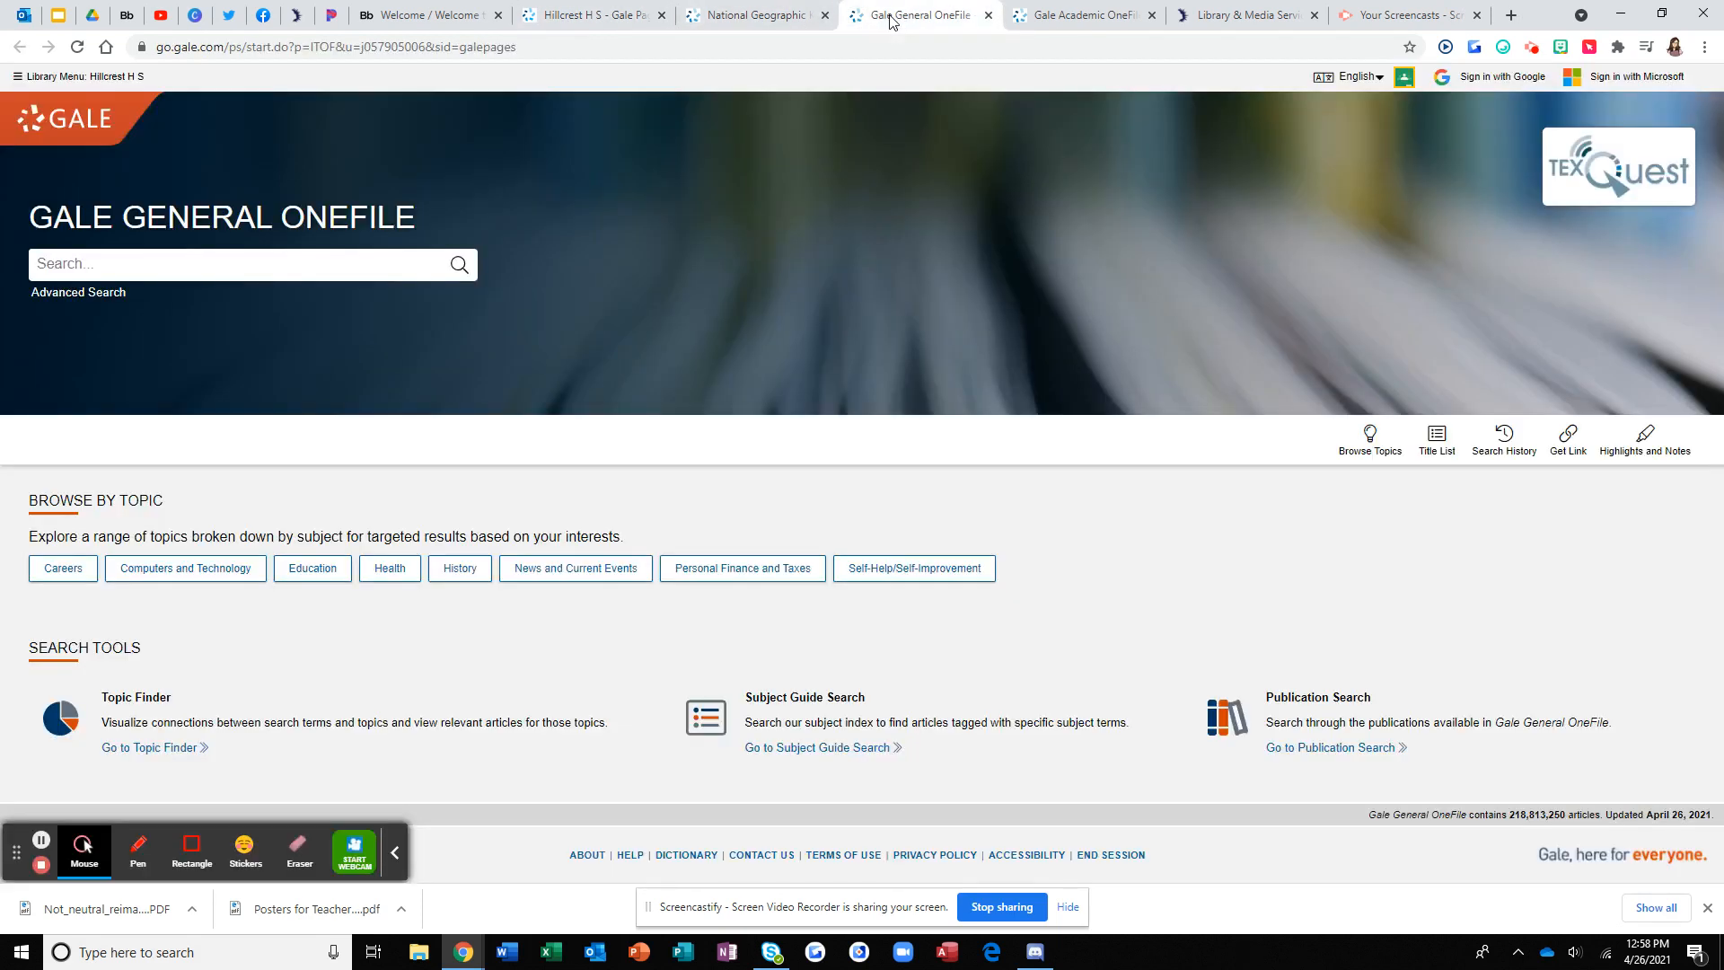
click(754, 15)
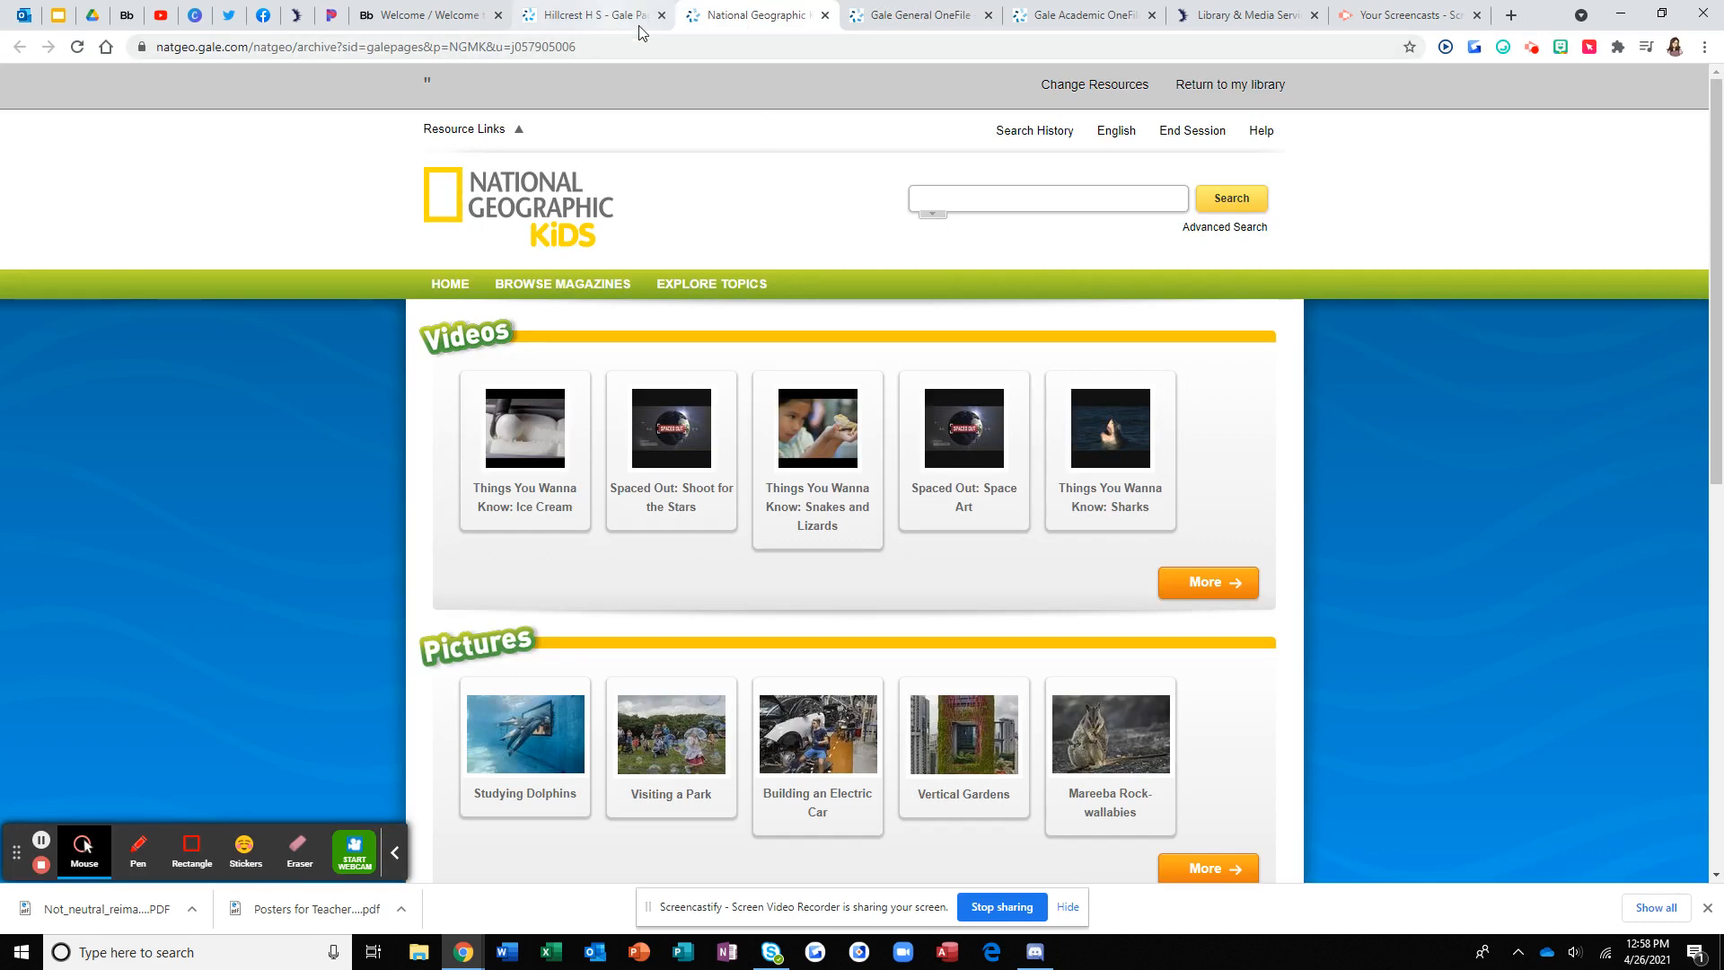
click(1089, 14)
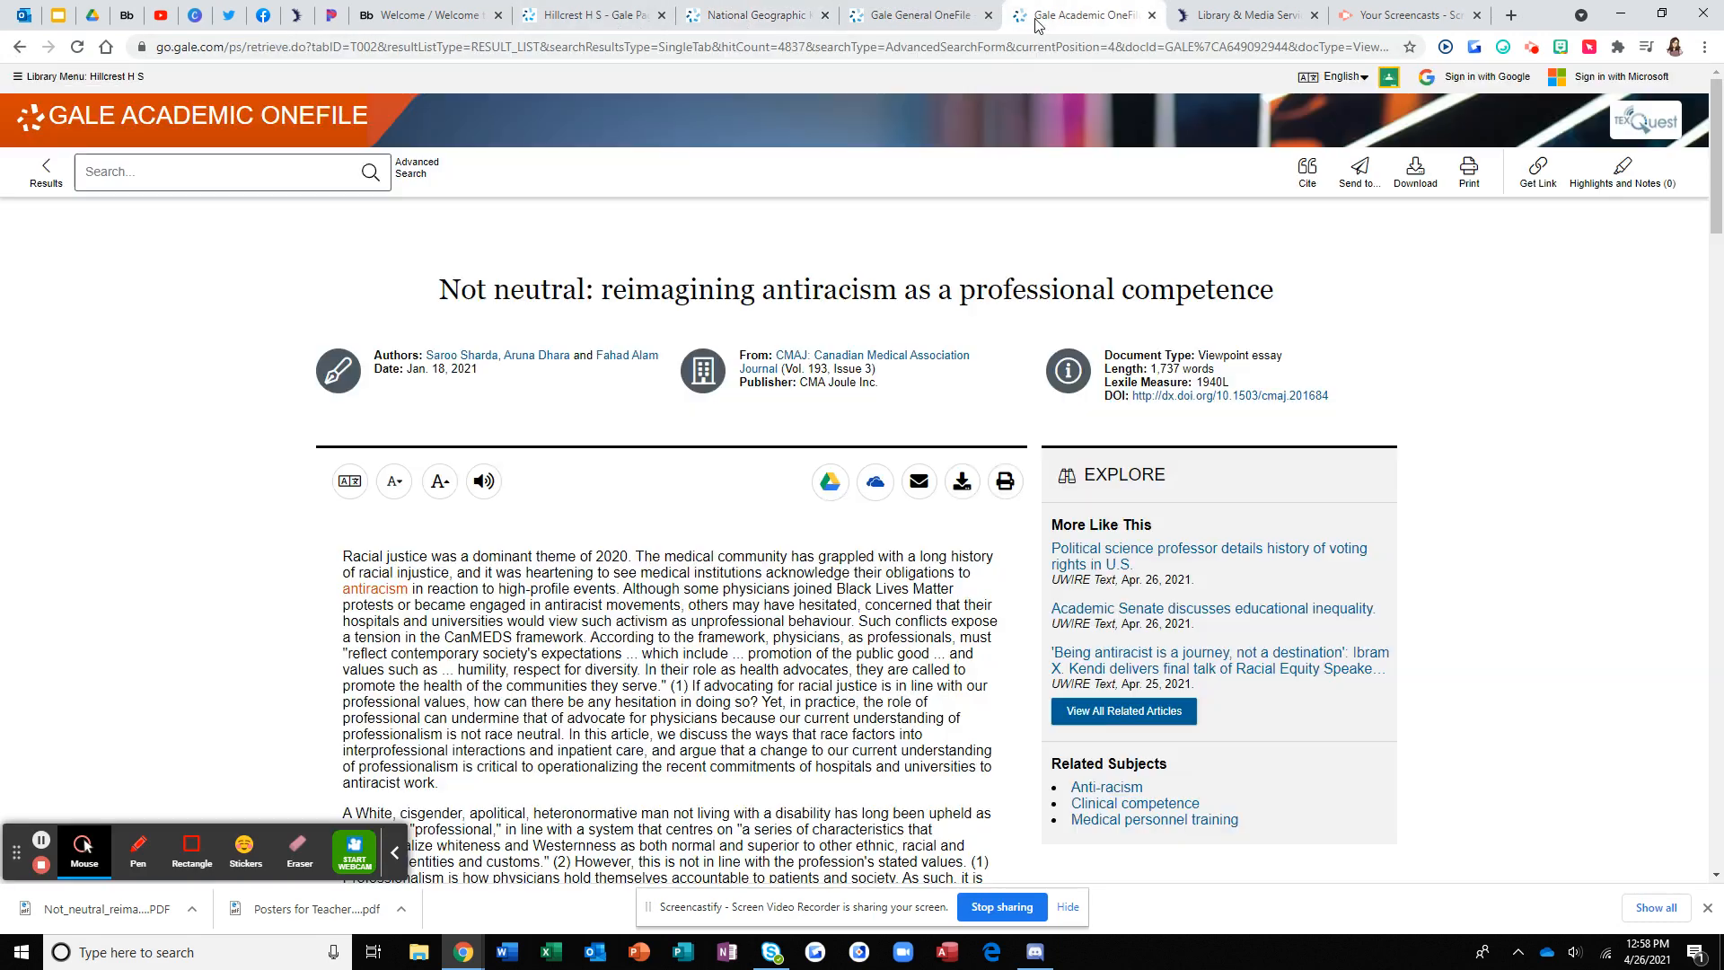
scroll(down, 3)
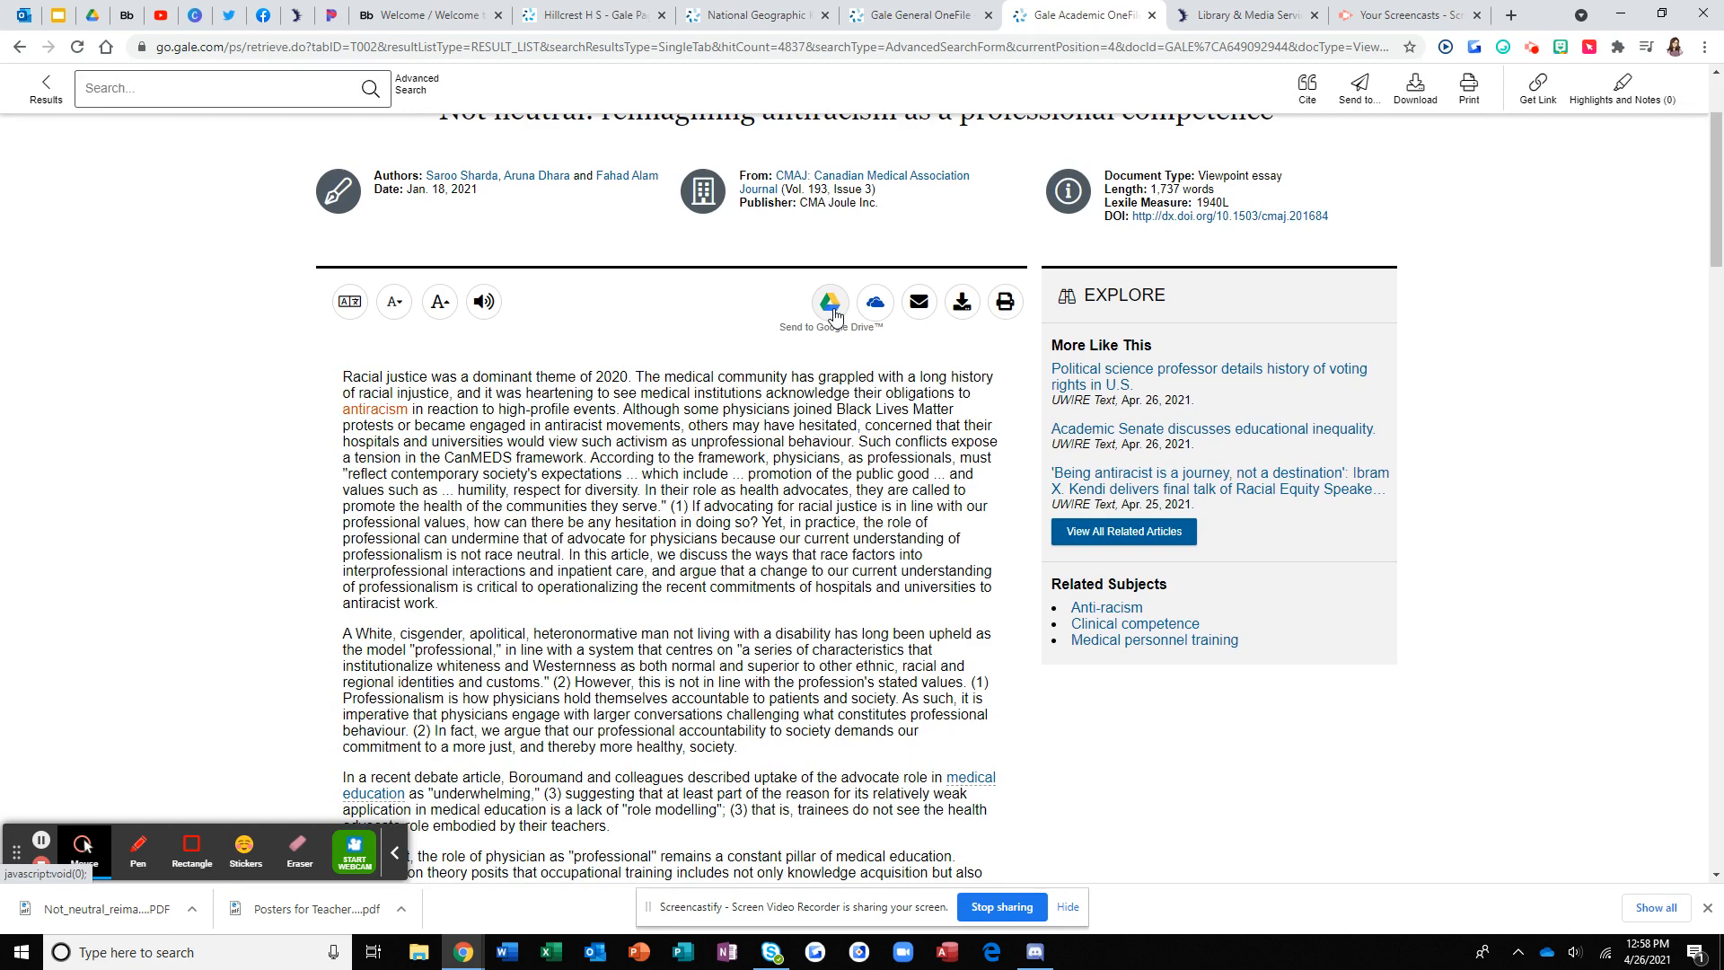
mouse_move(898, 320)
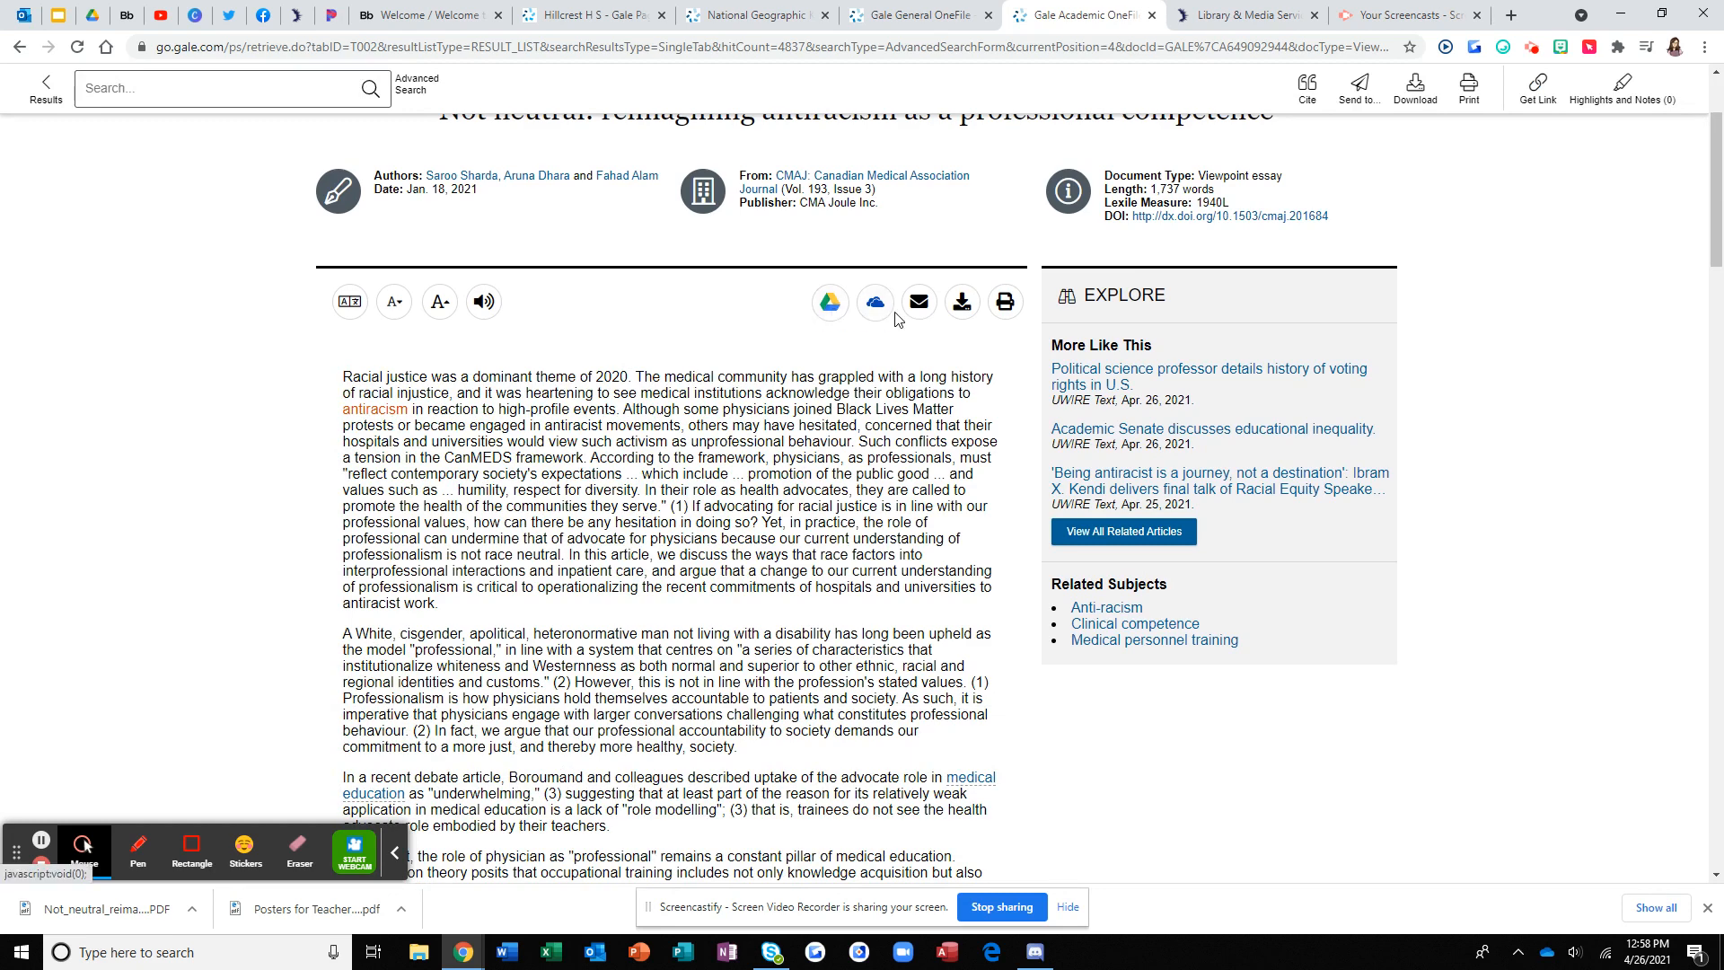
mouse_move(812, 326)
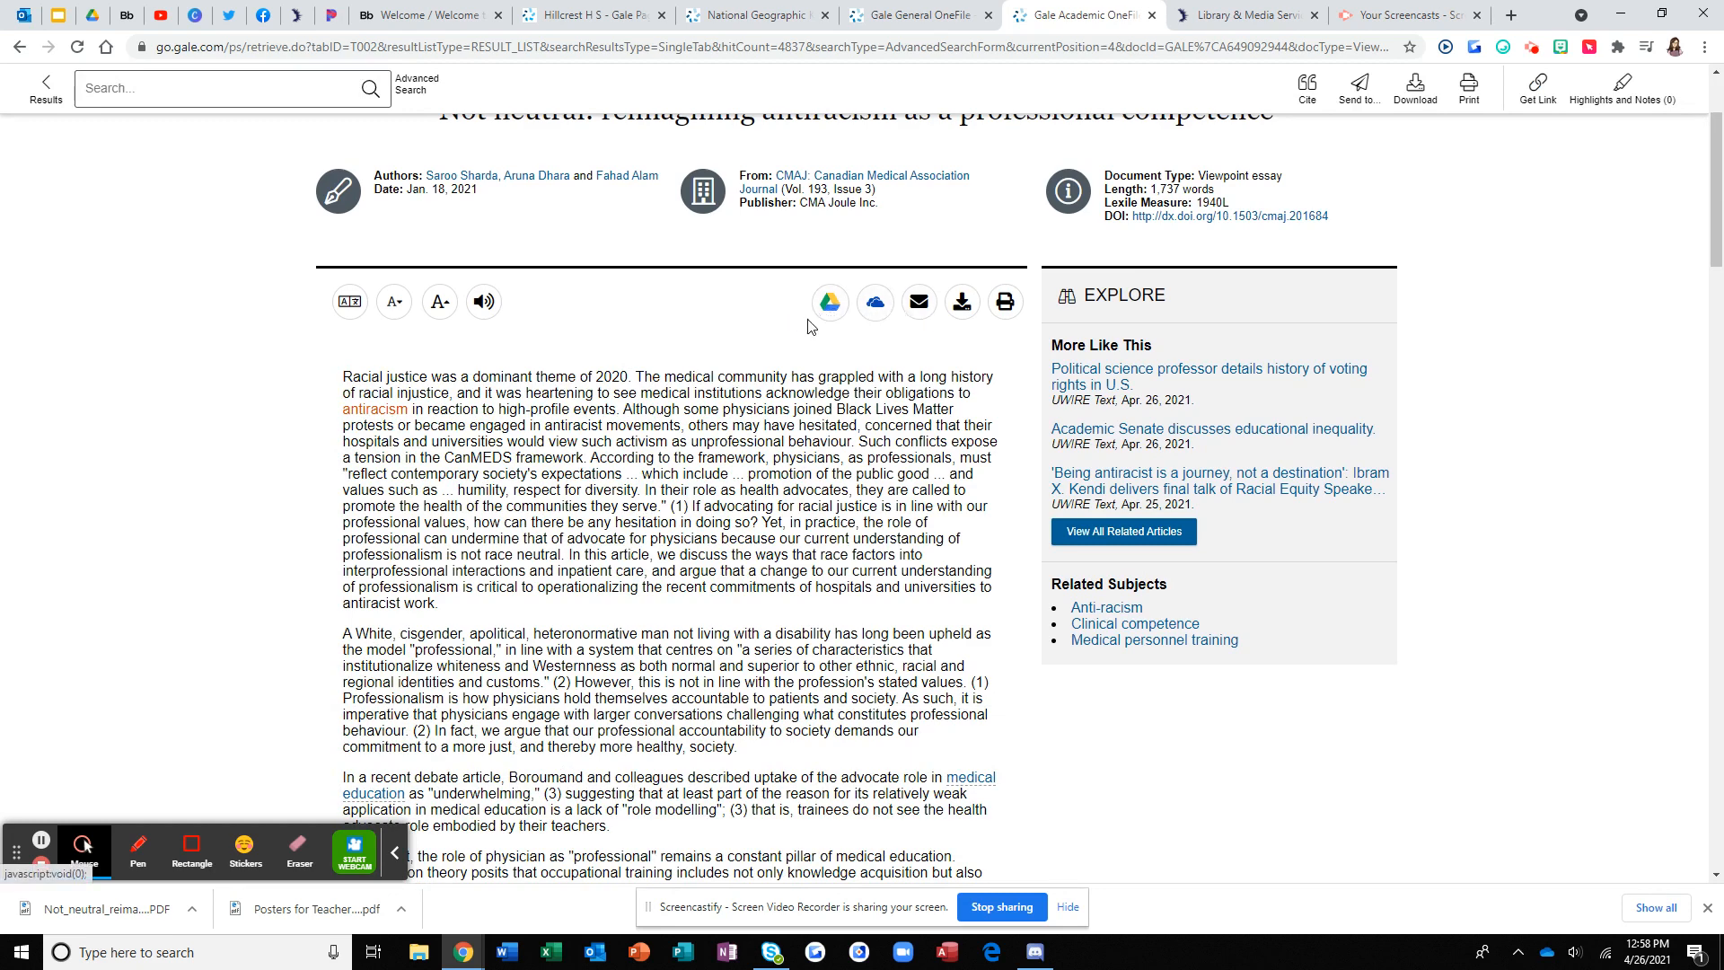